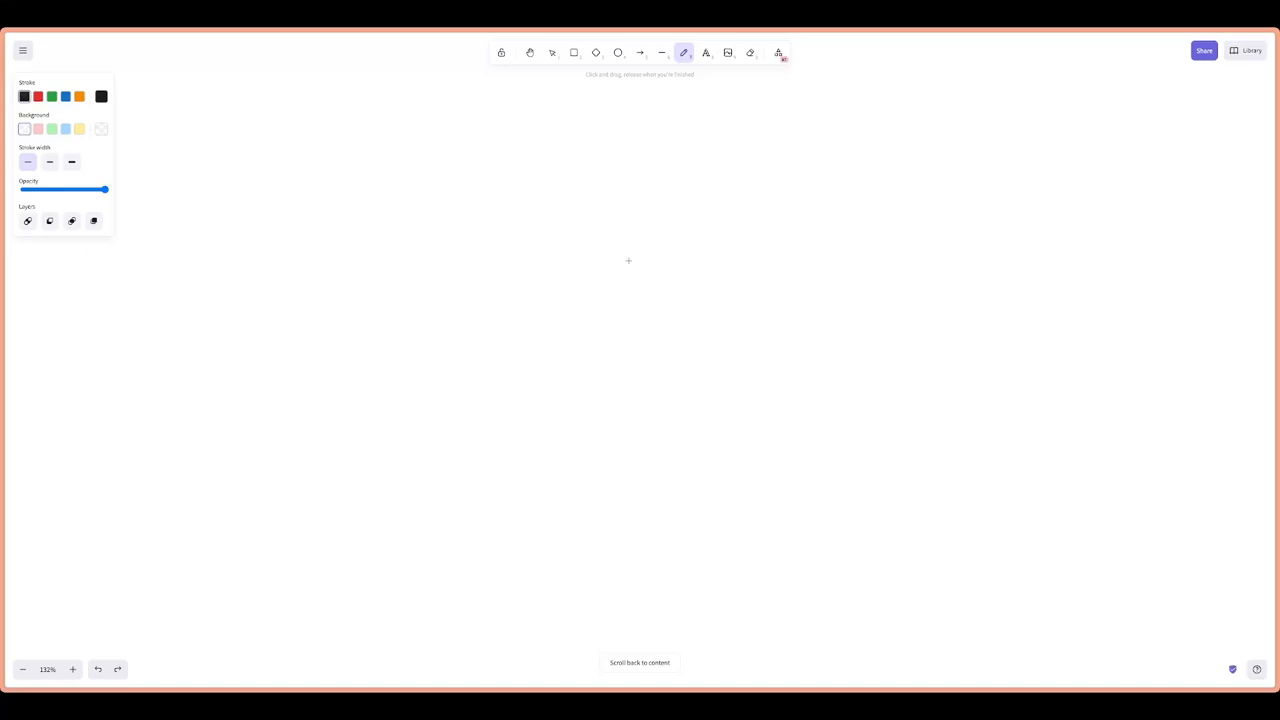
Place a 'What is god?' text heading at the top centre of the canvas, then deselect it
click(706, 52)
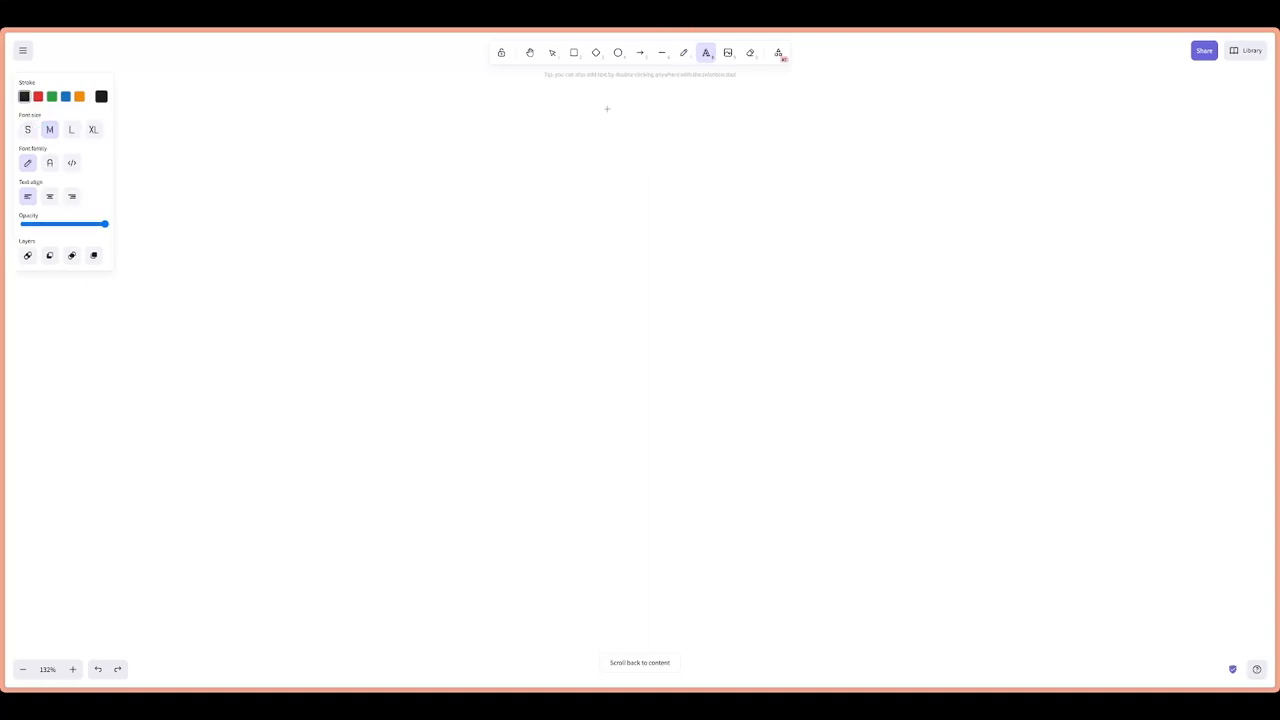
click(551, 52)
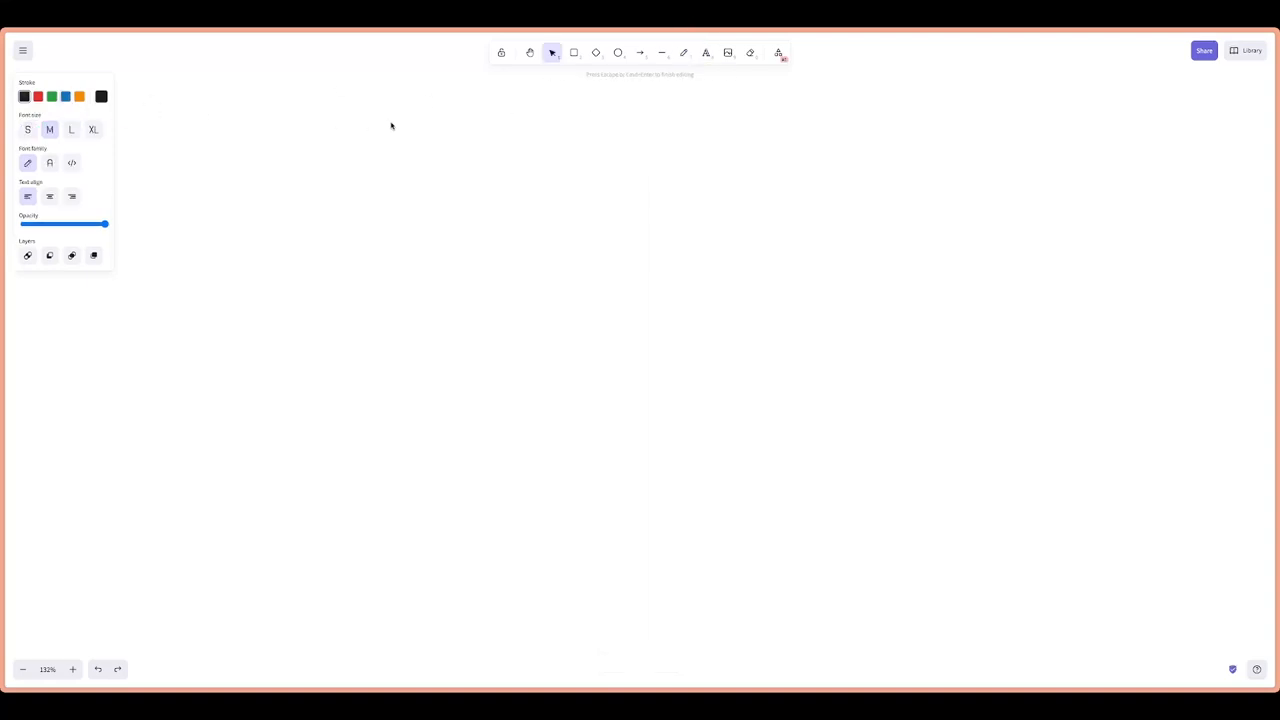
text(What)
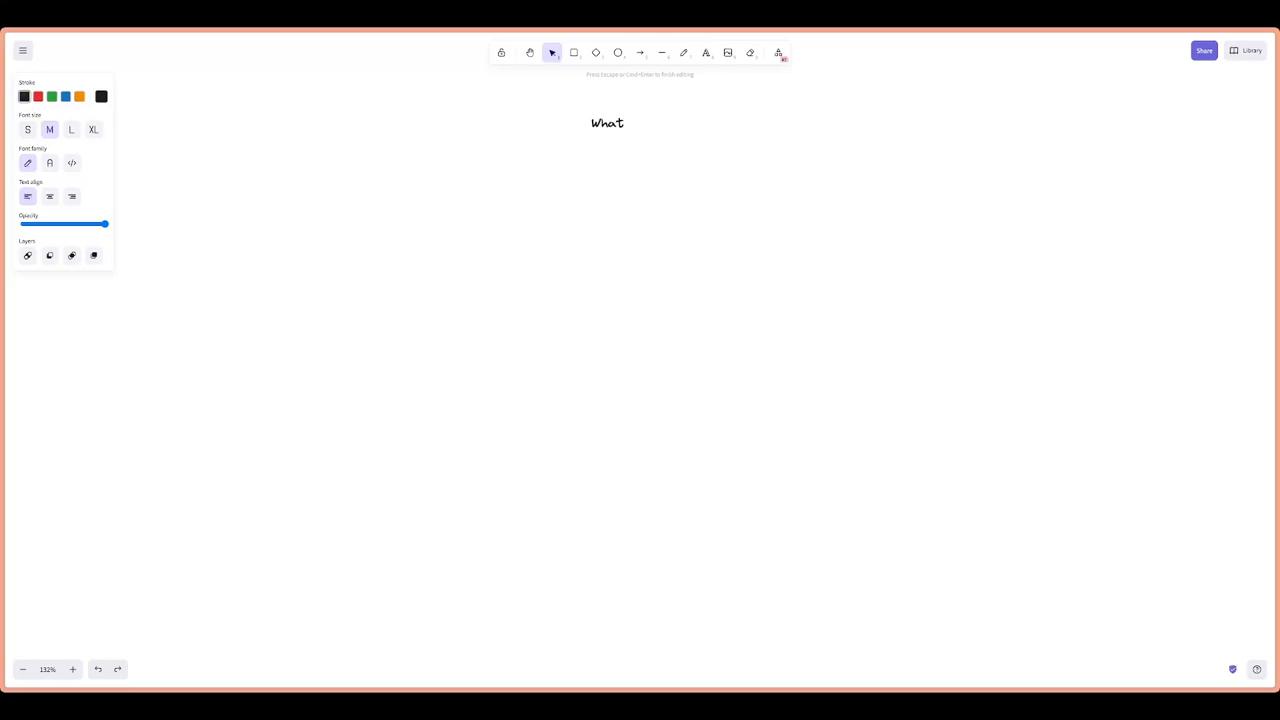
text(is god?)
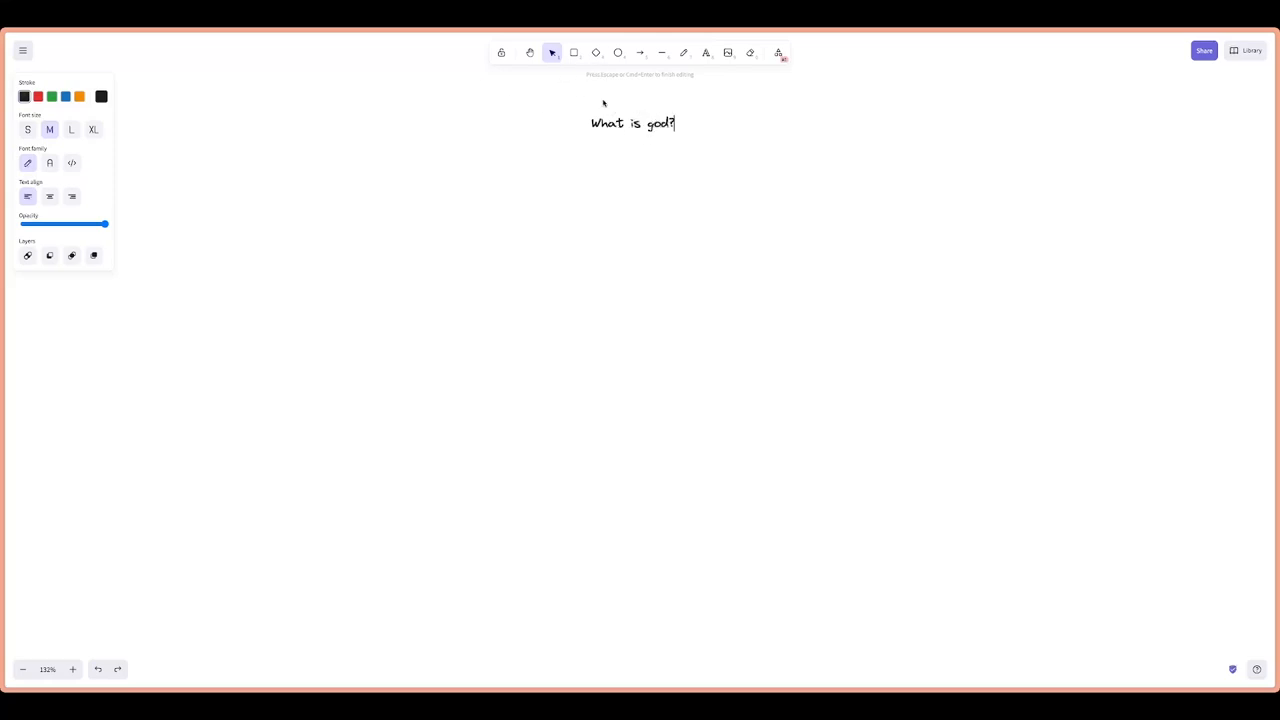
key(Escape)
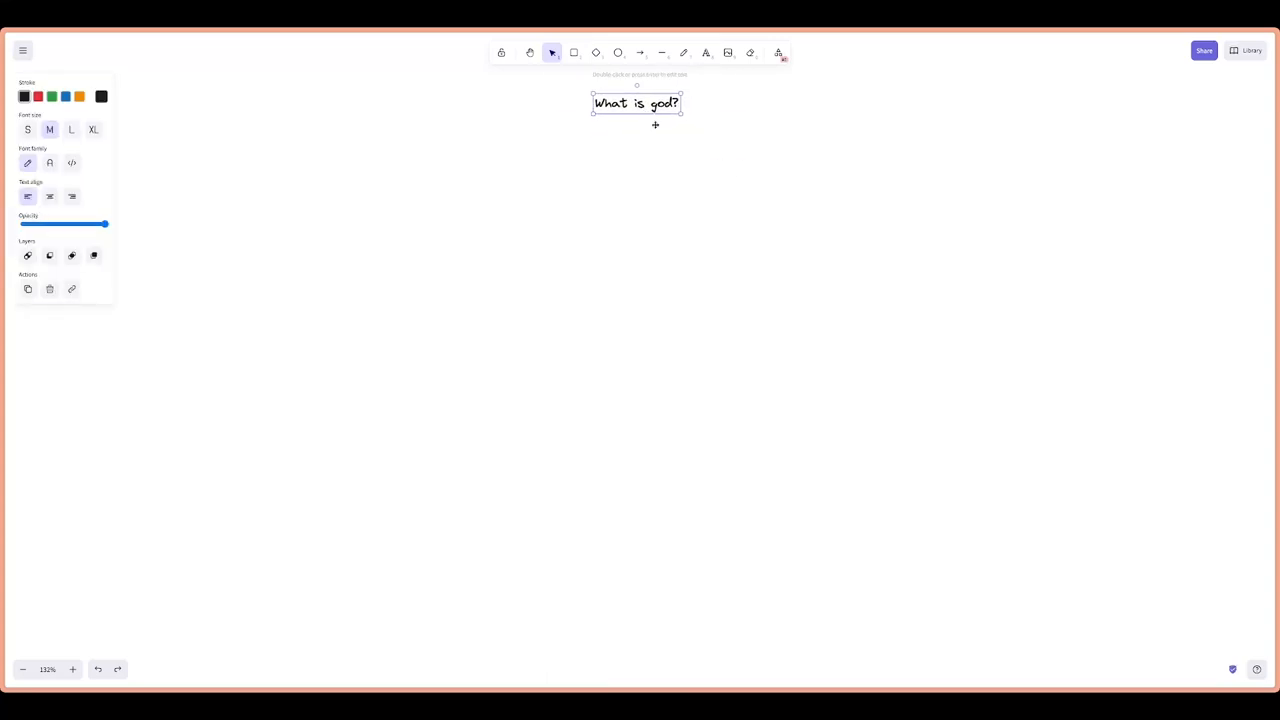
click(770, 155)
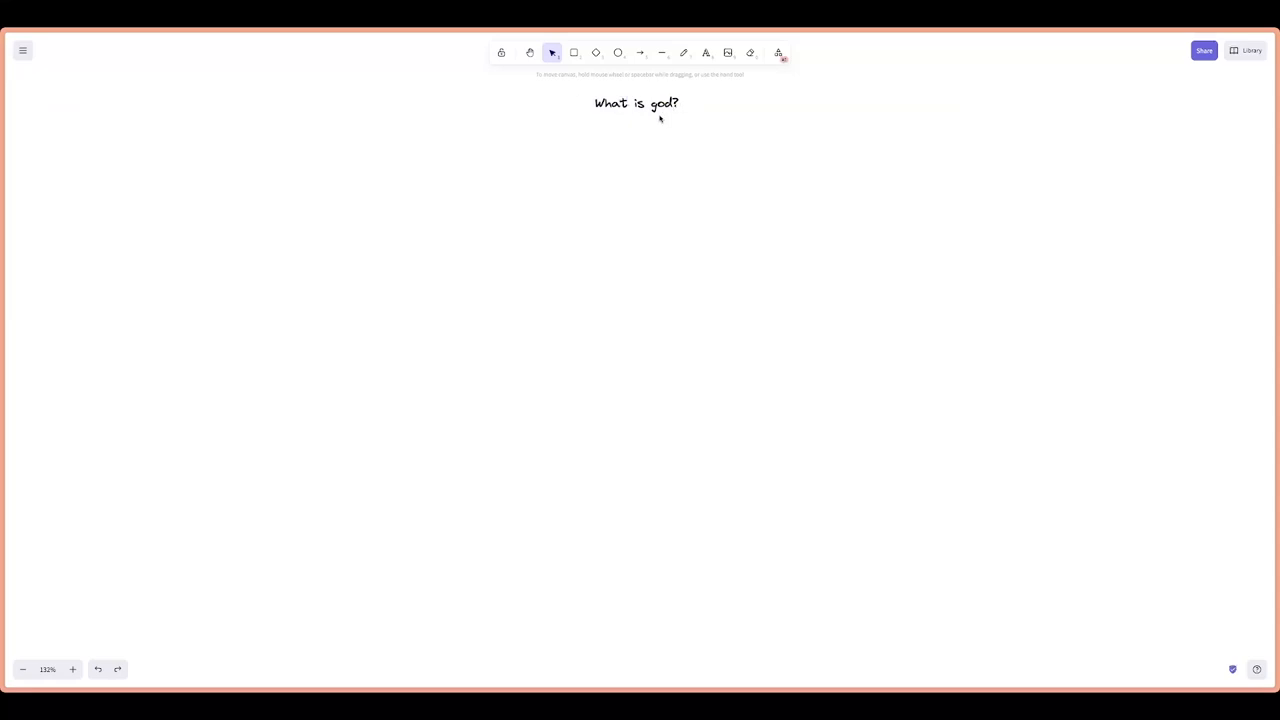
mouse_move(586, 152)
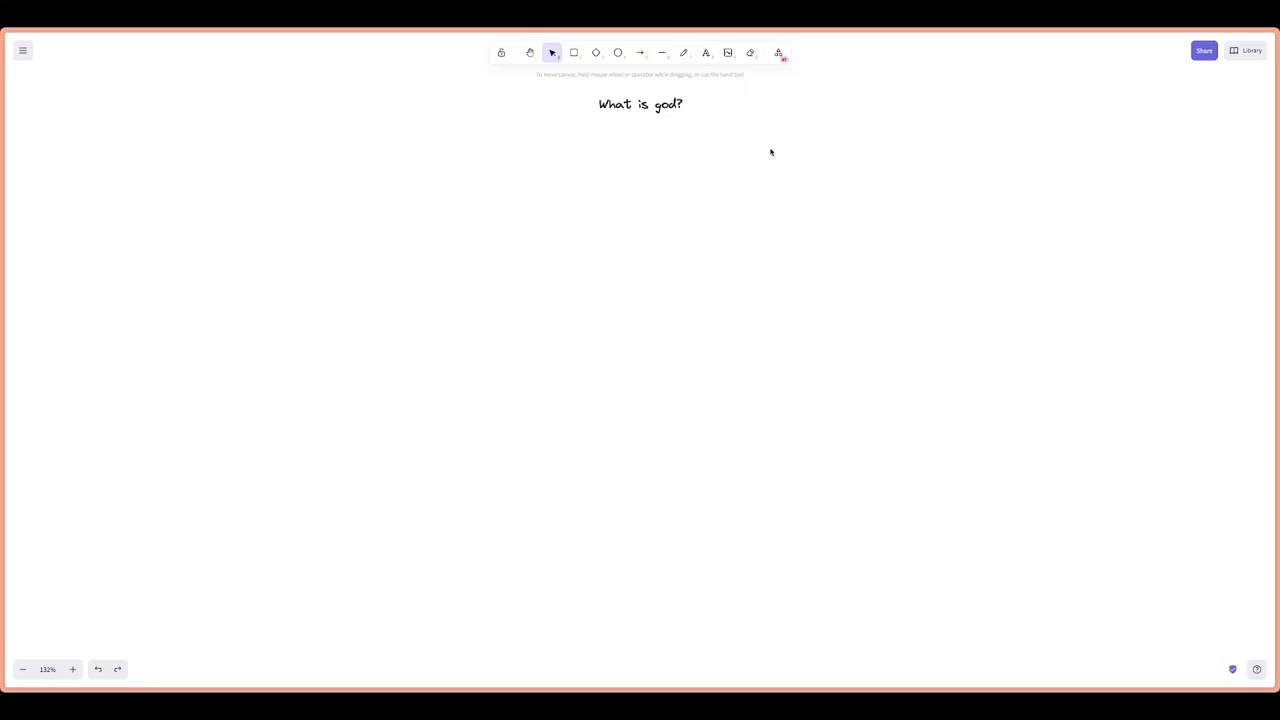
mouse_move(749, 130)
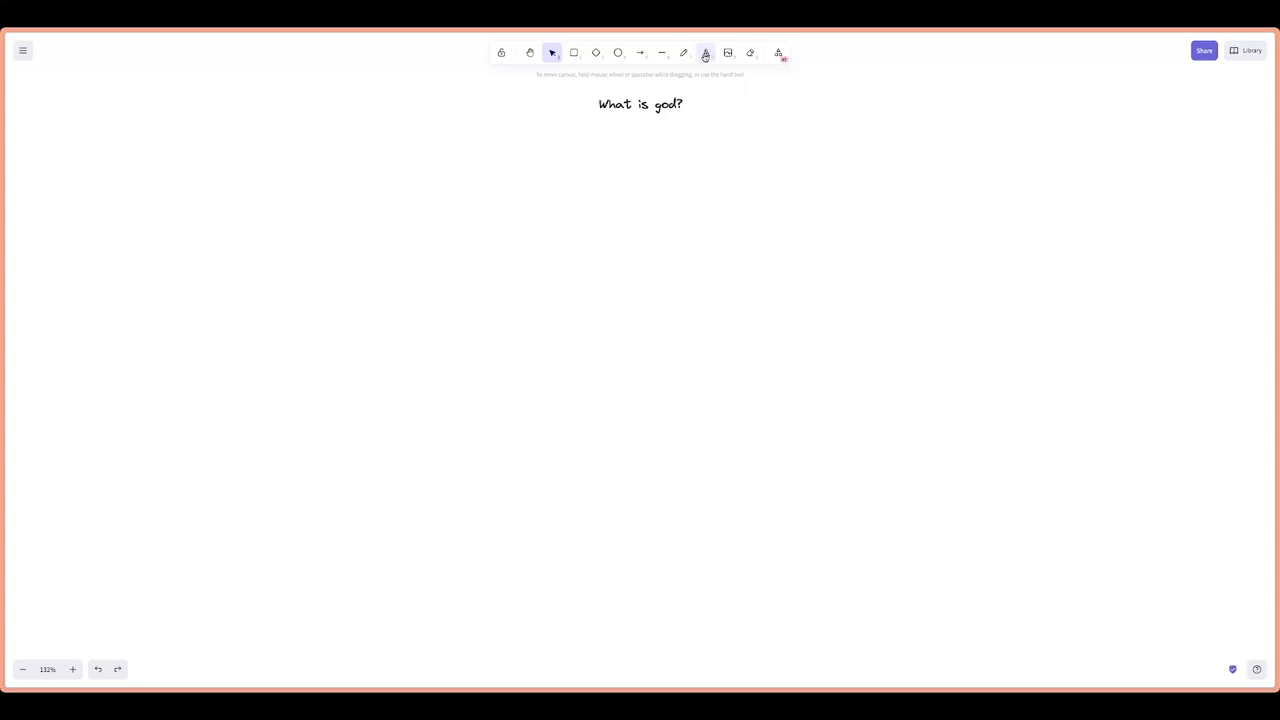
Add a text block listing The Mountain, The Cave and Holarchy on separate lines
click(705, 52)
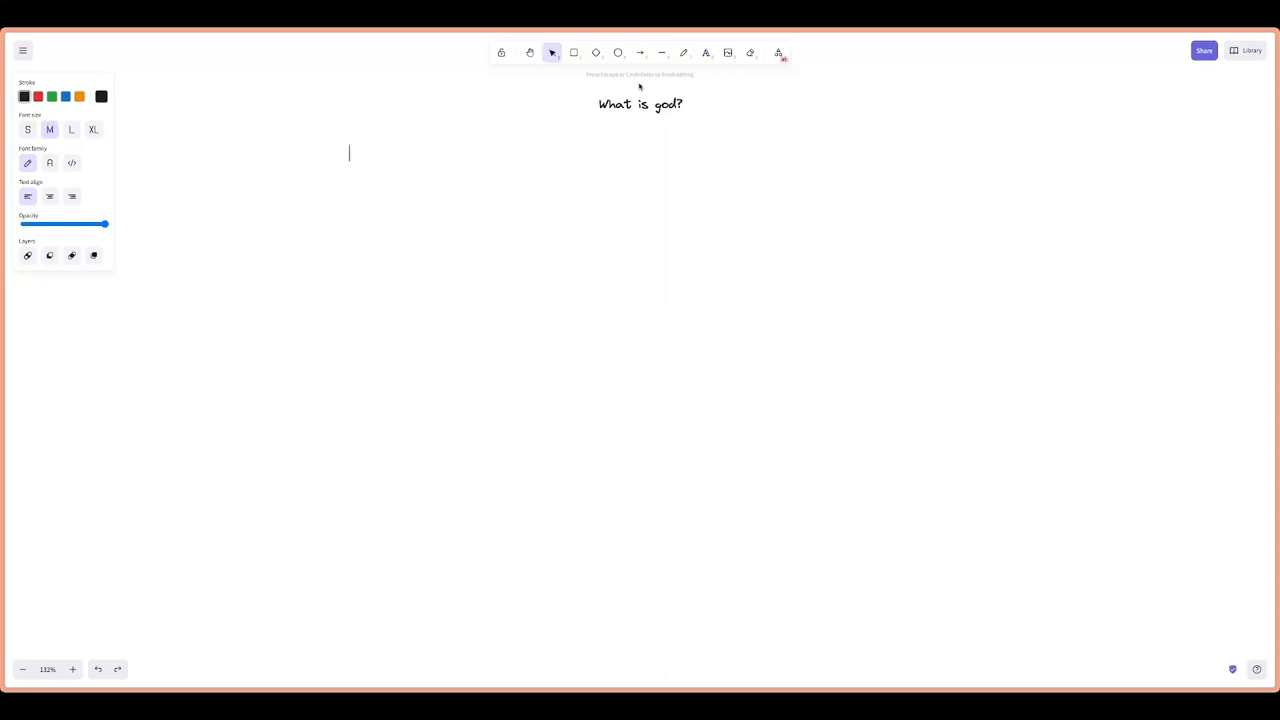
mouse_move(632, 131)
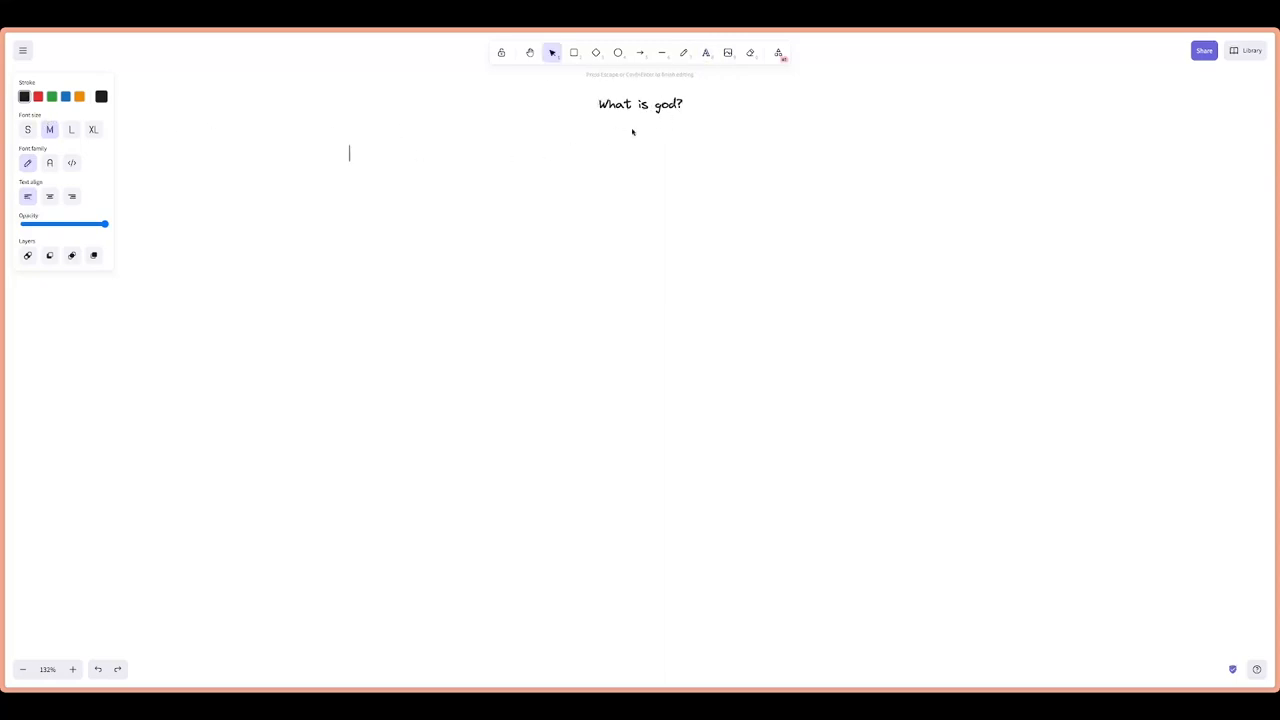
text(The)
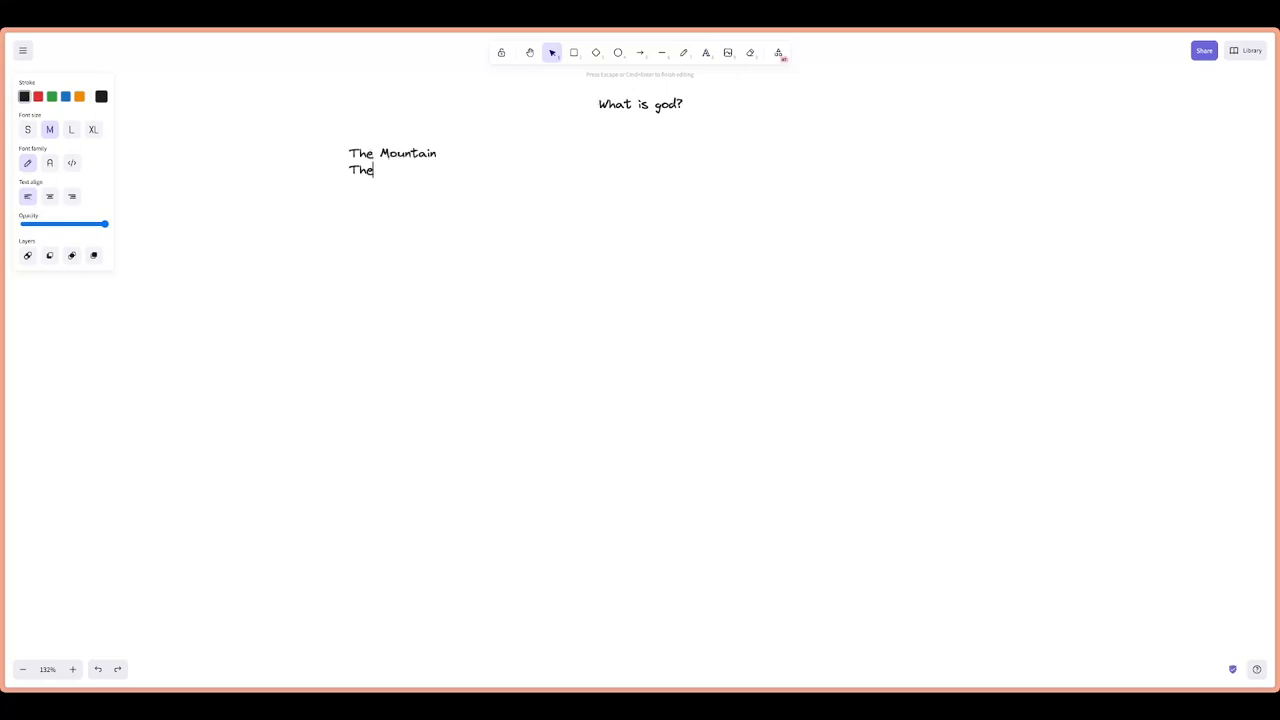
text(Cave)
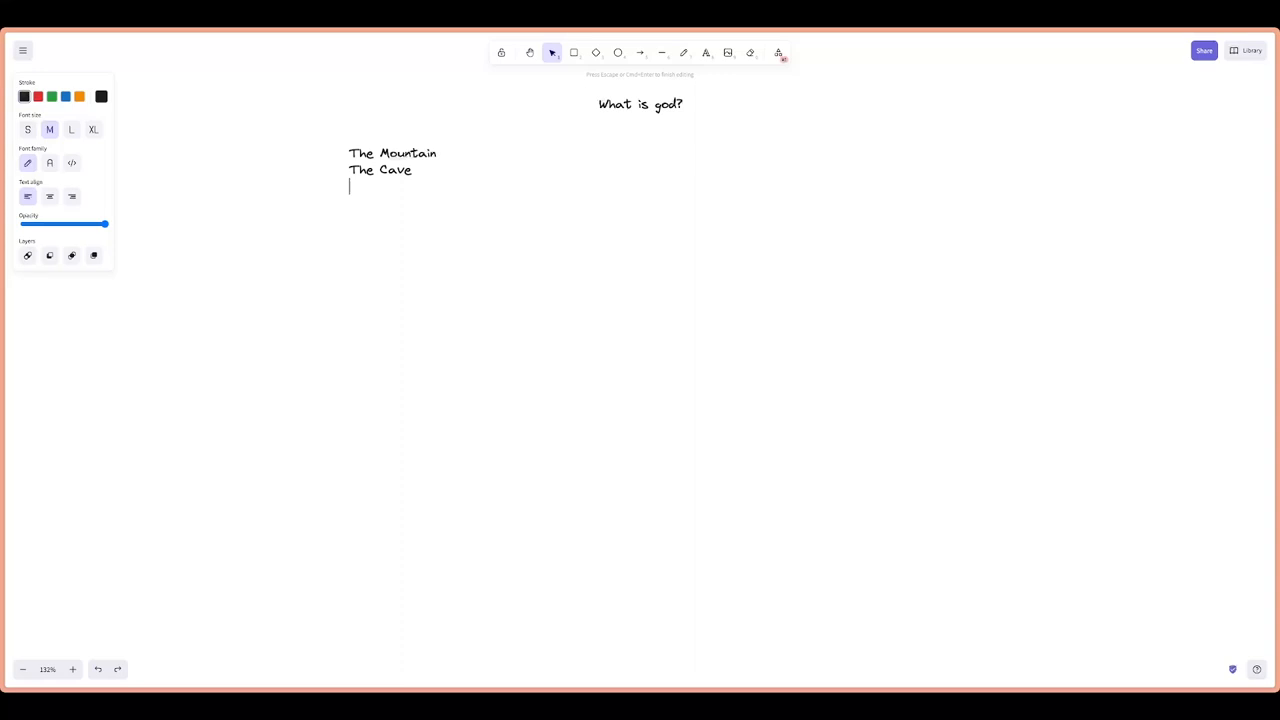
text(Holarchy)
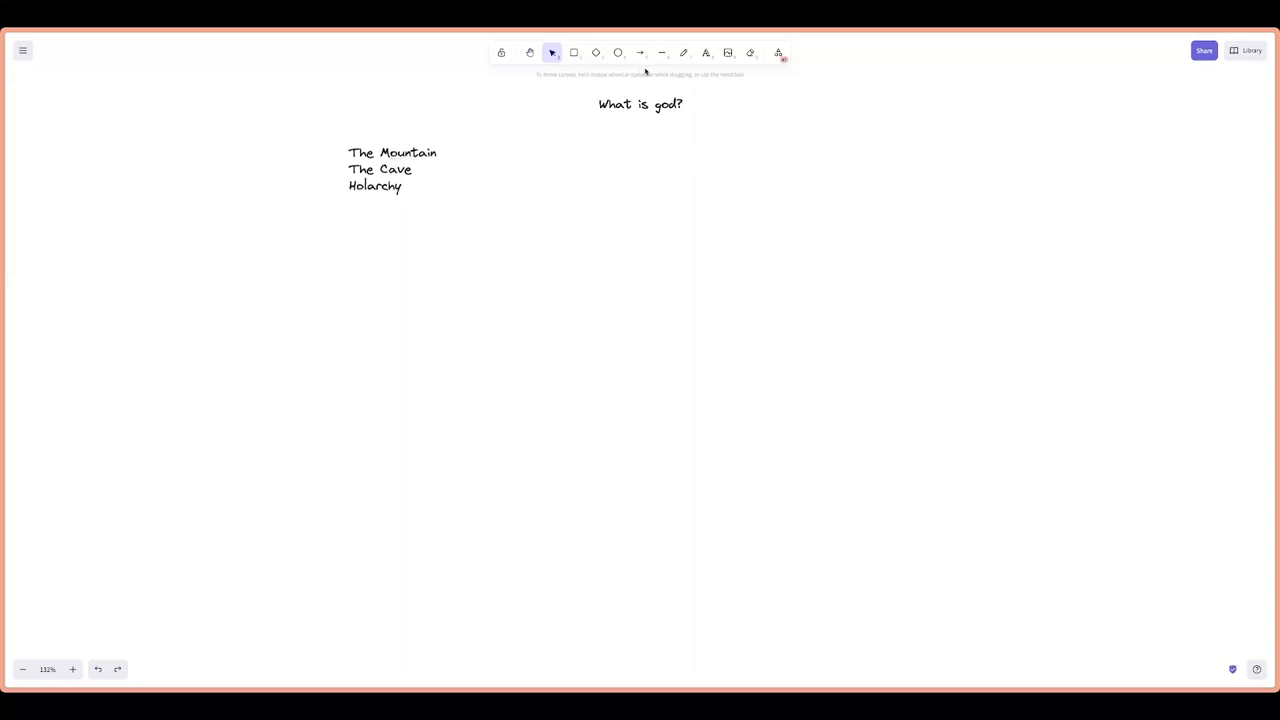
Freehand a black mountain outline and a red path winding up to its peak
click(684, 52)
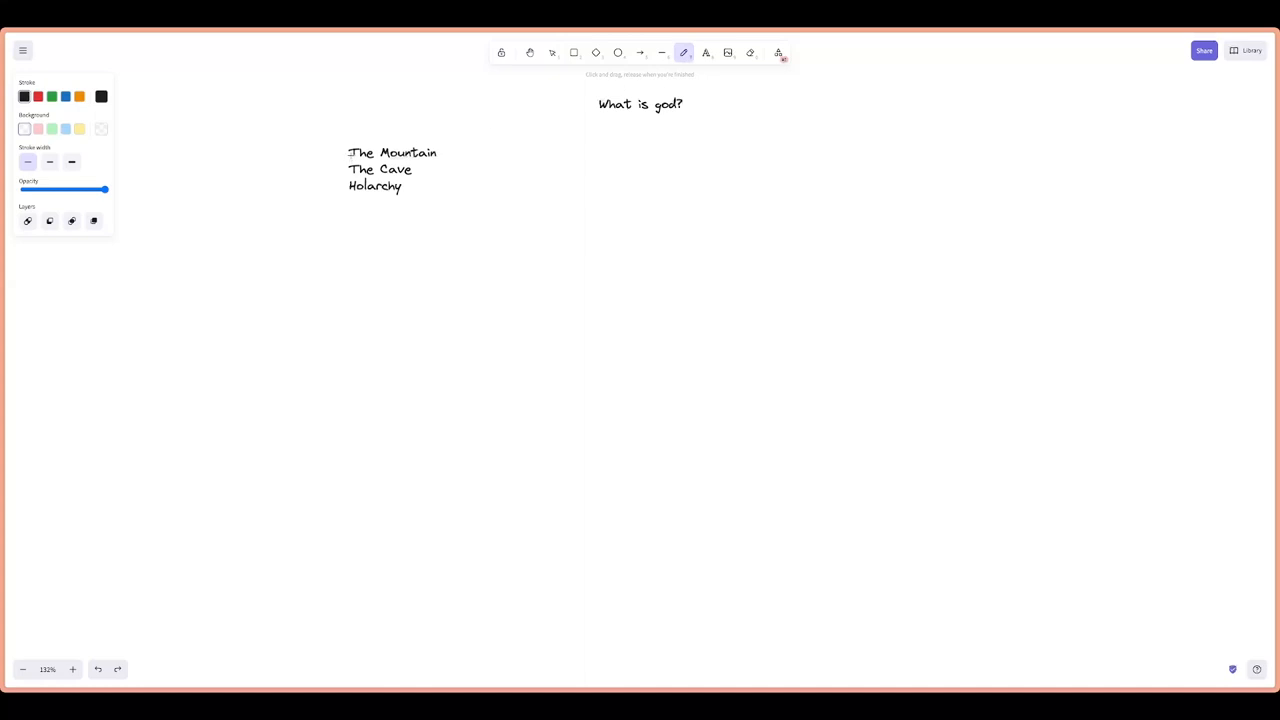
mouse_move(290, 129)
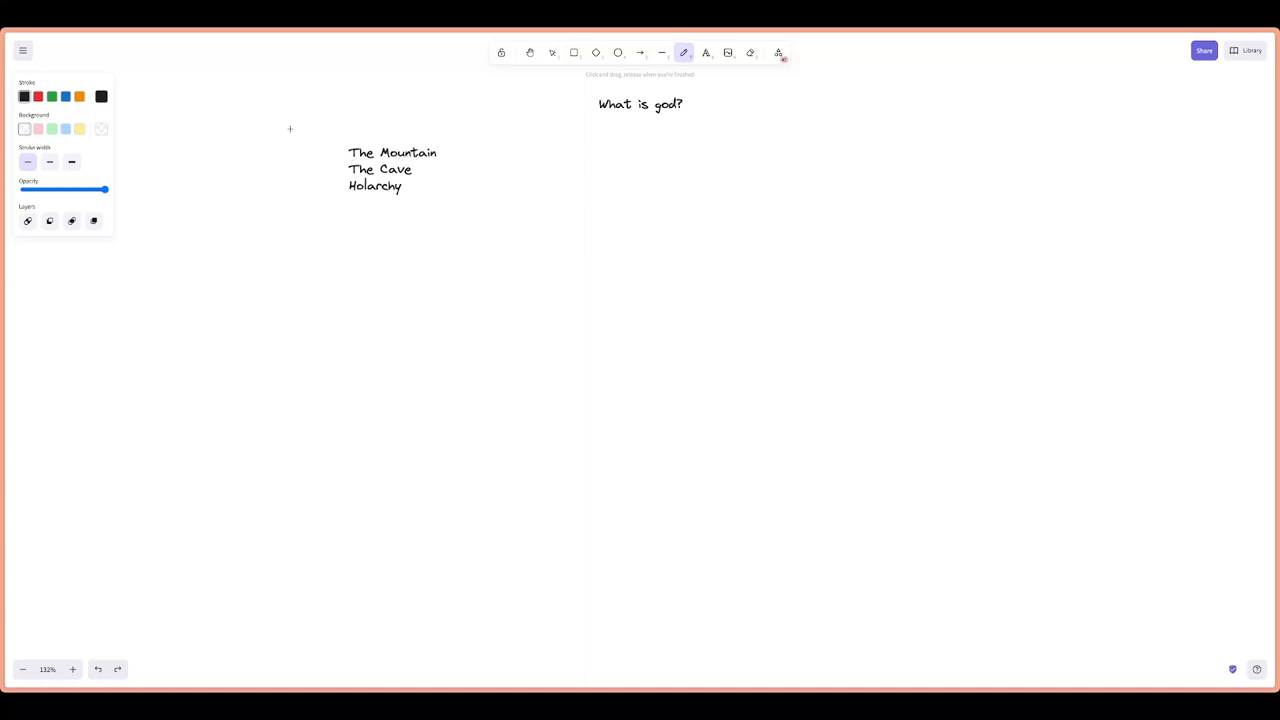
mouse_move(723, 209)
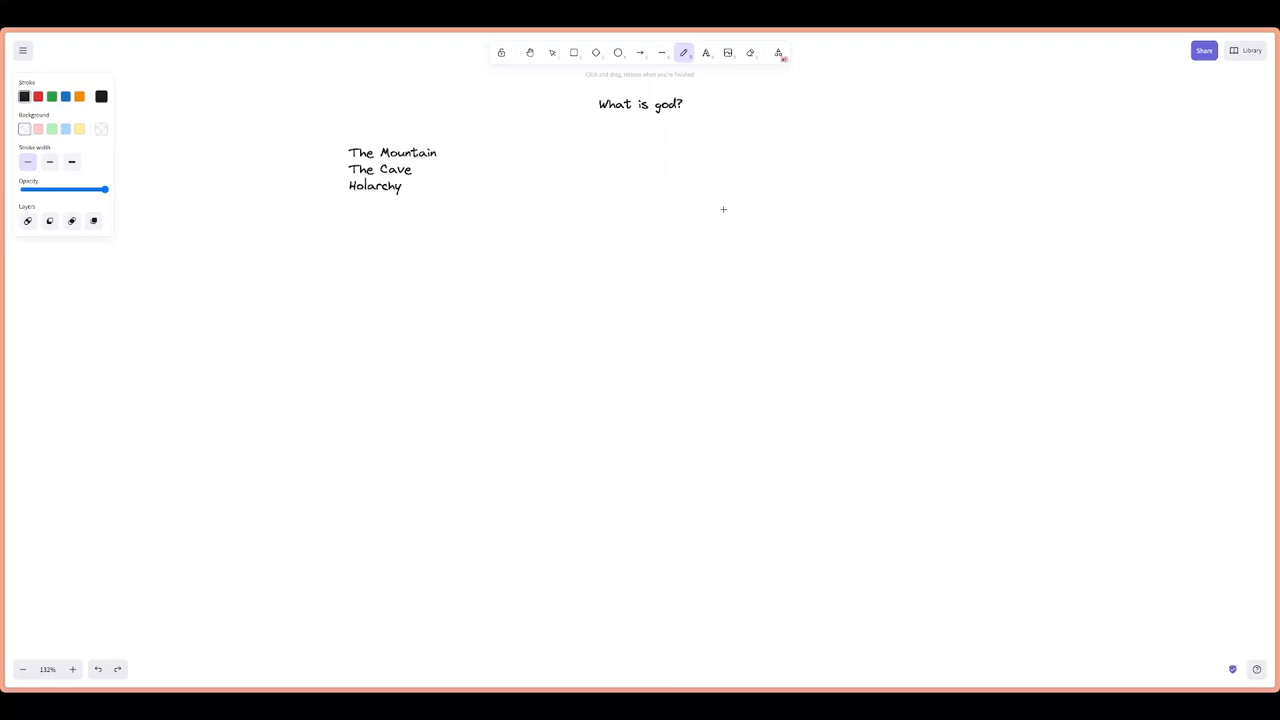
mouse_move(578, 242)
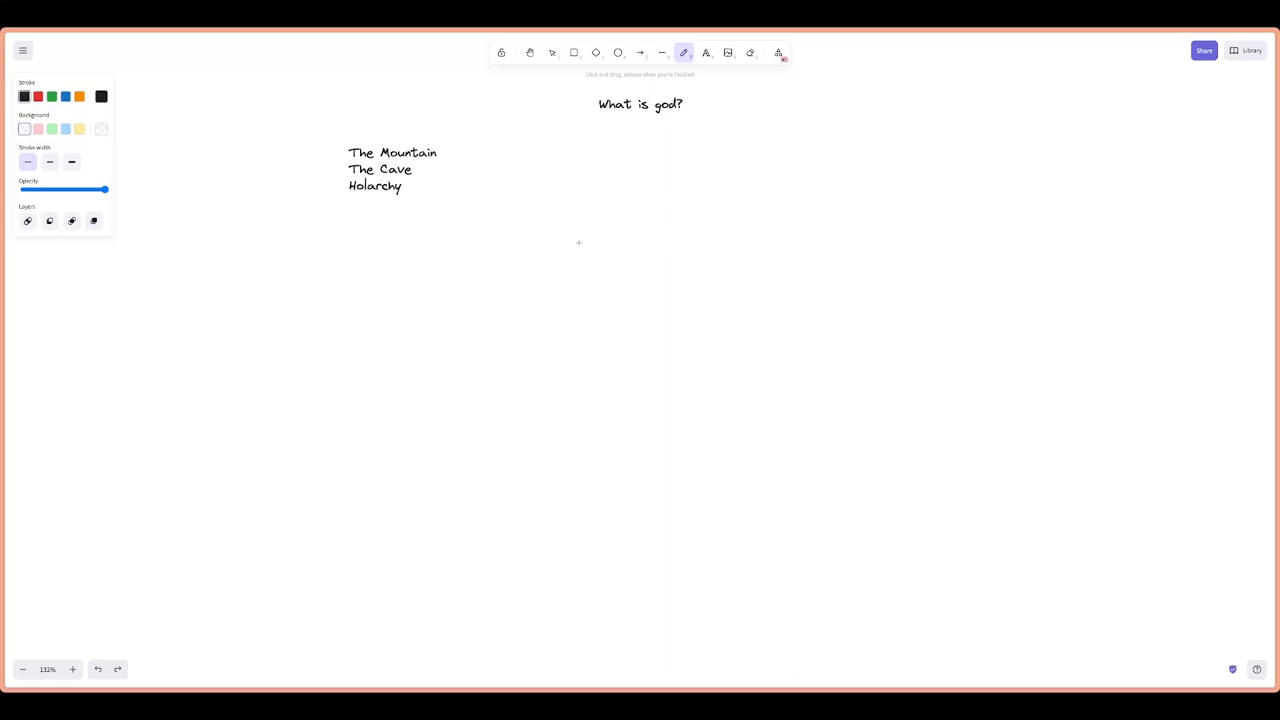
mouse_move(439, 266)
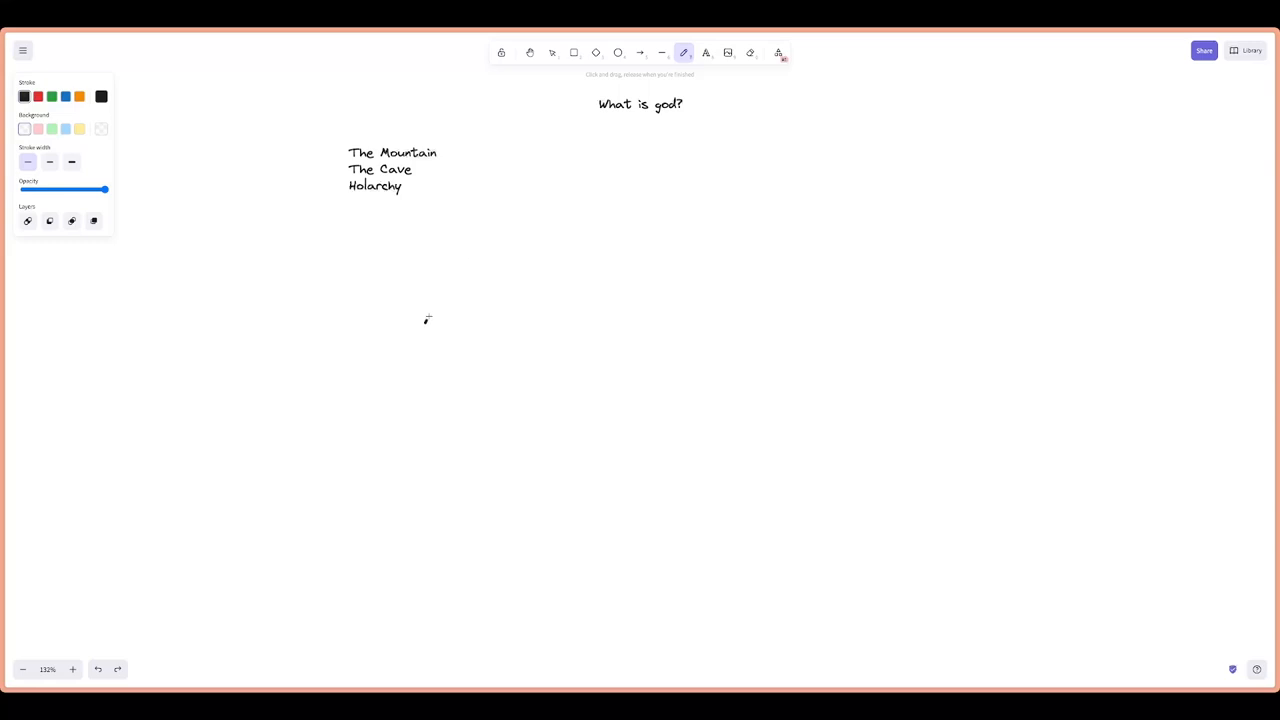
drag(425, 323, 550, 305)
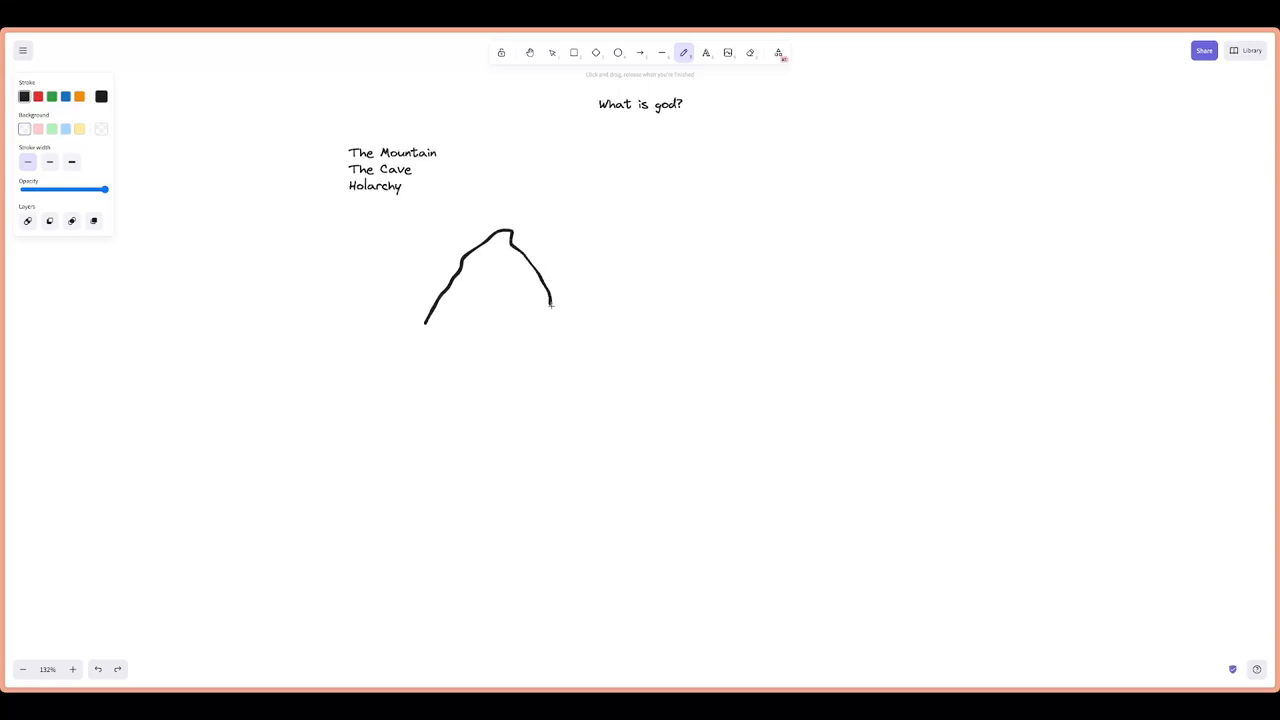
drag(548, 300, 570, 315)
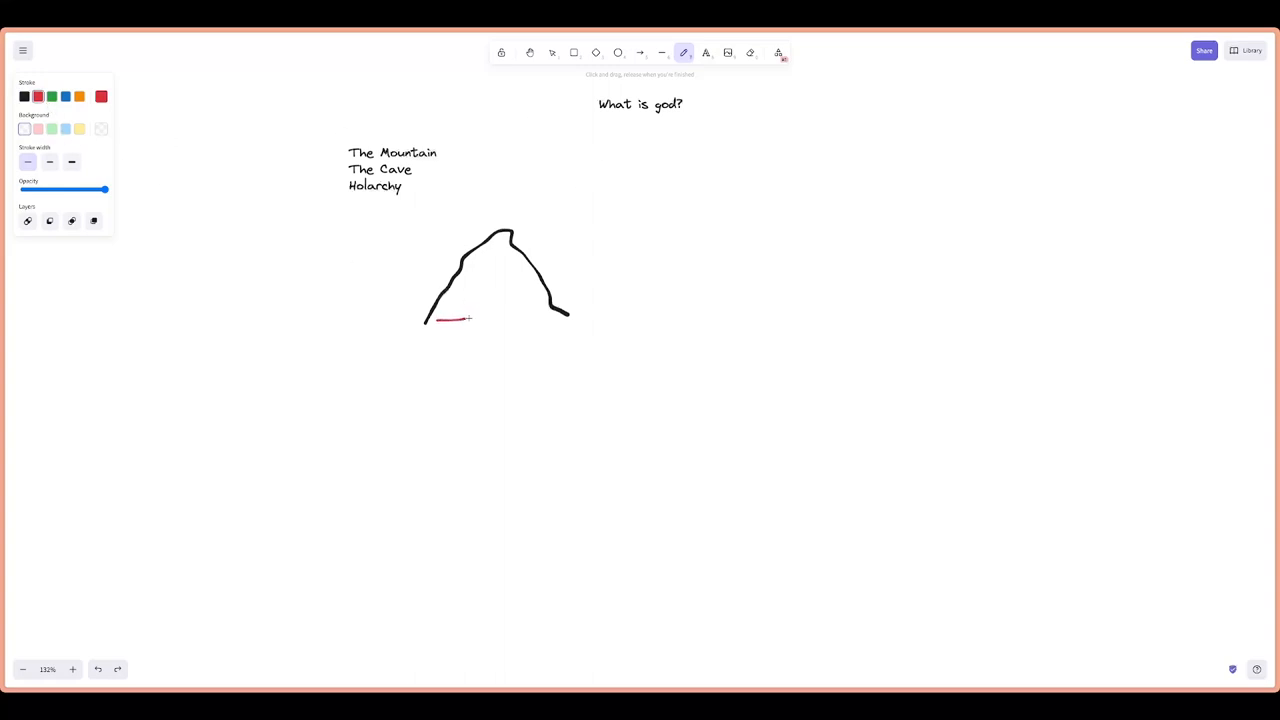
drag(432, 320, 537, 275)
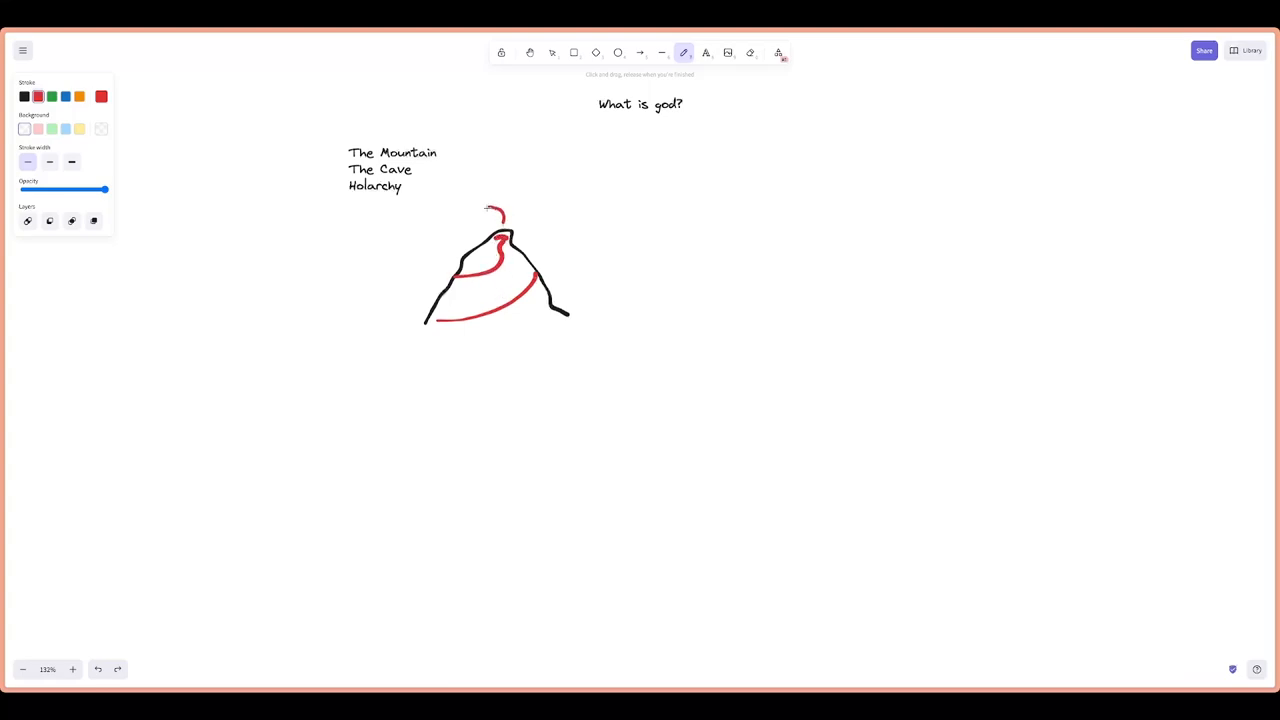
click(706, 53)
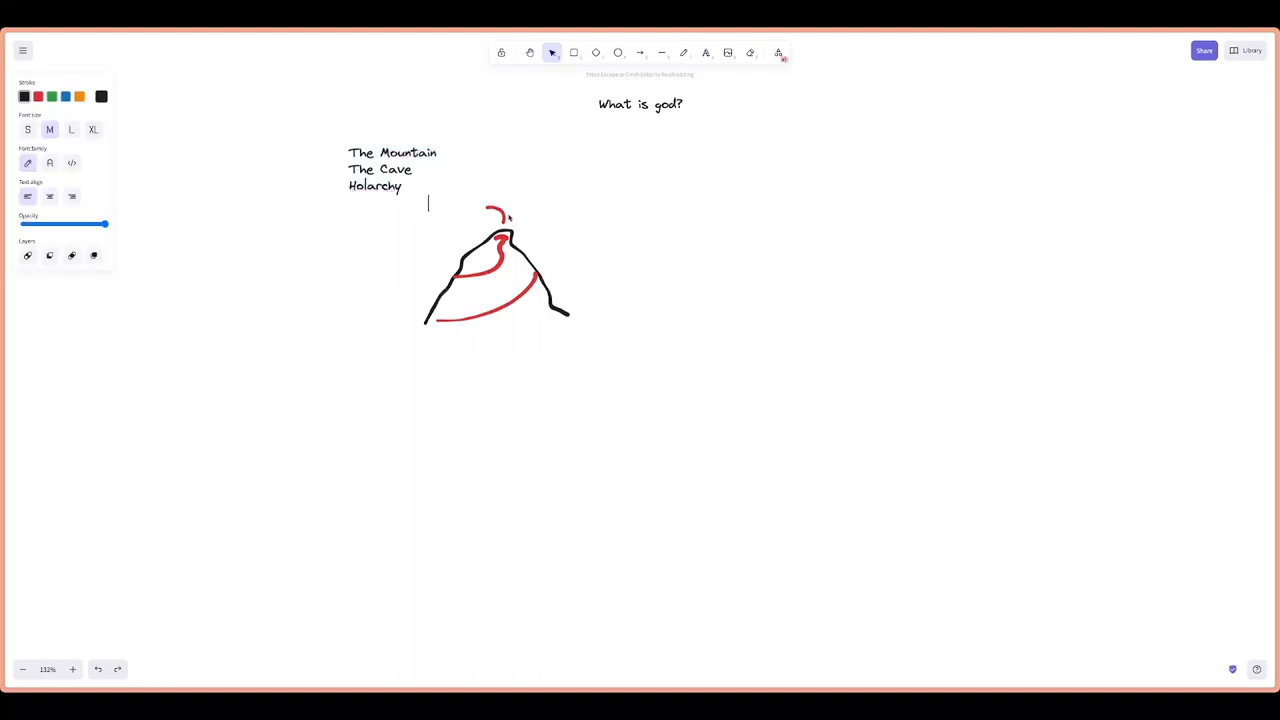
Label the peak 'Everything we want' in small font, with 'Selfish' beneath
text(Everything we wa)
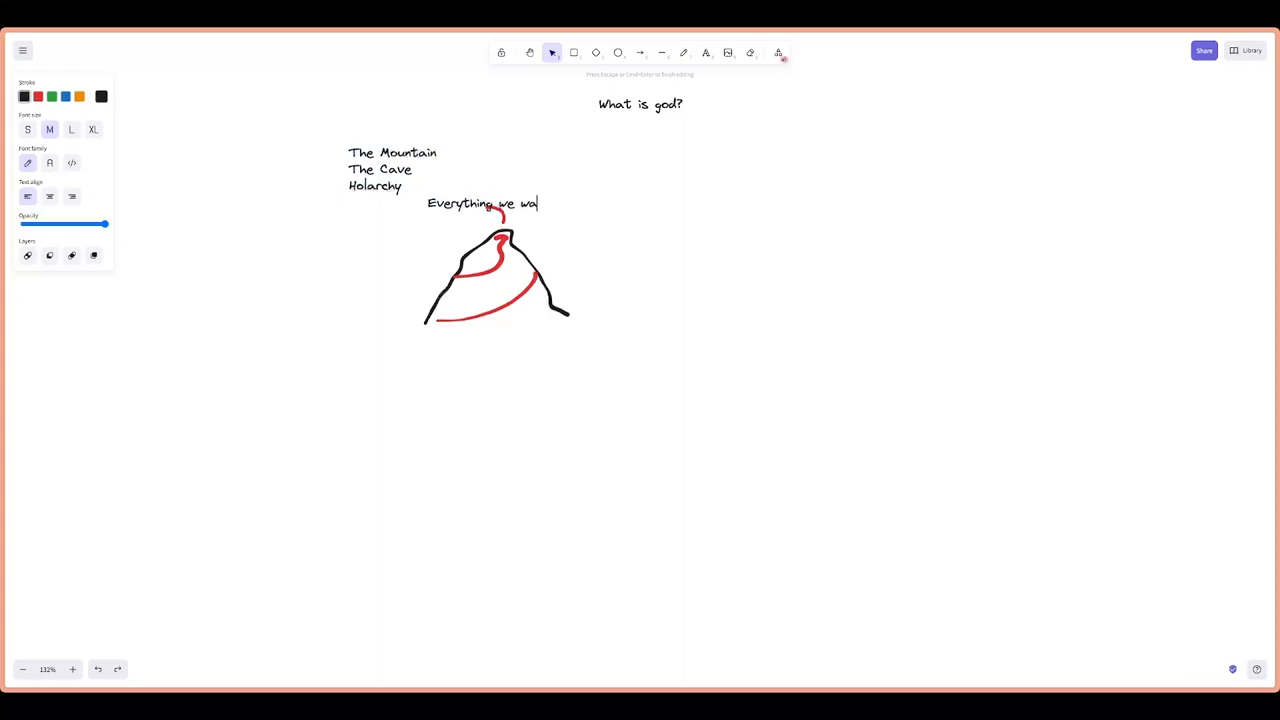
text(nt)
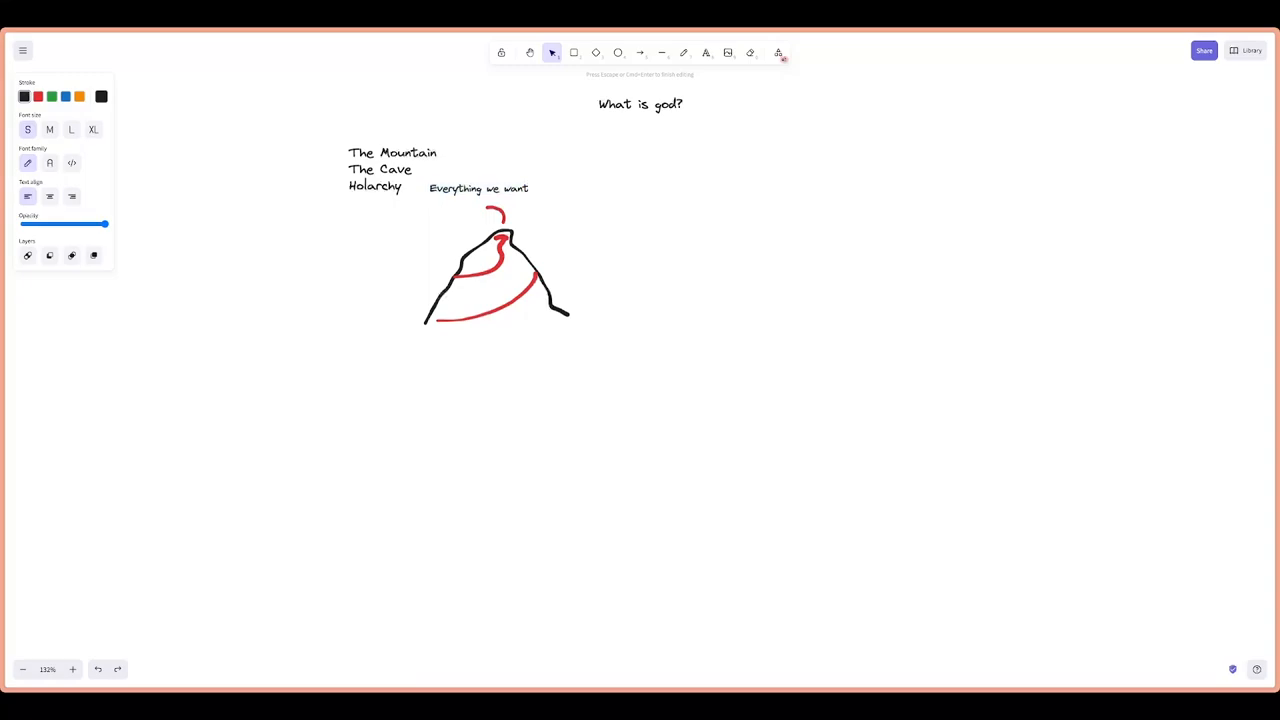
click(530, 188)
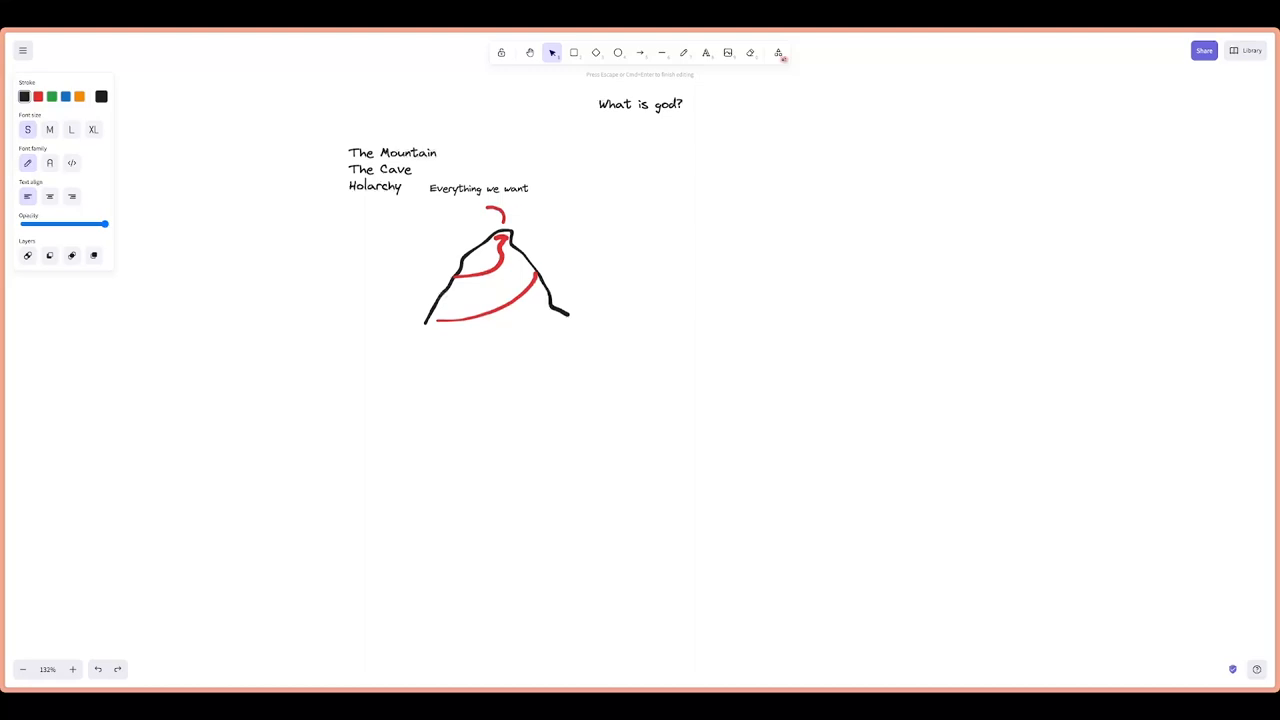
text(Selfish)
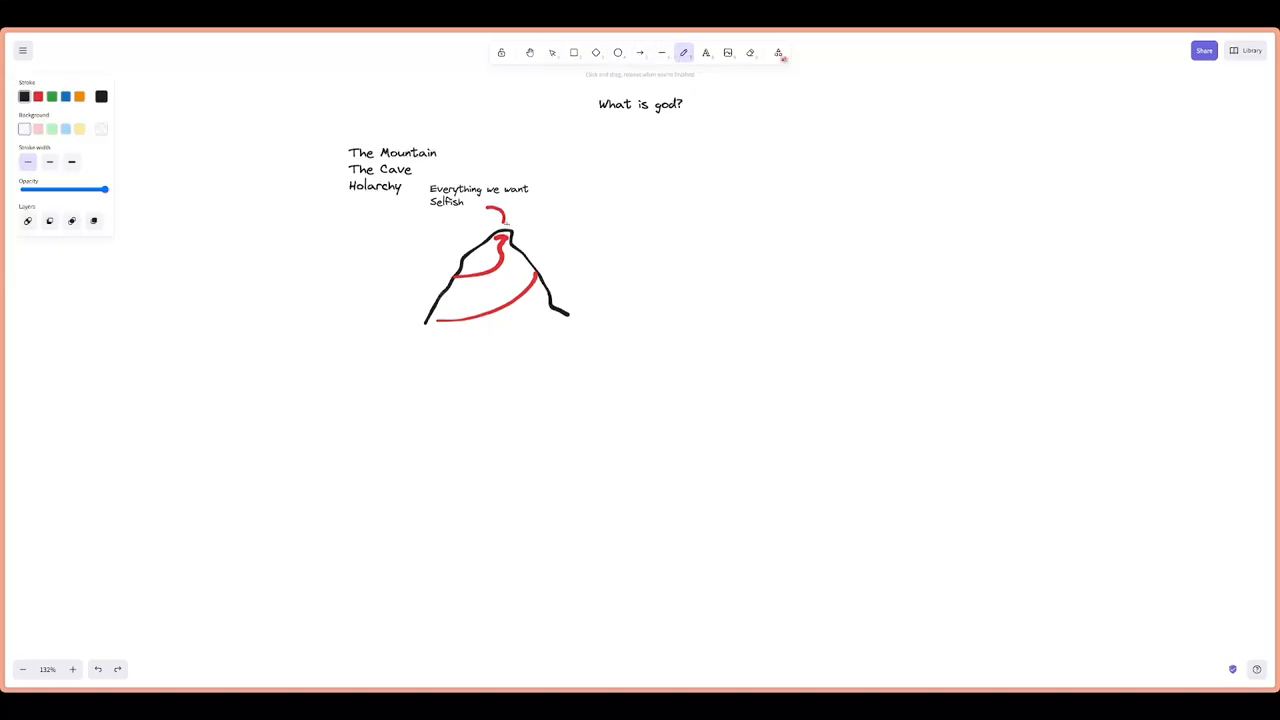
Draw an arrow to the small peak and a tall mountain with a jagged snowline
drag(495, 210, 515, 225)
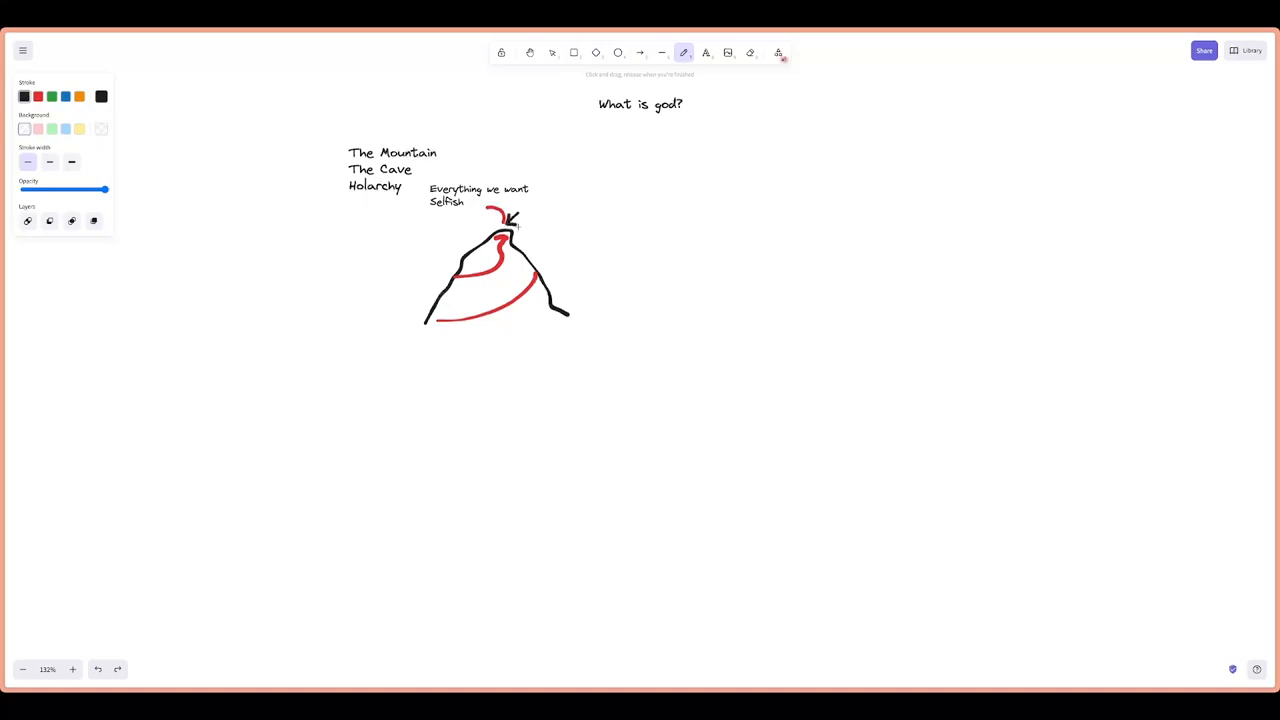
drag(515, 227, 575, 290)
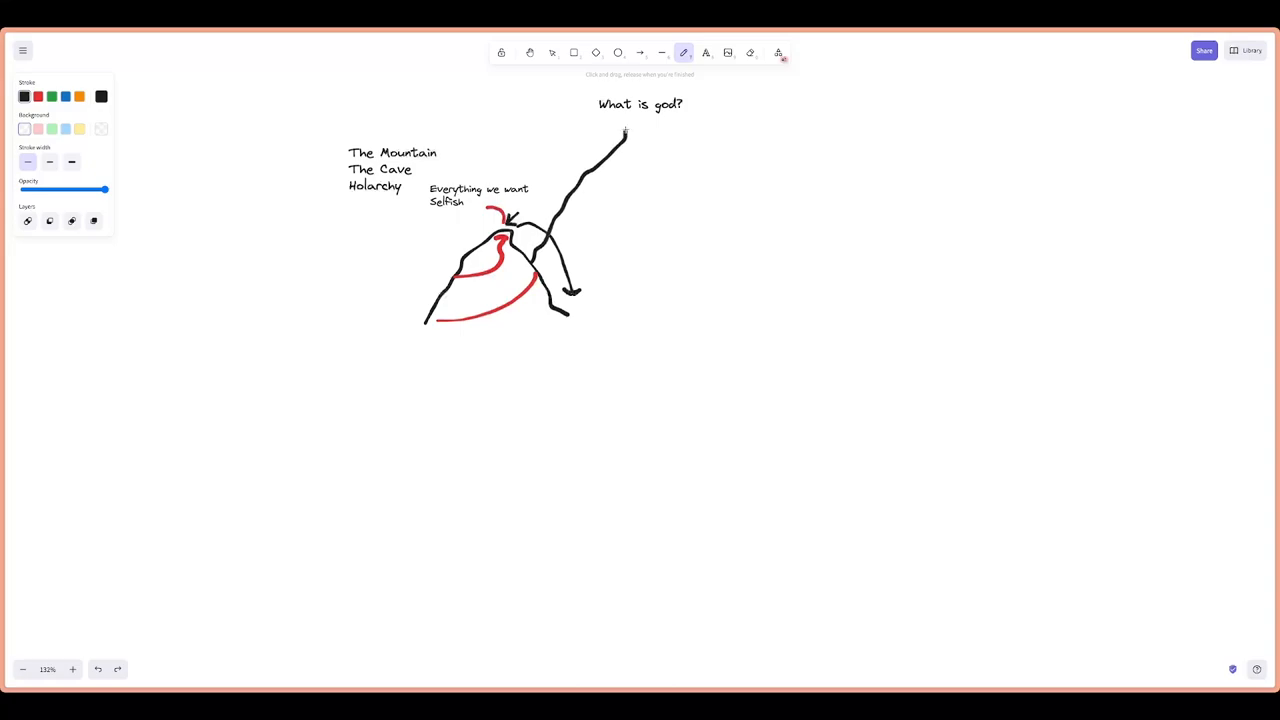
drag(625, 130, 728, 275)
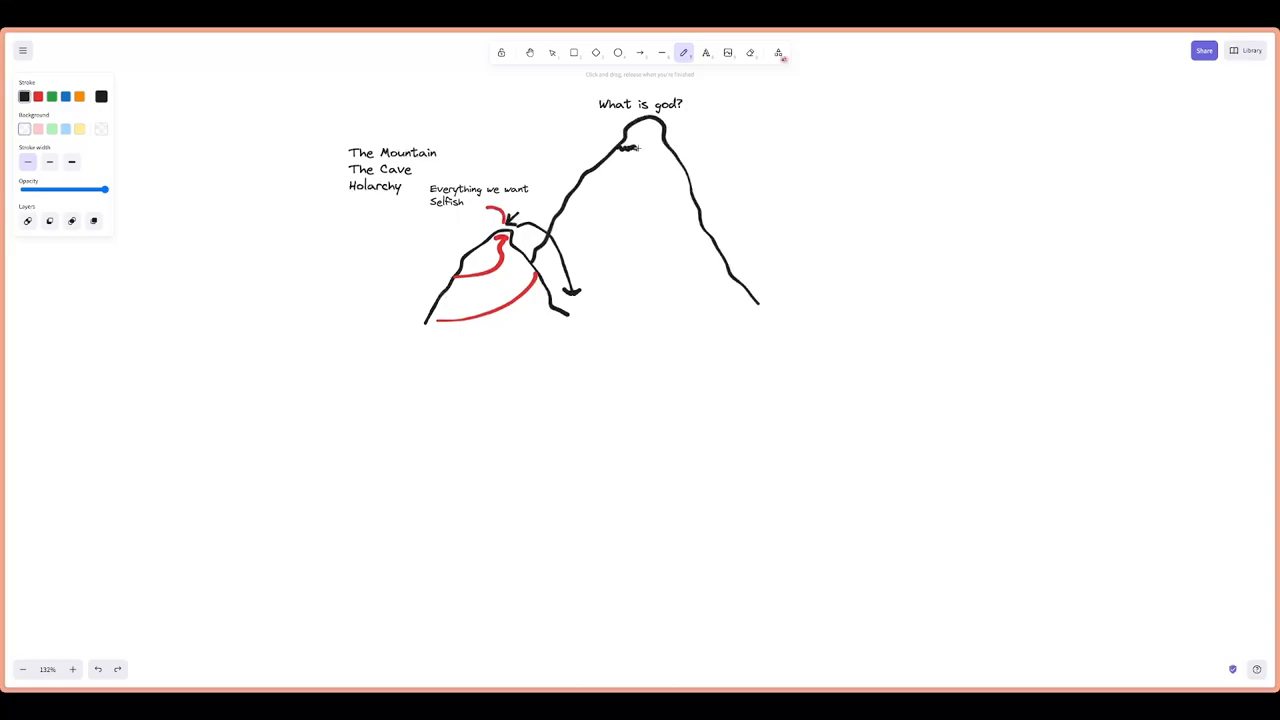
drag(620, 148, 670, 148)
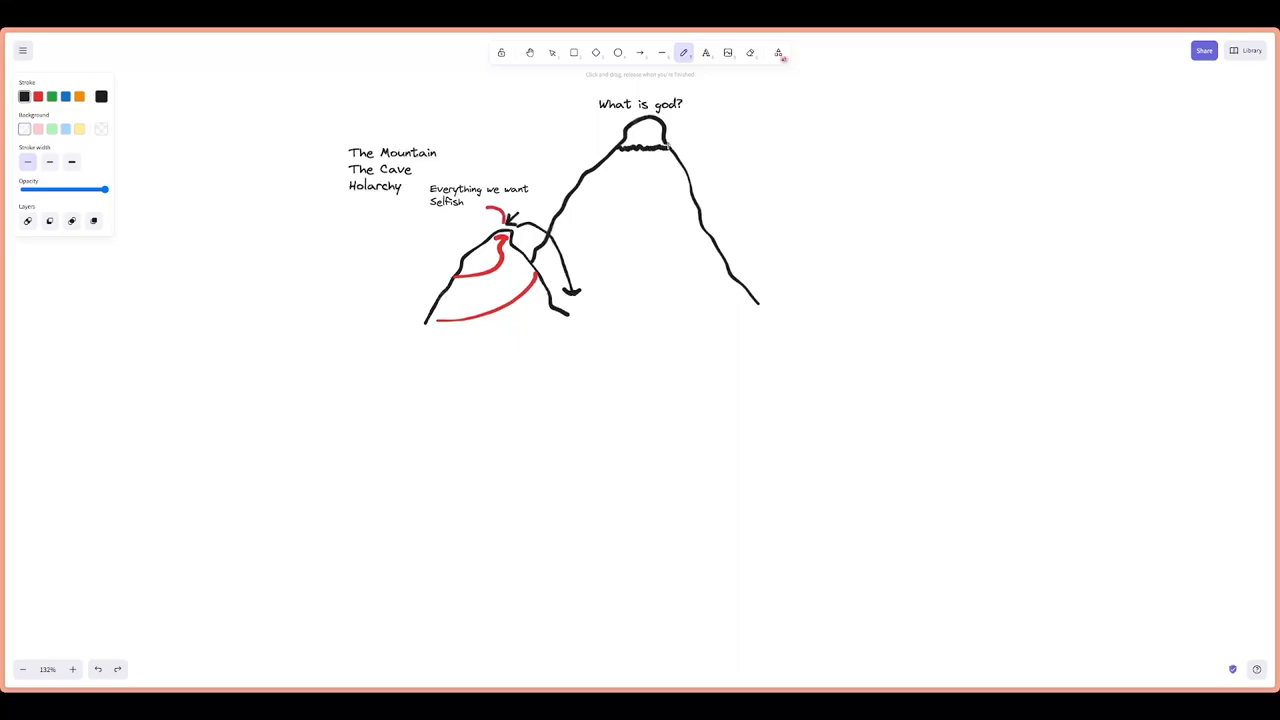
mouse_move(696, 171)
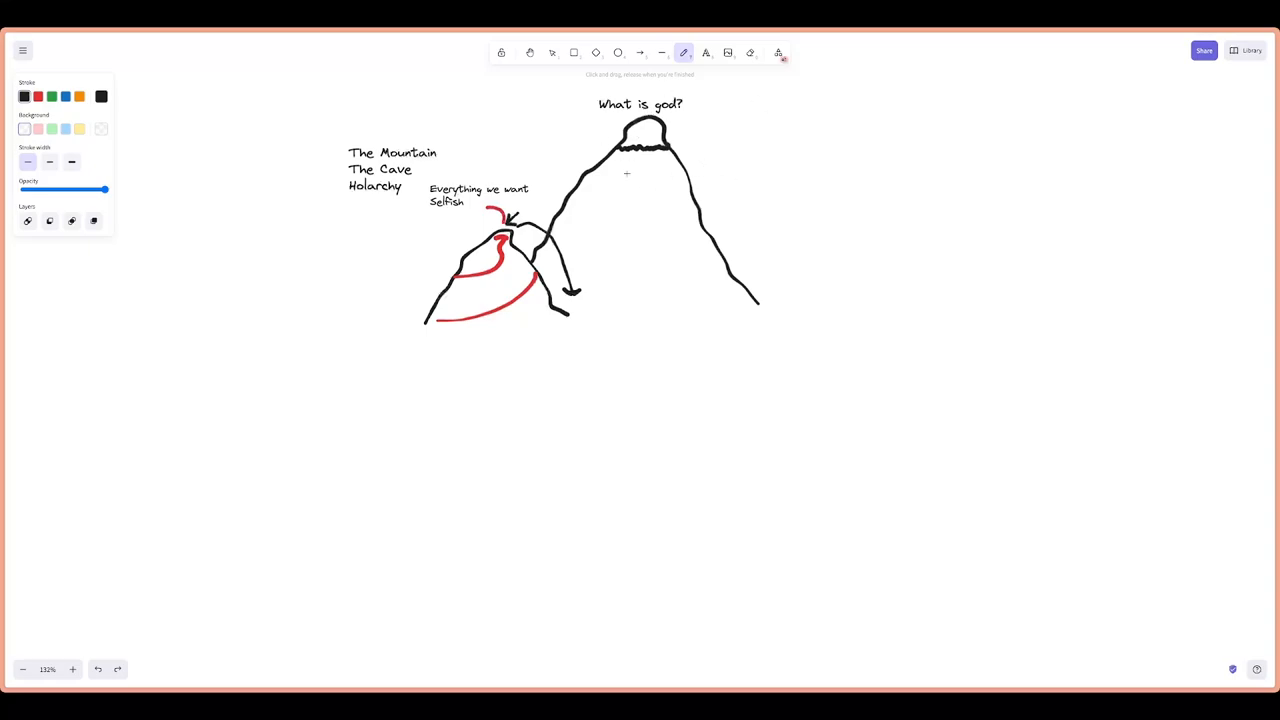
mouse_move(610, 218)
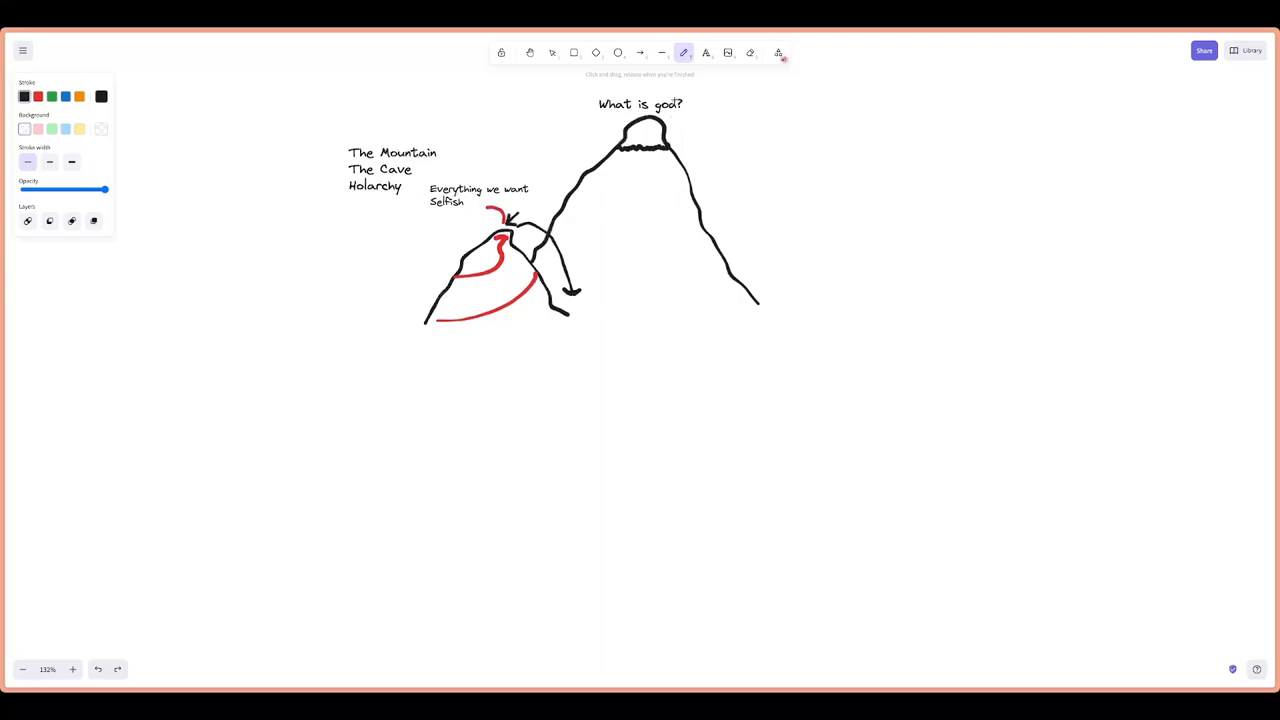
mouse_move(740, 160)
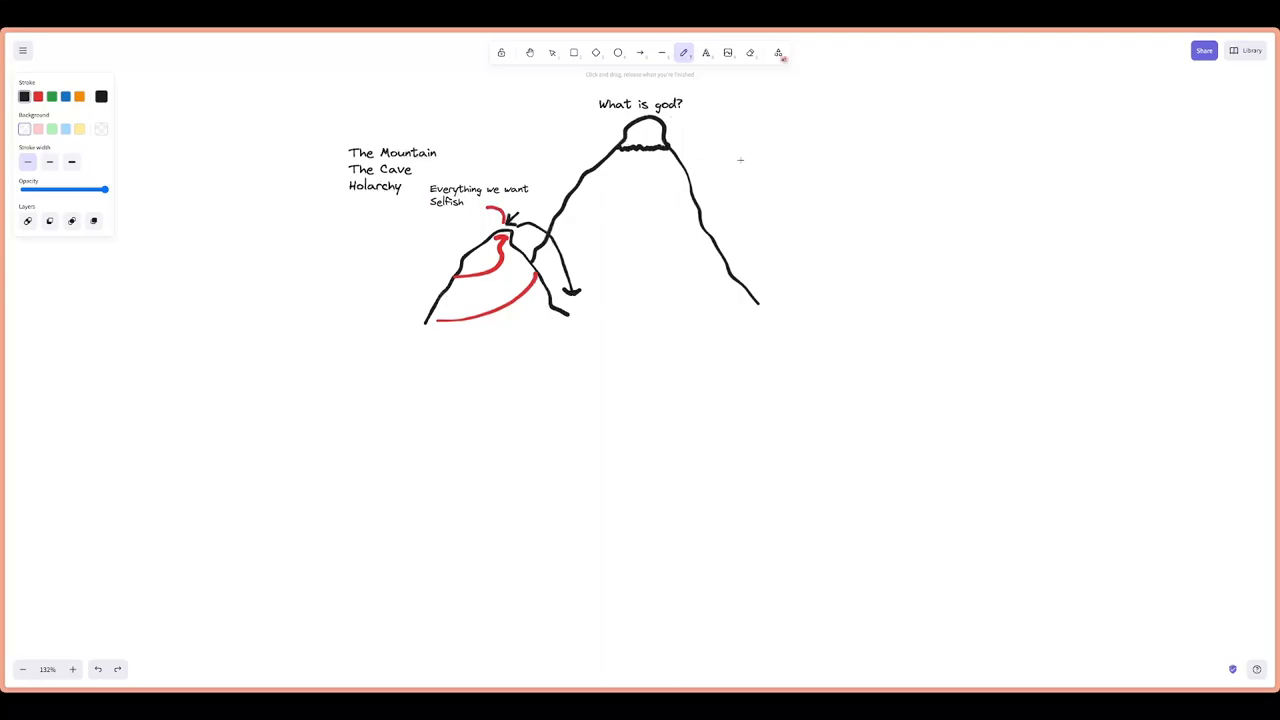
mouse_move(764, 101)
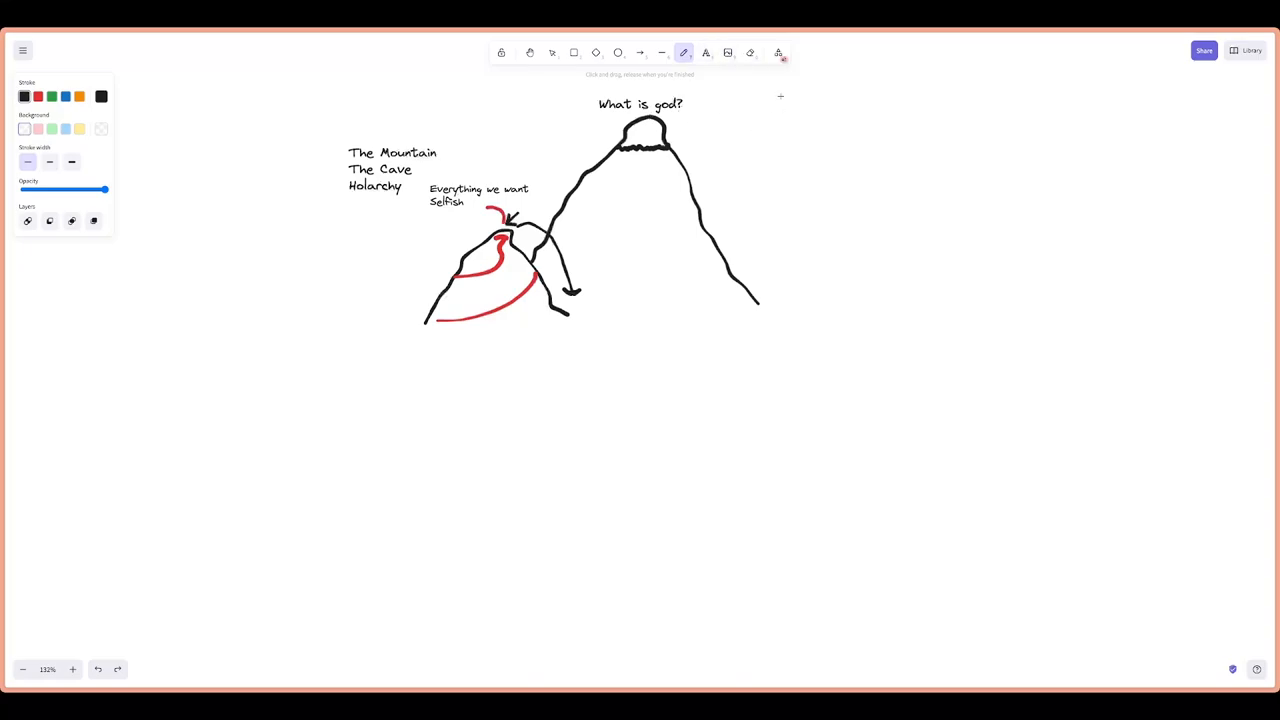
mouse_move(797, 100)
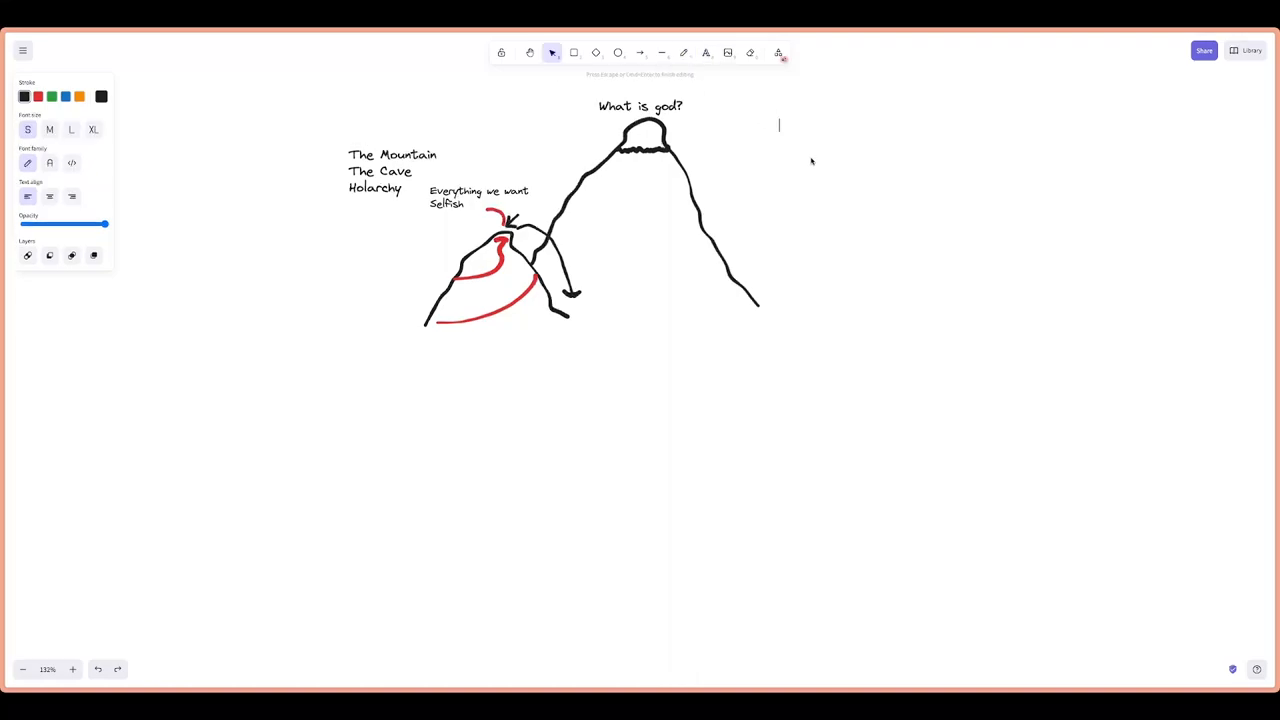
Type the names God, Goddess, The Logos, Brahman and Love beside the tall mountain
text(God)
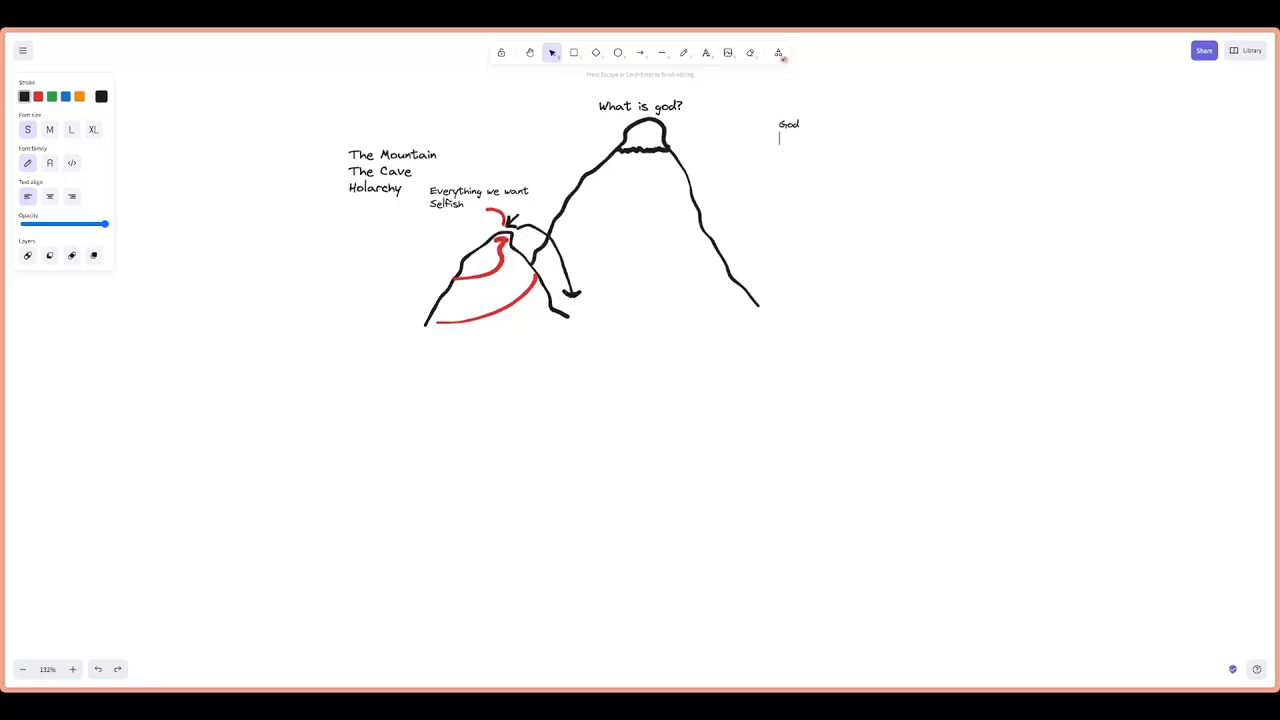
text(Goddess)
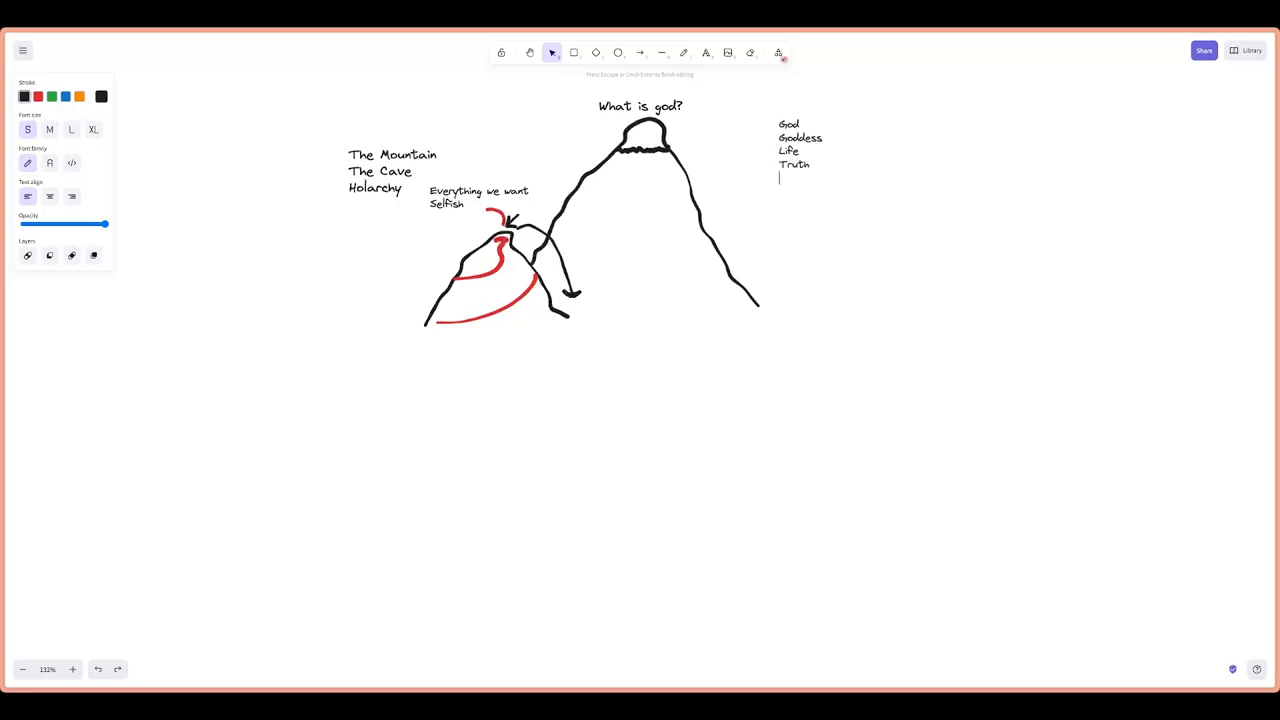
text(The L)
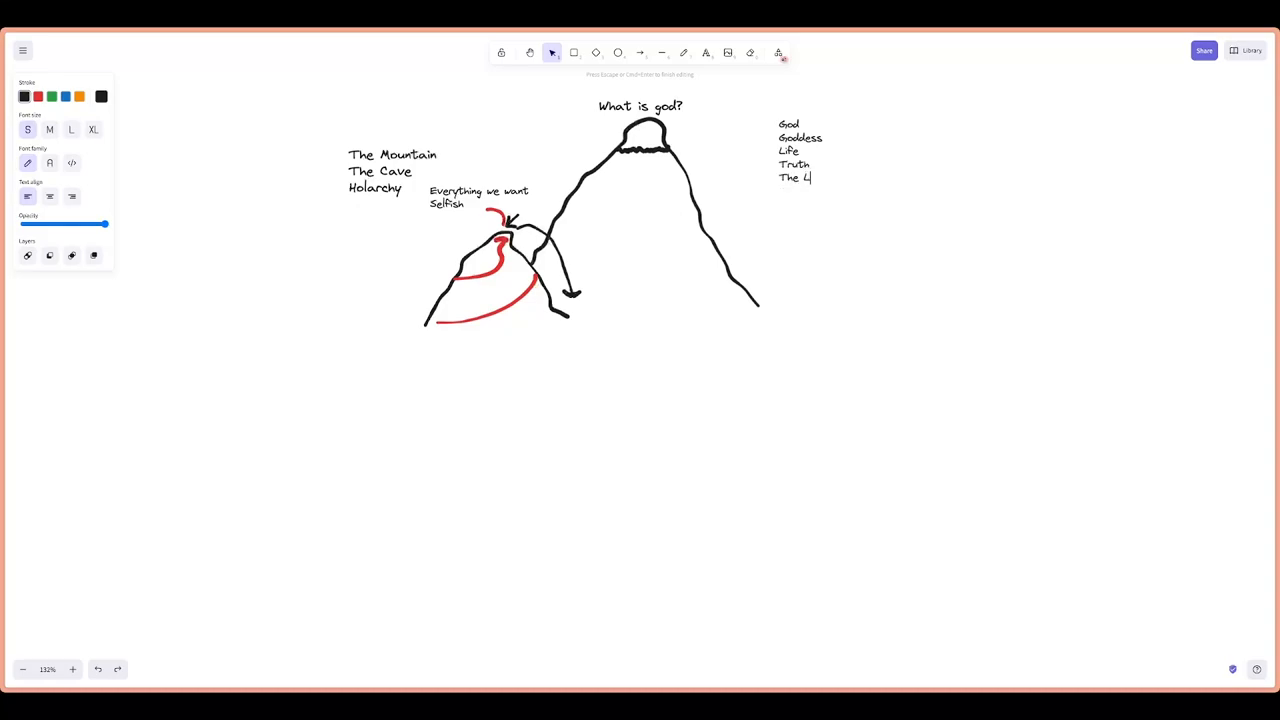
text(The Logos)
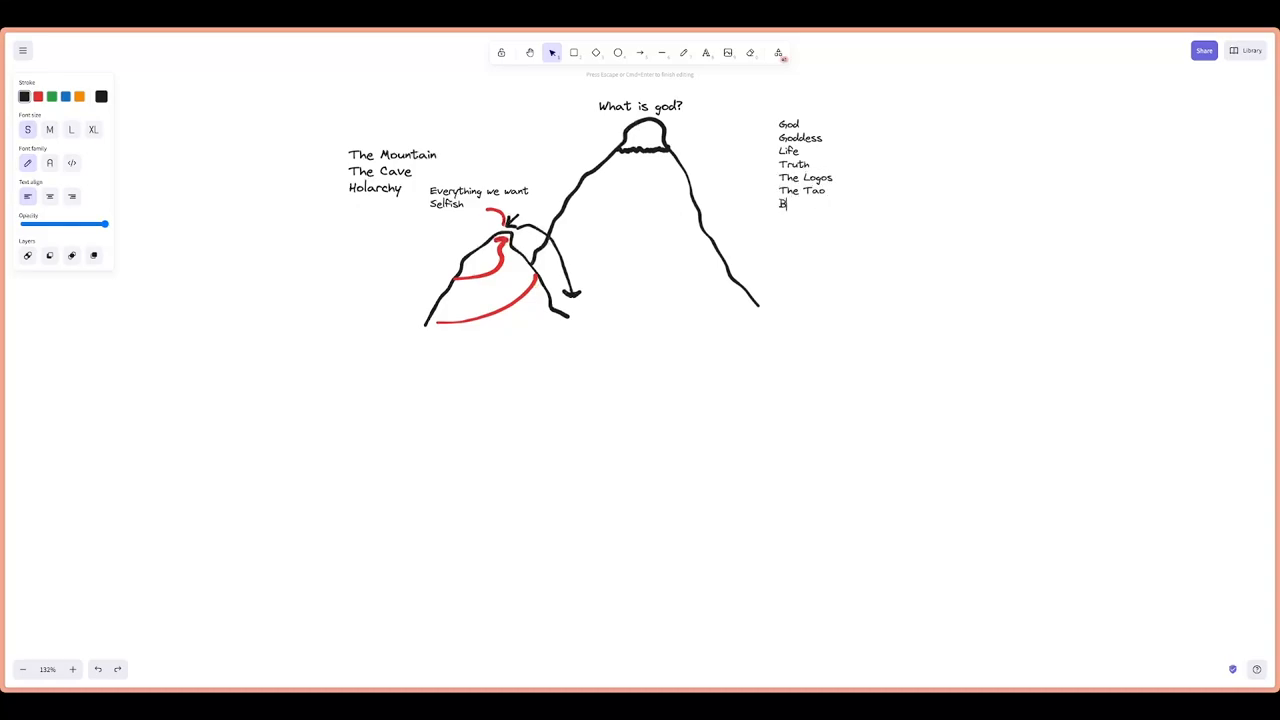
text(rahaman)
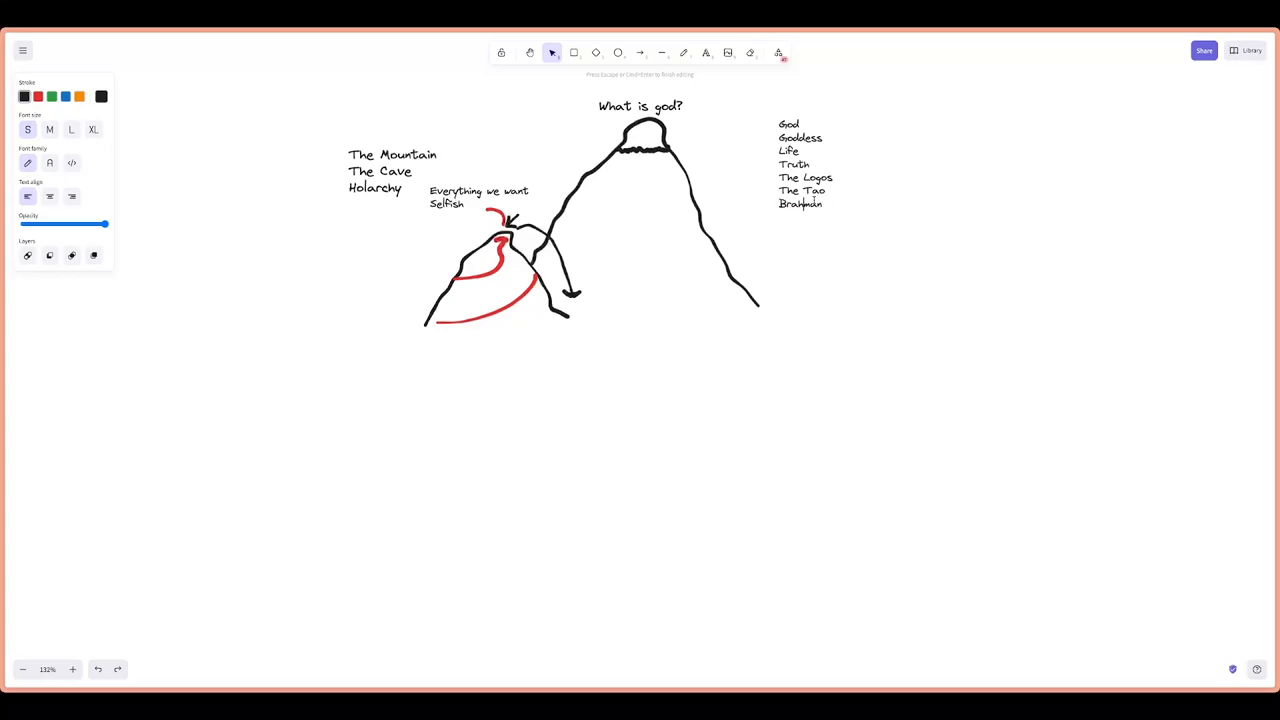
text(Love)
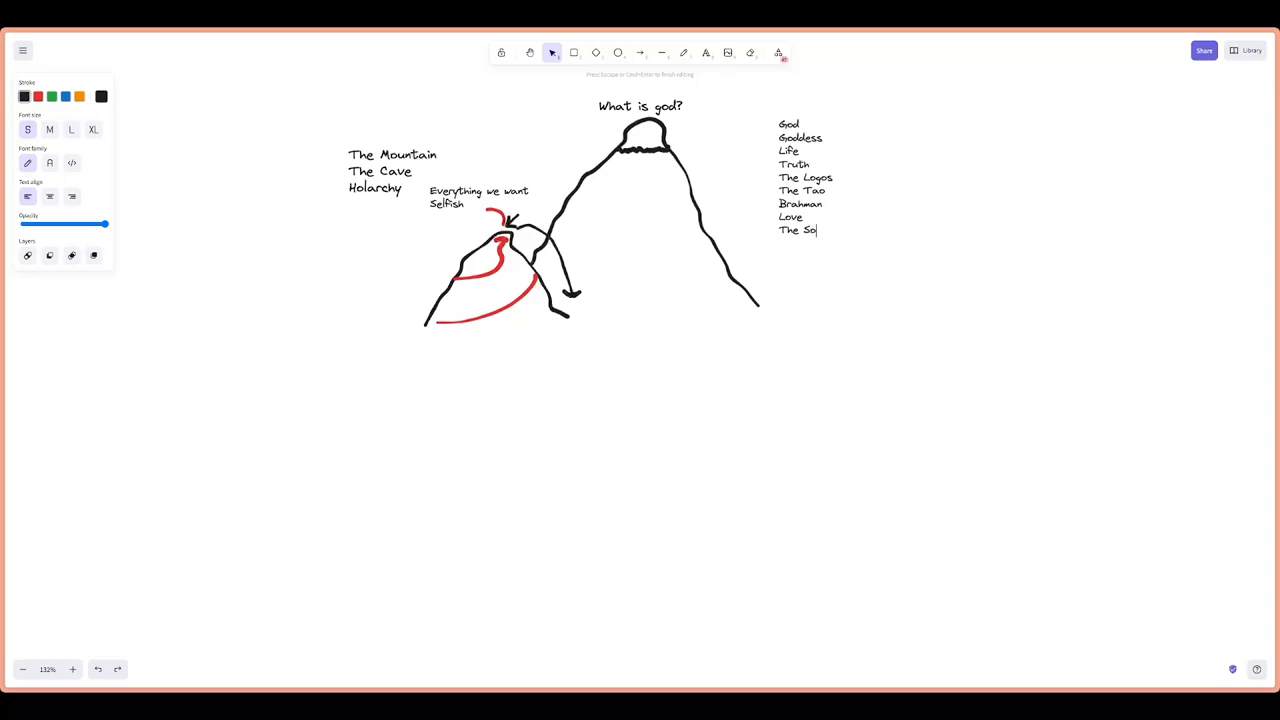
Finish the names list with 'The Soul of The Universe' and deselect it
text(ul of The U)
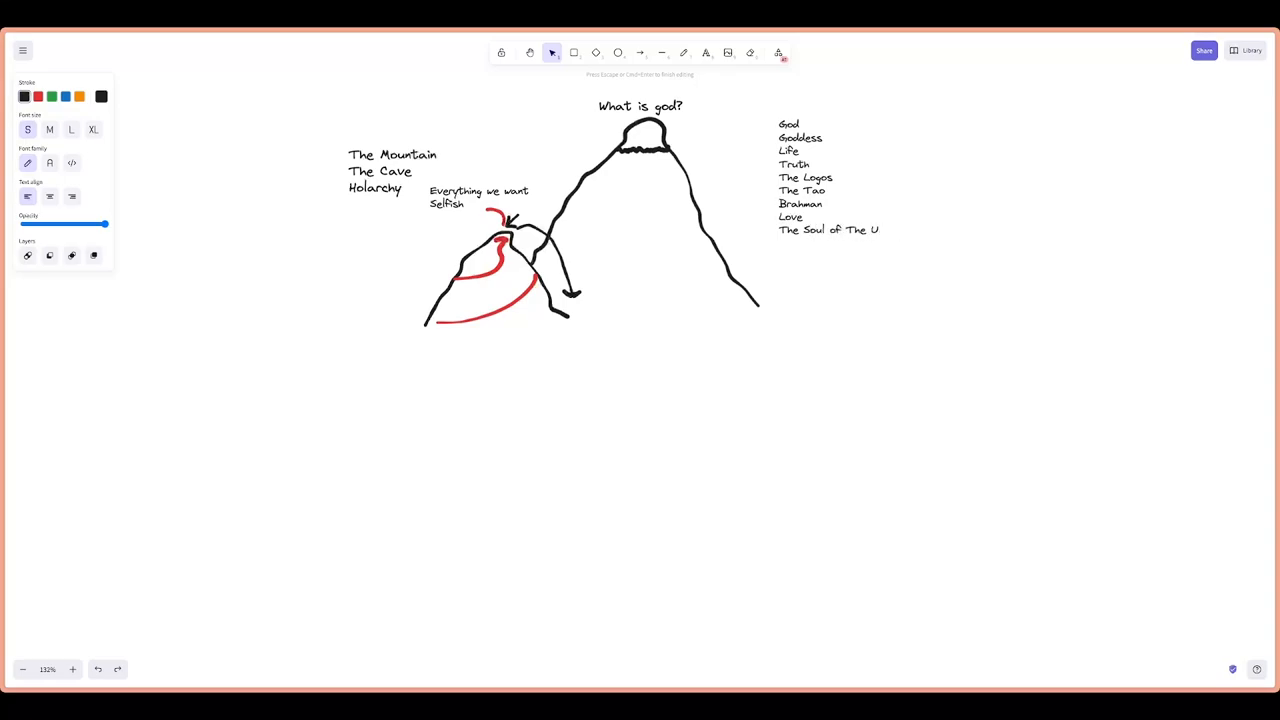
text(niverse)
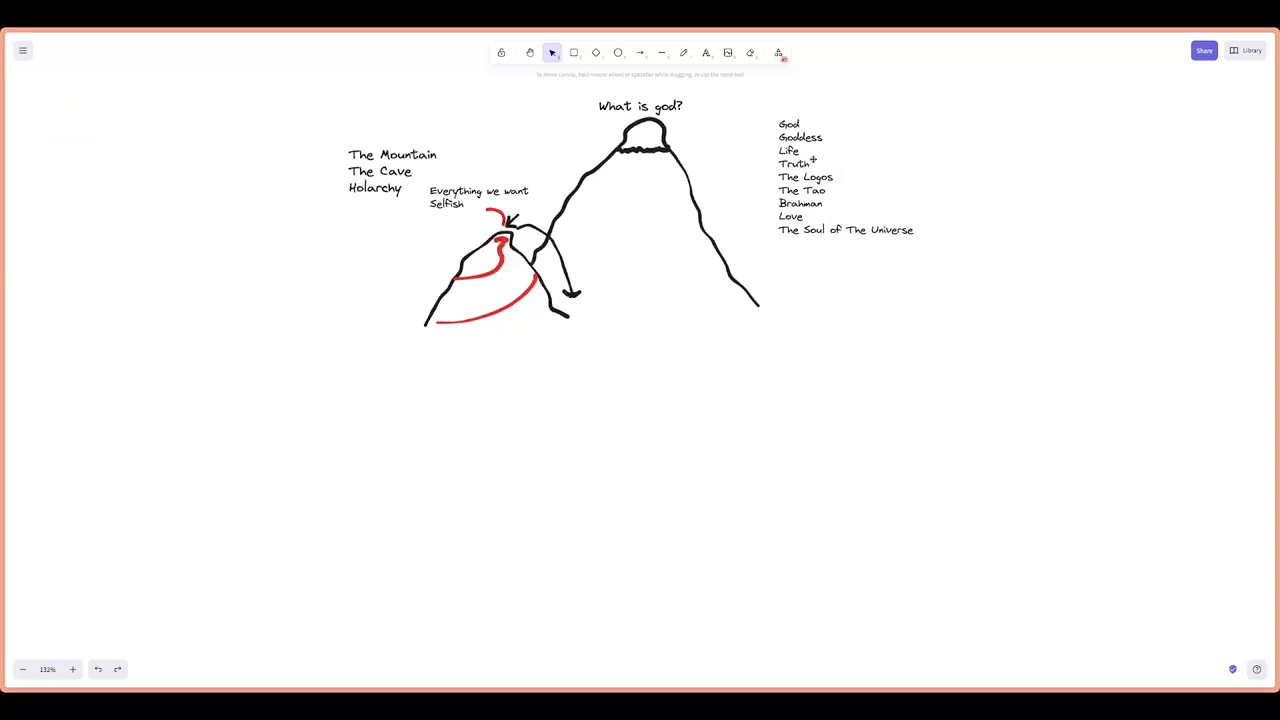
click(835, 165)
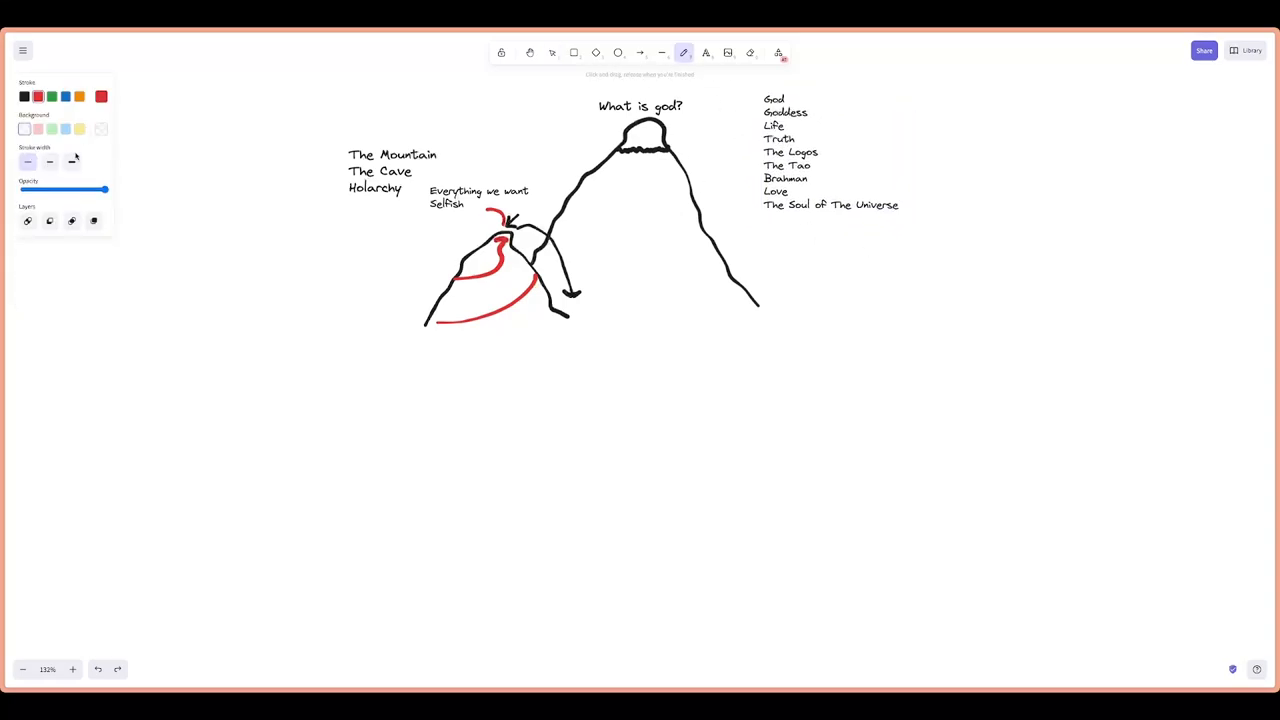
Draw faint red, blue and green trails up the mountain and a curved arrow from the title
drag(104, 190, 33, 190)
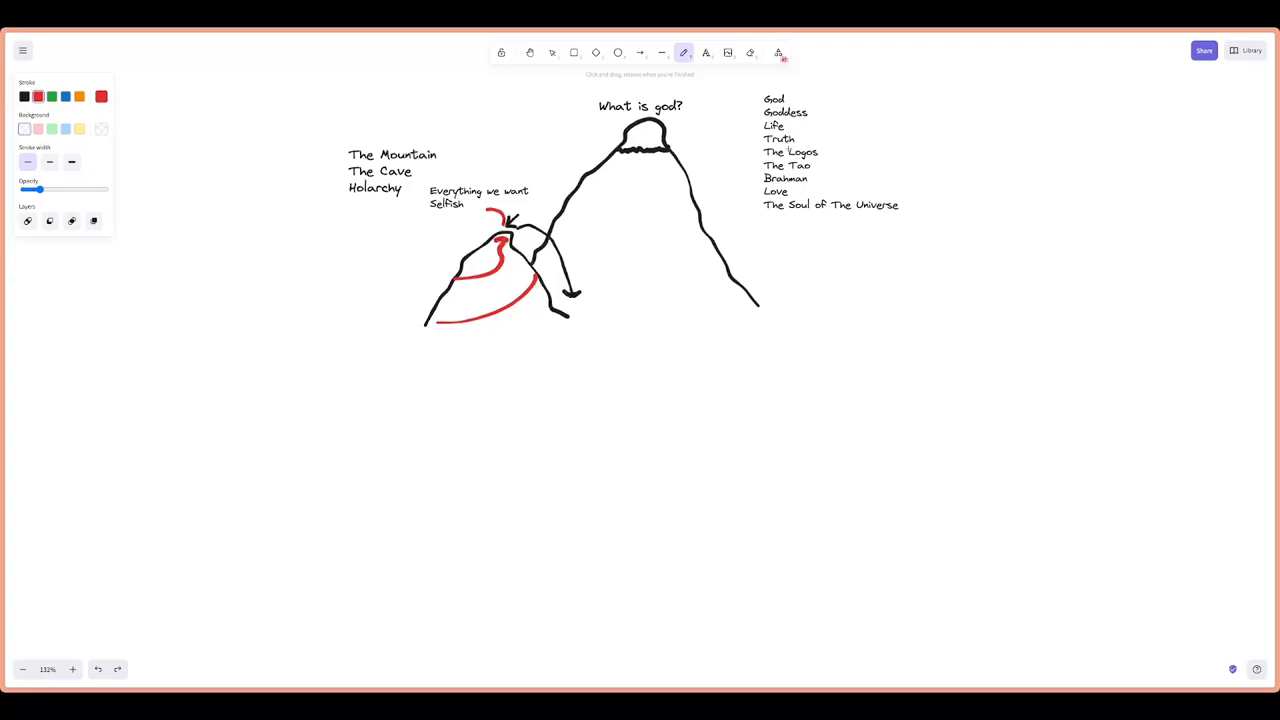
mouse_move(881, 128)
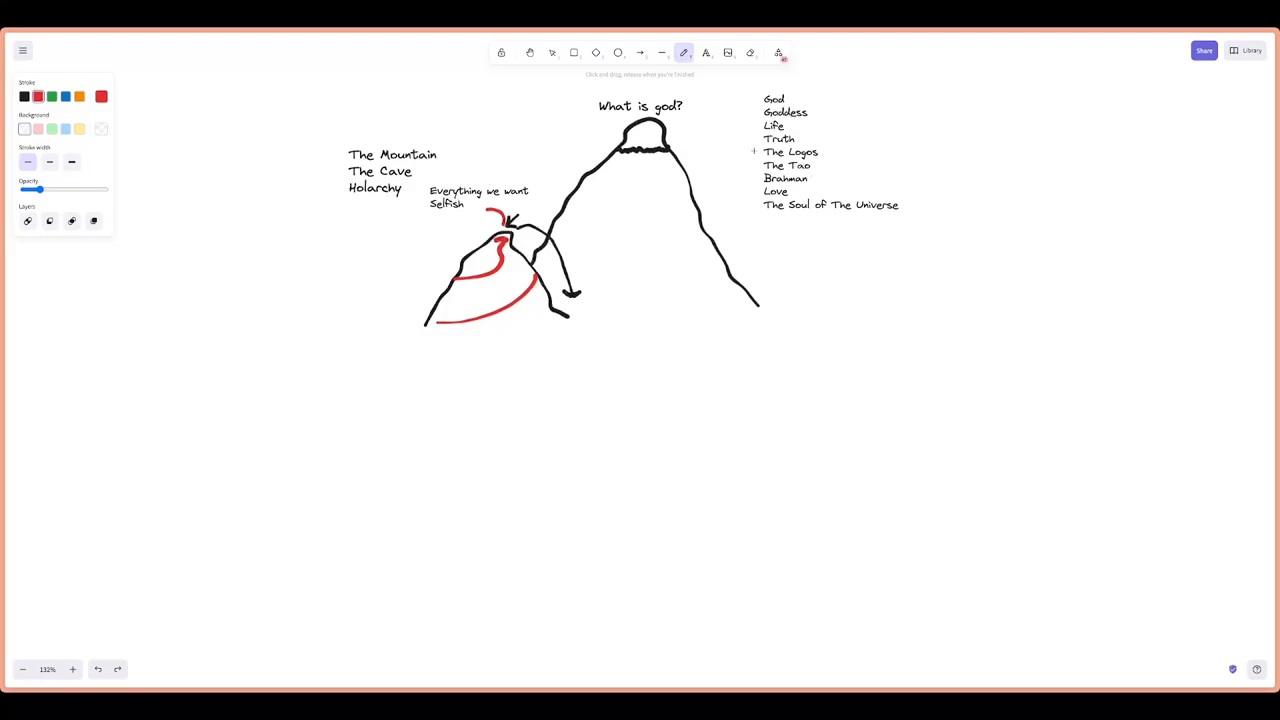
drag(705, 302, 758, 300)
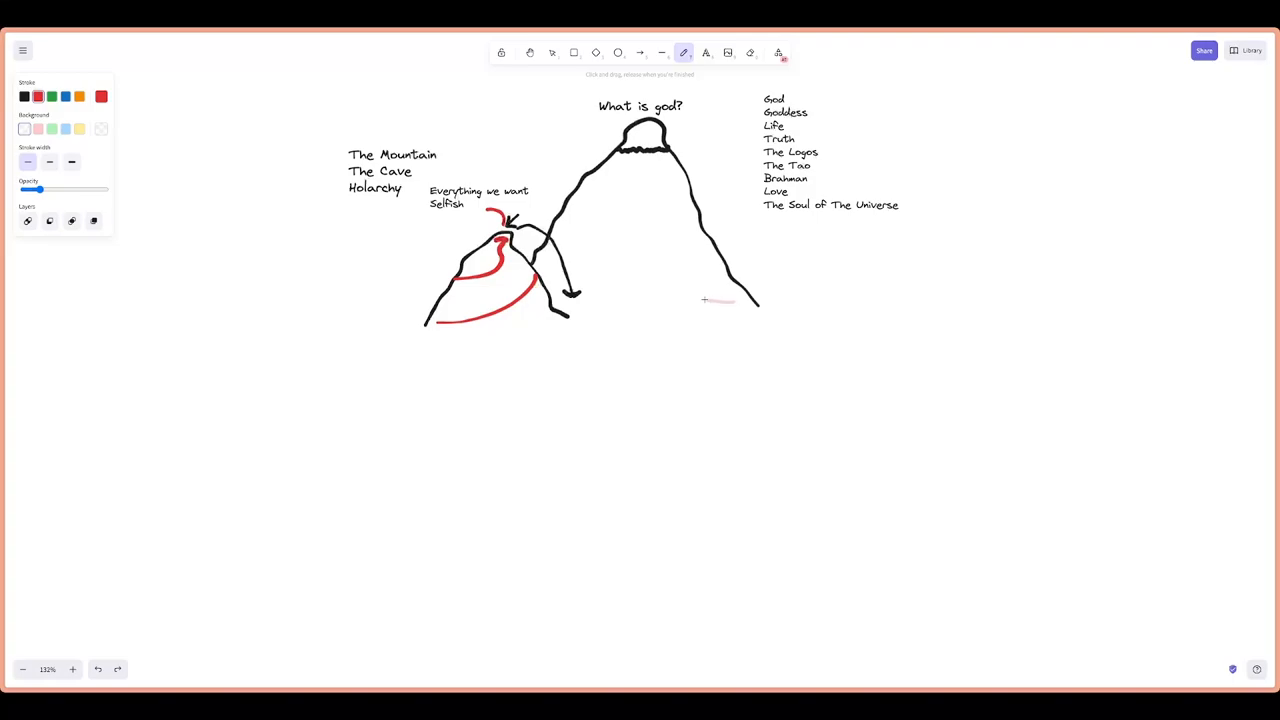
drag(573, 207, 720, 303)
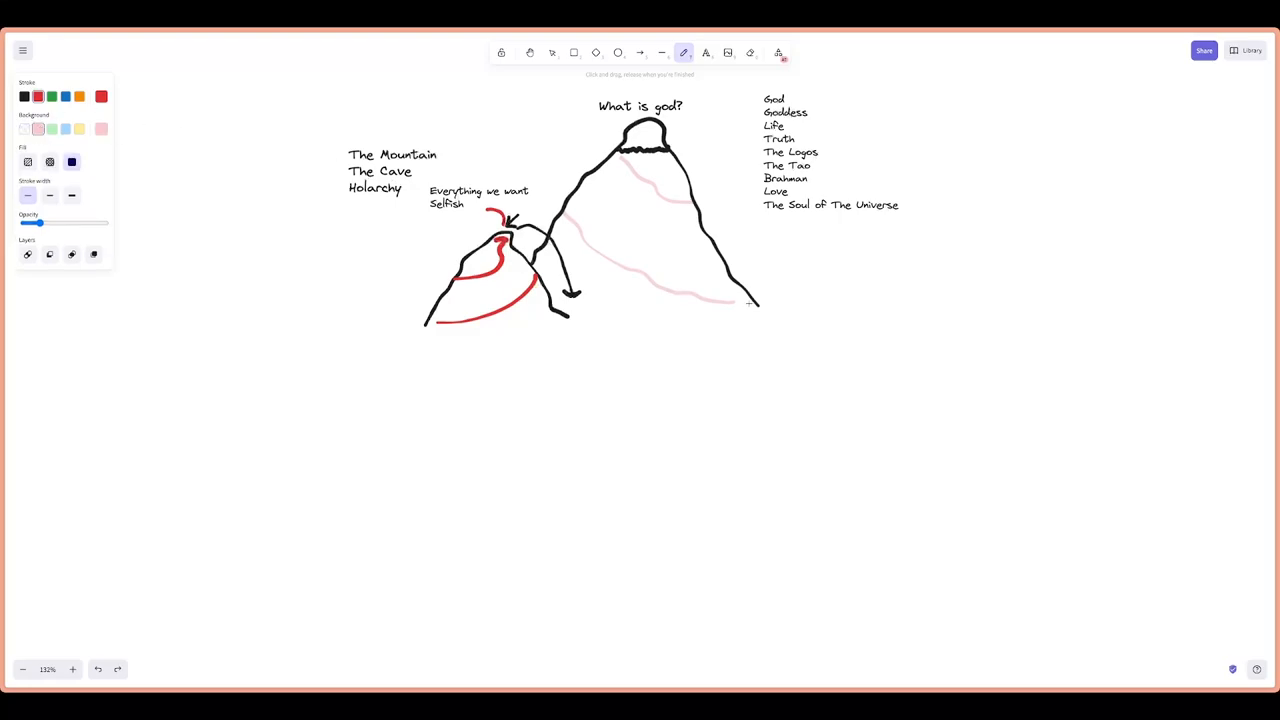
mouse_move(604, 213)
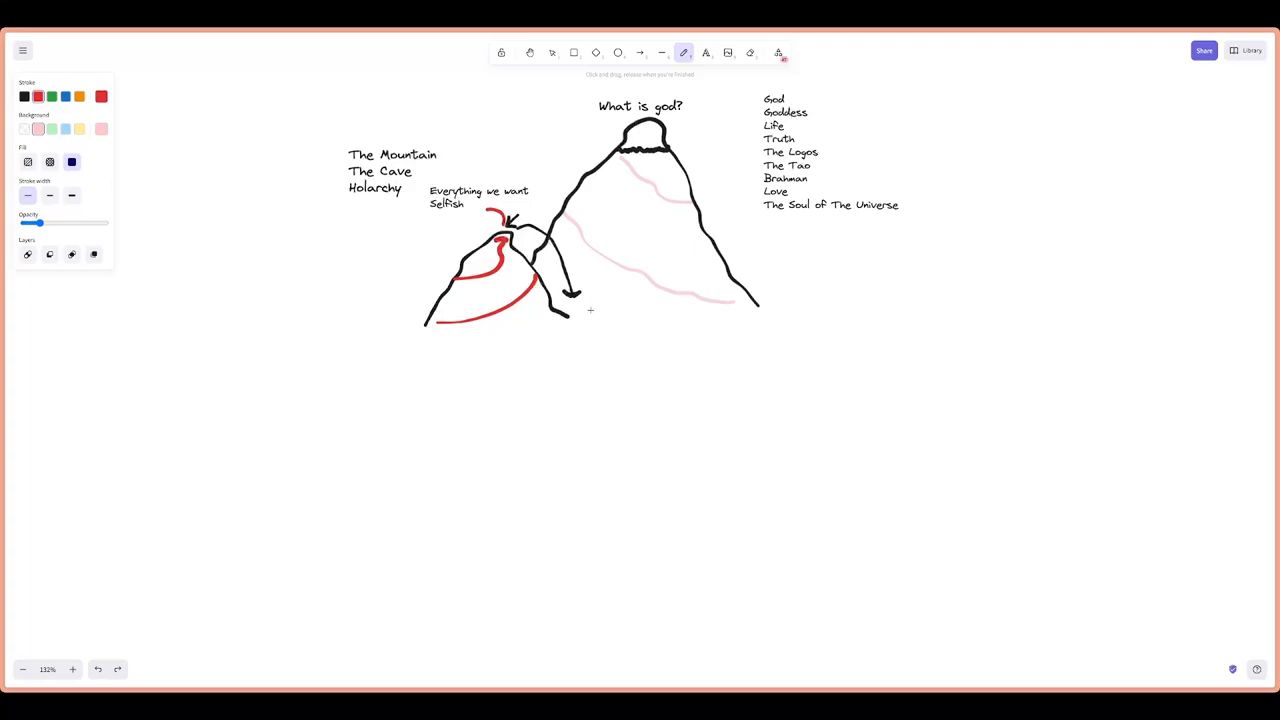
click(101, 96)
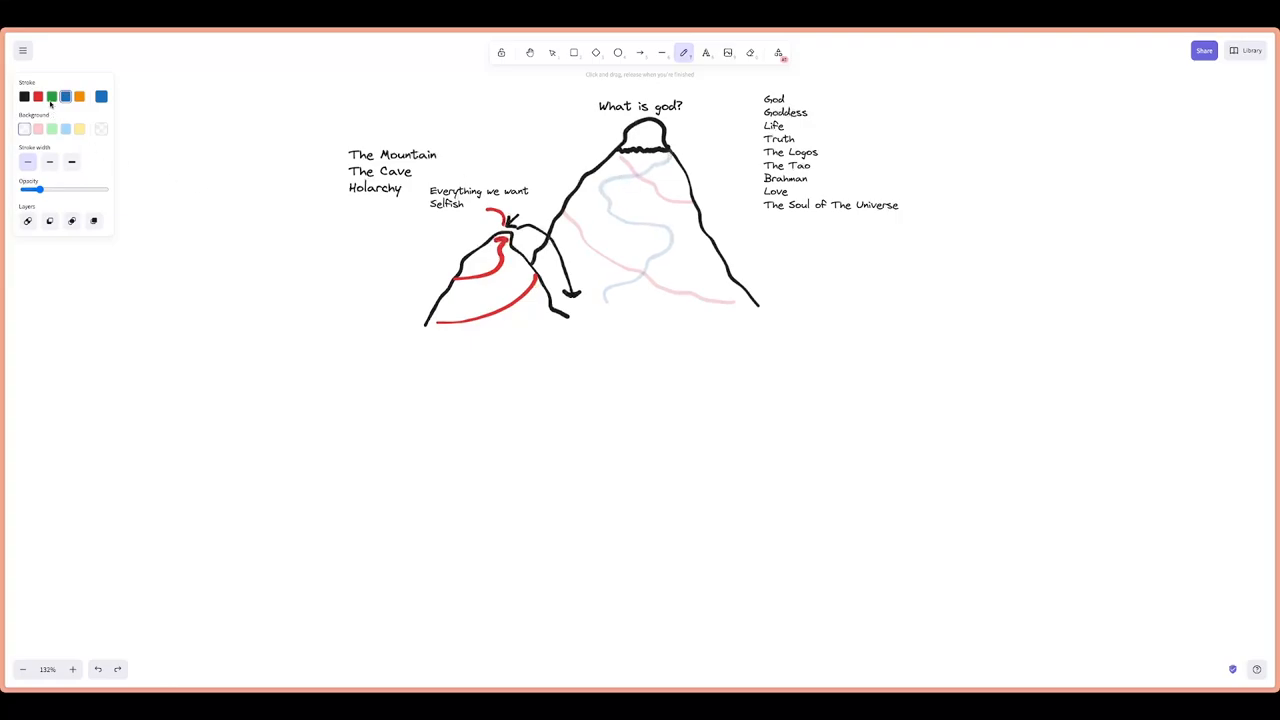
click(101, 96)
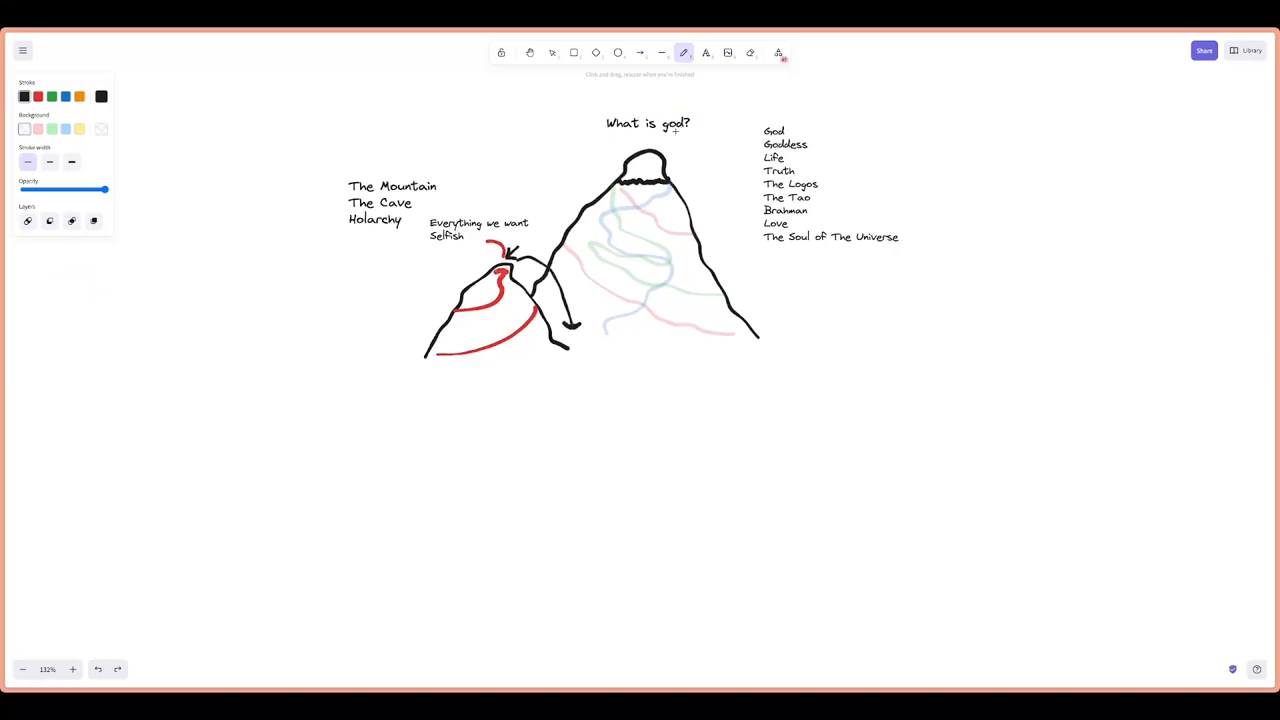
drag(690, 135, 680, 150)
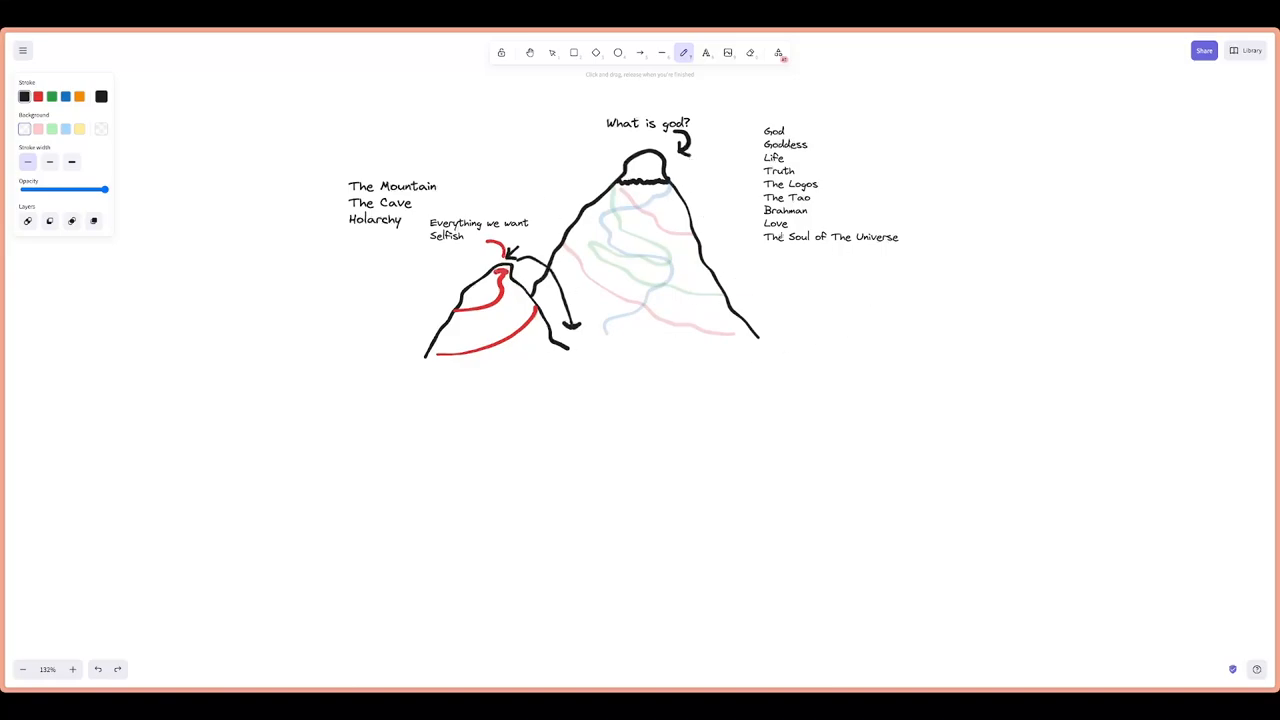
mouse_move(720, 263)
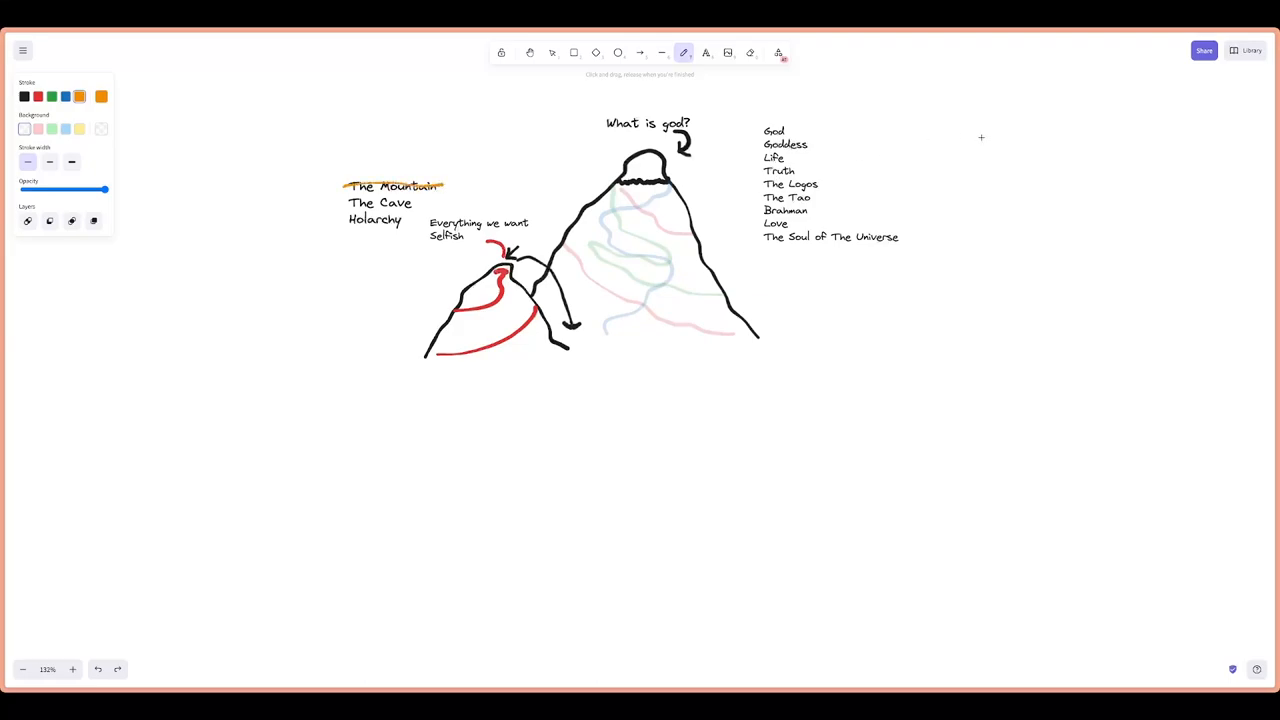
mouse_move(695, 261)
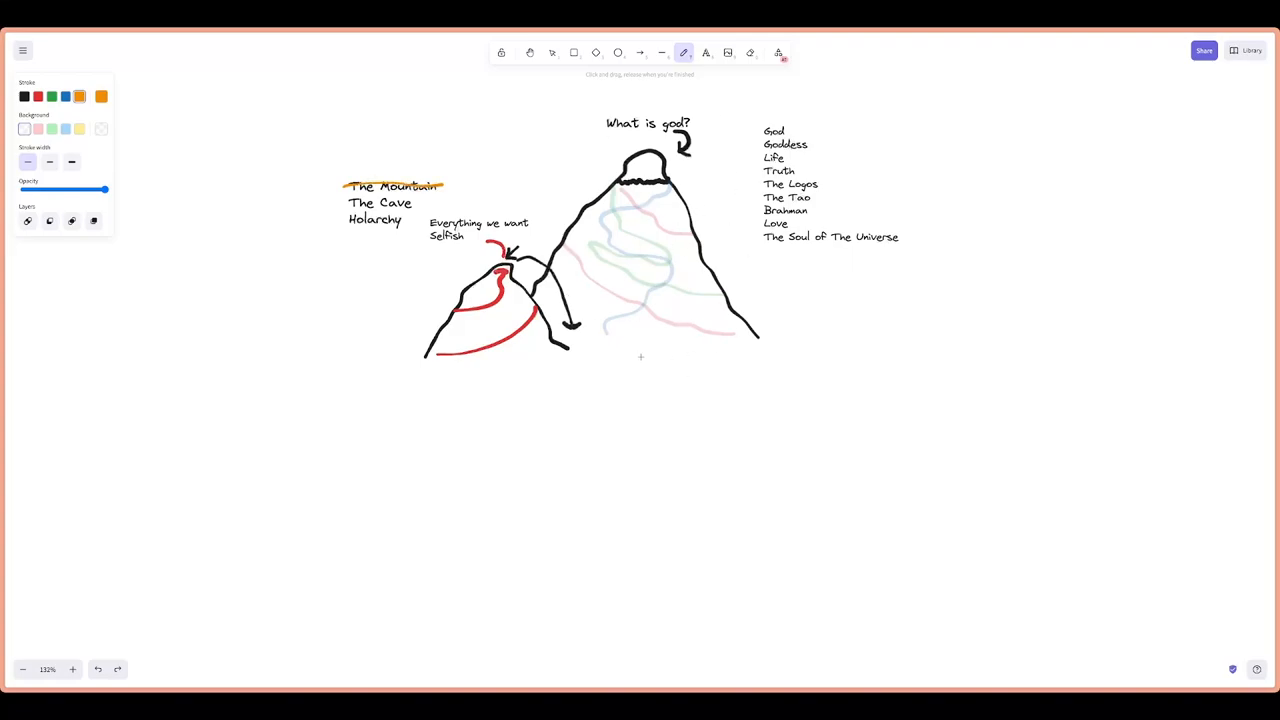
mouse_move(687, 217)
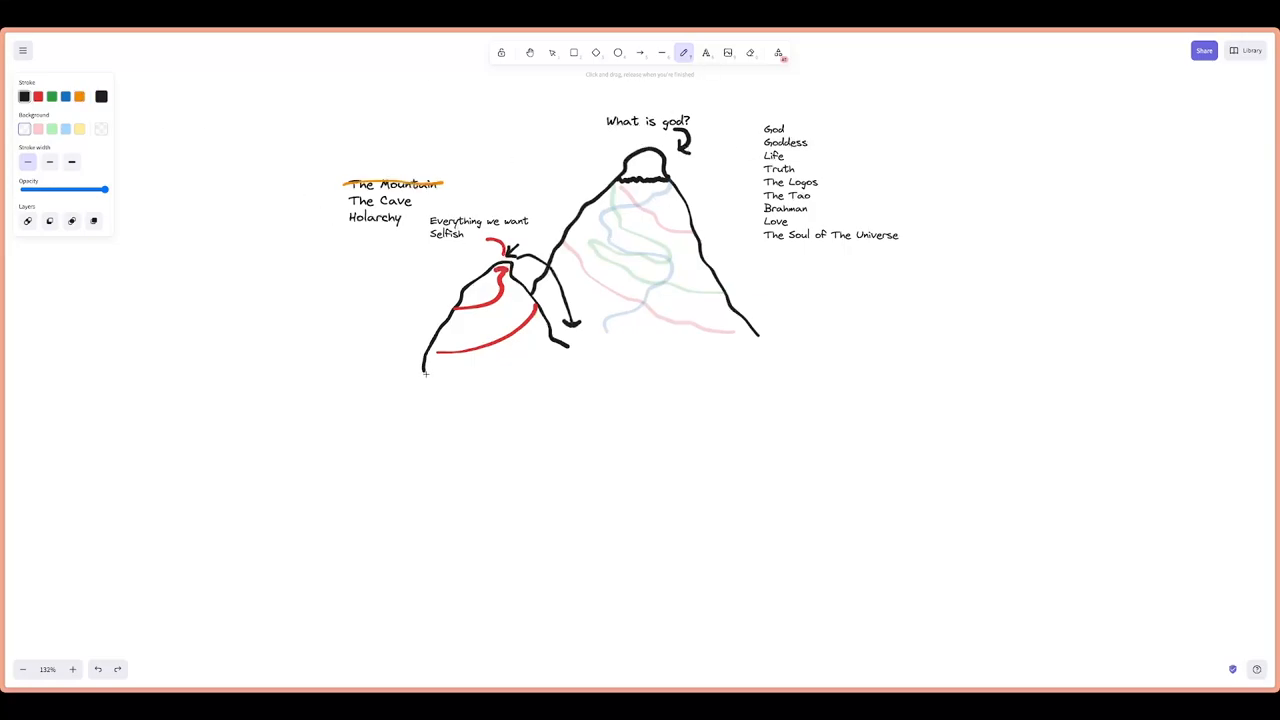
Close the lower mountain outline, fill a black cave inside, and draw an upward arrow left of the list
drag(425, 375, 715, 580)
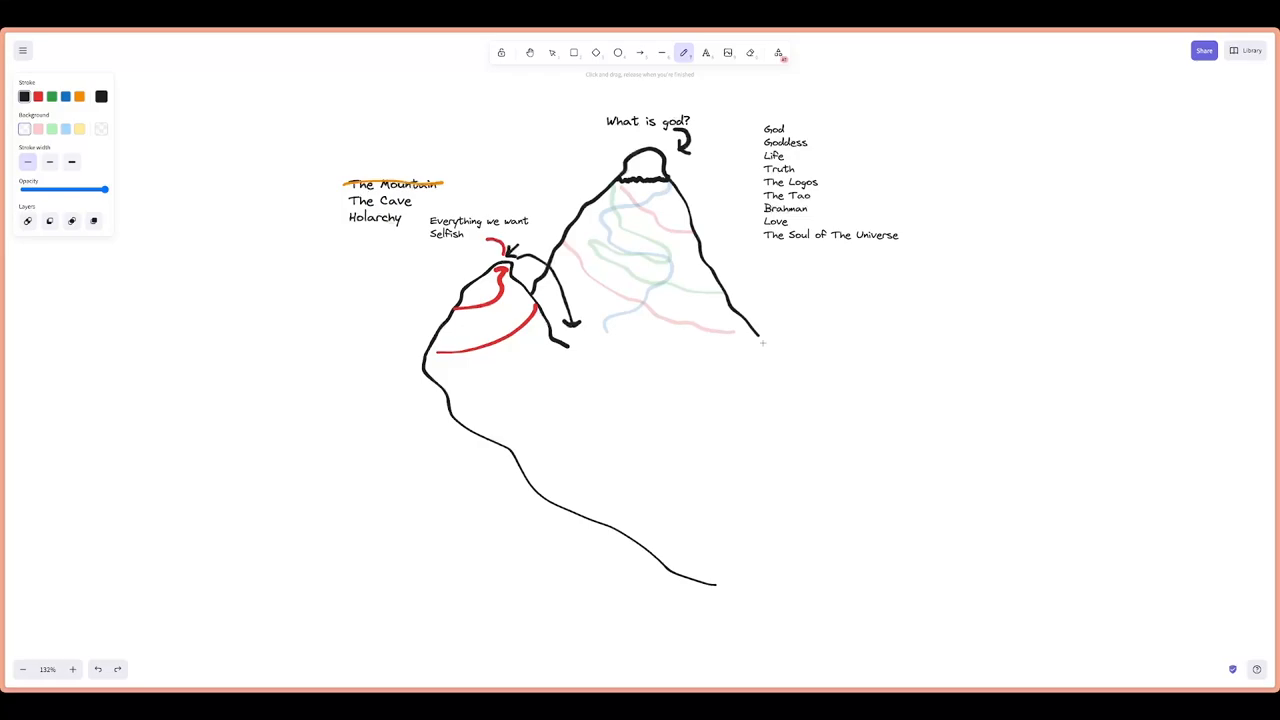
drag(762, 342, 715, 590)
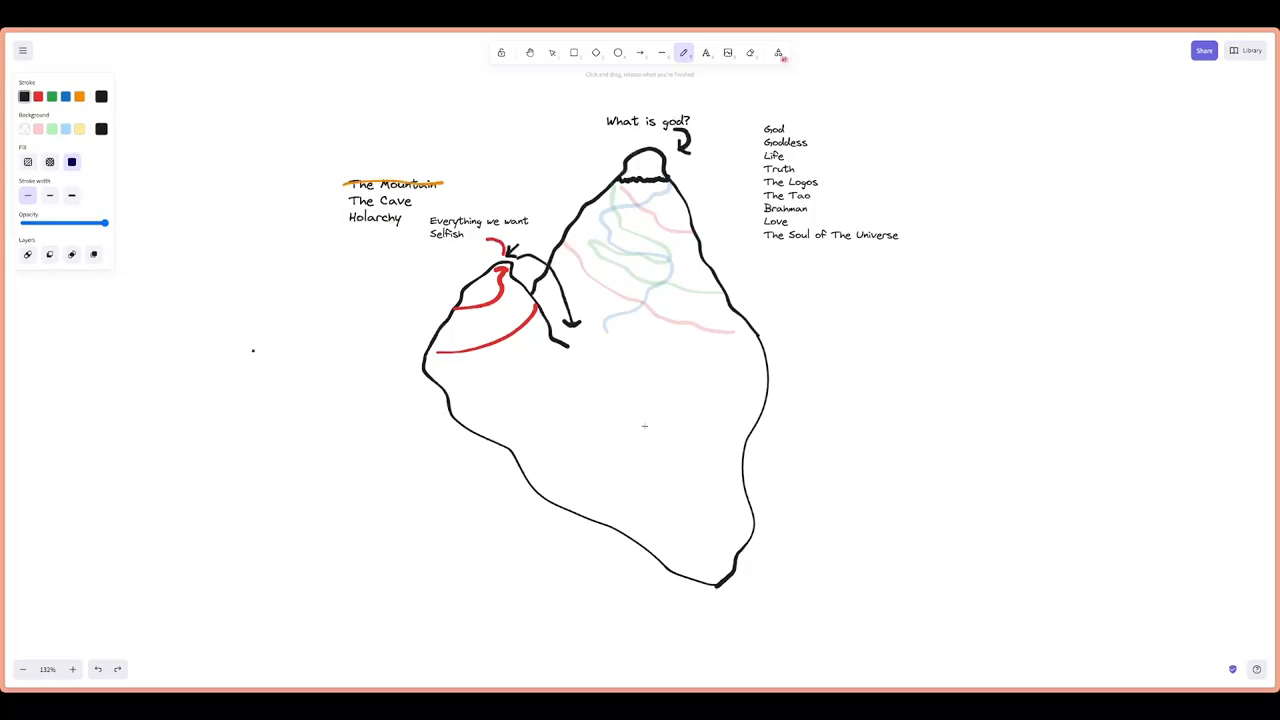
drag(492, 397, 685, 540)
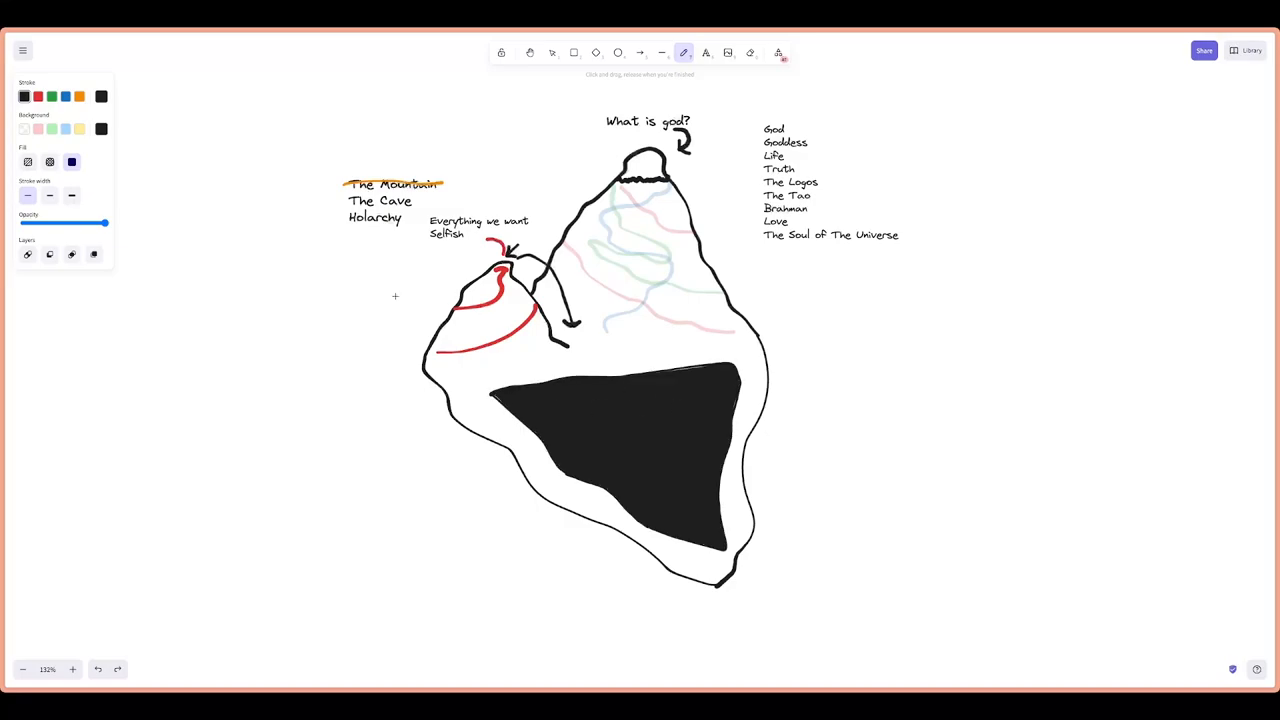
mouse_move(288, 200)
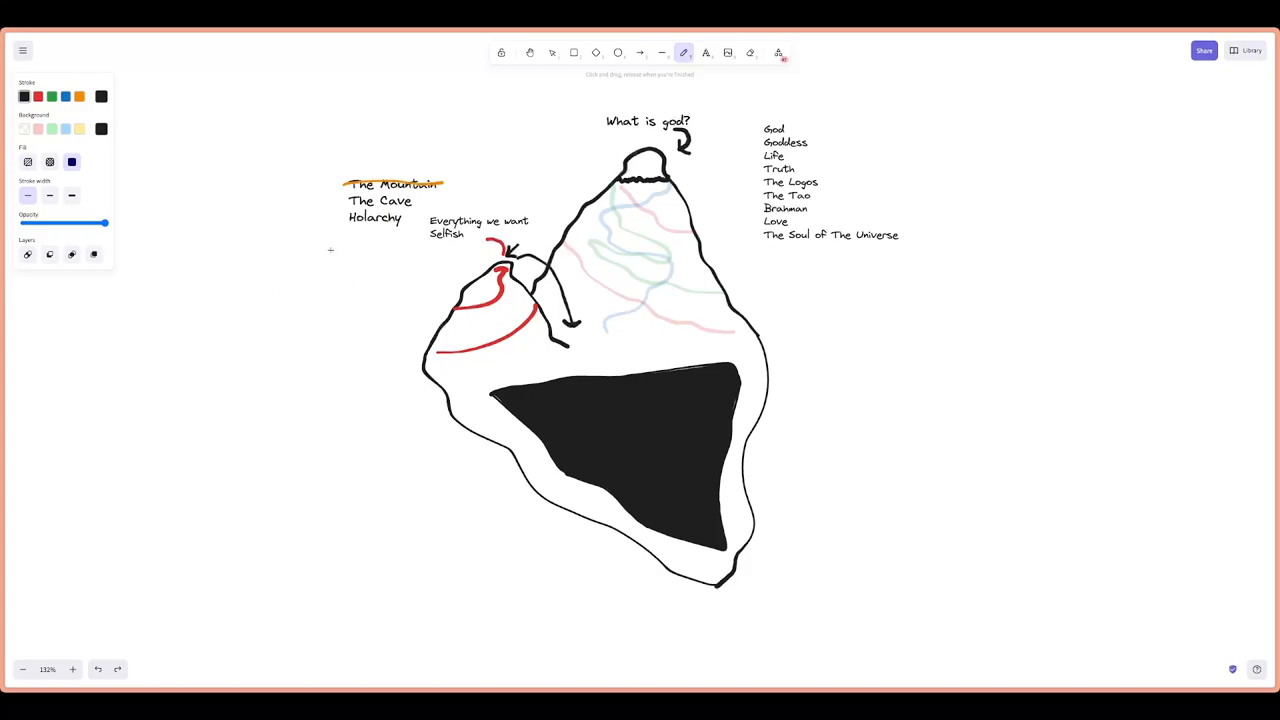
drag(312, 268, 313, 108)
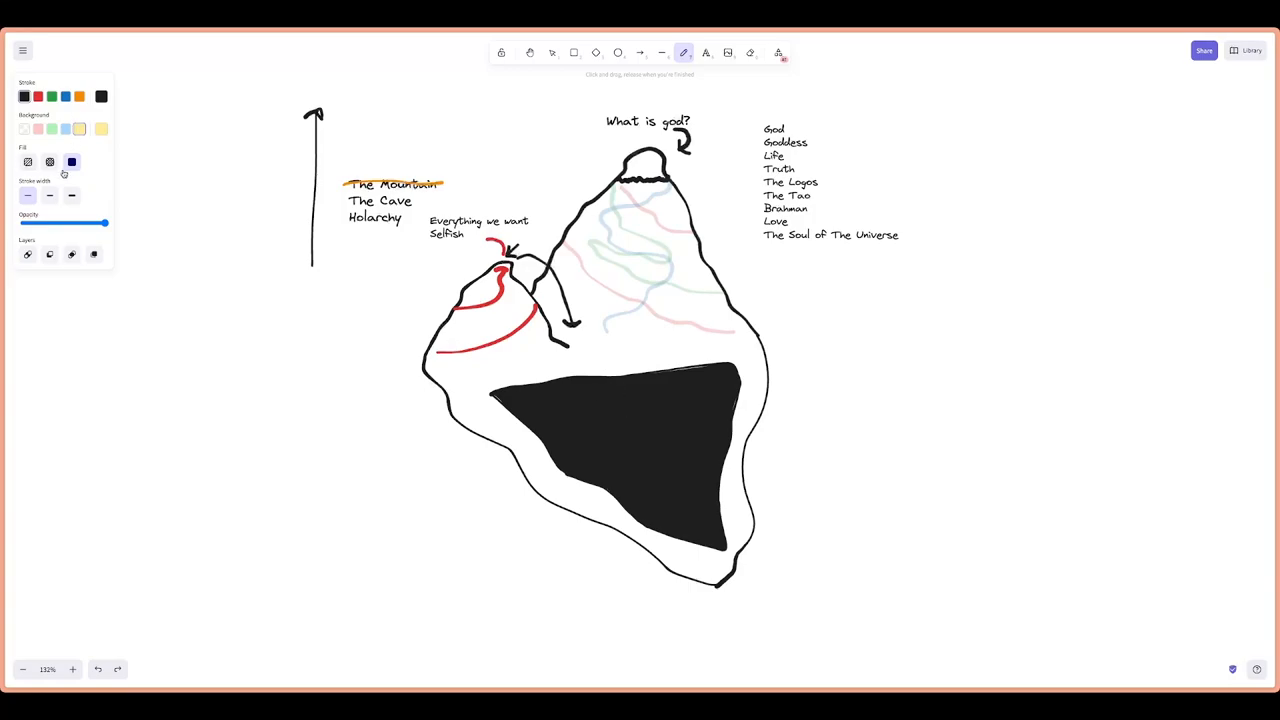
Draw an orange arrow into the cave and a pale yellow sun with rays inside
click(79, 96)
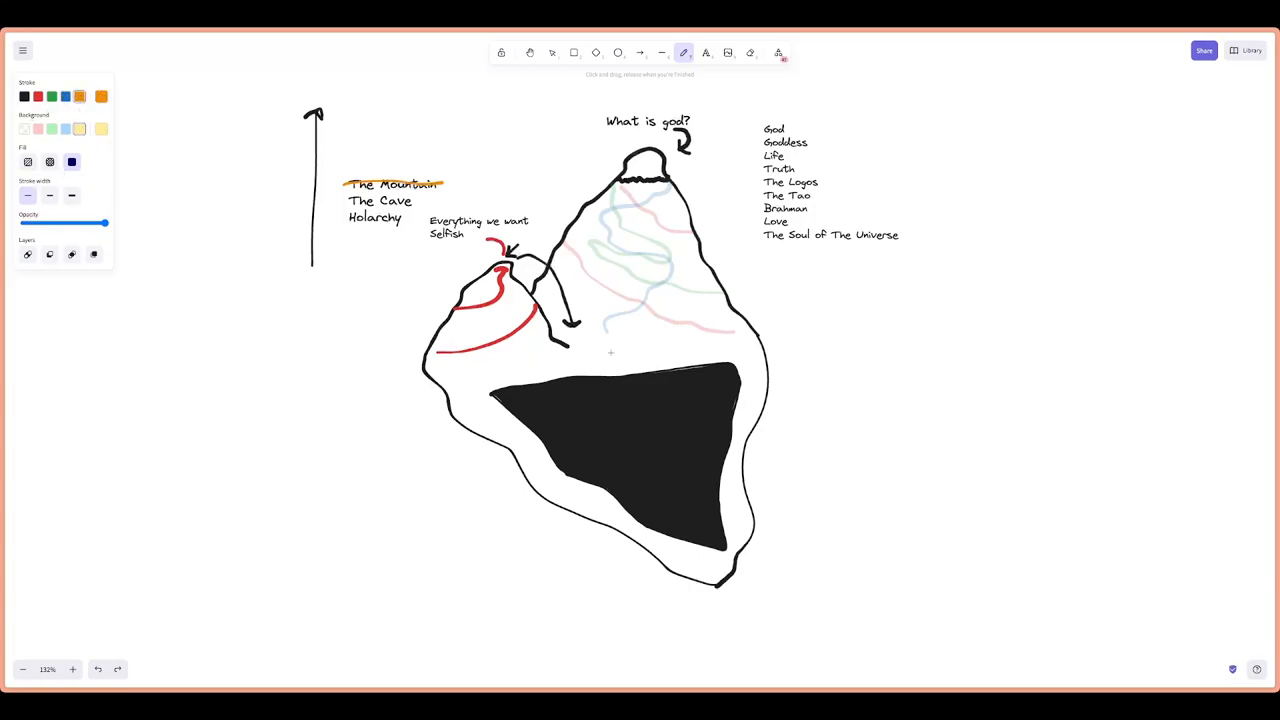
drag(615, 355, 640, 425)
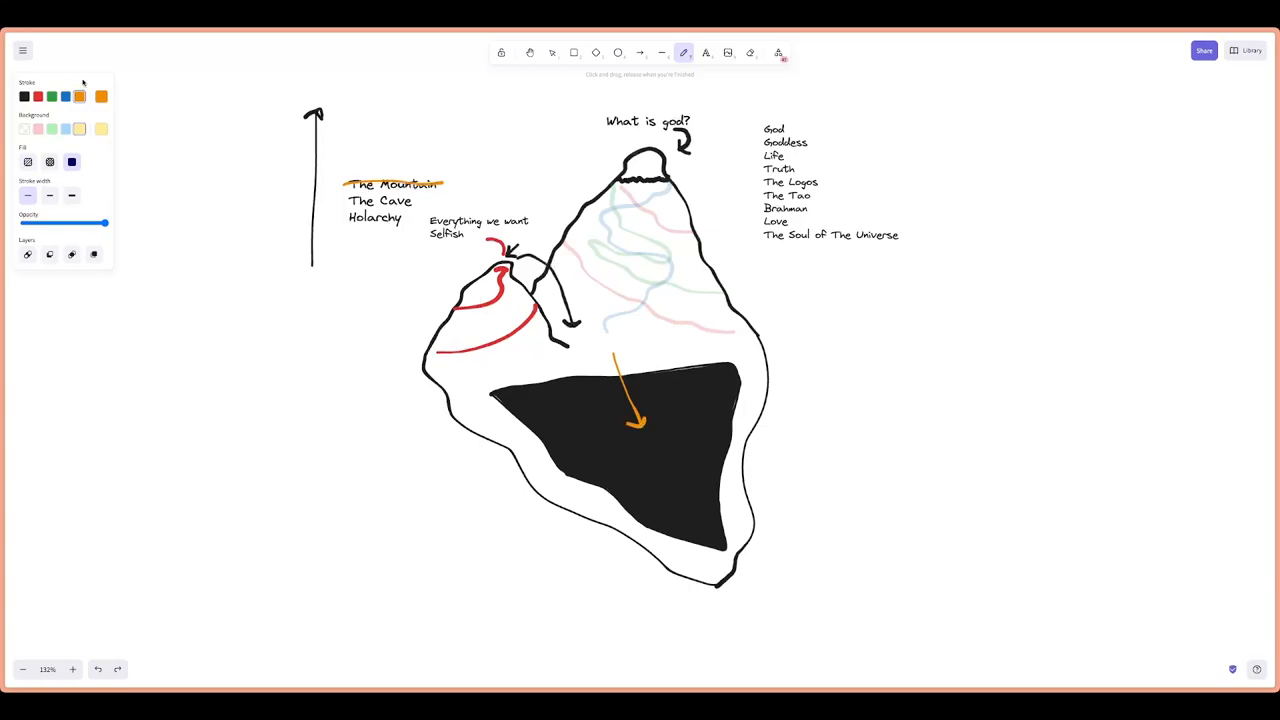
click(101, 96)
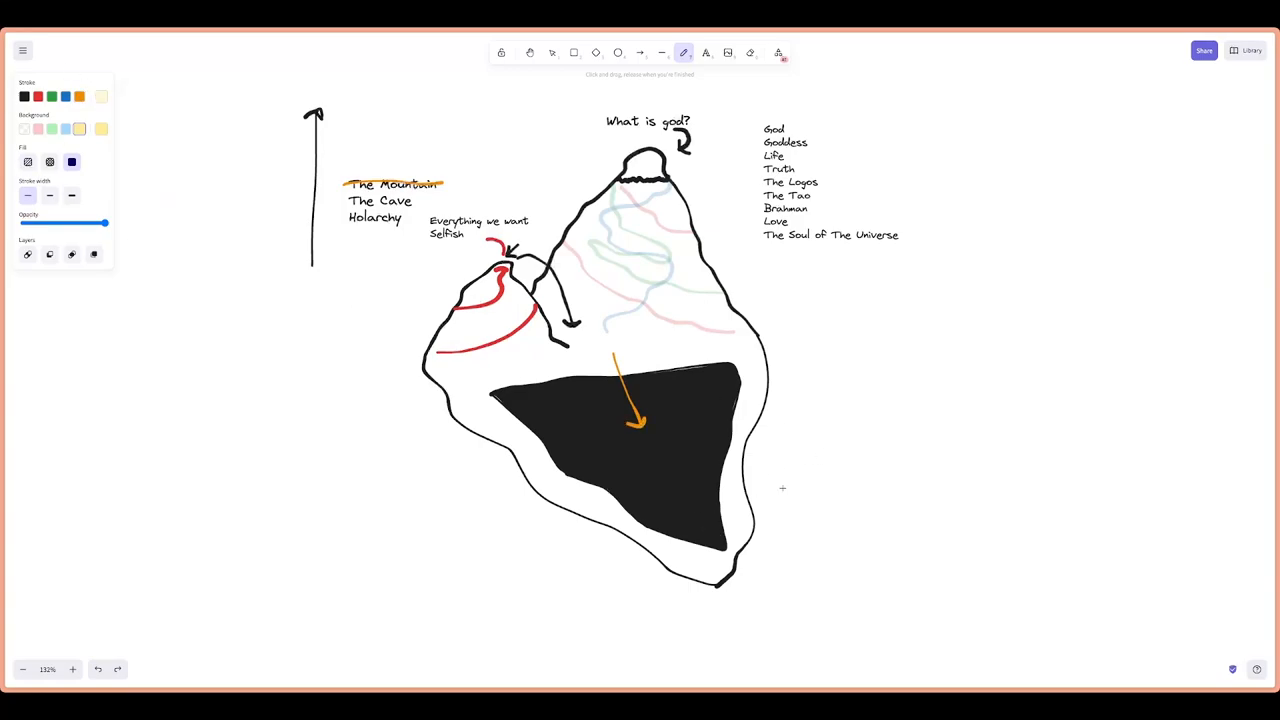
mouse_move(666, 493)
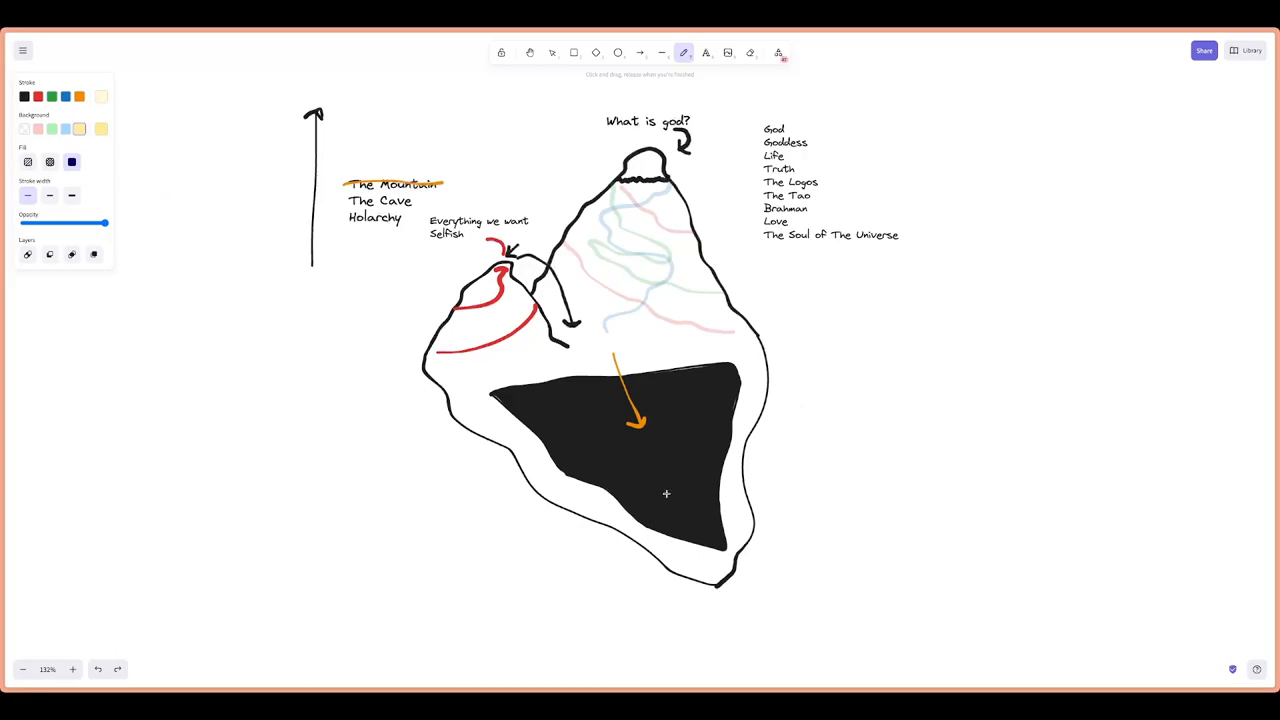
mouse_move(687, 442)
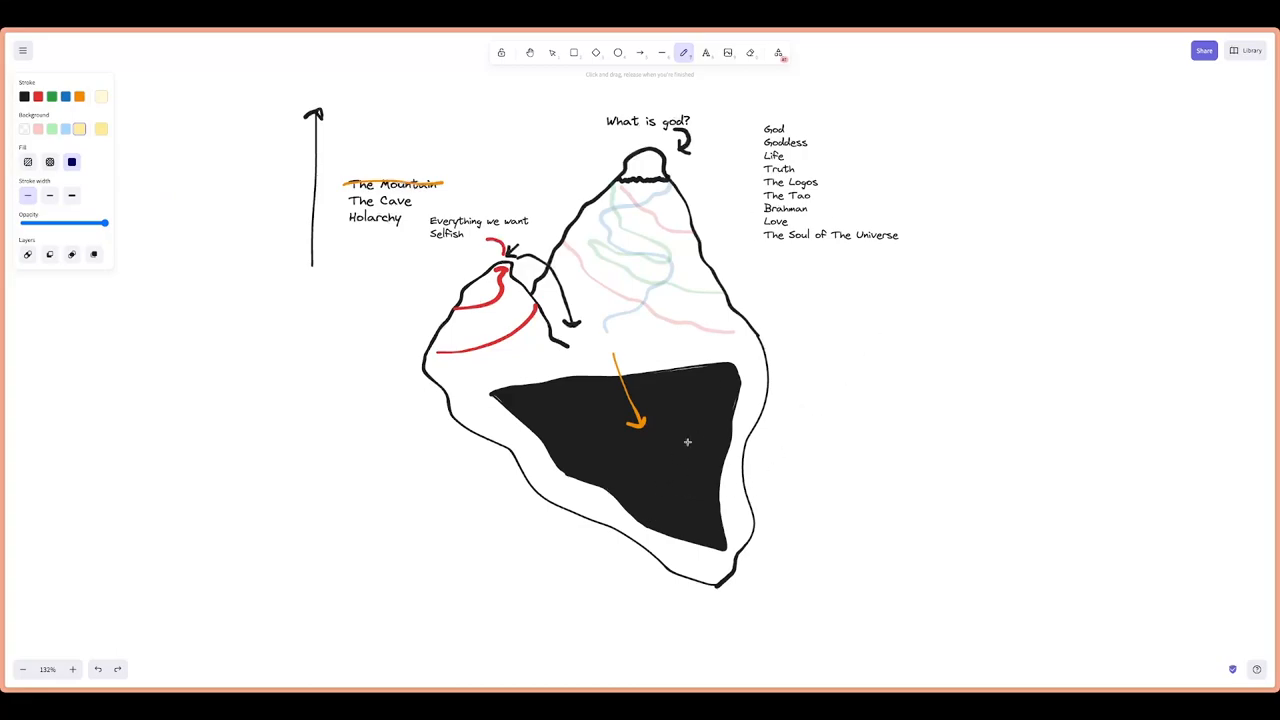
mouse_move(669, 498)
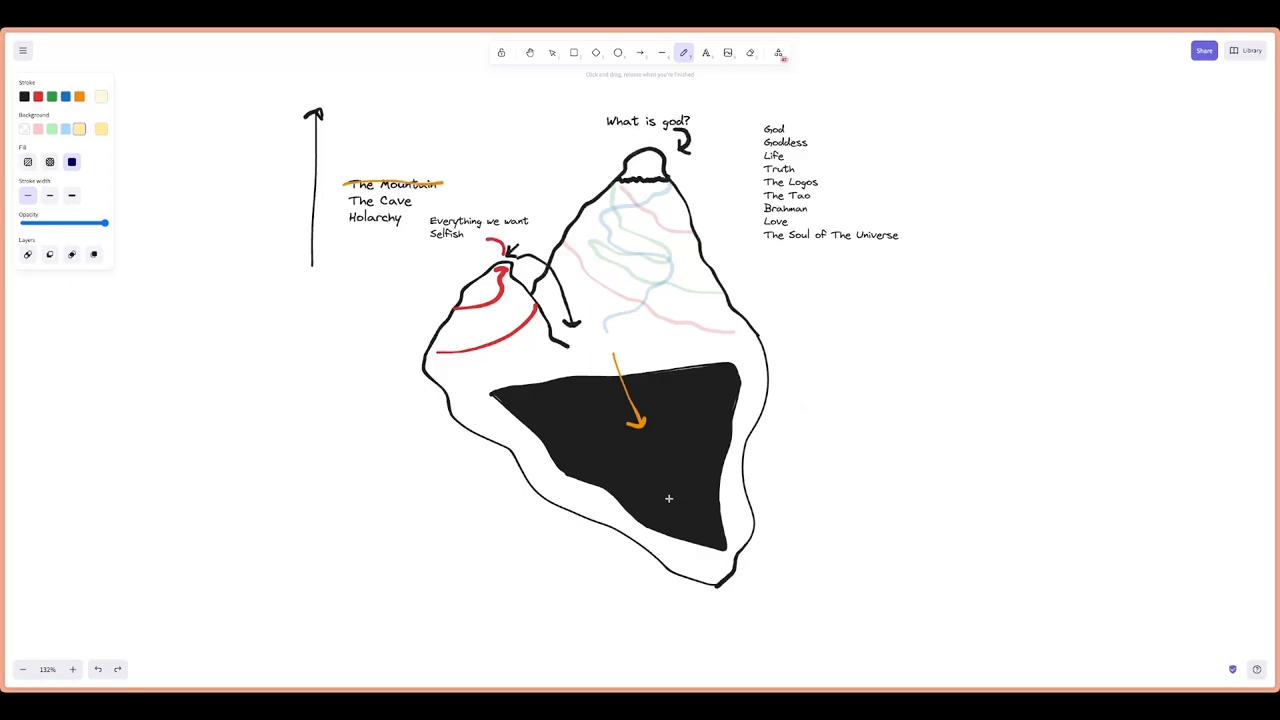
mouse_move(682, 484)
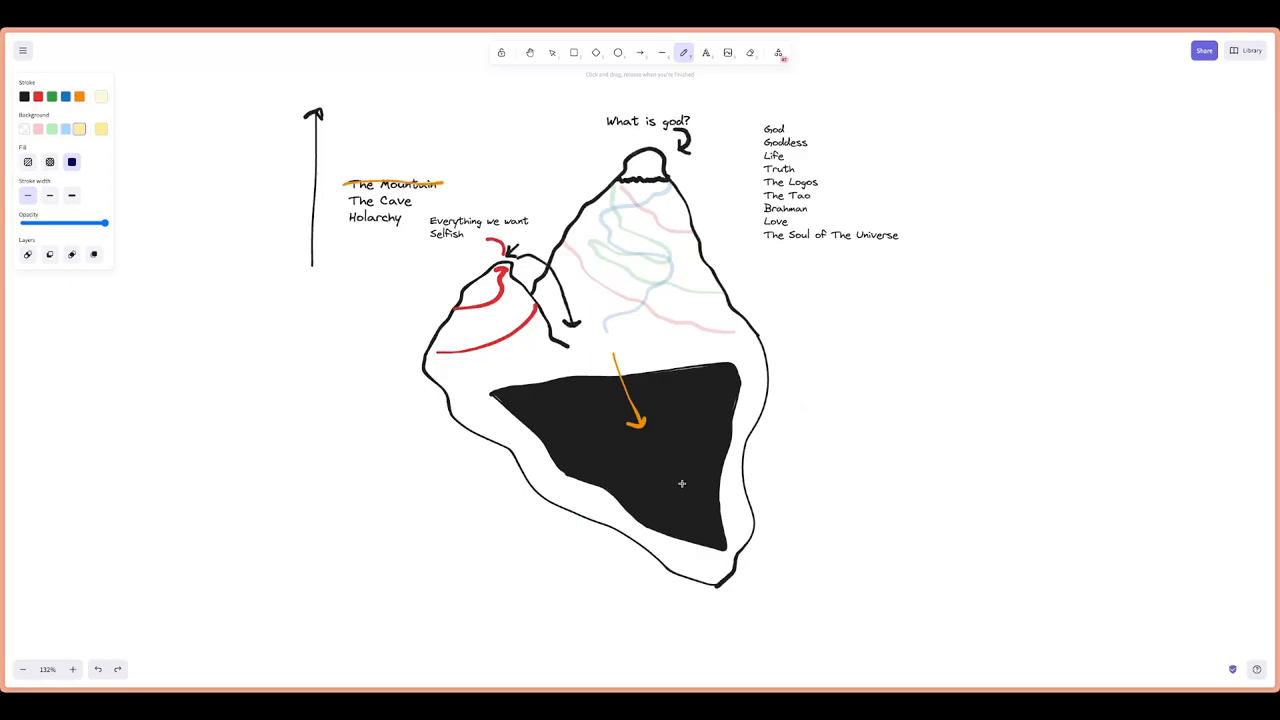
mouse_move(535, 407)
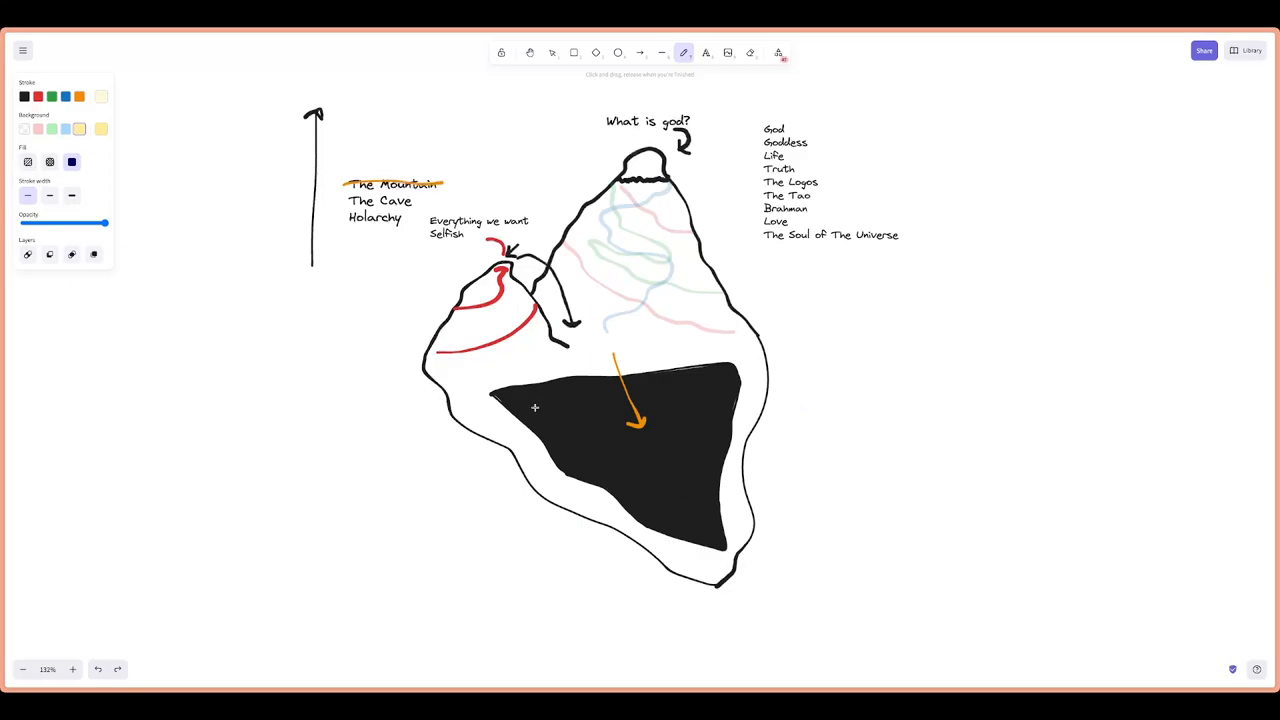
mouse_move(672, 432)
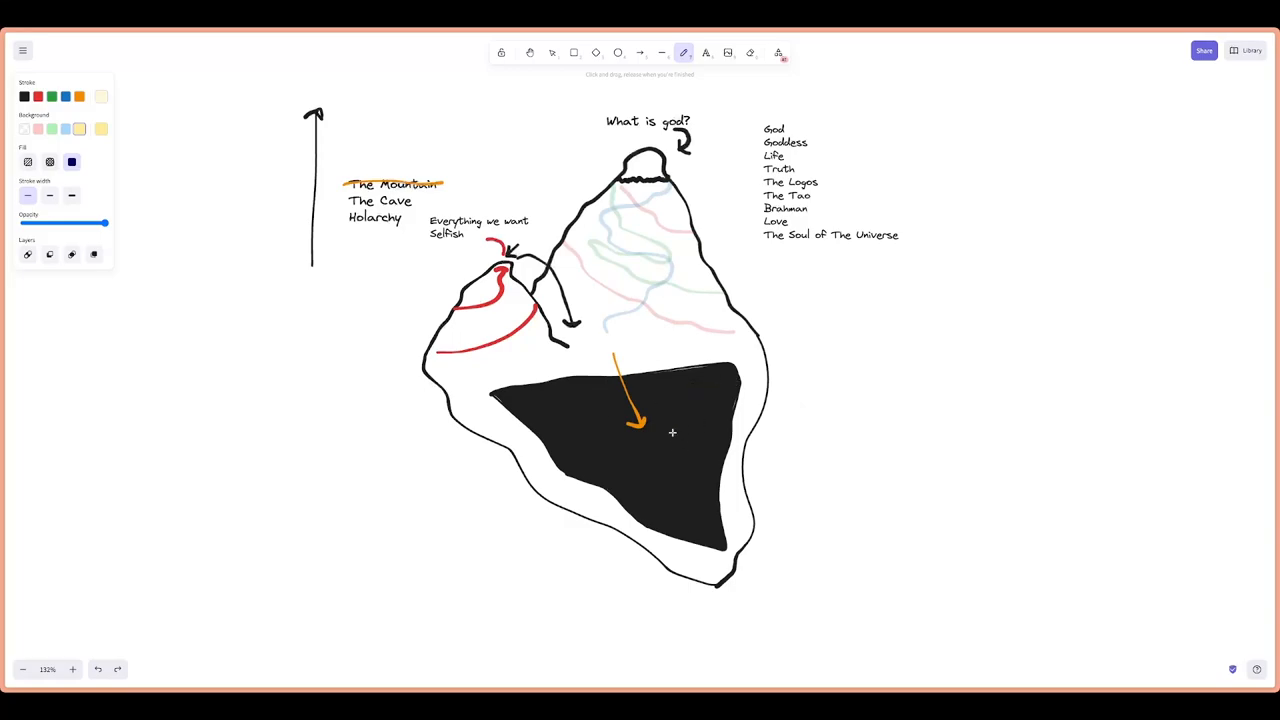
mouse_move(718, 510)
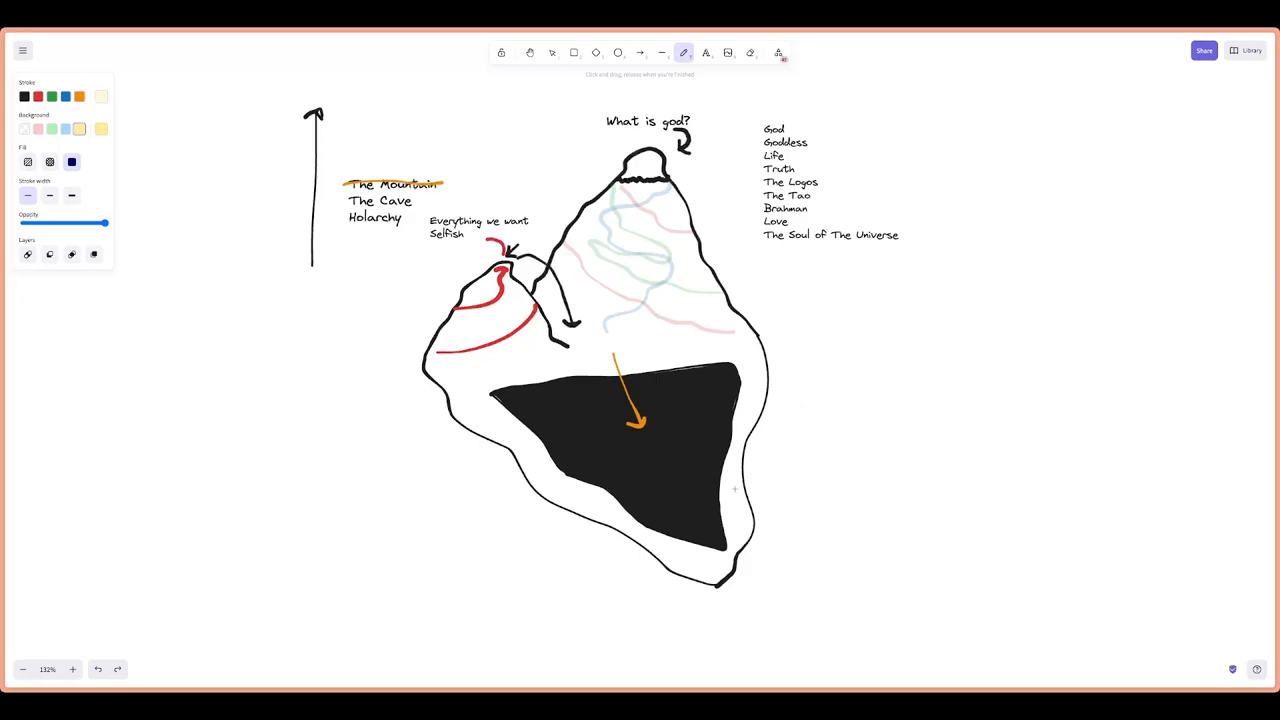
mouse_move(669, 446)
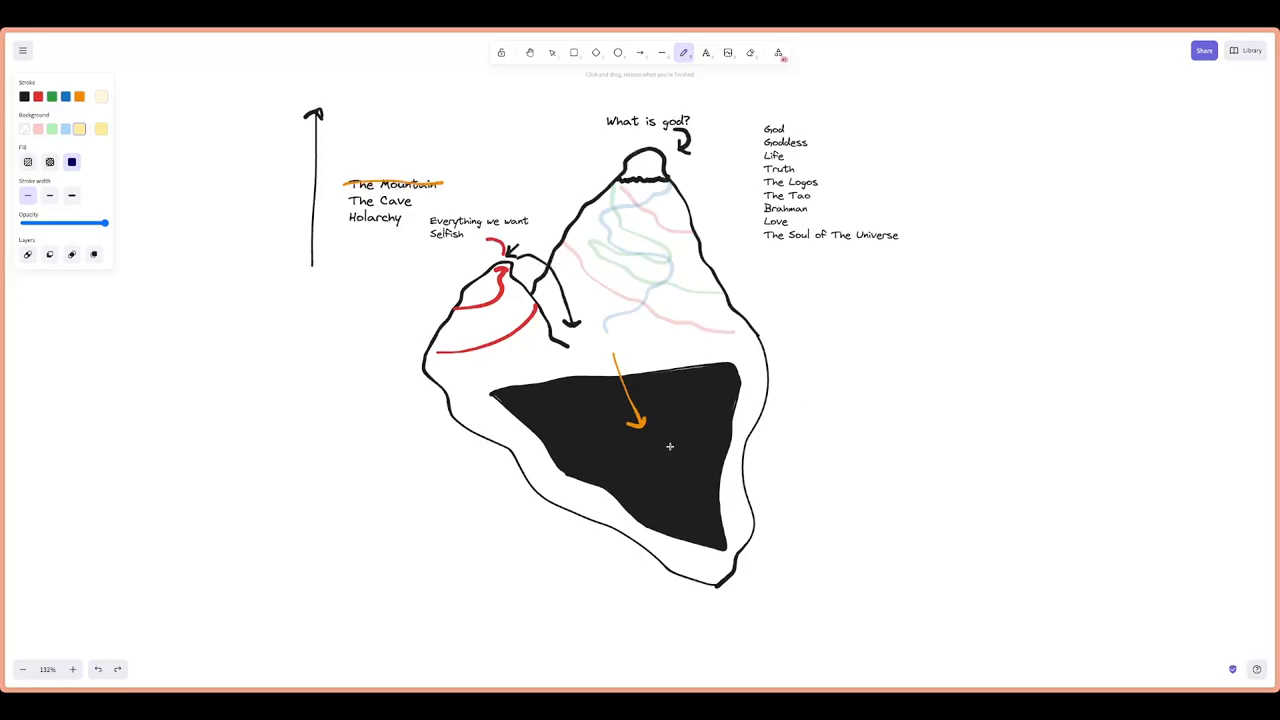
mouse_move(665, 462)
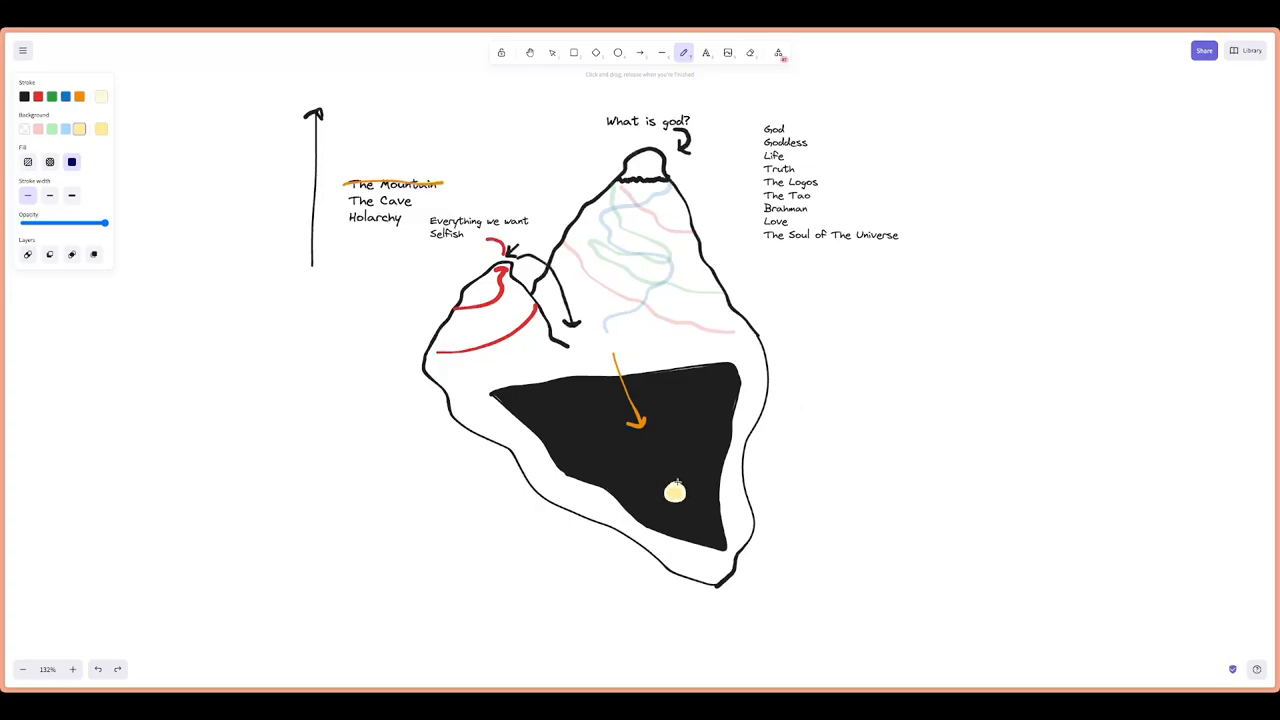
drag(648, 475, 685, 465)
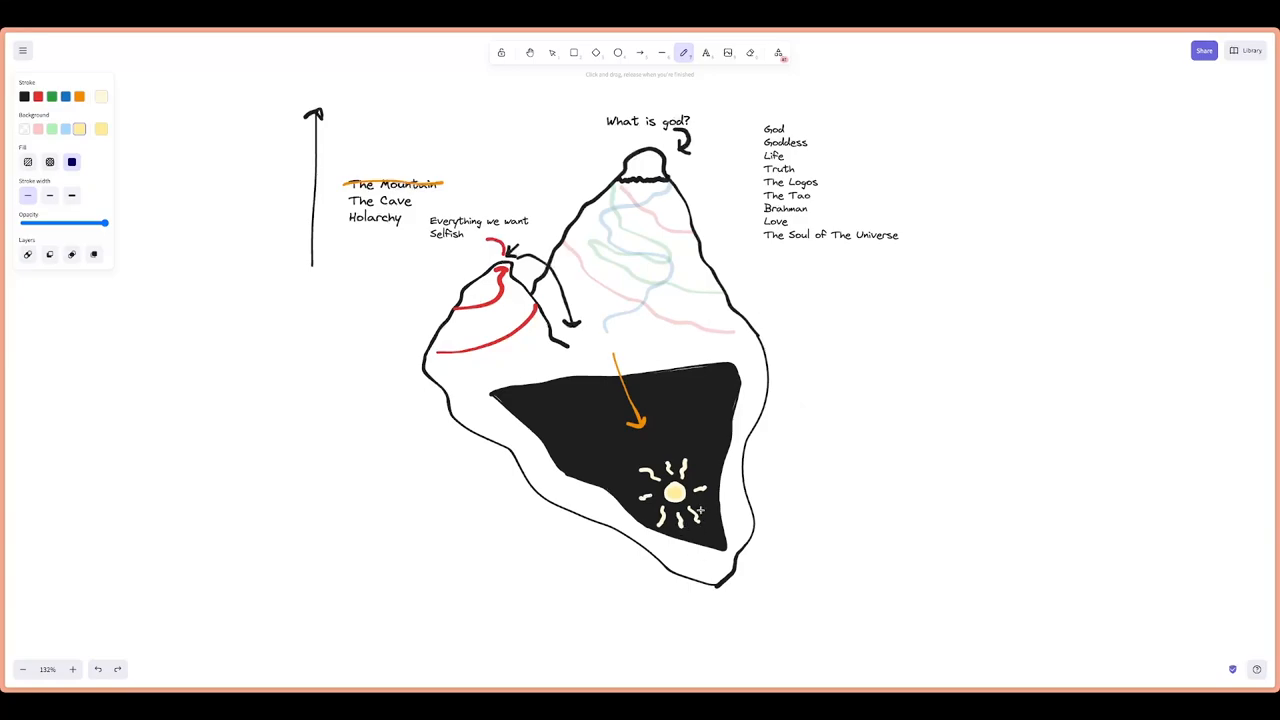
mouse_move(901, 496)
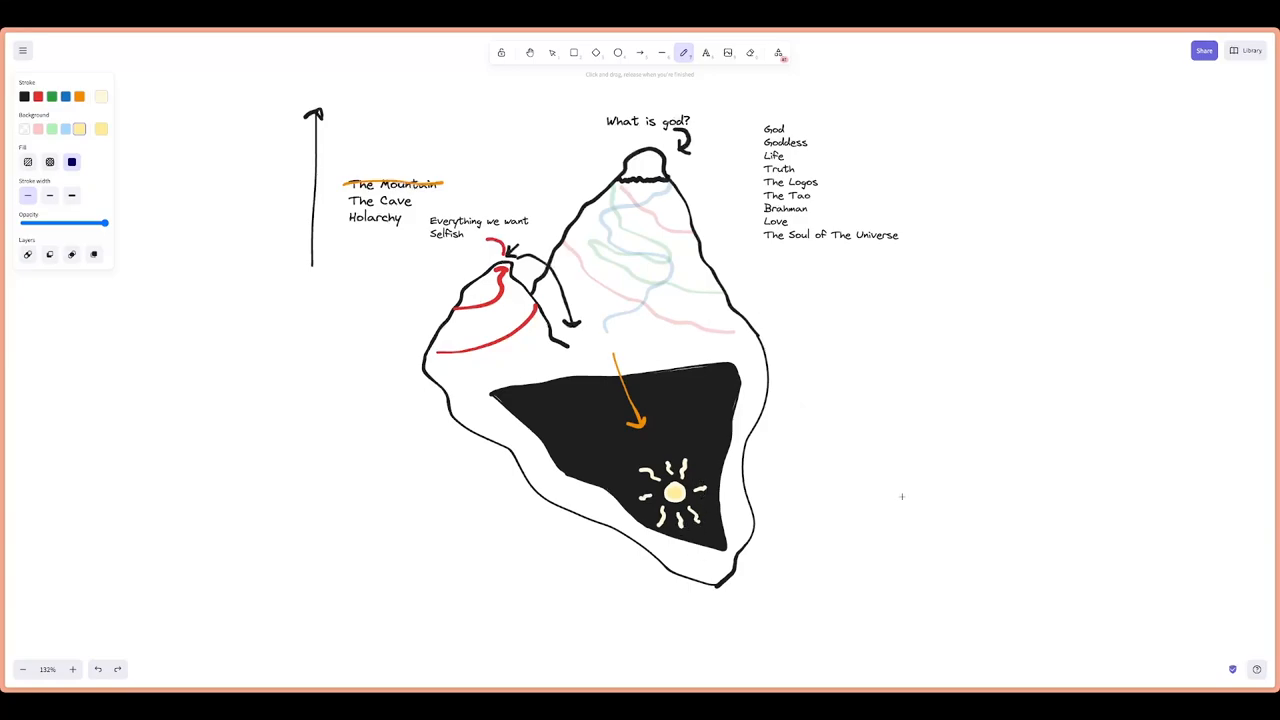
mouse_move(828, 464)
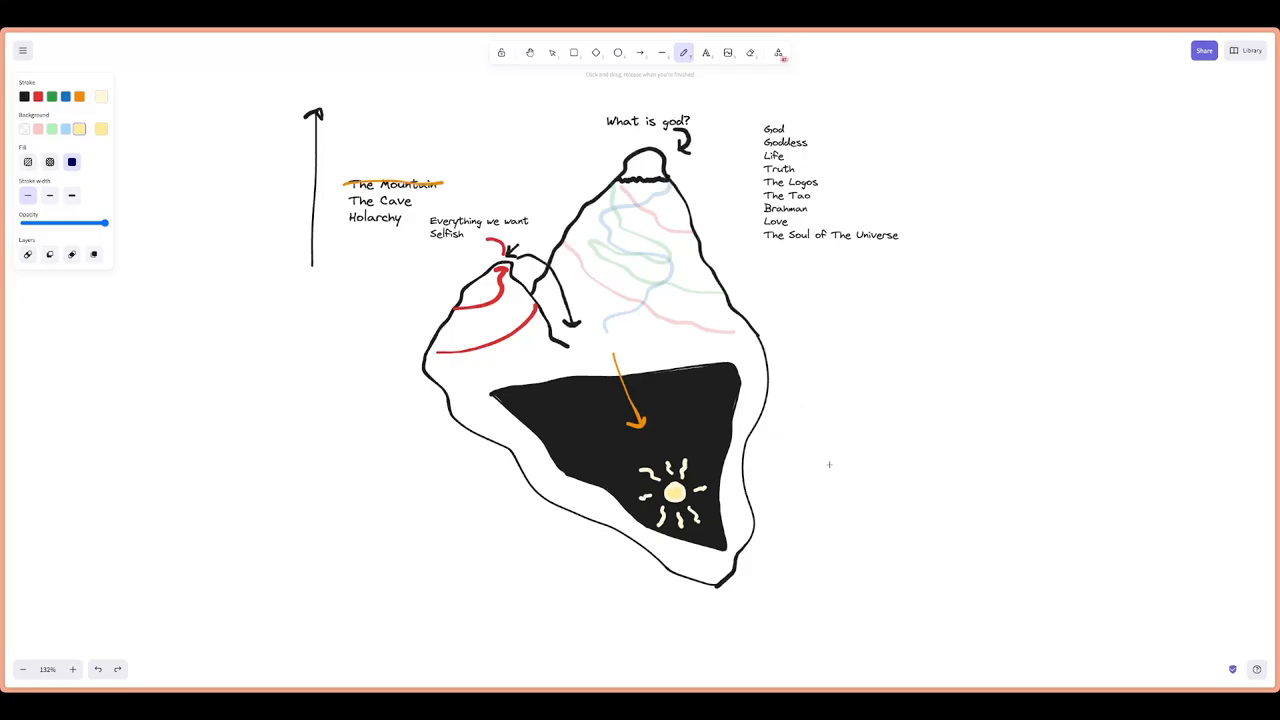
mouse_move(849, 463)
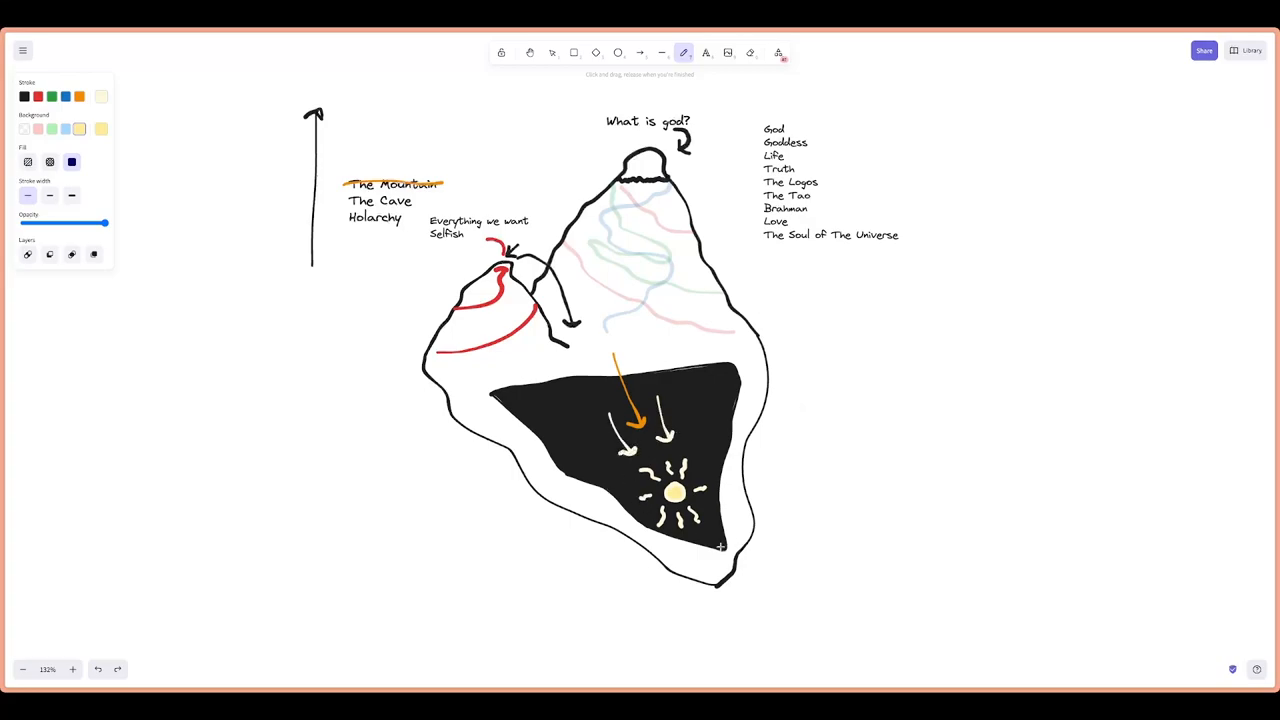
mouse_move(551, 425)
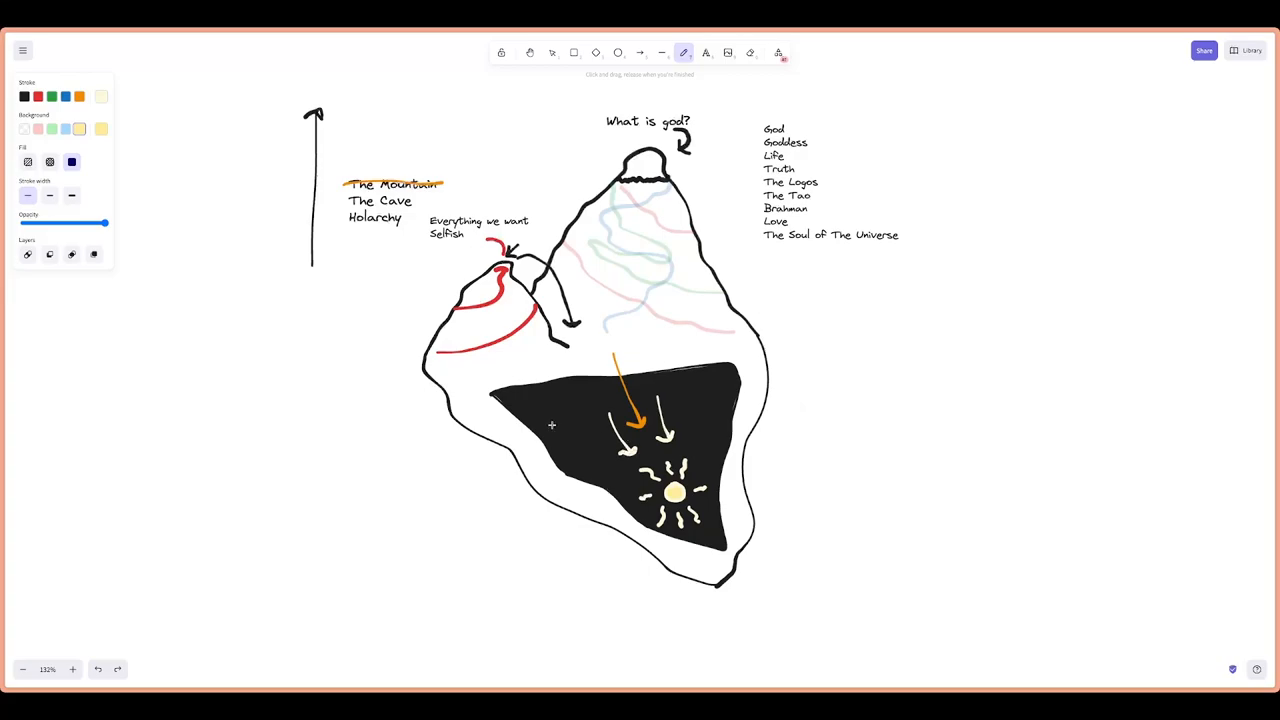
Pick the orange stroke colour for striking through 'The Cave'
click(79, 96)
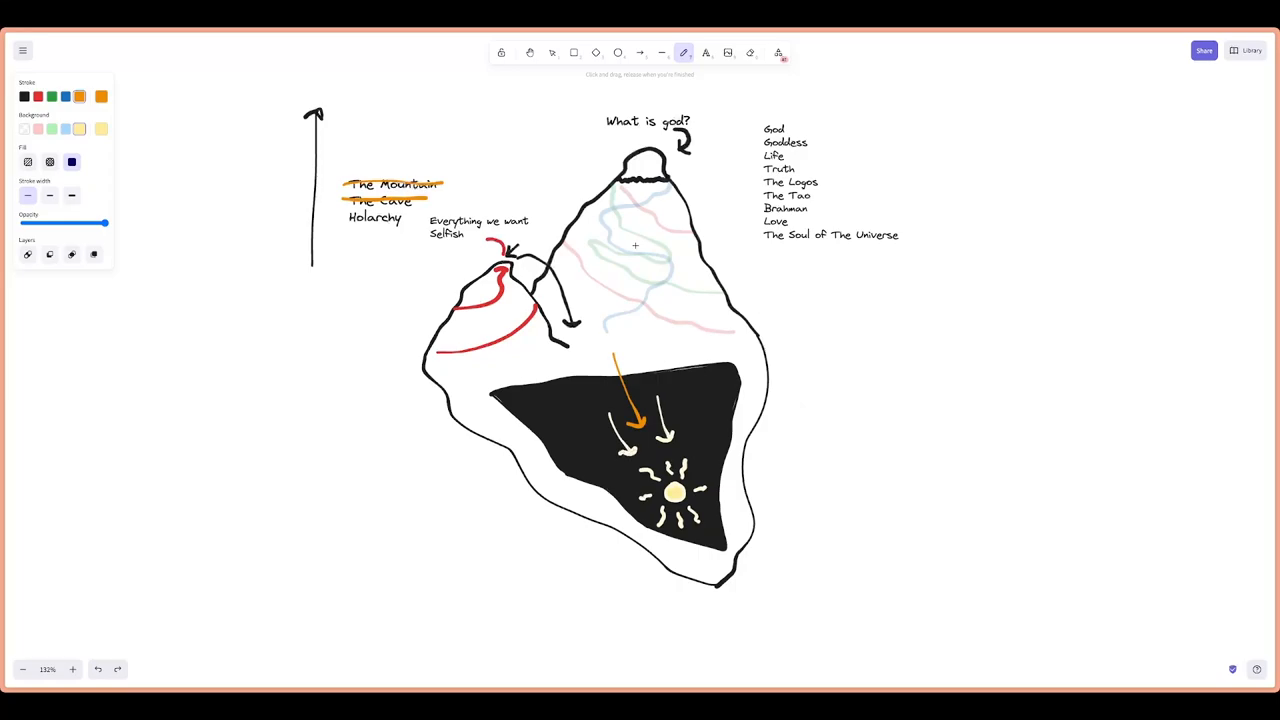
mouse_move(731, 370)
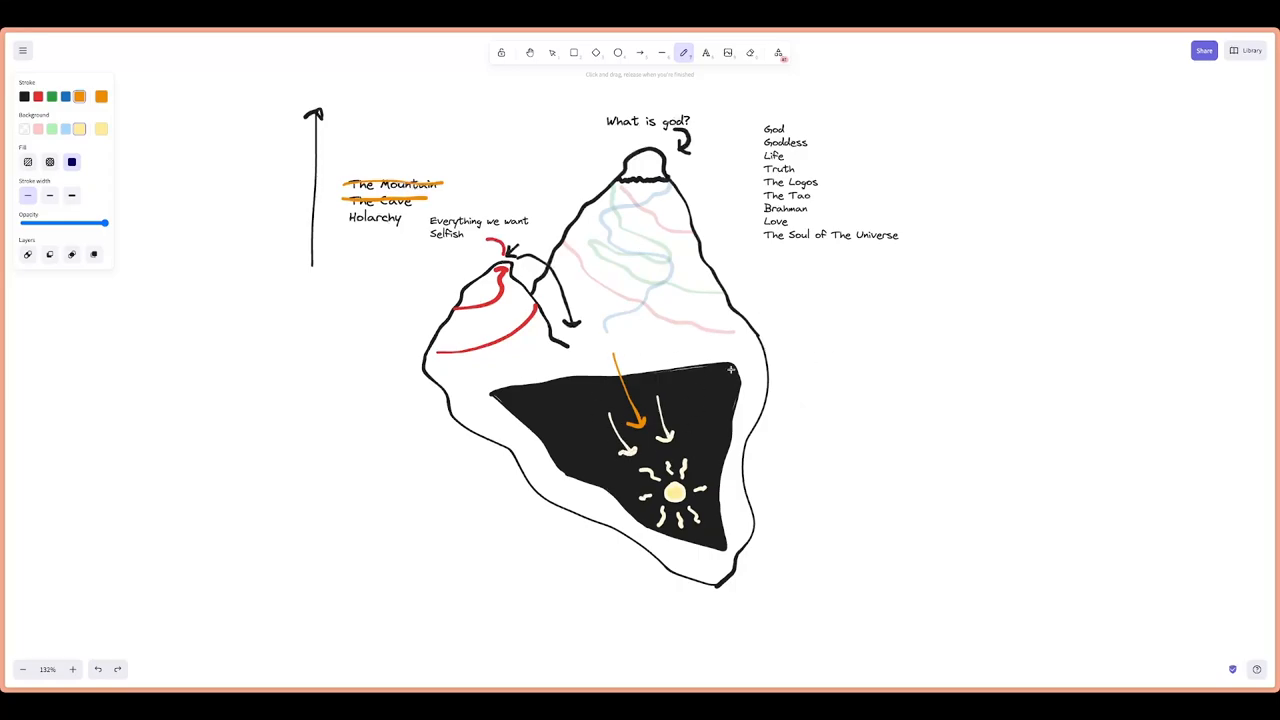
mouse_move(672, 375)
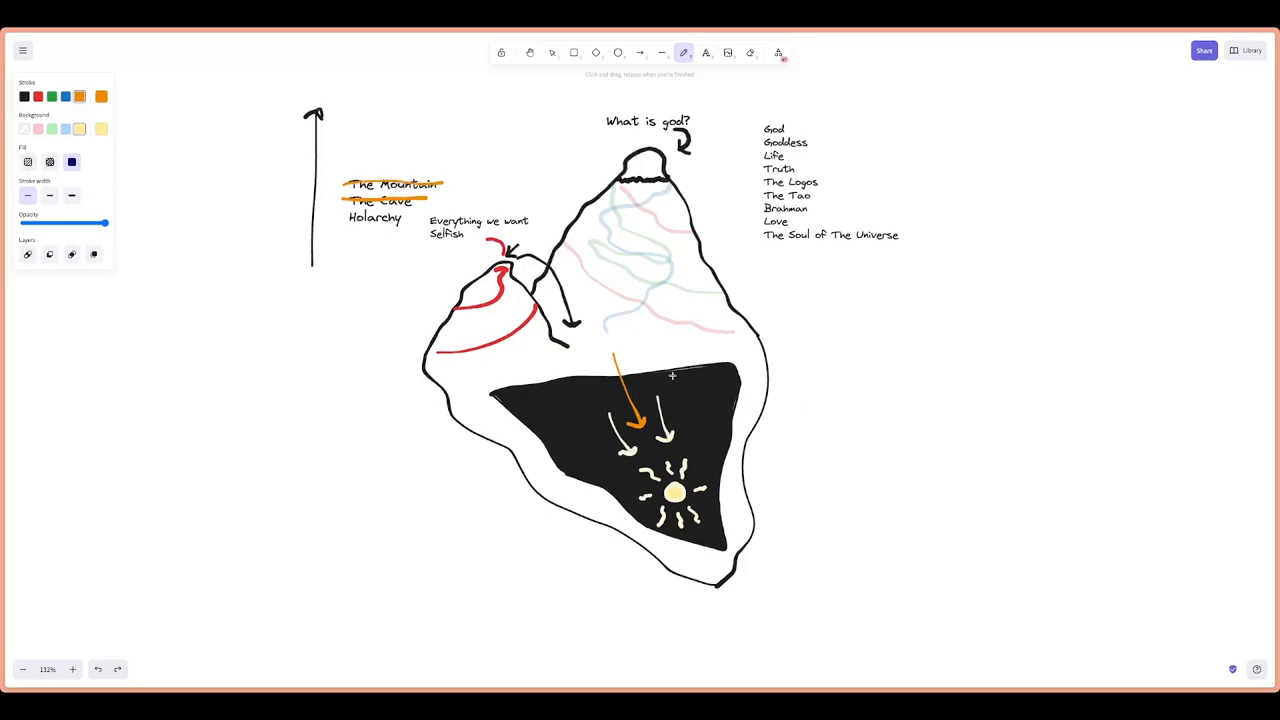
mouse_move(872, 324)
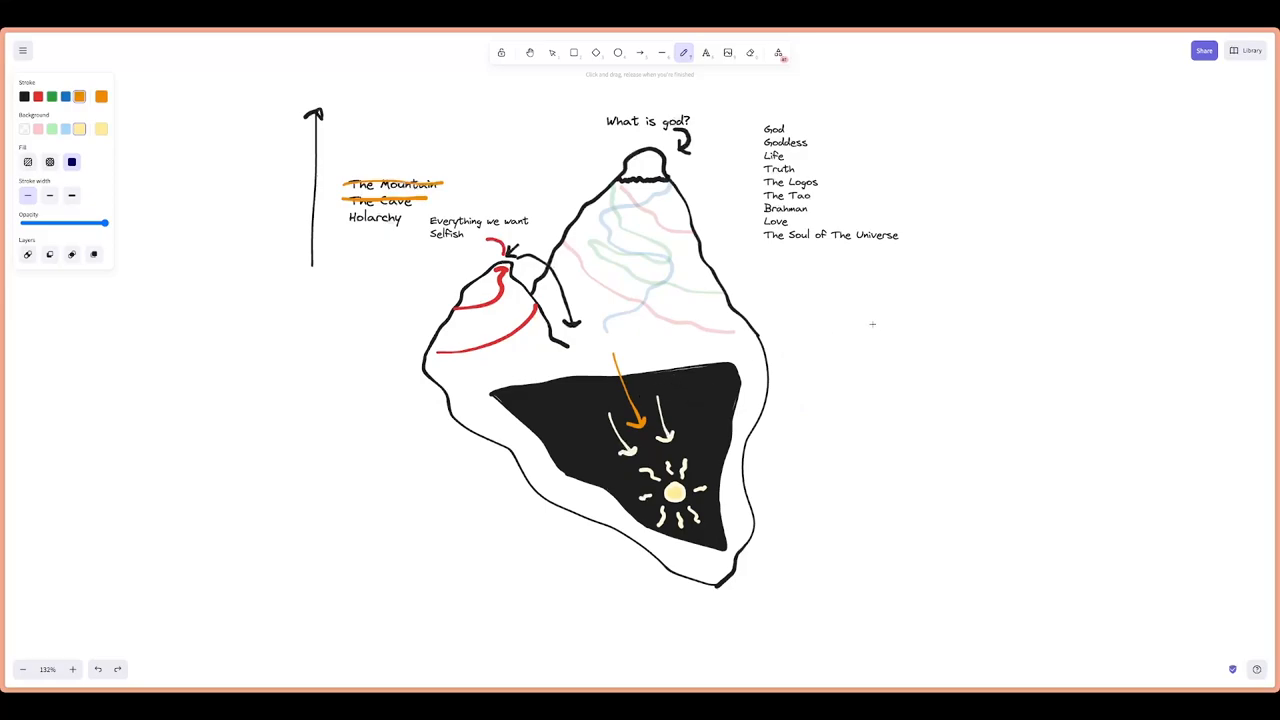
mouse_move(811, 387)
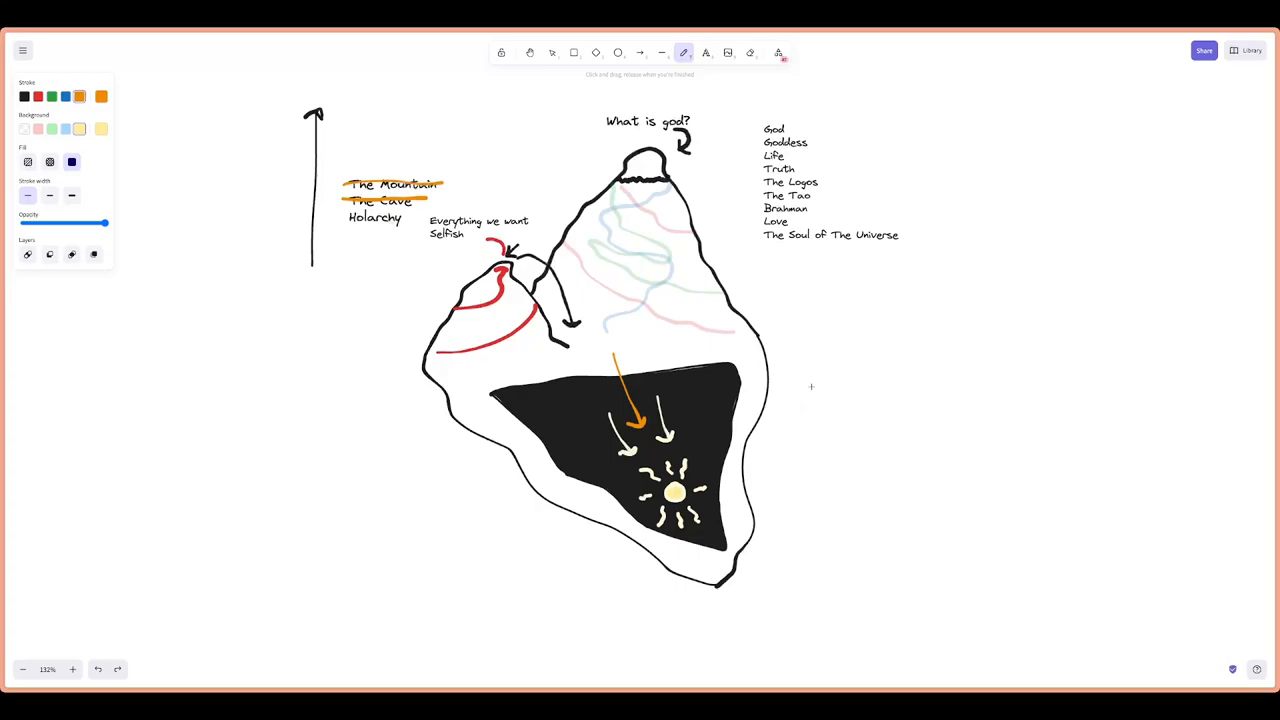
mouse_move(559, 400)
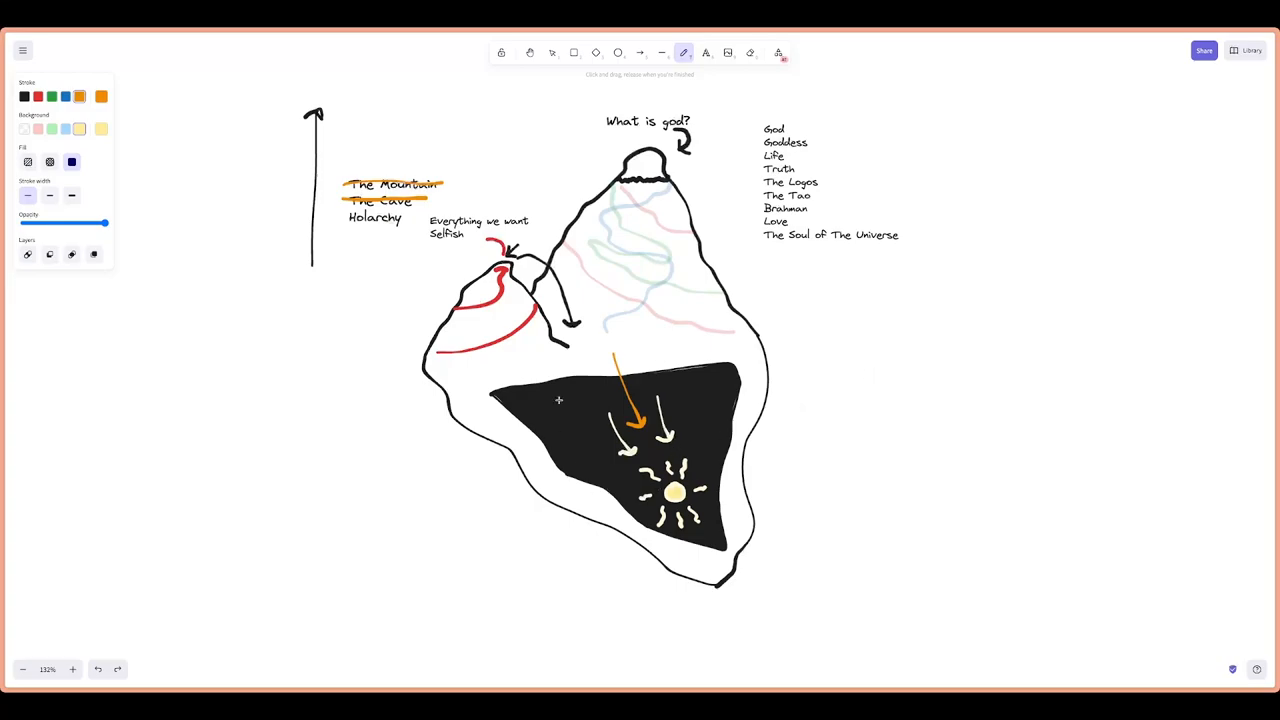
mouse_move(720, 428)
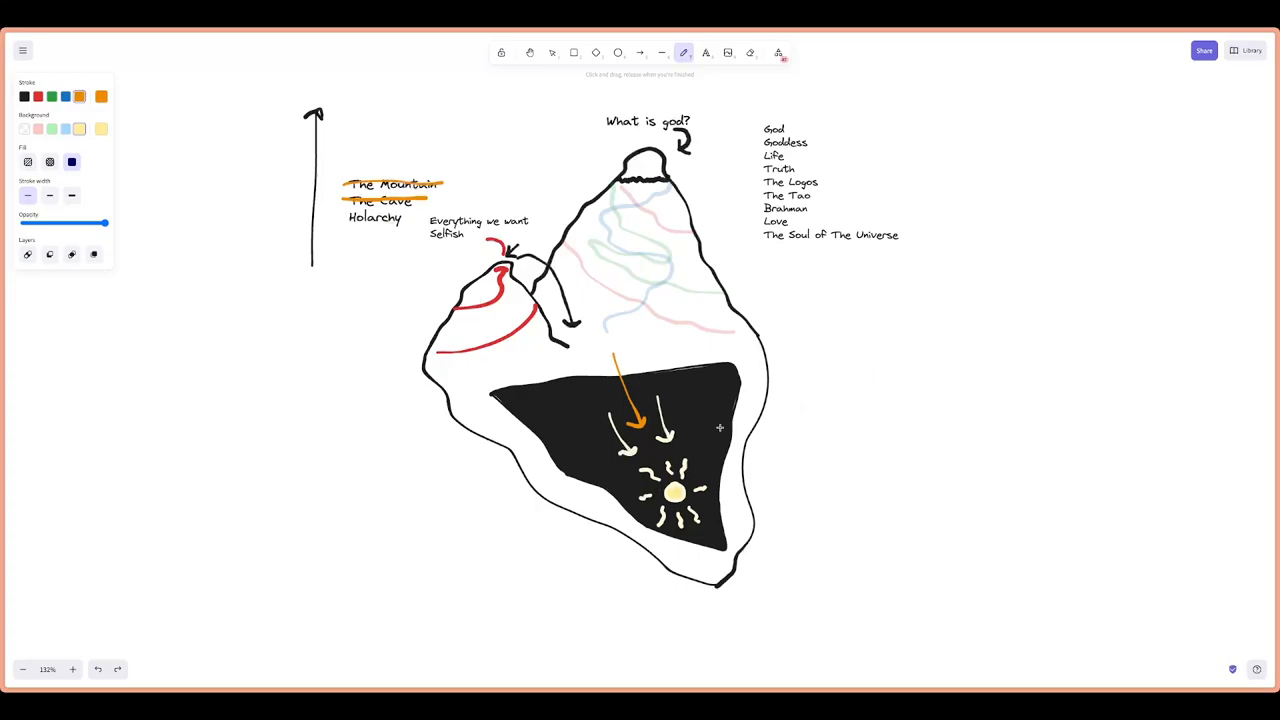
mouse_move(771, 428)
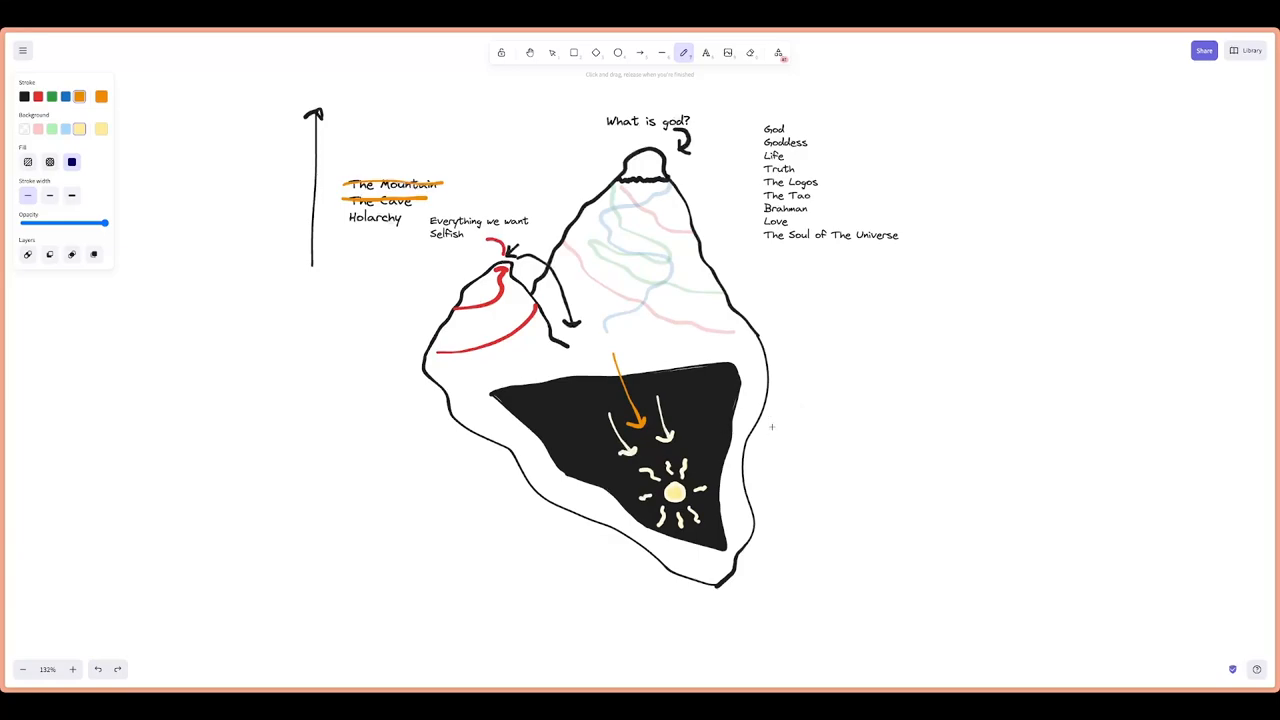
mouse_move(840, 406)
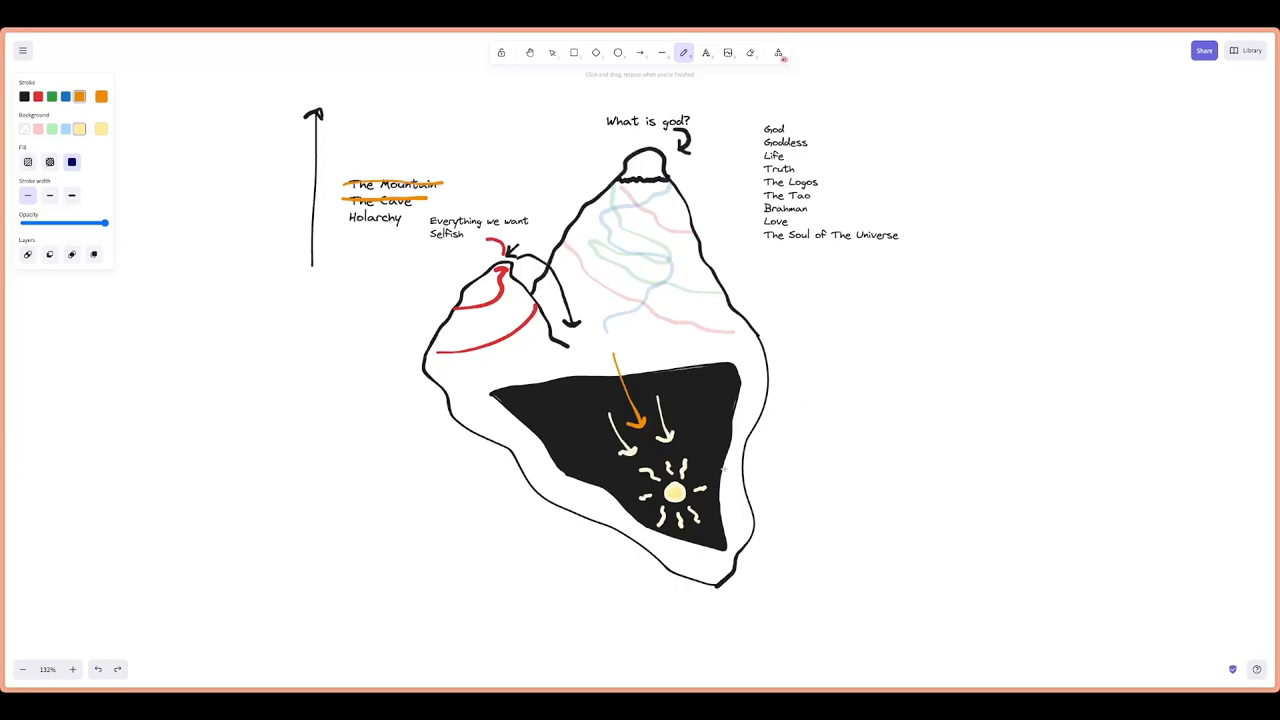
mouse_move(994, 434)
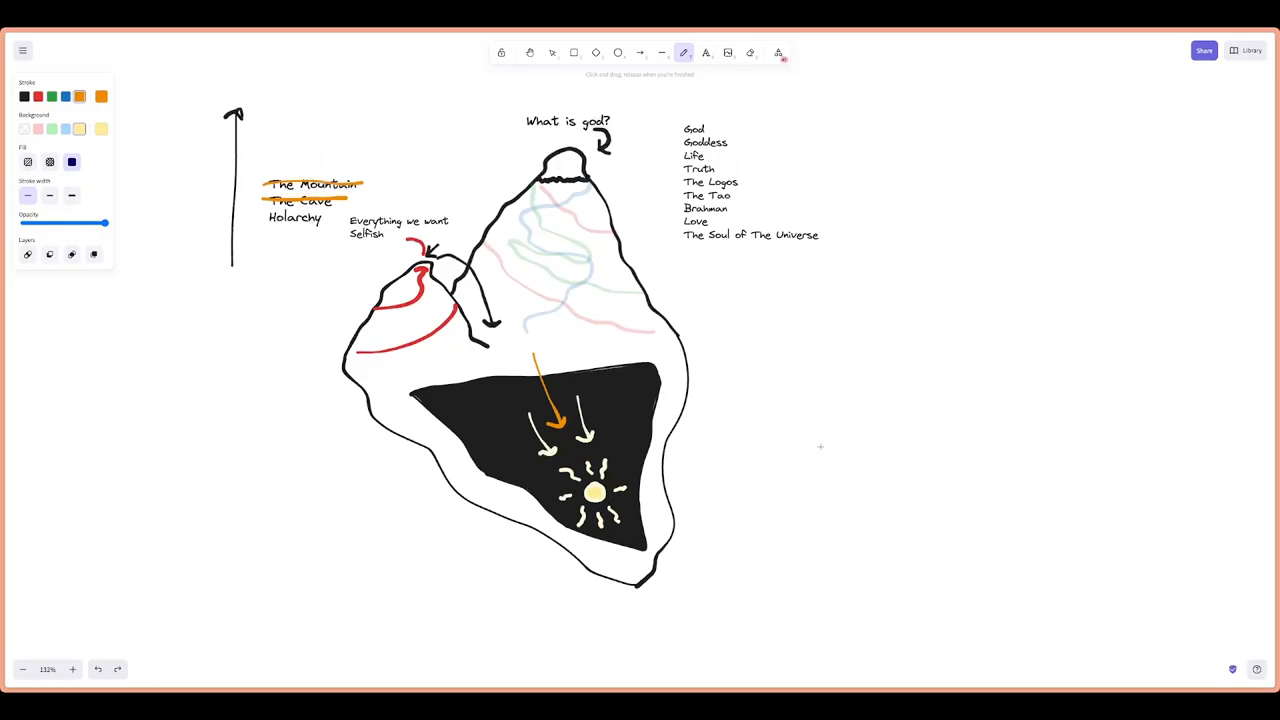
mouse_move(789, 409)
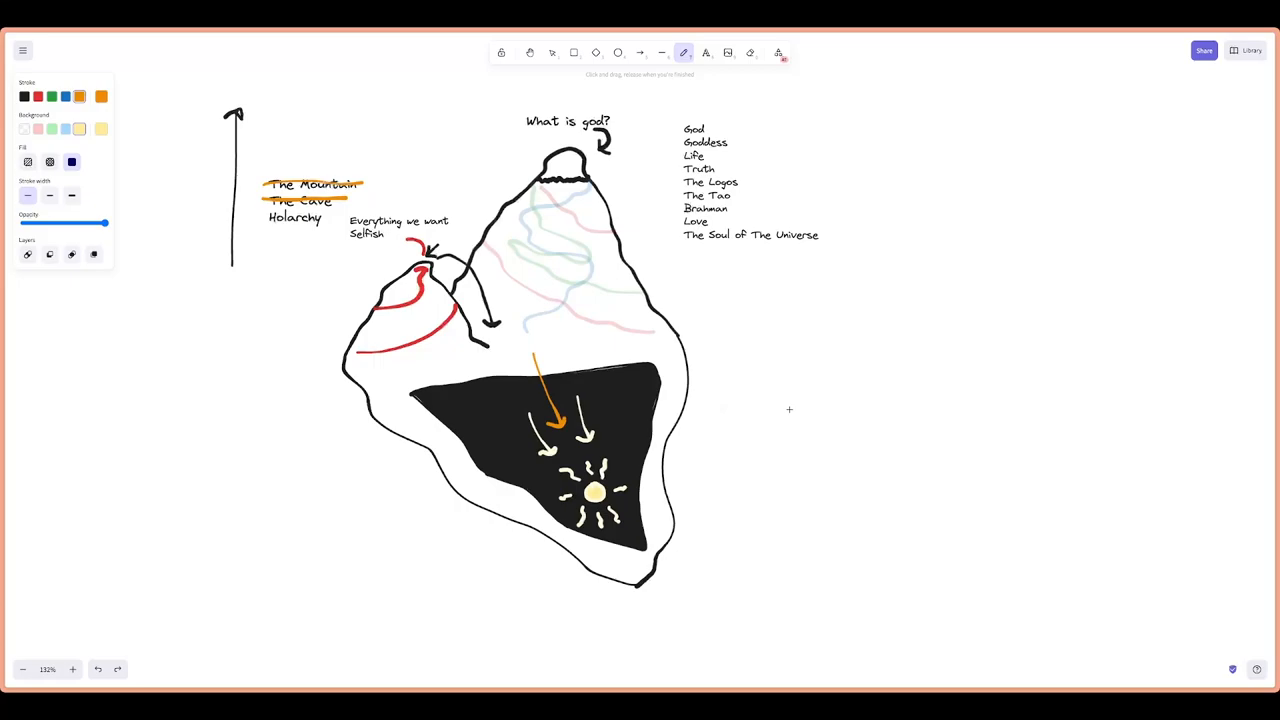
mouse_move(230, 233)
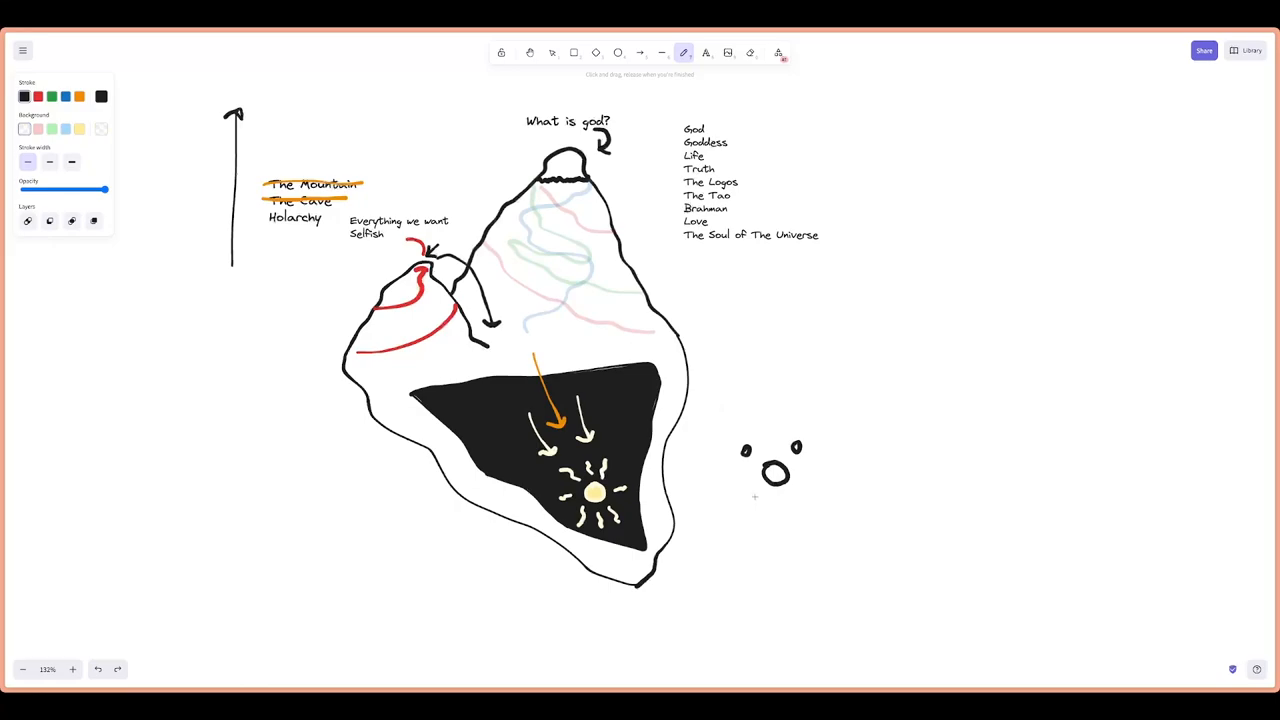
Sketch a dark holon node with four dotted spokes and repeat it in a row of four
drag(755, 490, 810, 500)
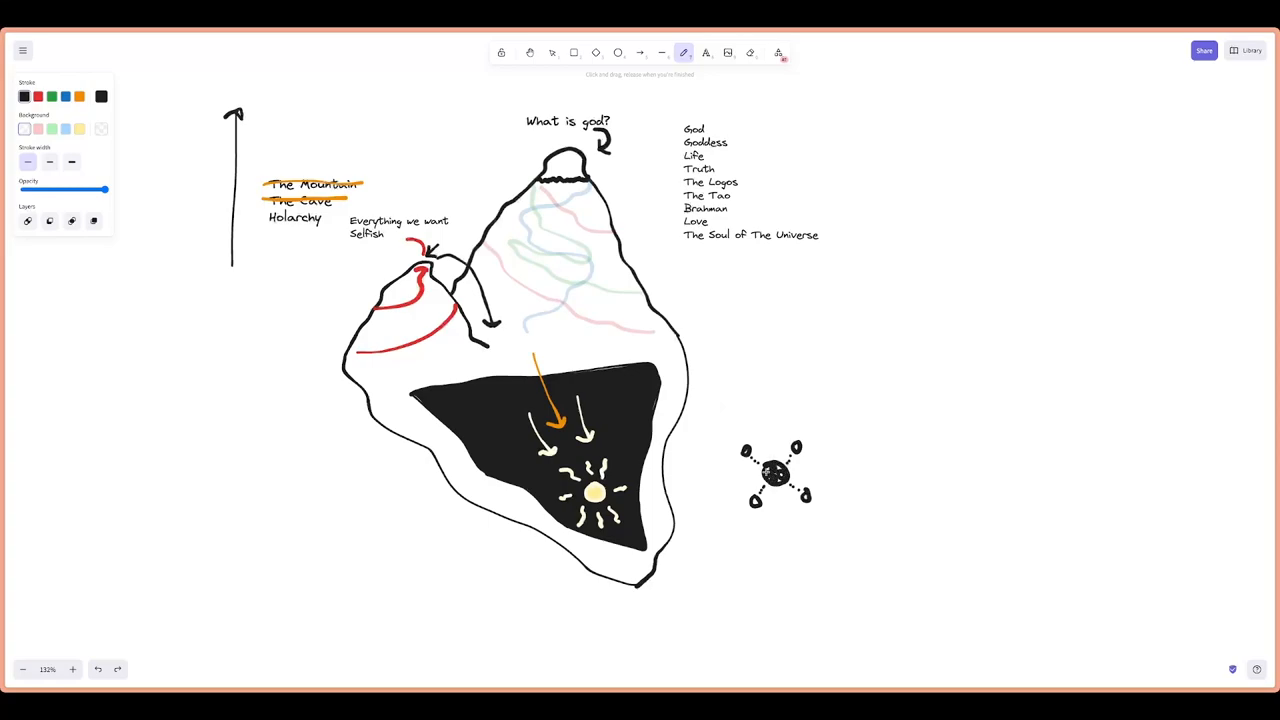
click(551, 52)
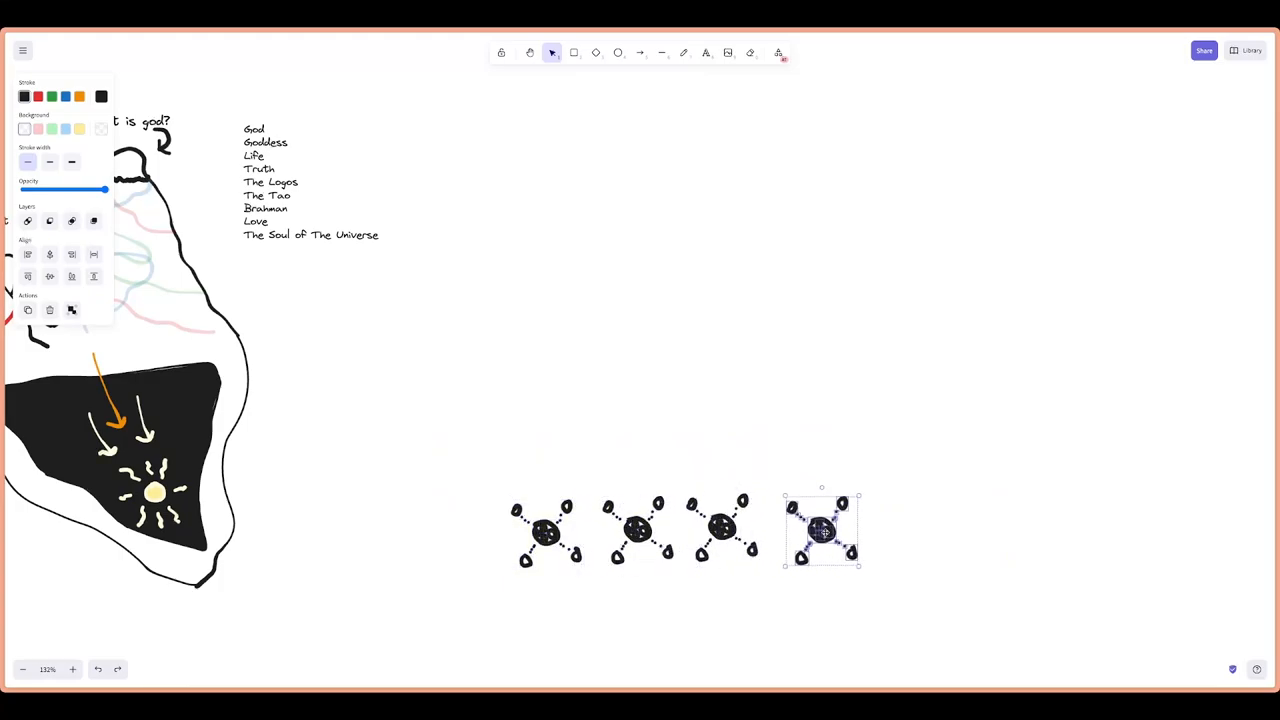
Place a fifth holon copy at the end of the row, then clear the selection
drag(820, 530, 900, 527)
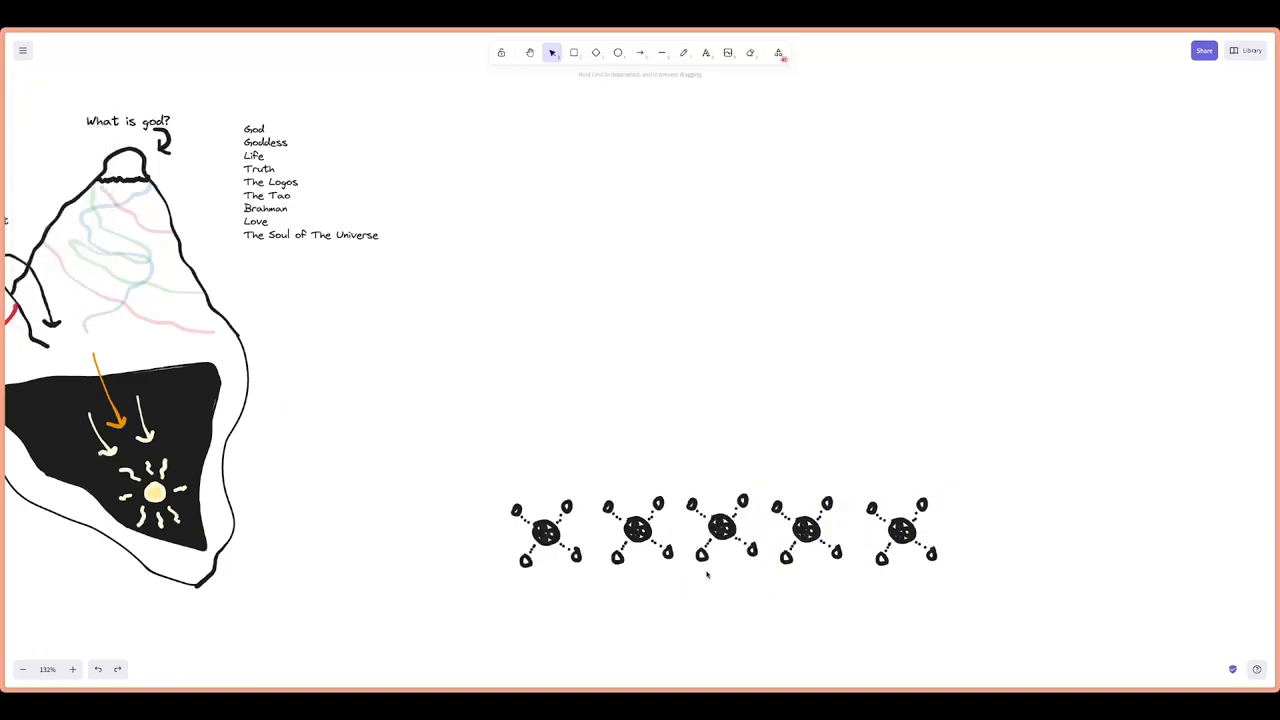
click(722, 528)
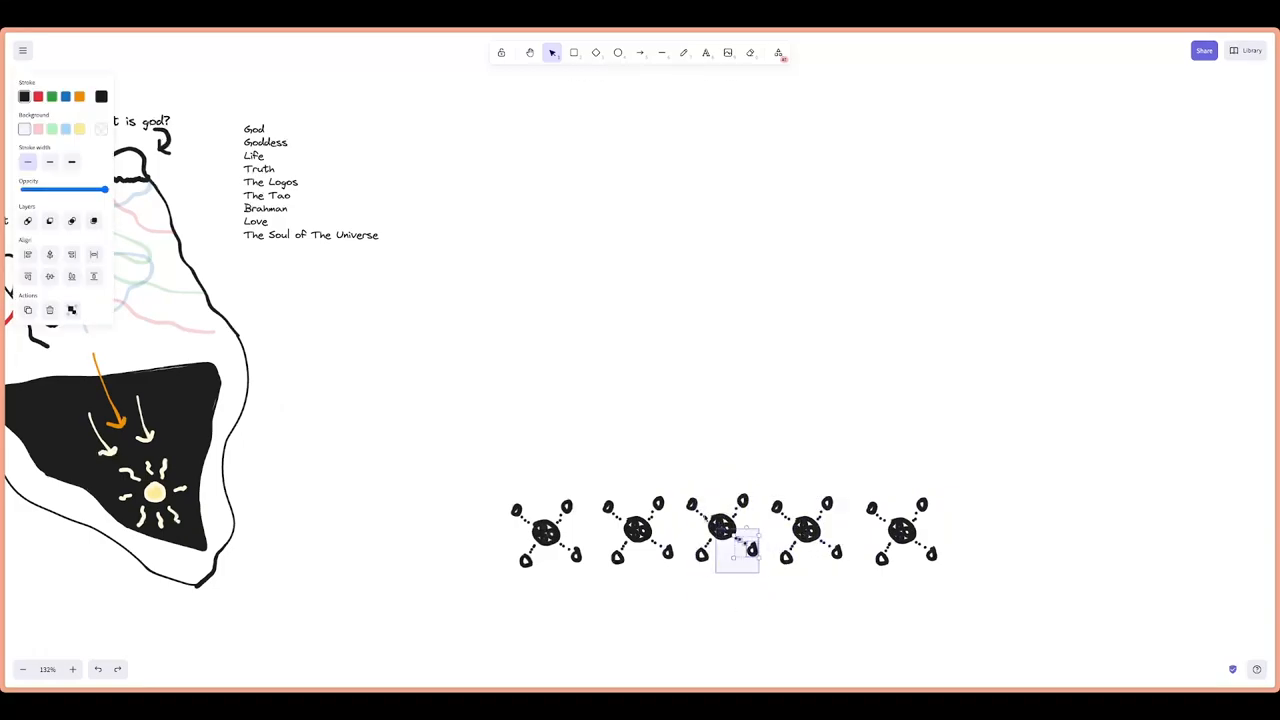
click(573, 318)
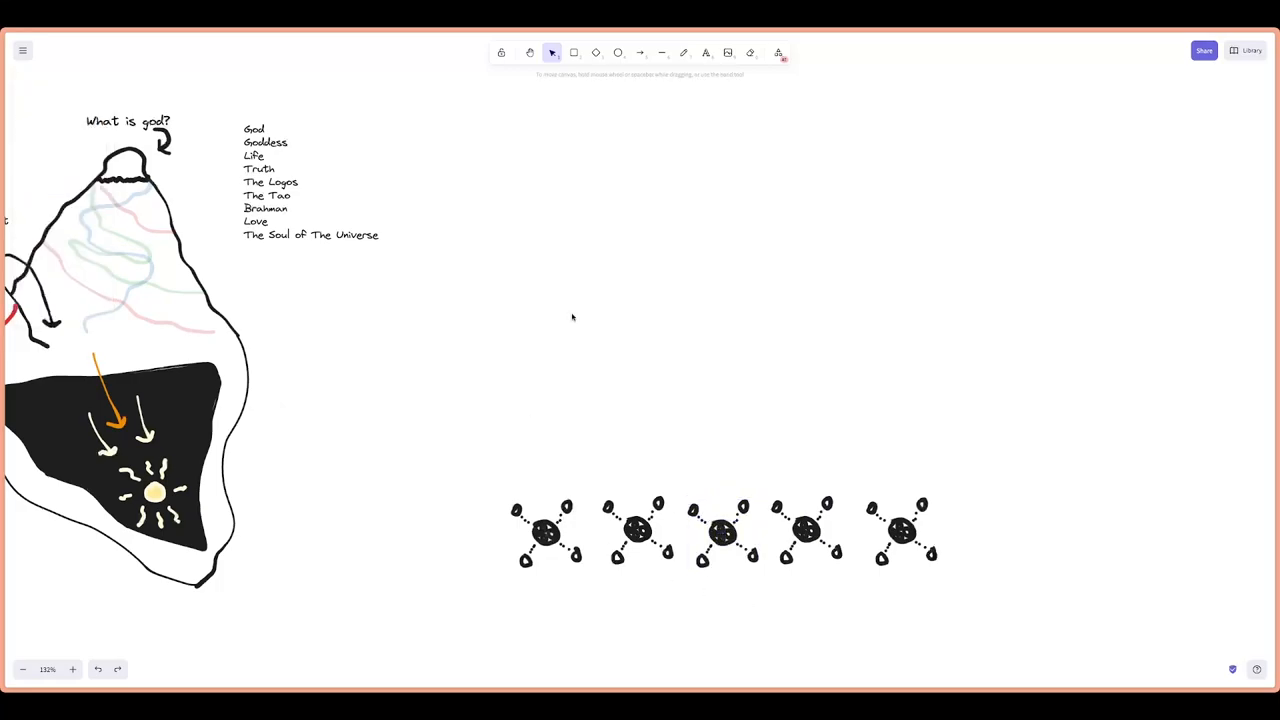
click(684, 52)
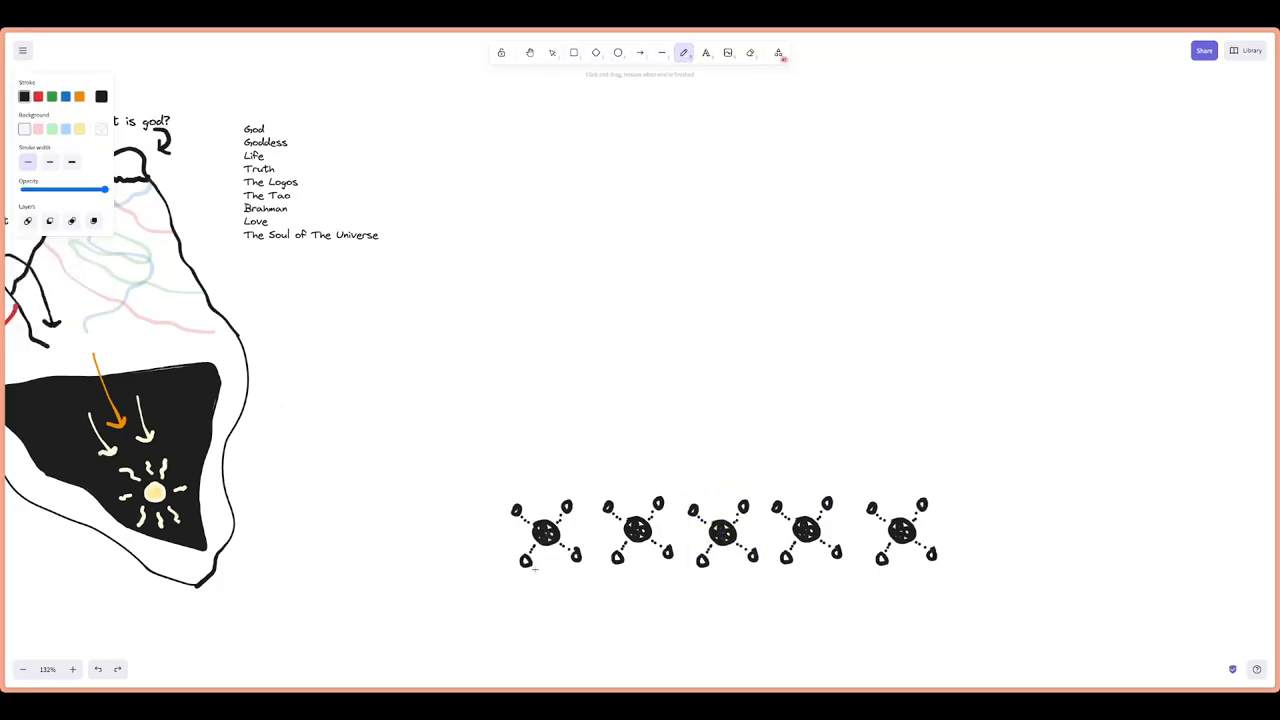
Underline the first holon and write the label 'Holon -> both a part and a whole'
drag(516, 573, 588, 573)
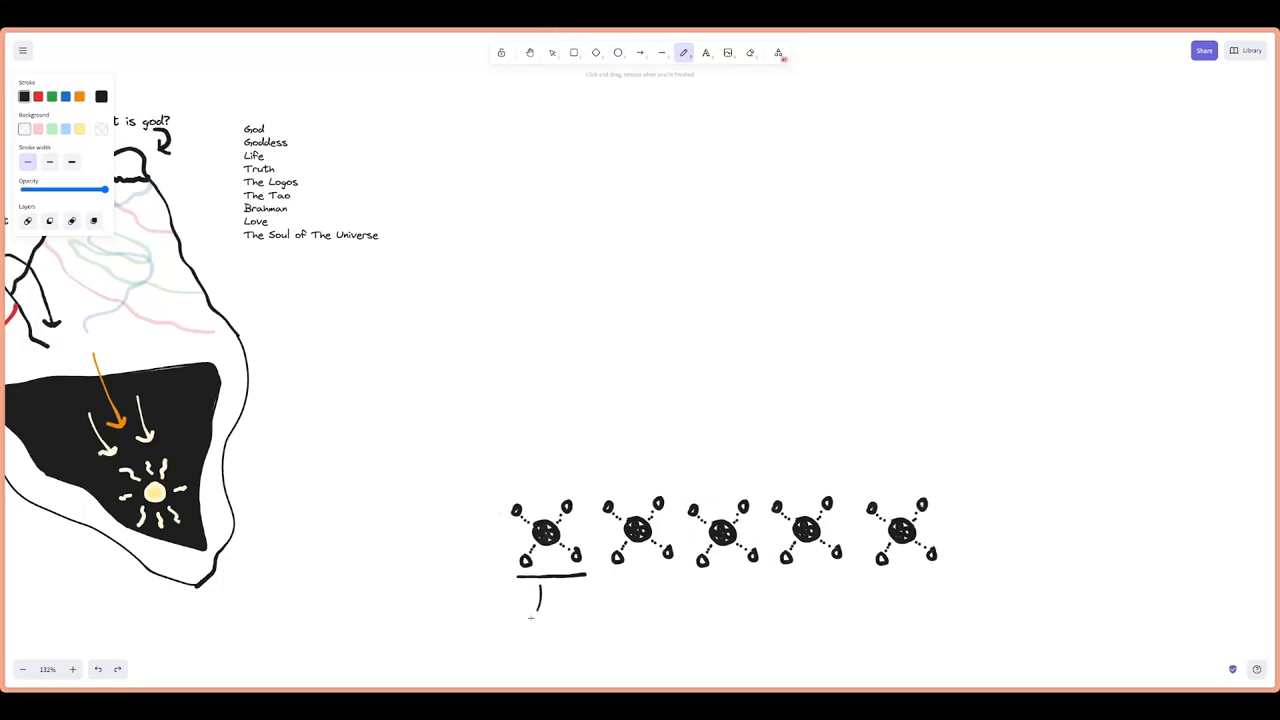
click(705, 52)
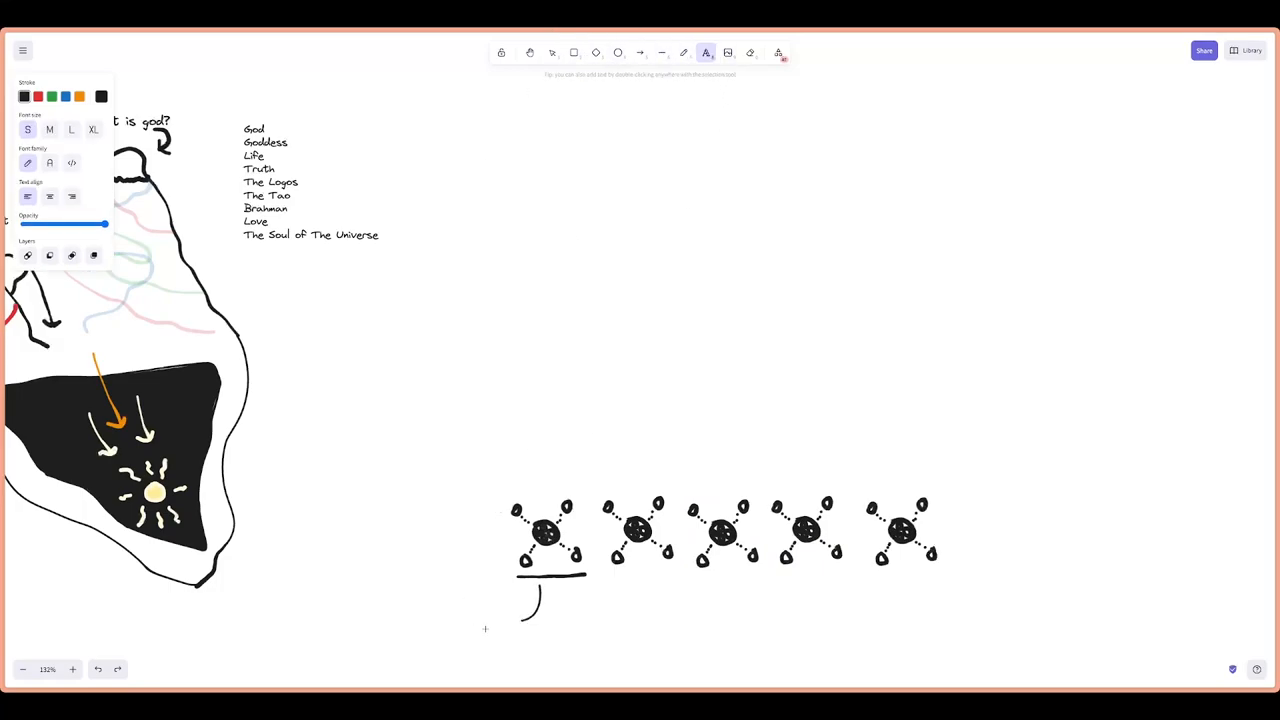
text(Holon)
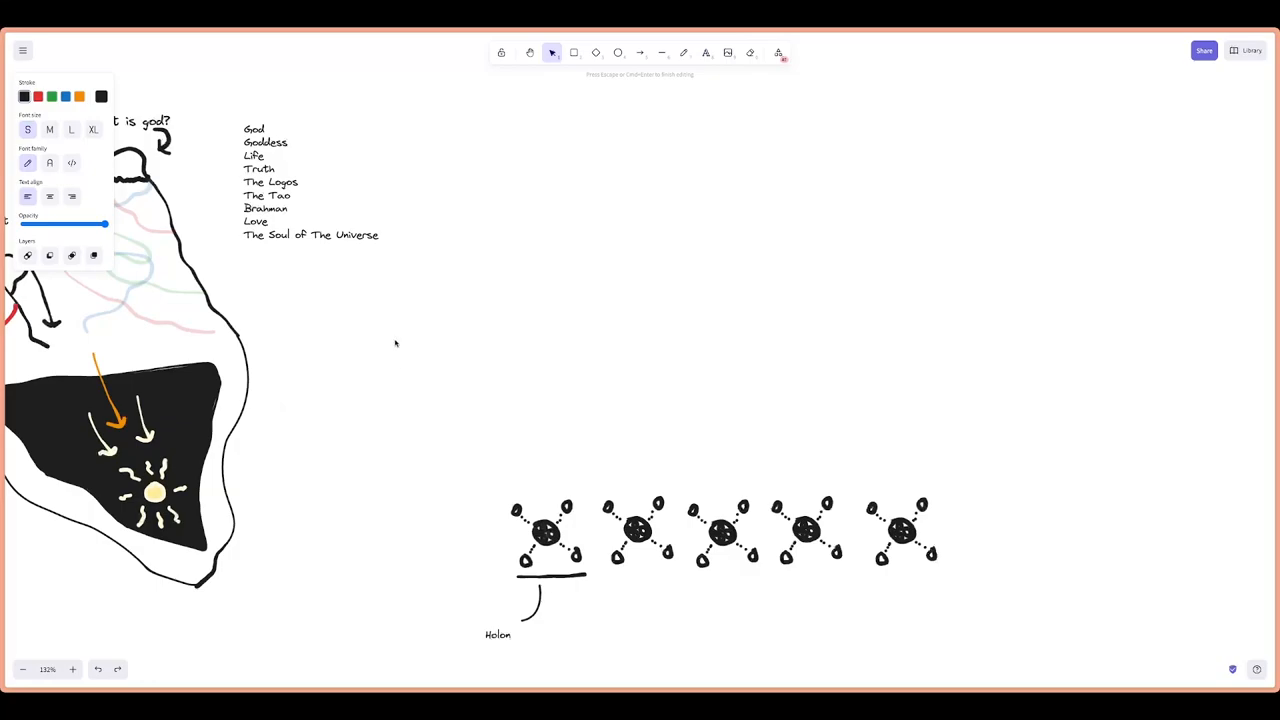
click(512, 635)
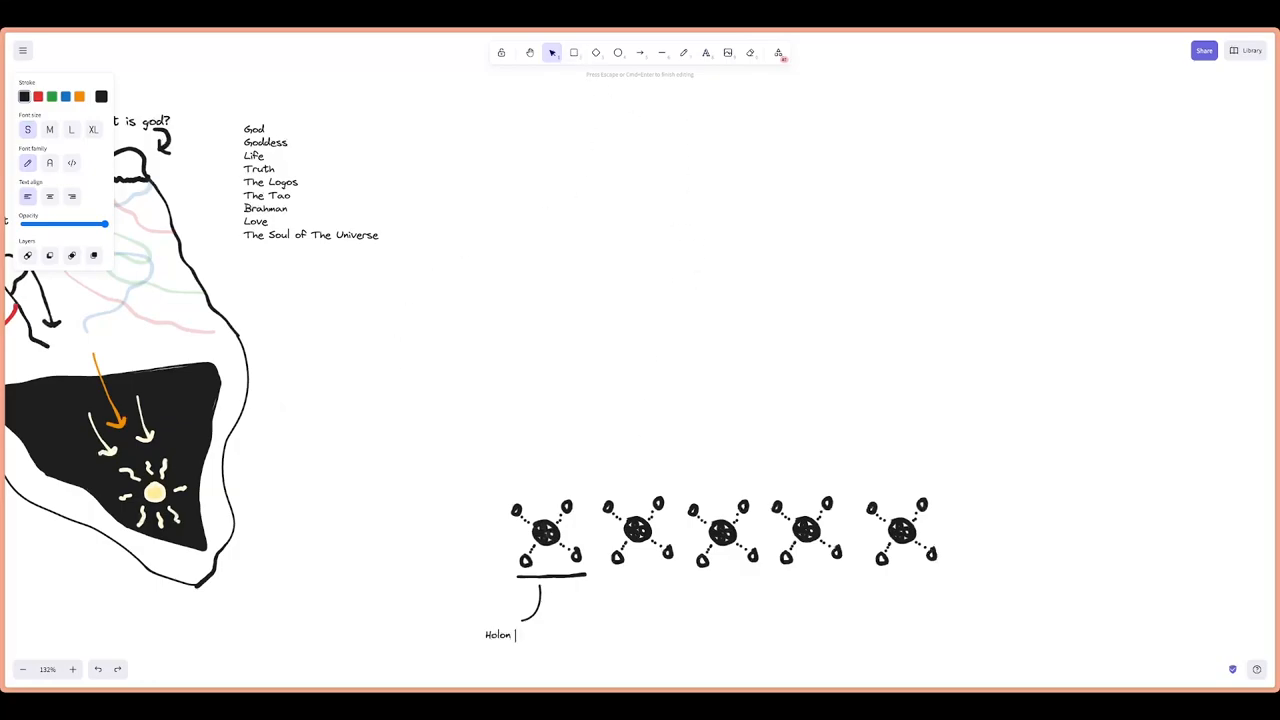
text(-> both a par)
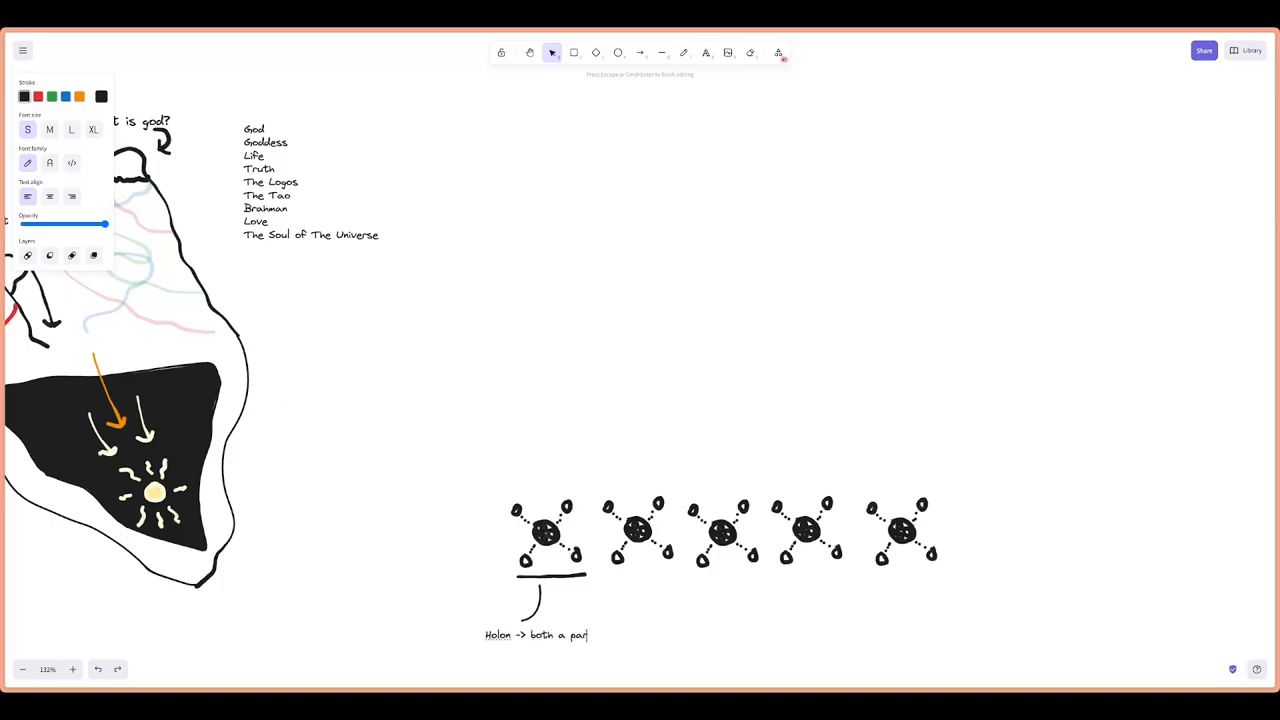
text(t and a whole)
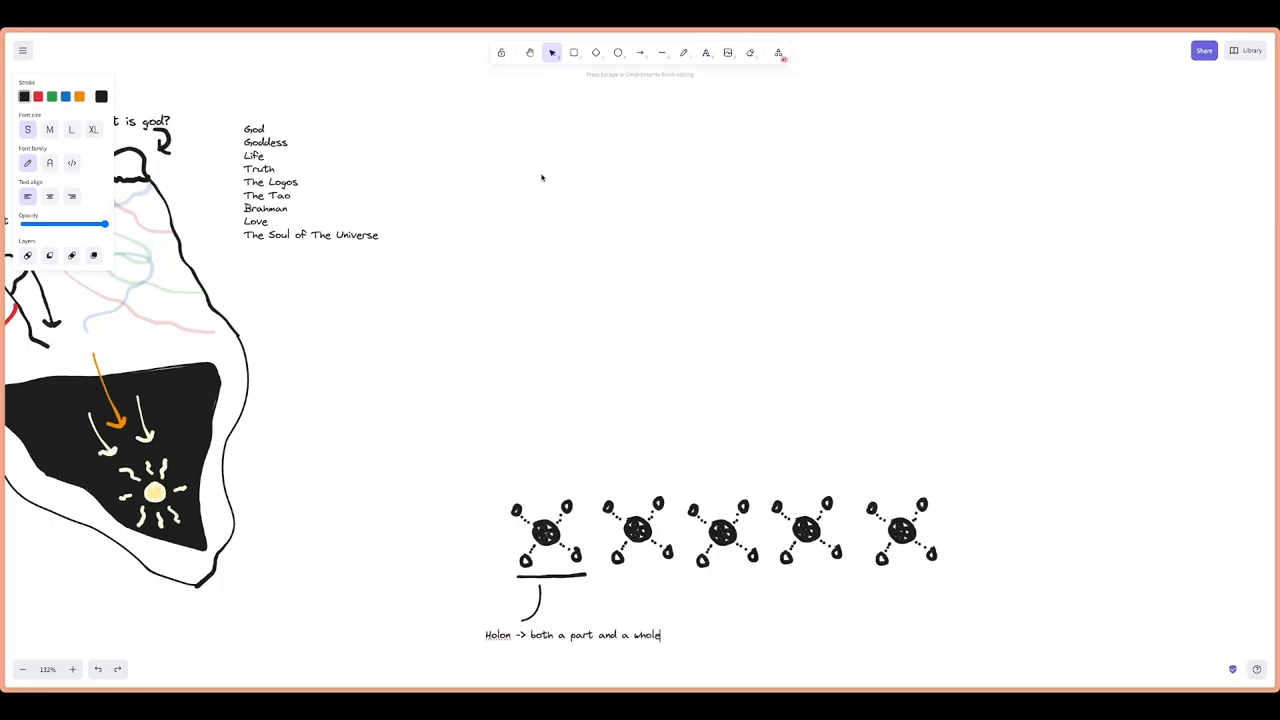
click(684, 53)
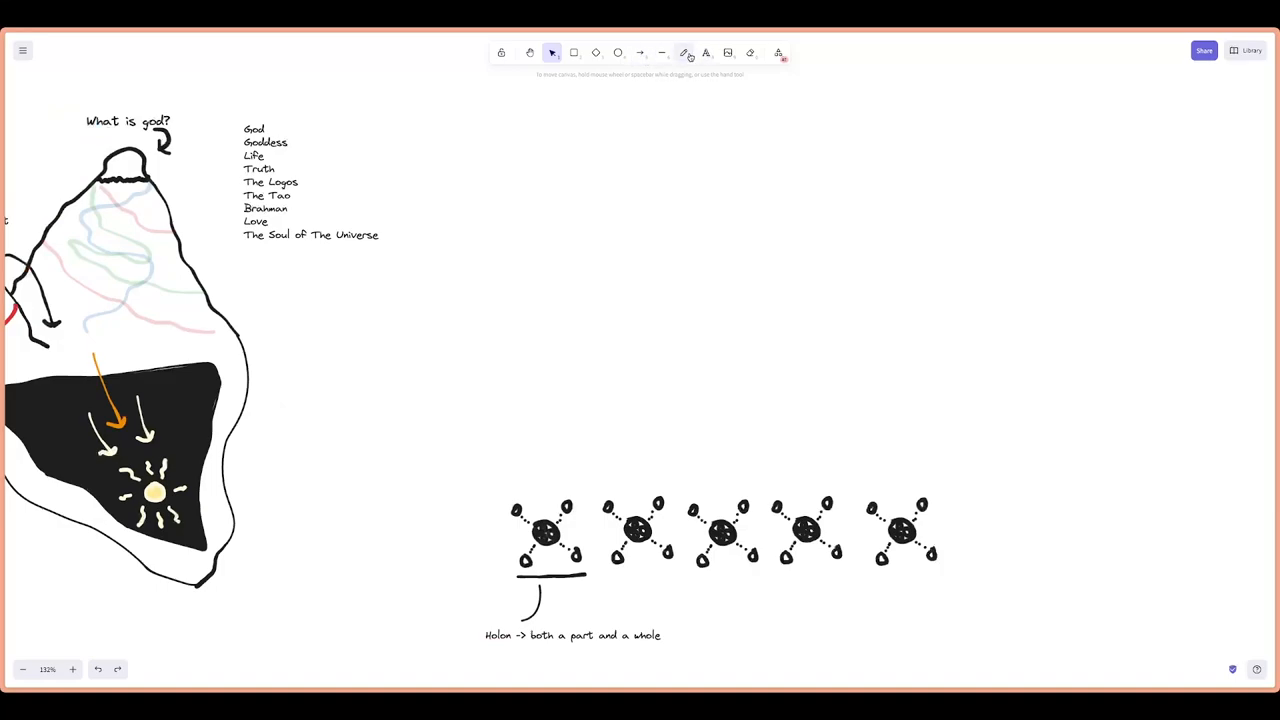
click(684, 52)
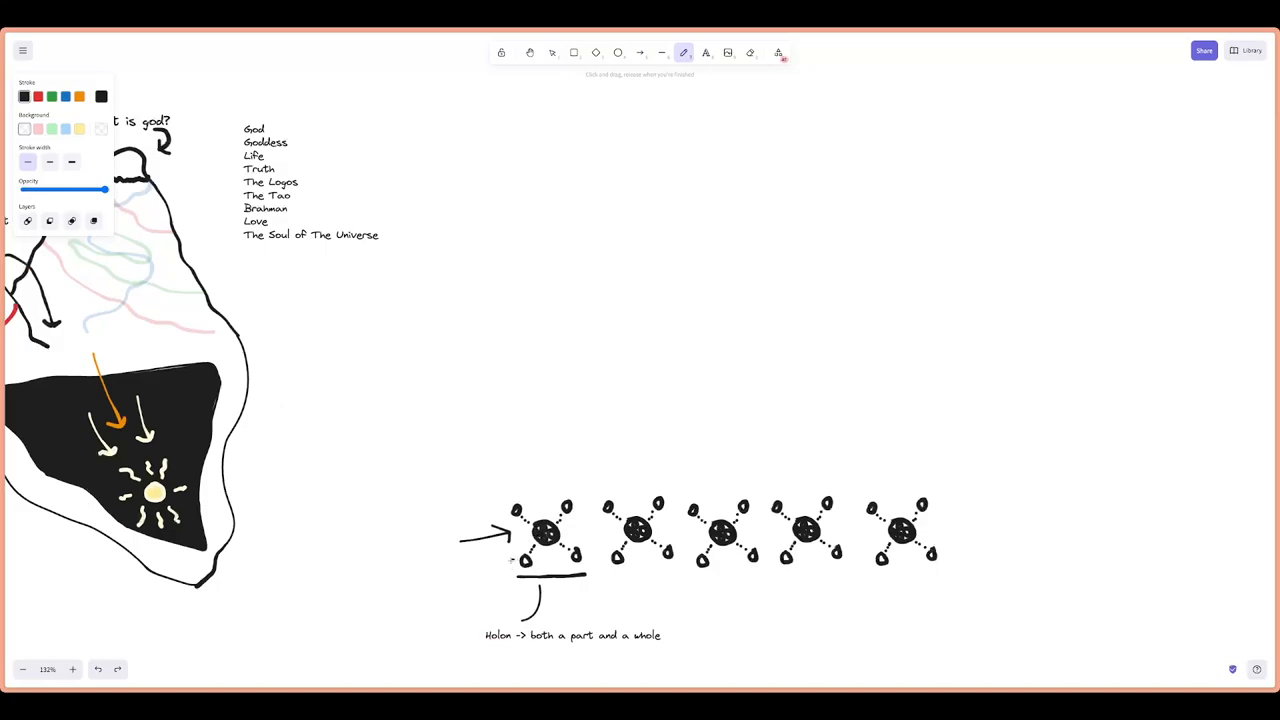
Sketch an arrow into the first holon and begin a stroke beyond the row
drag(475, 575, 515, 560)
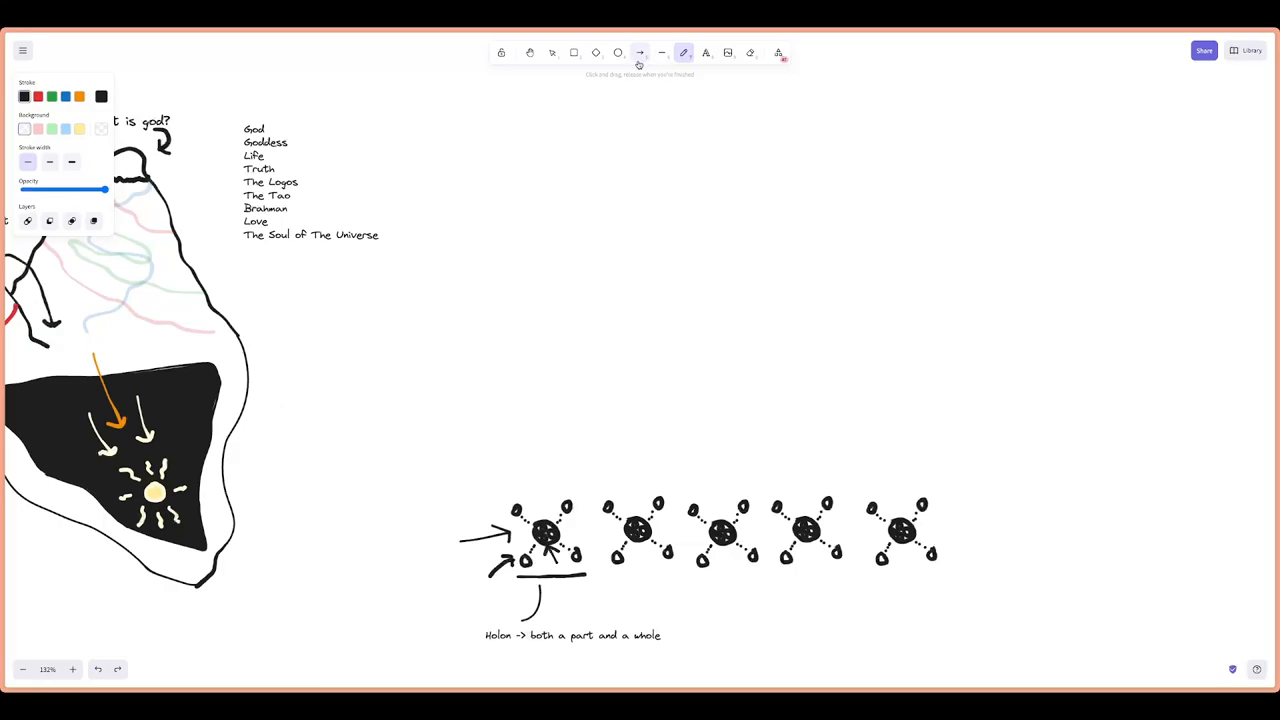
mouse_move(982, 524)
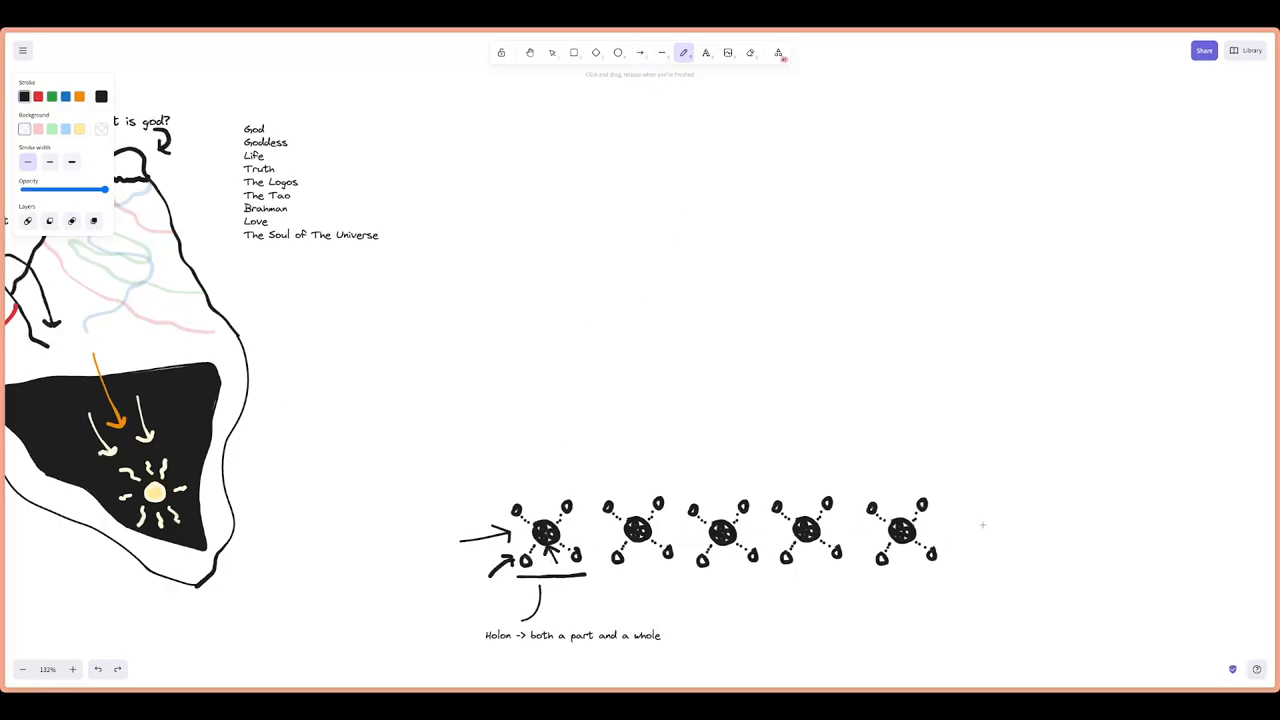
drag(975, 510, 1000, 545)
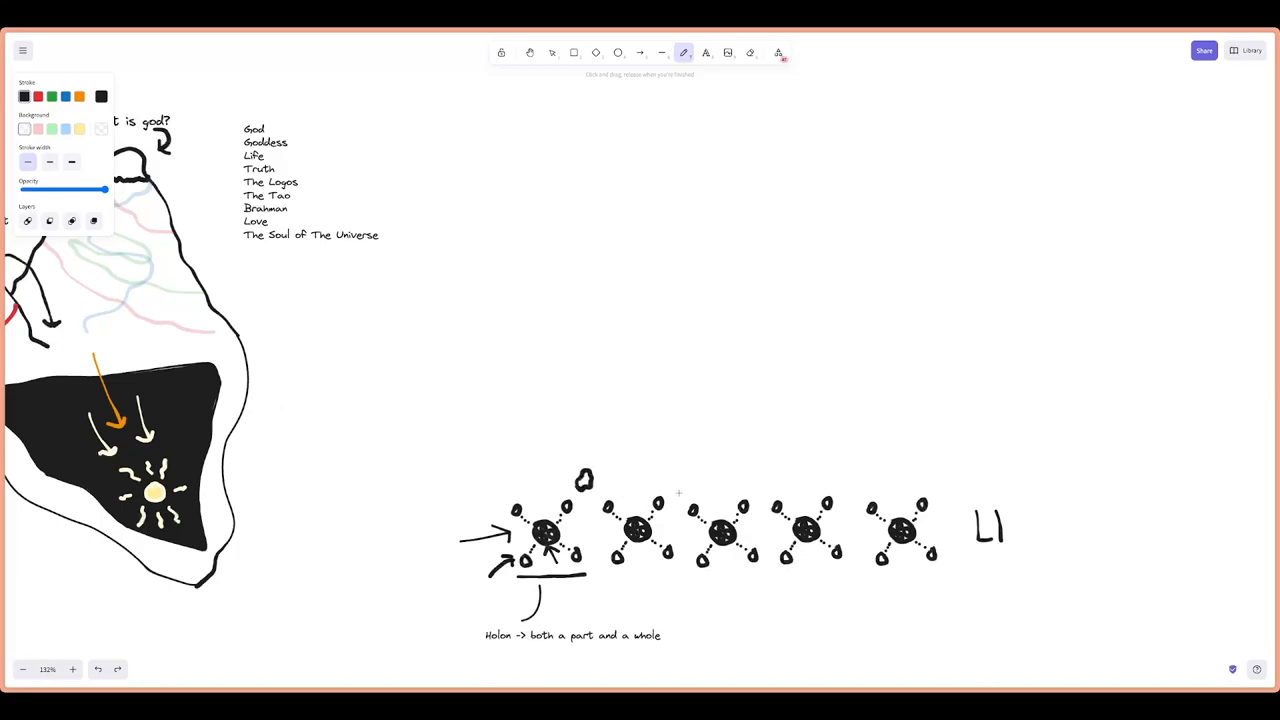
Draw small blobs with dotted links above the second, third and fourth holons
drag(678, 485, 680, 490)
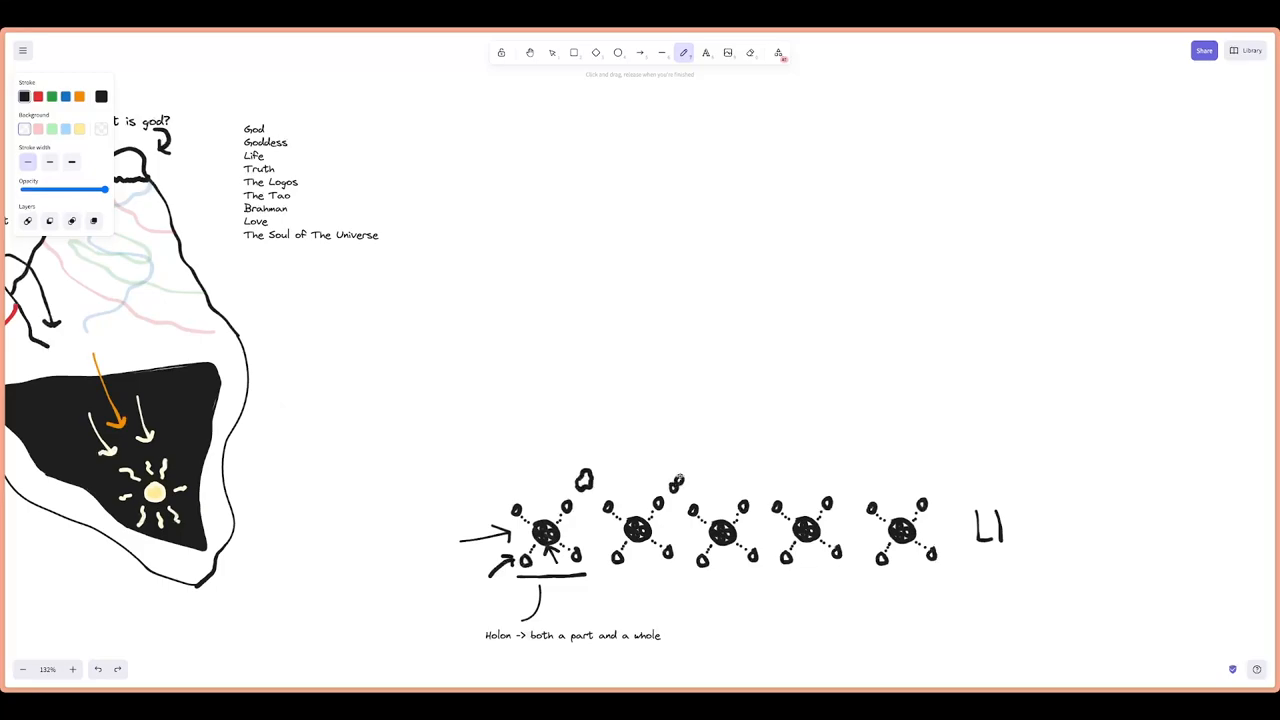
drag(678, 485, 688, 460)
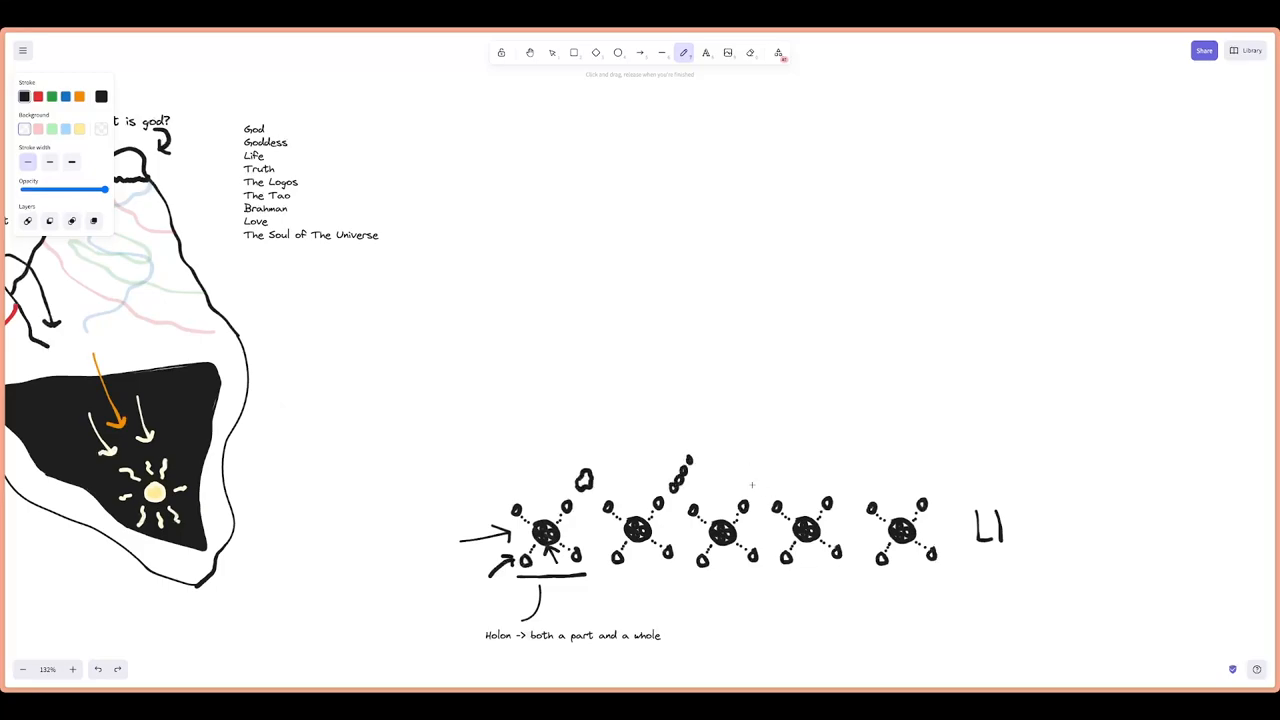
drag(748, 485, 768, 465)
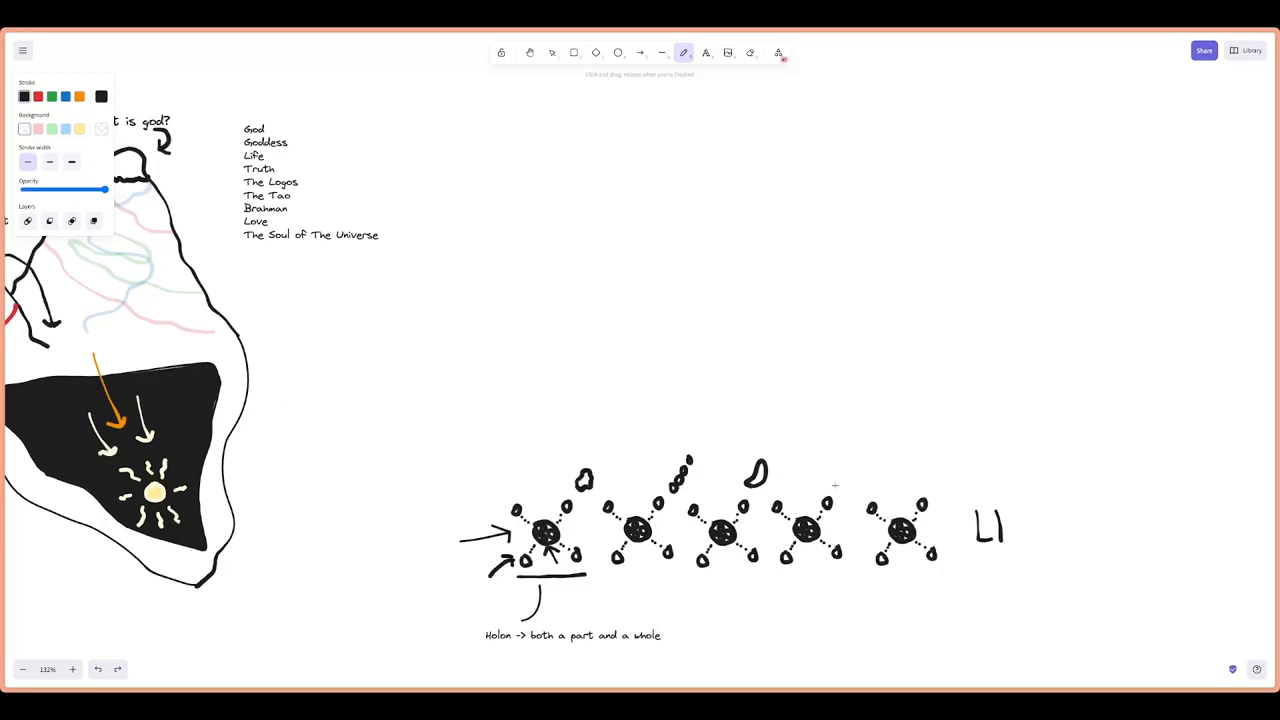
drag(845, 485, 855, 465)
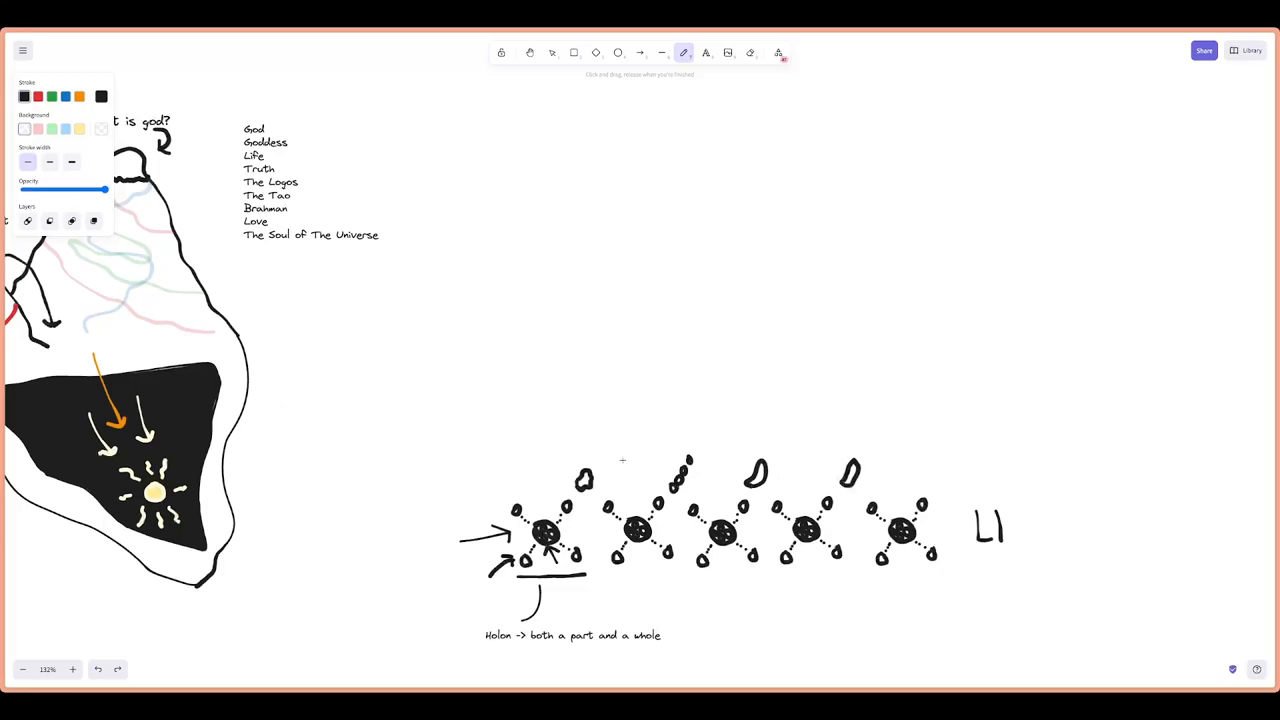
mouse_move(960, 461)
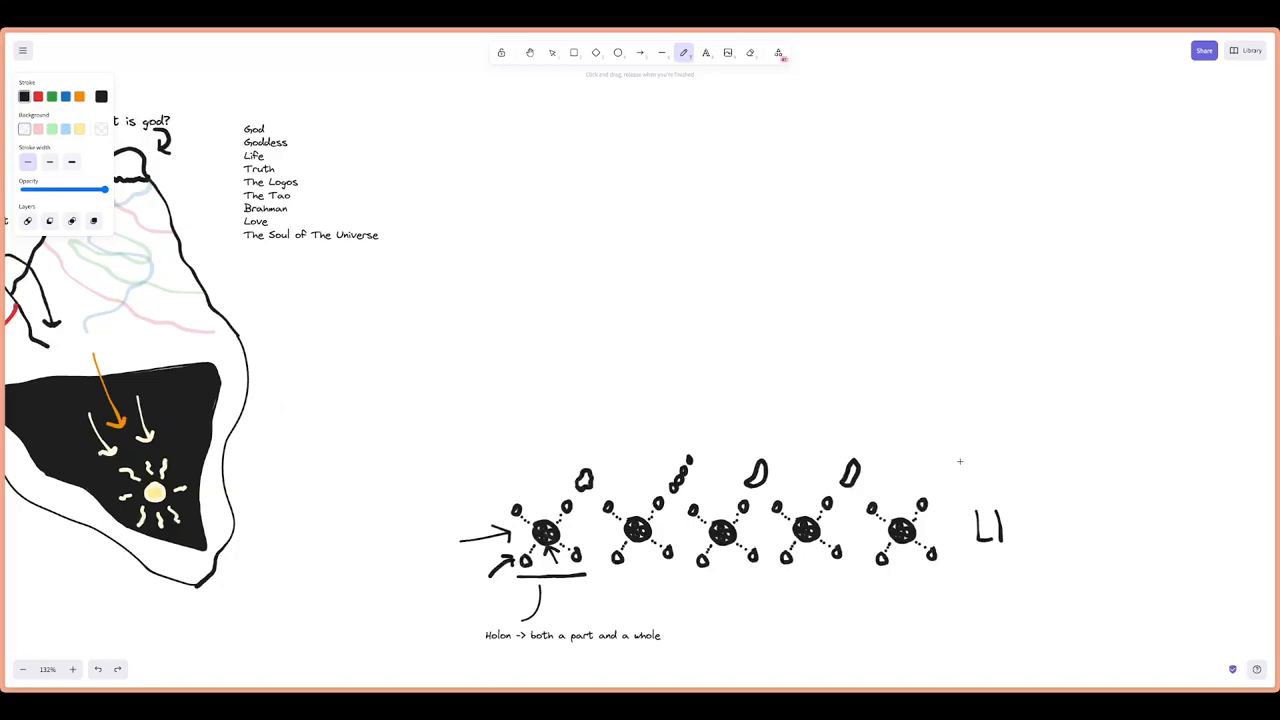
Mark the L1 and L2 levels beside the row with a rightward arrow from L2
drag(970, 458, 975, 480)
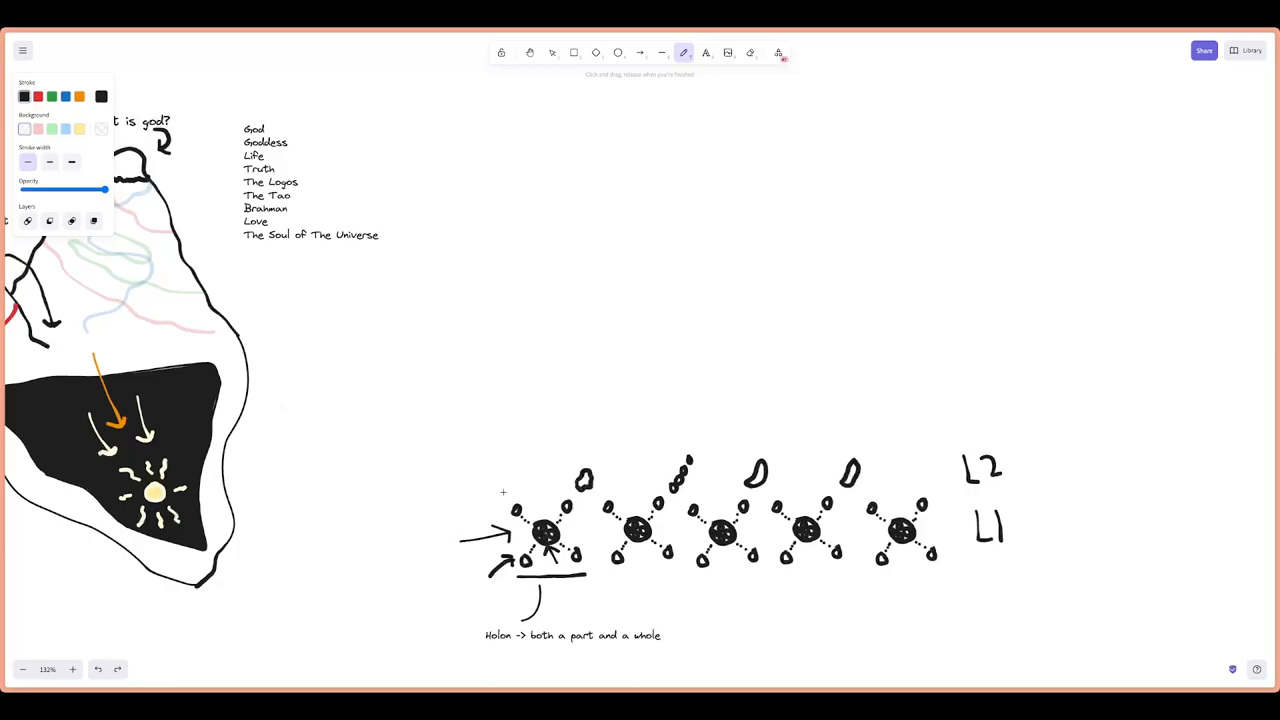
mouse_move(571, 472)
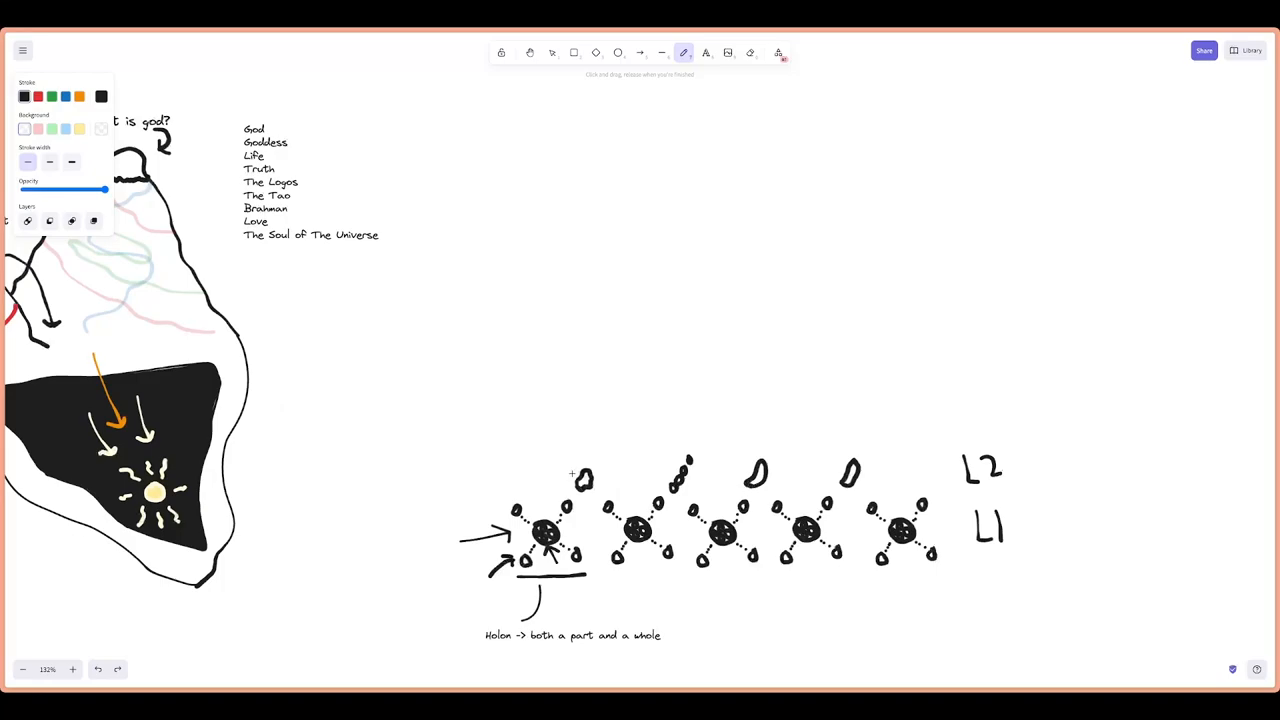
mouse_move(1070, 473)
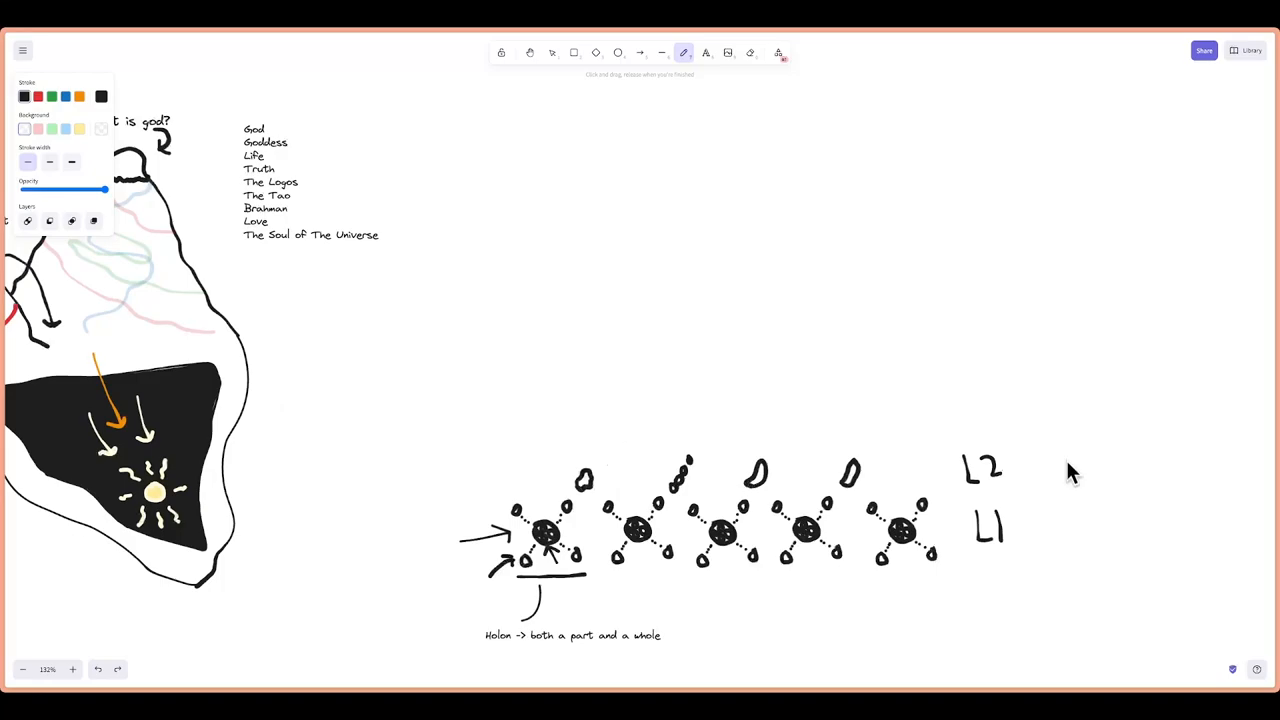
drag(1035, 460, 1055, 460)
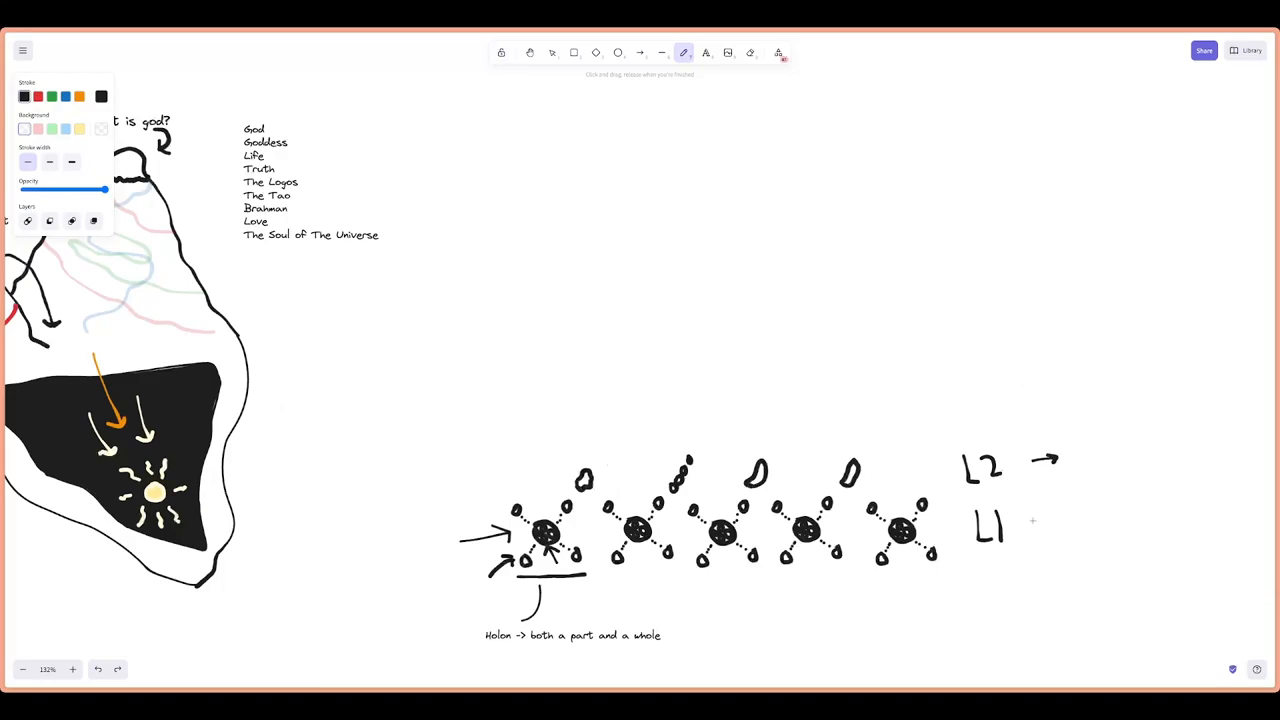
click(705, 52)
text(Atoms)
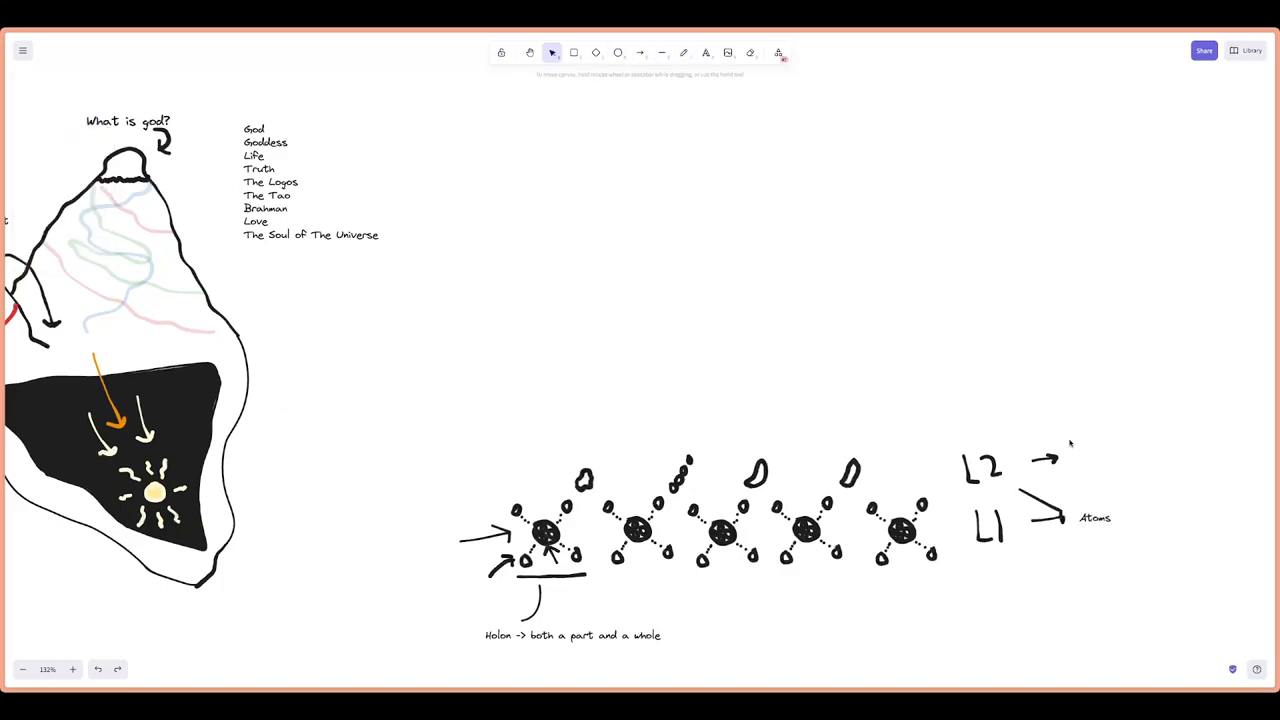
Type 'Organelles' beside the L2 arrow
click(705, 52)
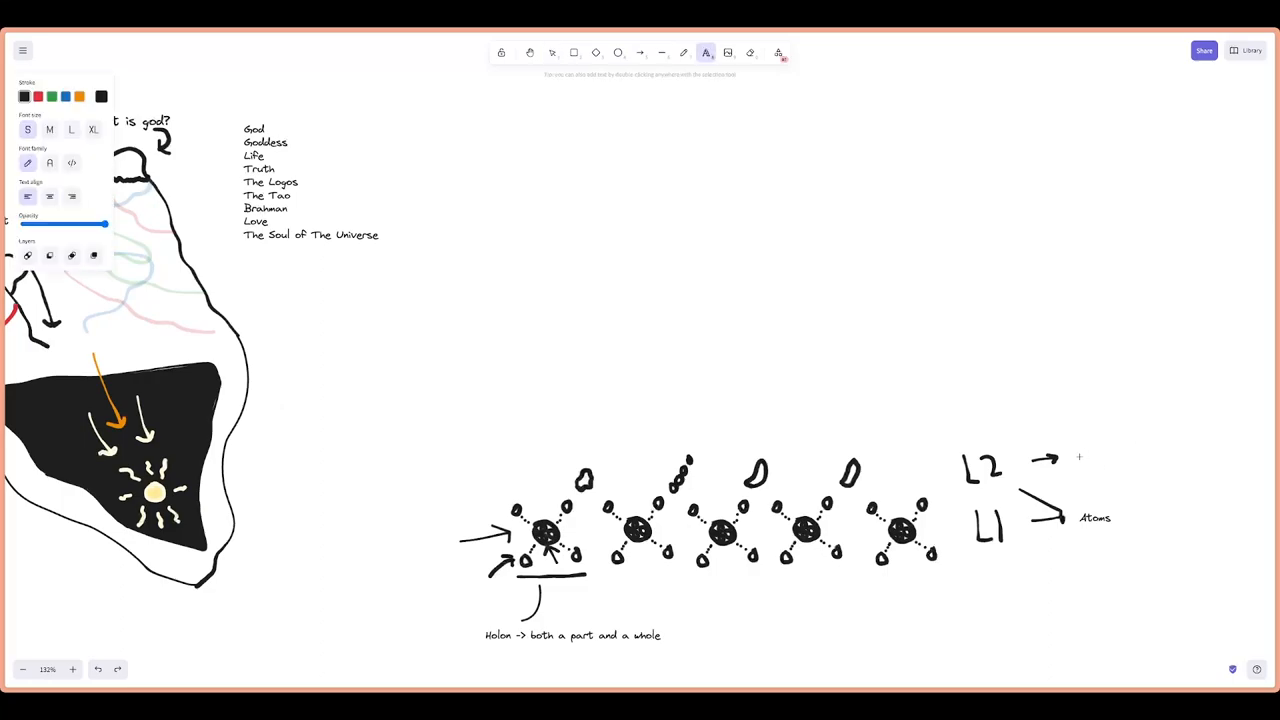
text(Organelles)
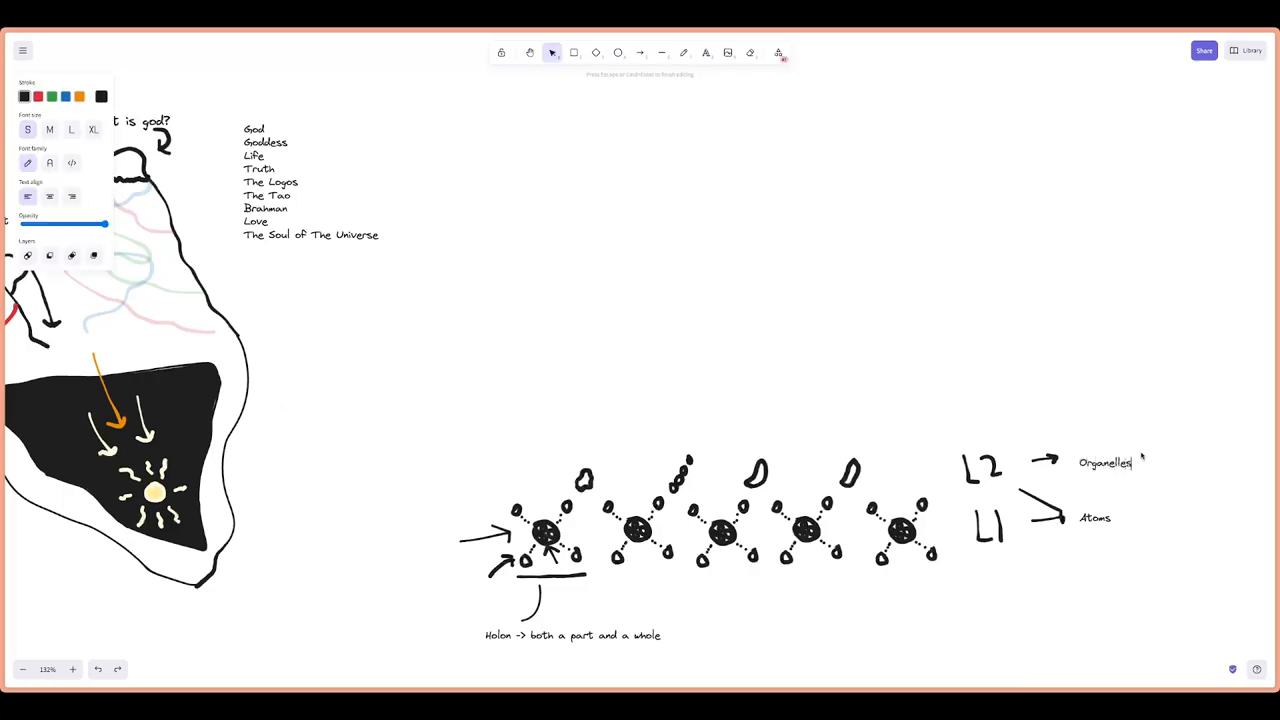
click(684, 52)
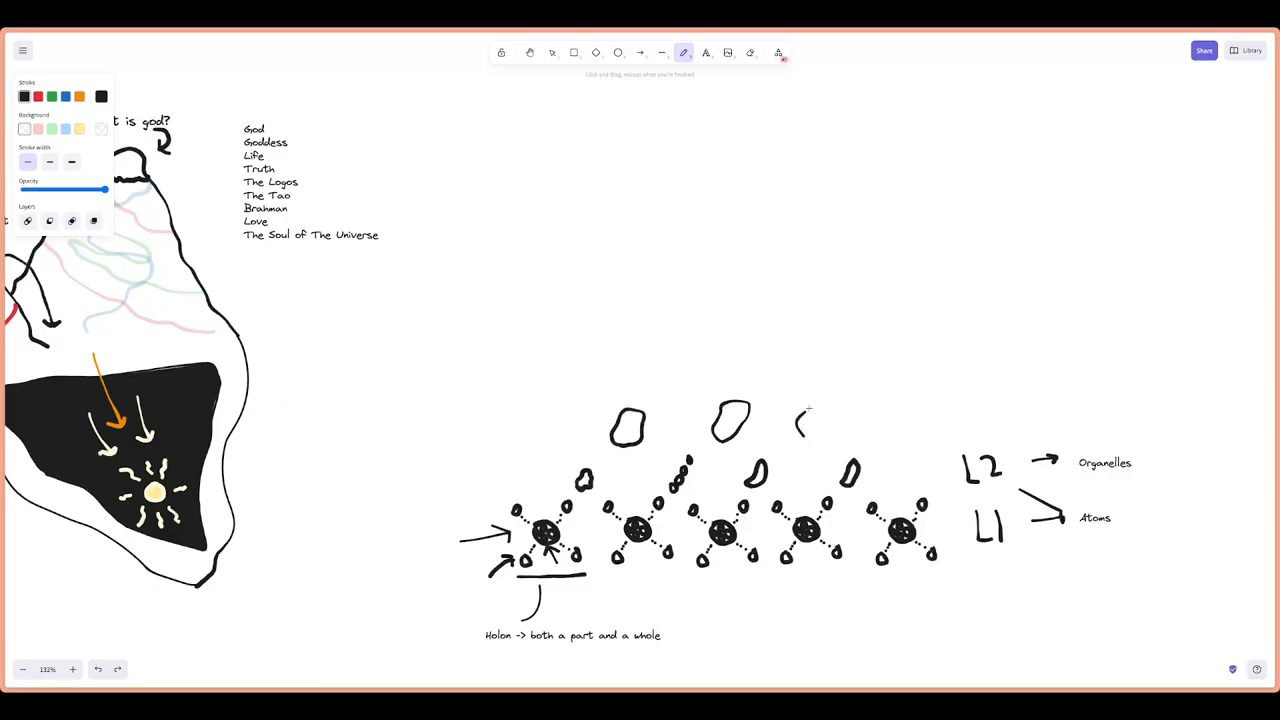
Sketch cell outlines with nuclei above the organelles, then write L3 with a rightward arrow
drag(800, 420, 825, 425)
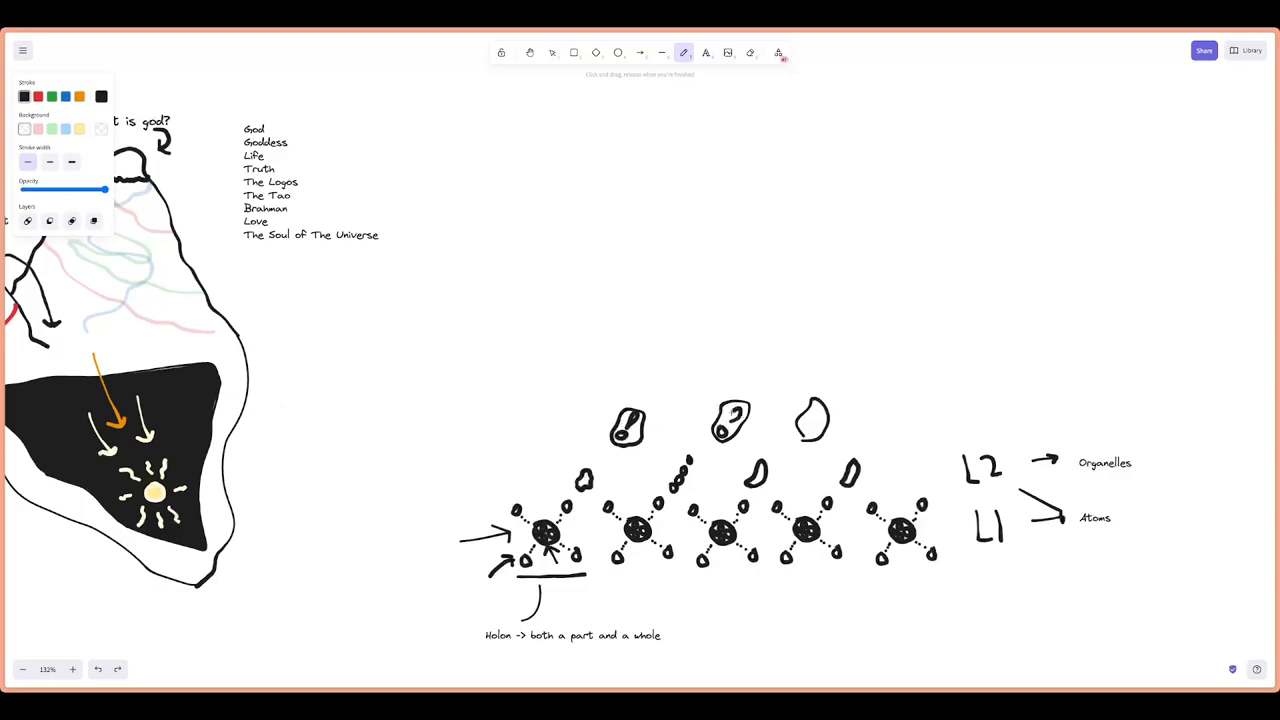
click(810, 426)
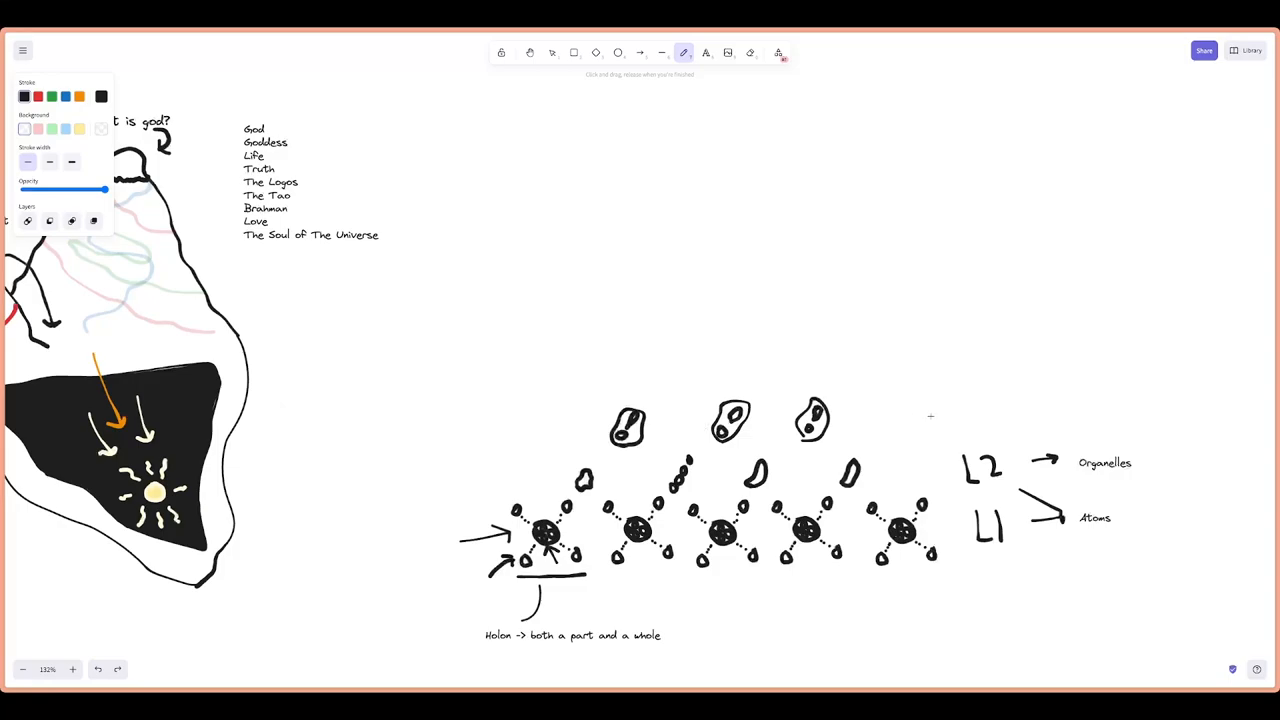
drag(960, 400, 975, 430)
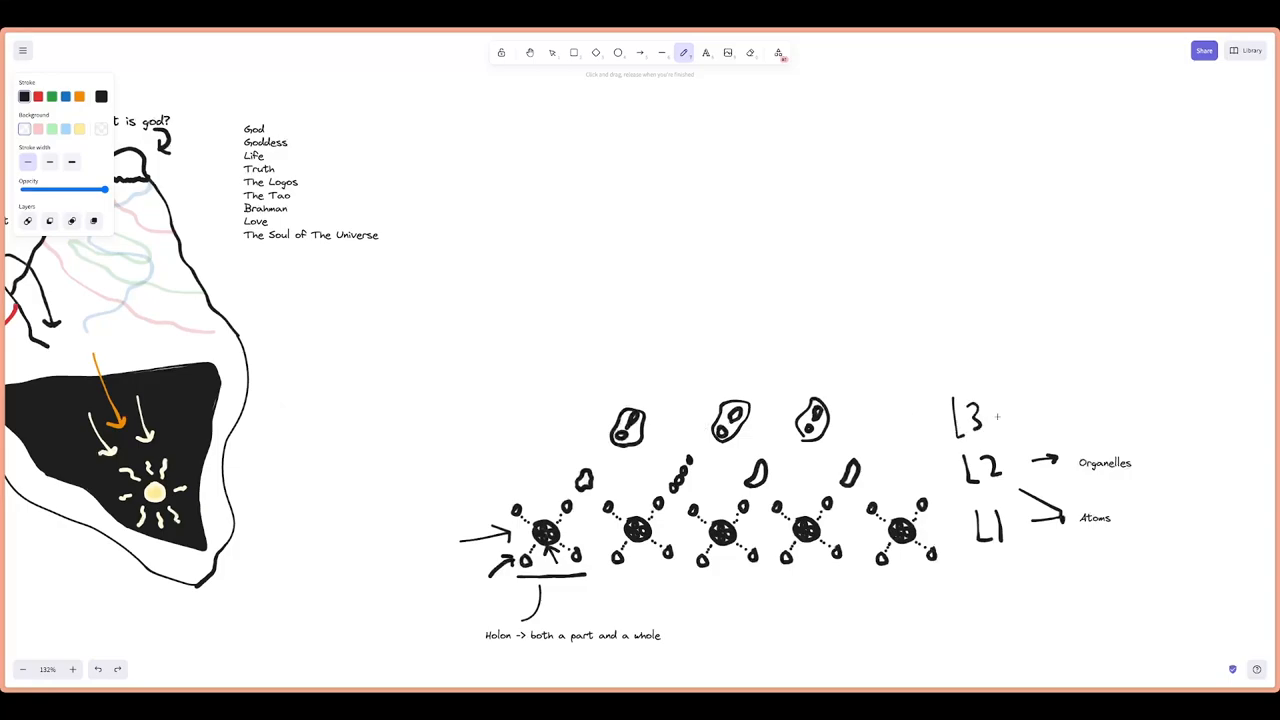
drag(998, 413, 1020, 408)
text(Cells)
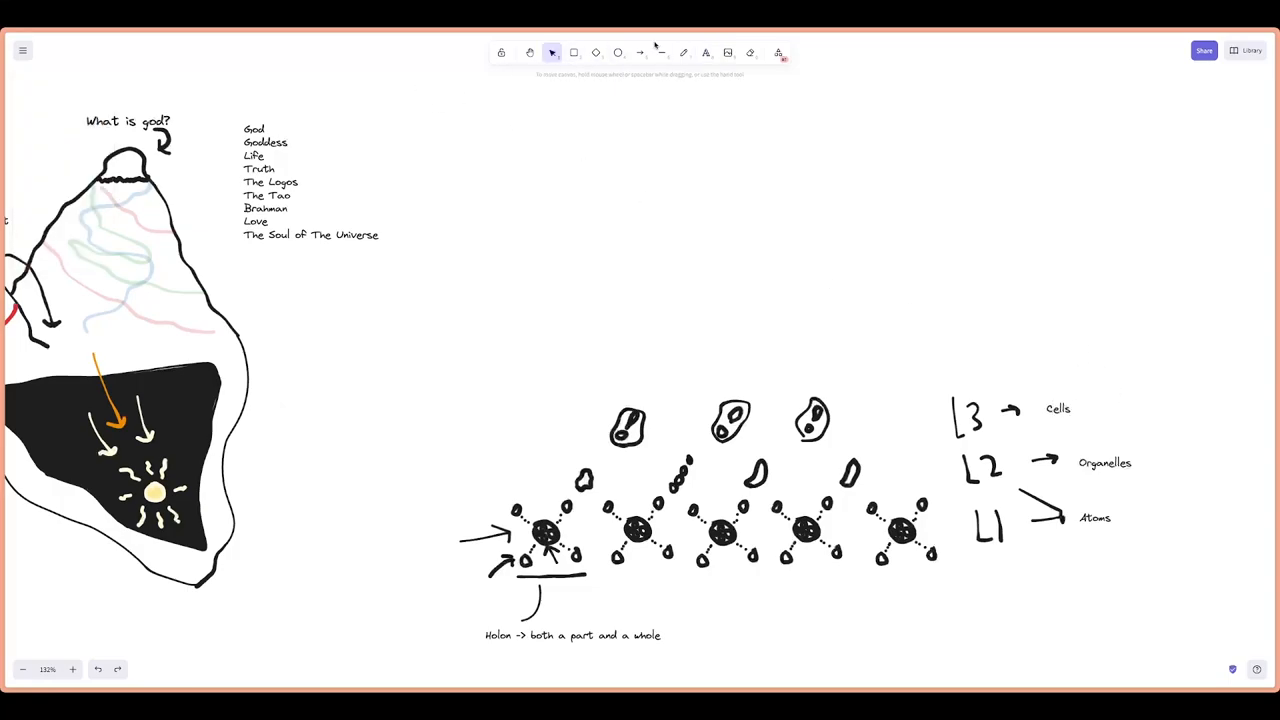
Freehand-draw two human figures above the cells
click(684, 52)
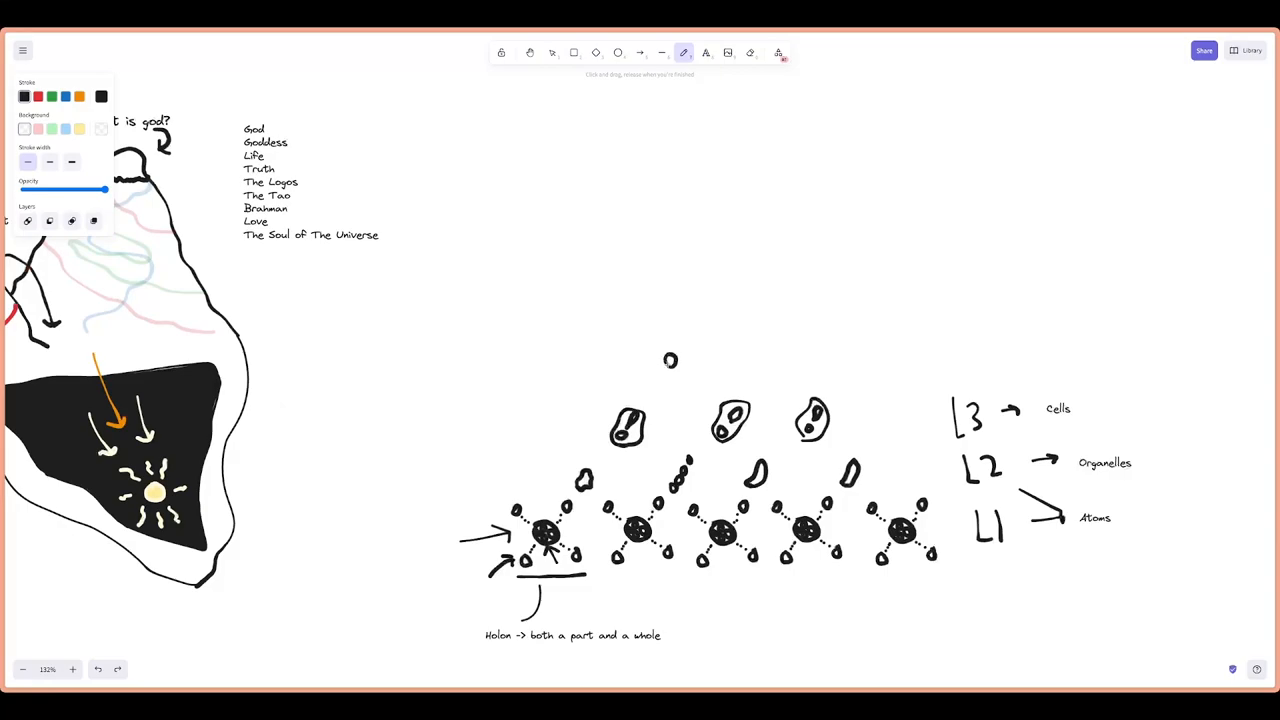
drag(665, 358, 675, 375)
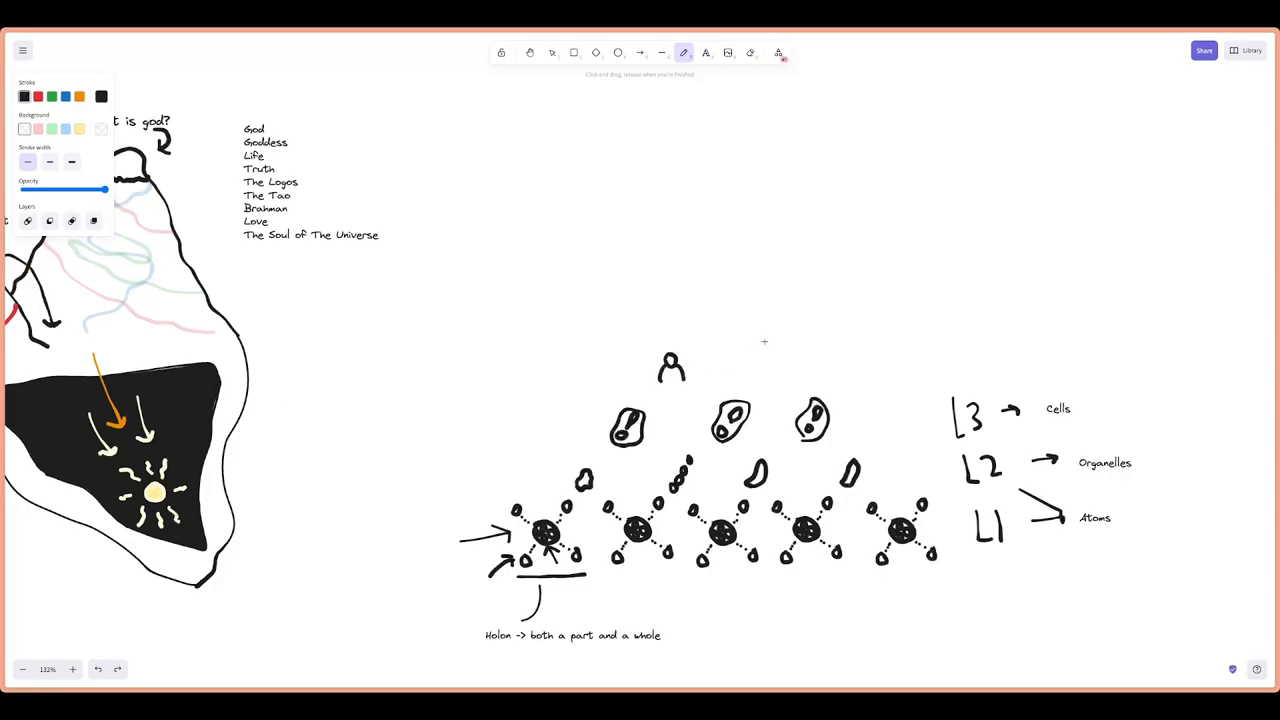
drag(760, 350, 768, 372)
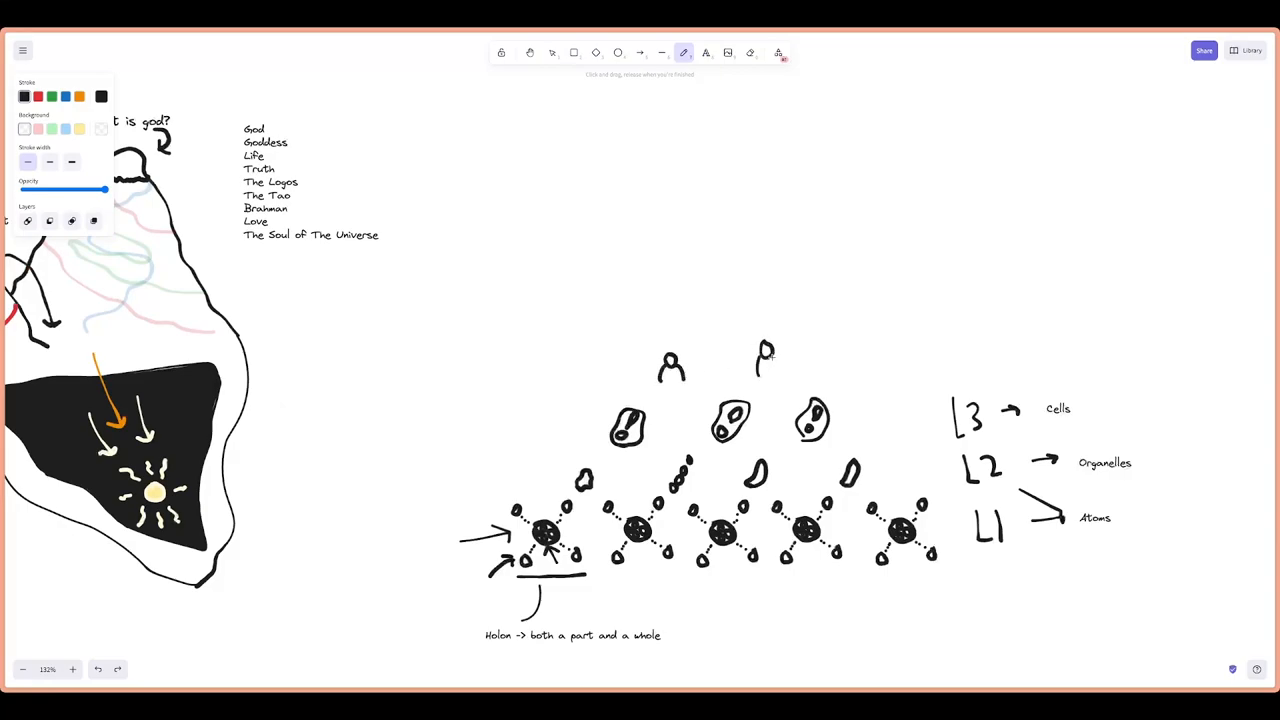
drag(765, 350, 775, 380)
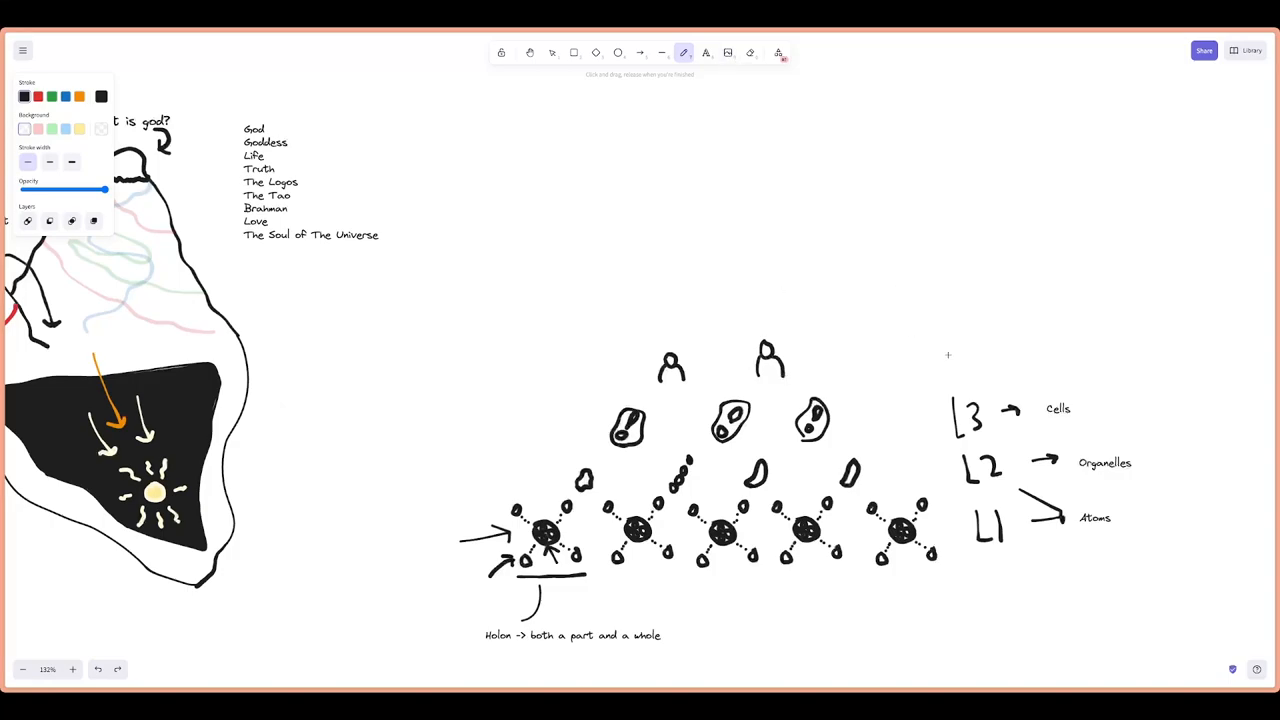
Write L4 and L5 with arrows and label L4 'Humans'
drag(945, 370, 1010, 358)
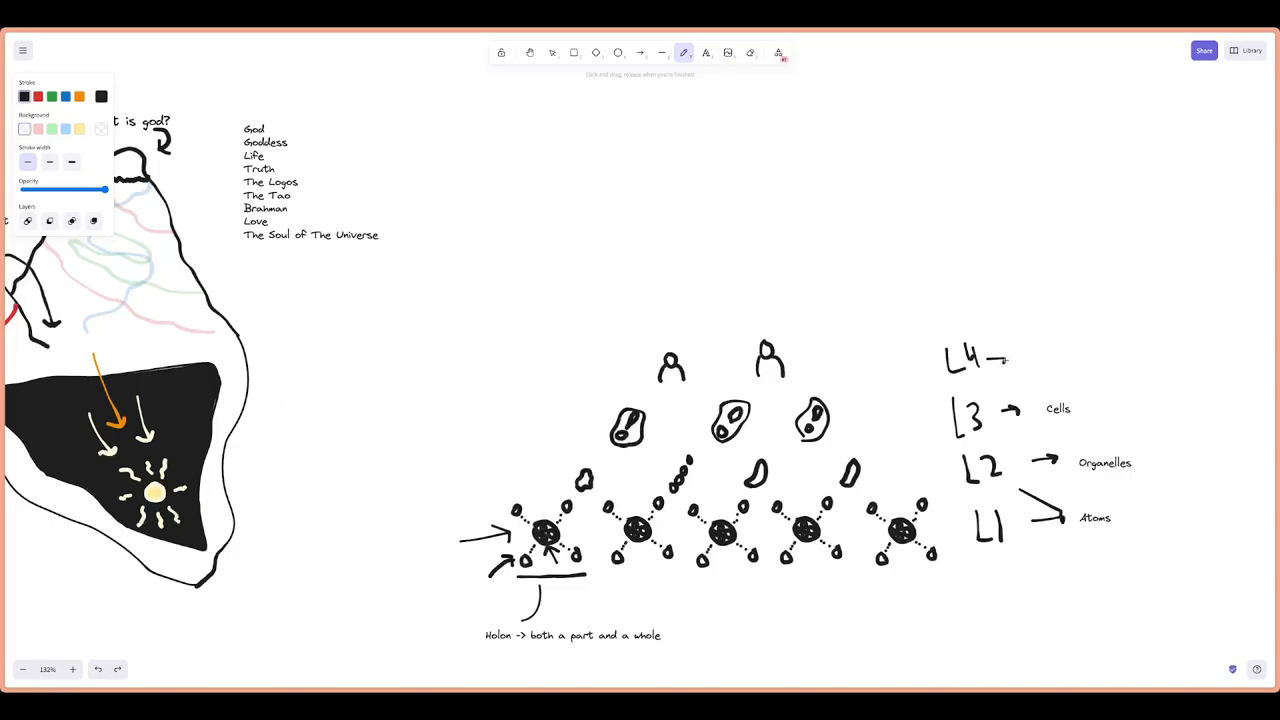
drag(940, 300, 1010, 310)
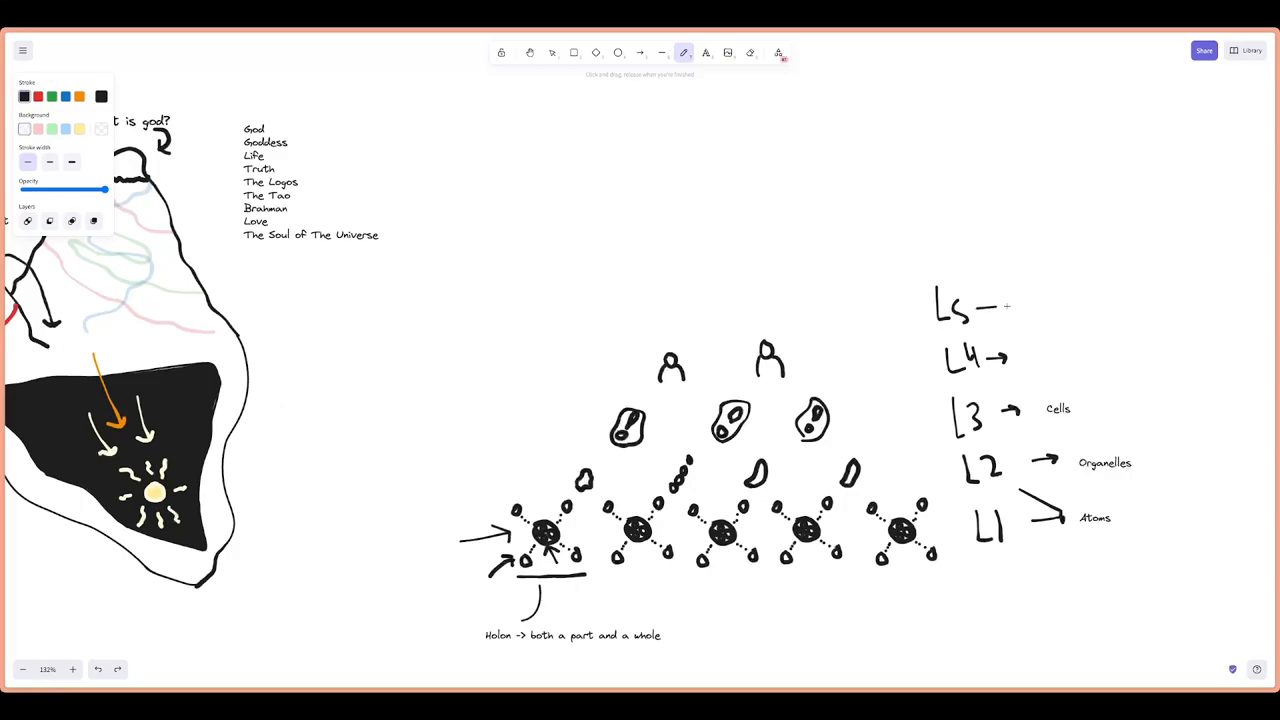
click(551, 52)
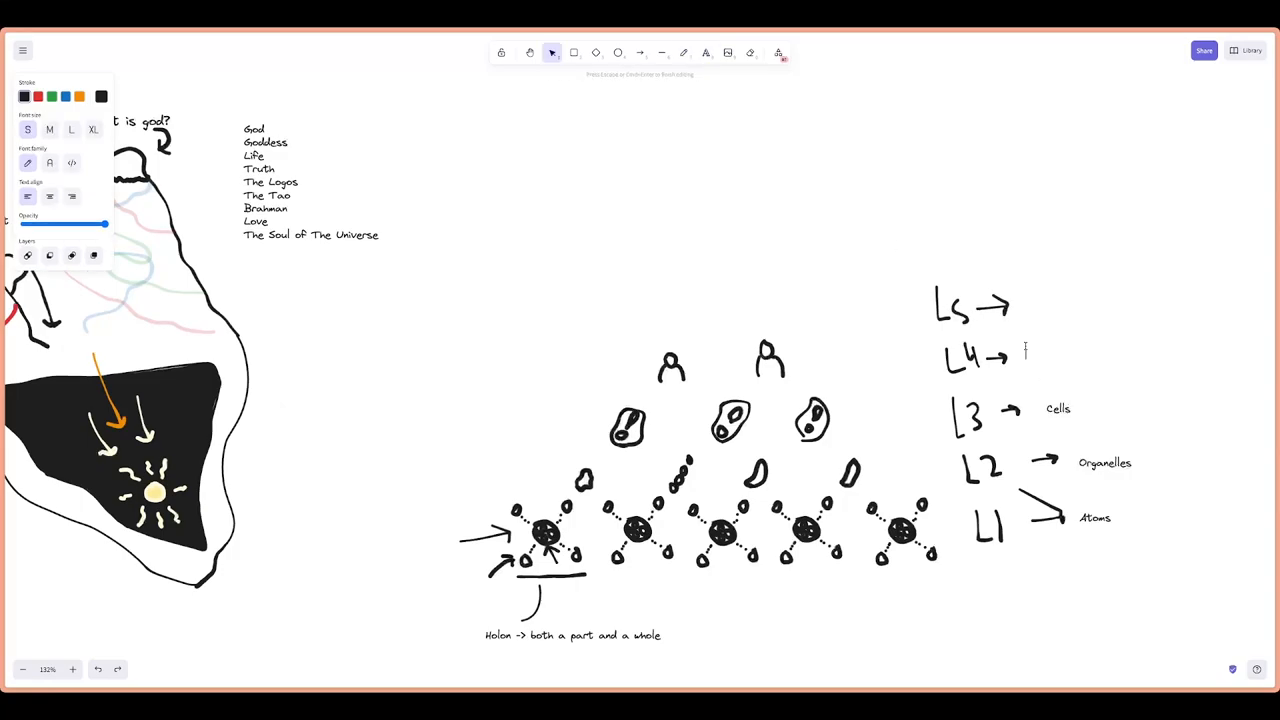
text(Hum)
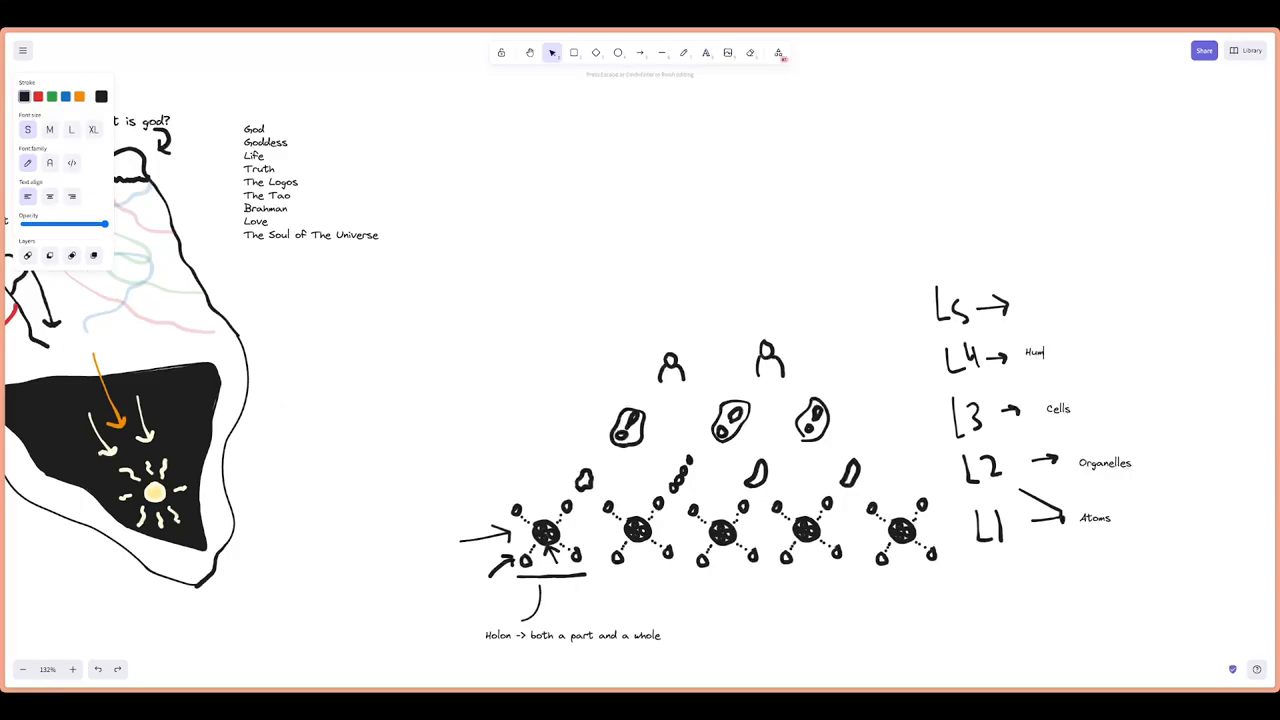
click(684, 52)
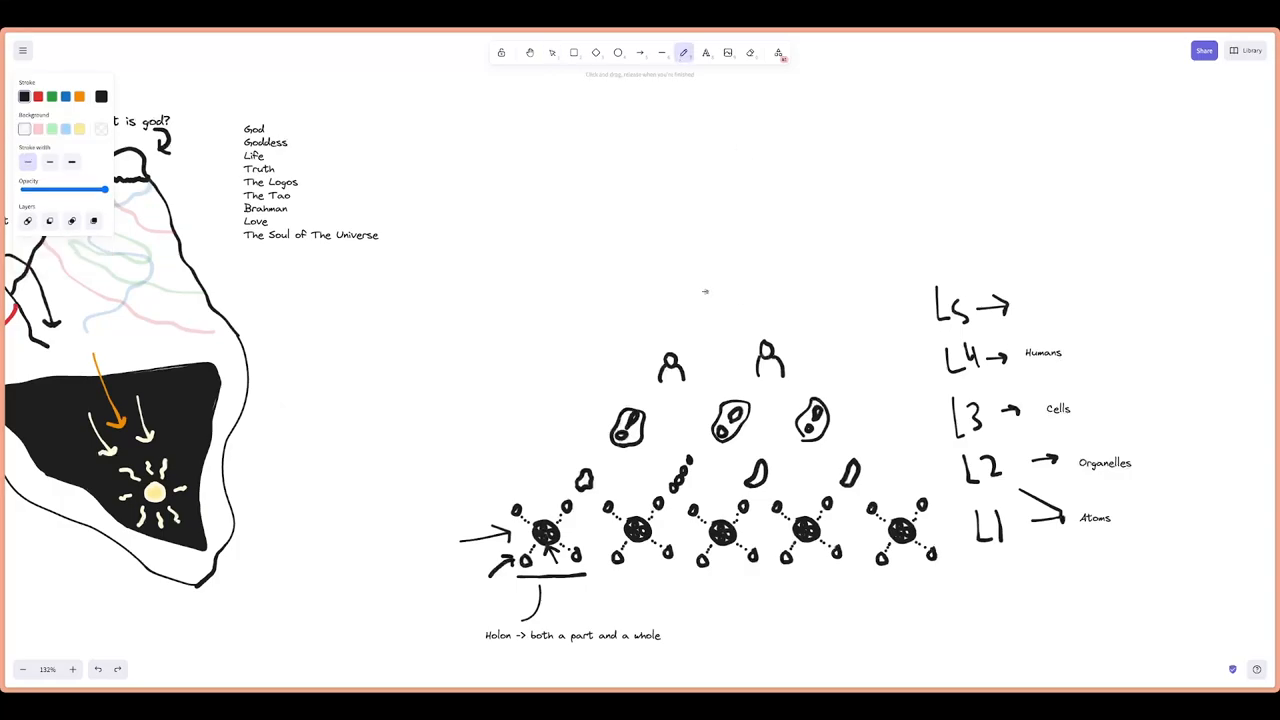
Sketch a crowd of small heads and bodies at the pyramid's top
drag(700, 295, 735, 310)
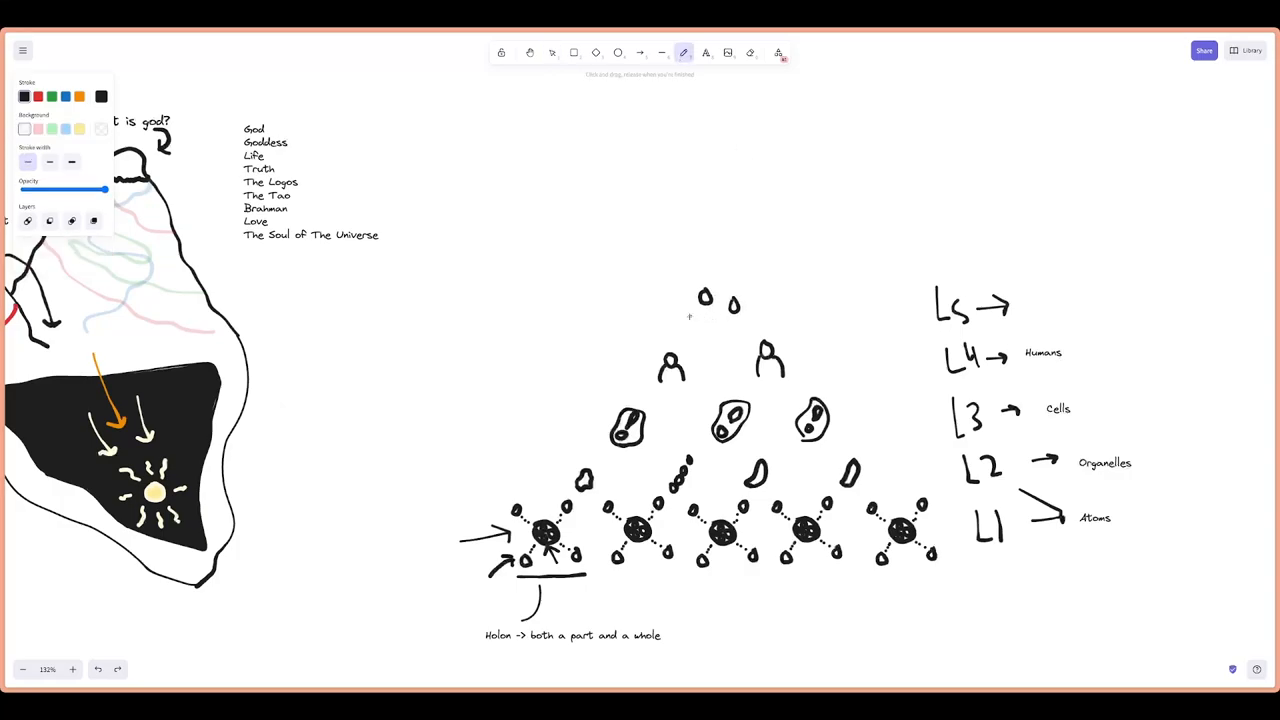
drag(690, 315, 720, 330)
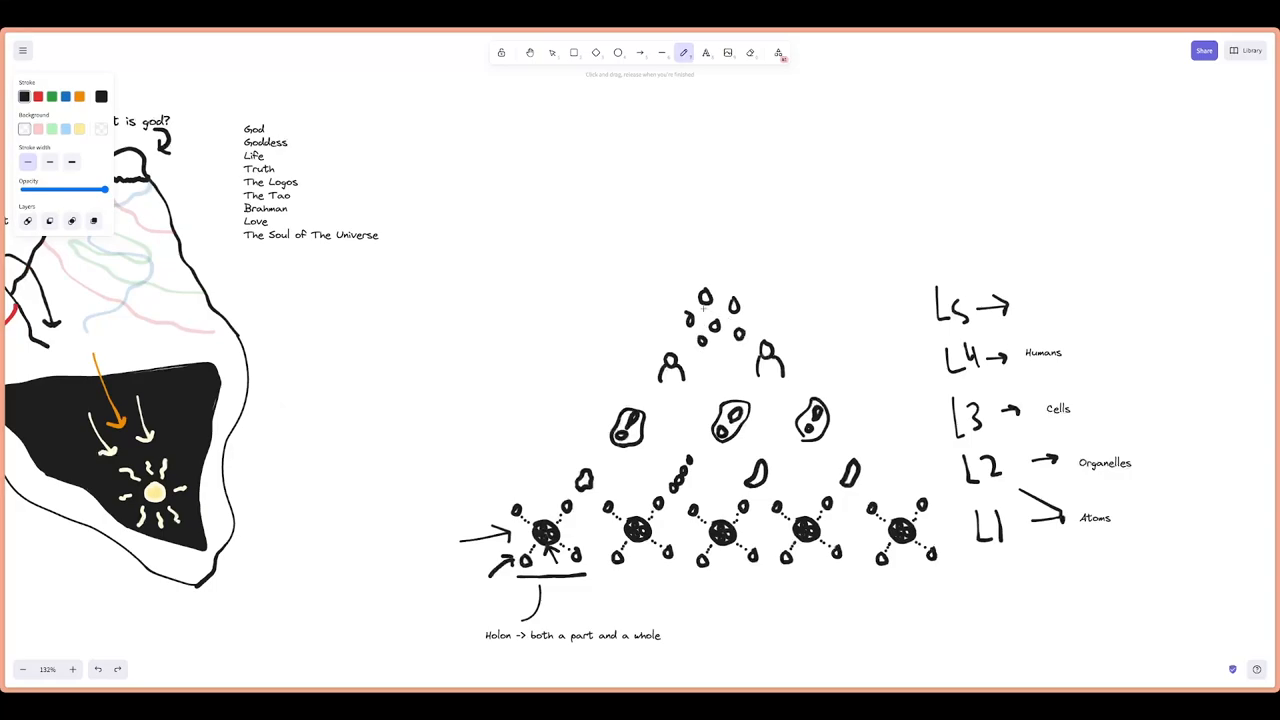
drag(700, 300, 715, 320)
text(Society)
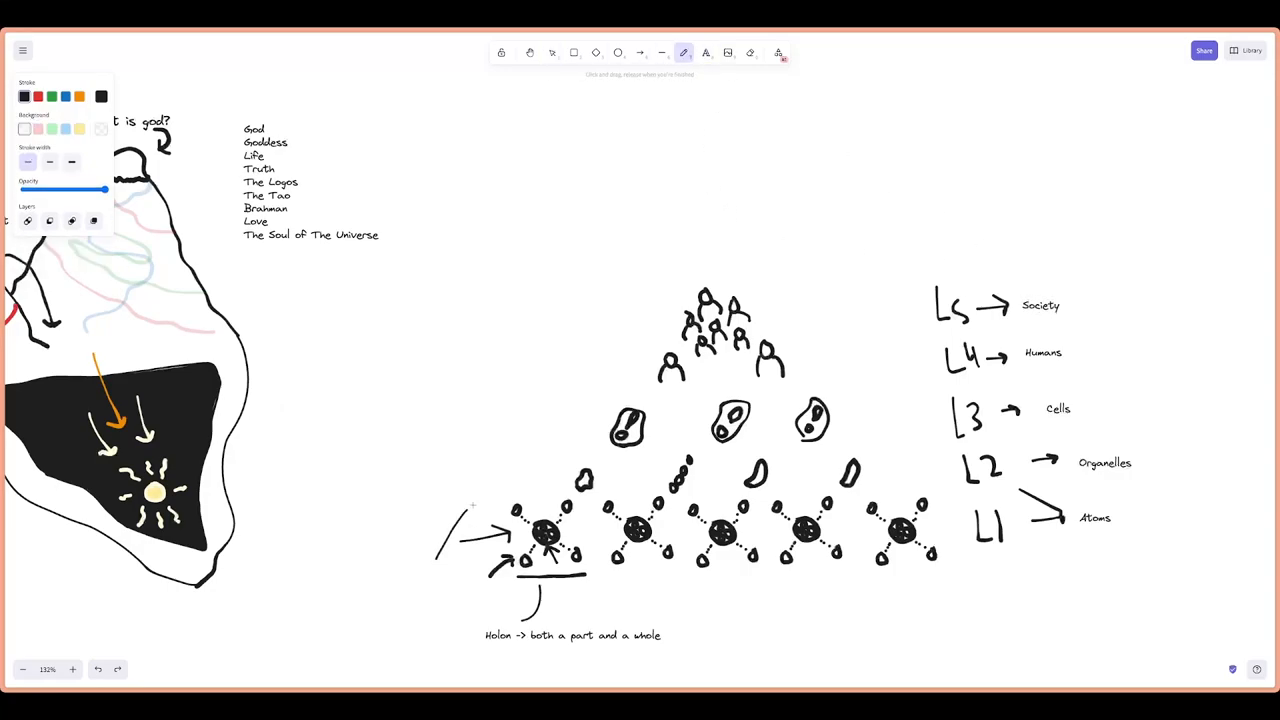
Draw a long arrow from the pyramid's lower left rising past its peak
drag(440, 555, 645, 288)
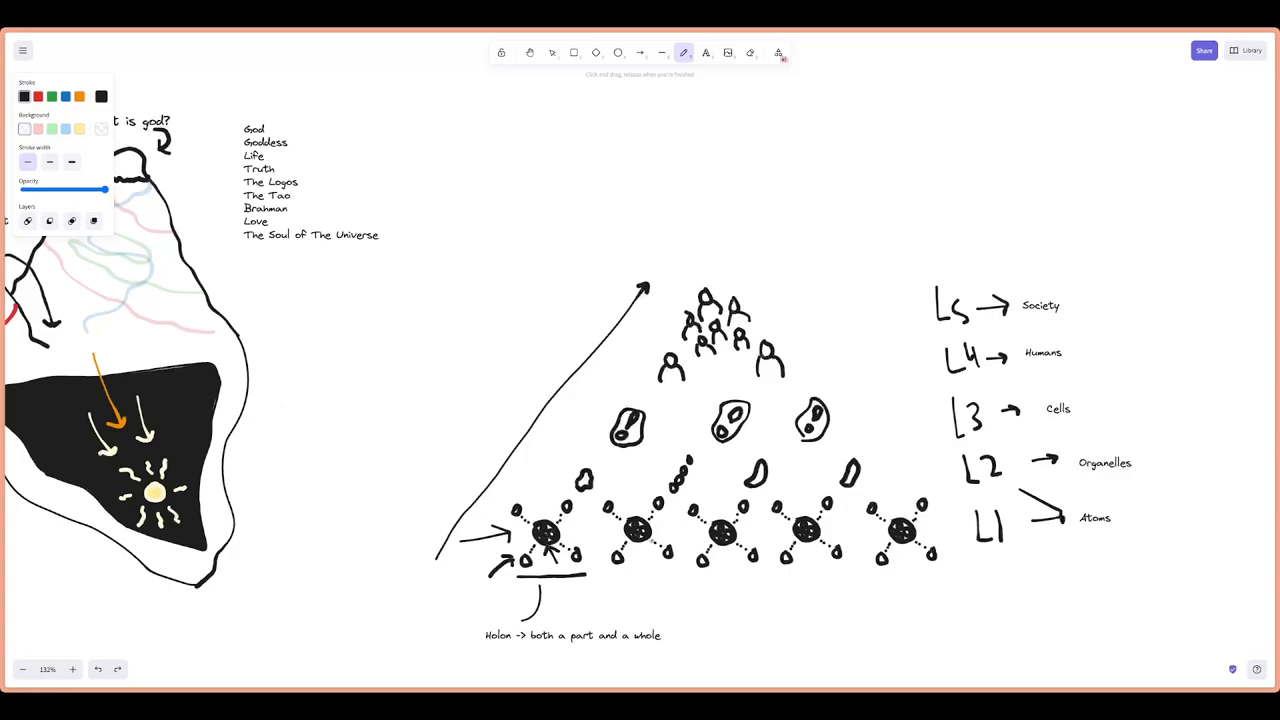
mouse_move(877, 540)
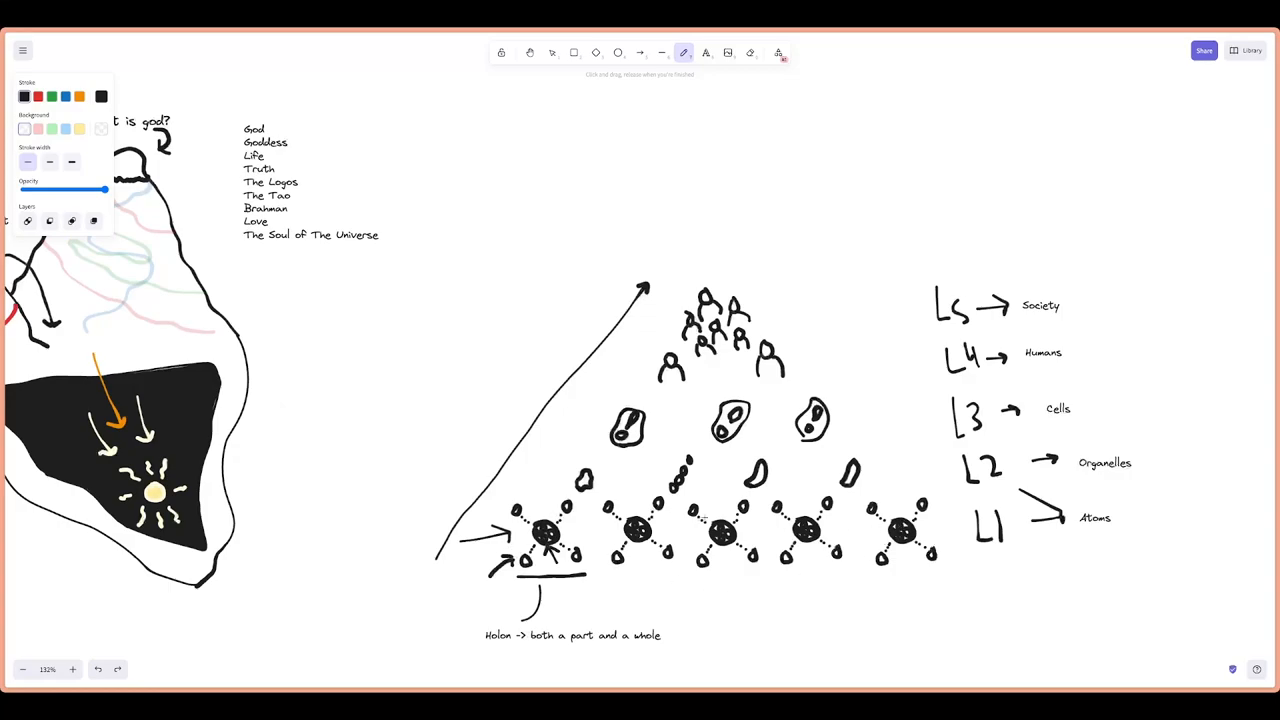
mouse_move(617, 482)
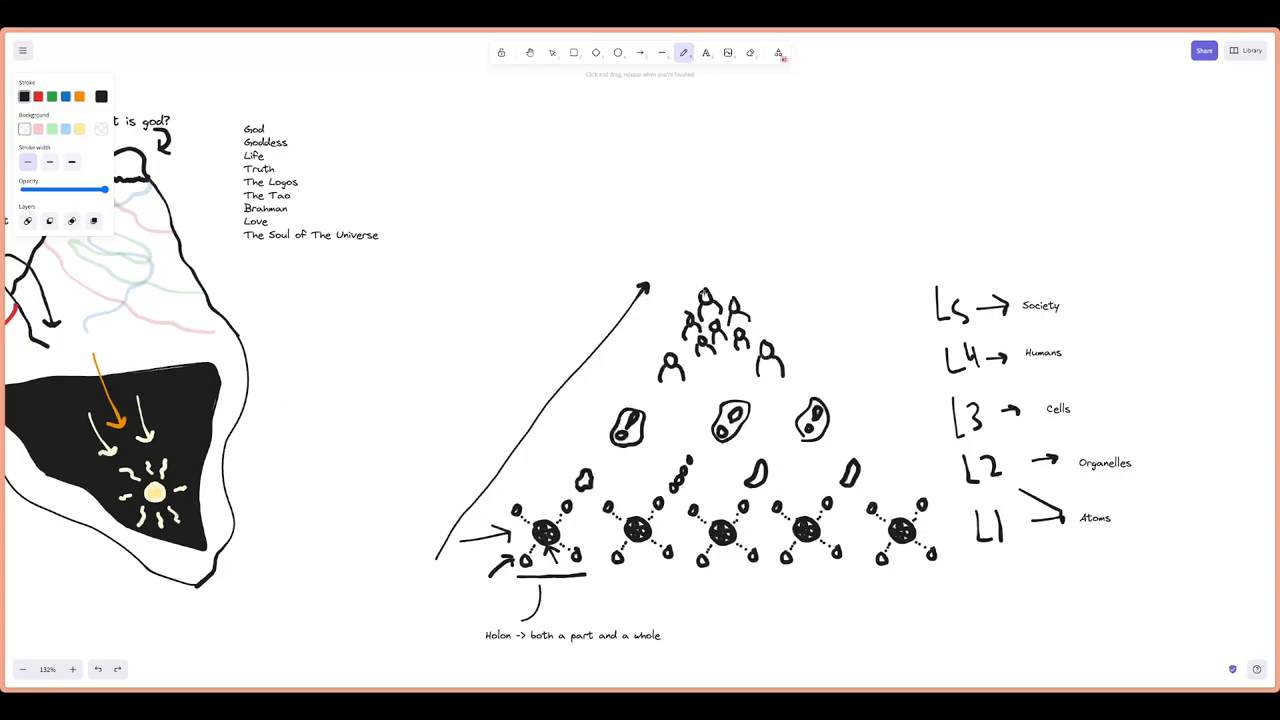
mouse_move(798, 289)
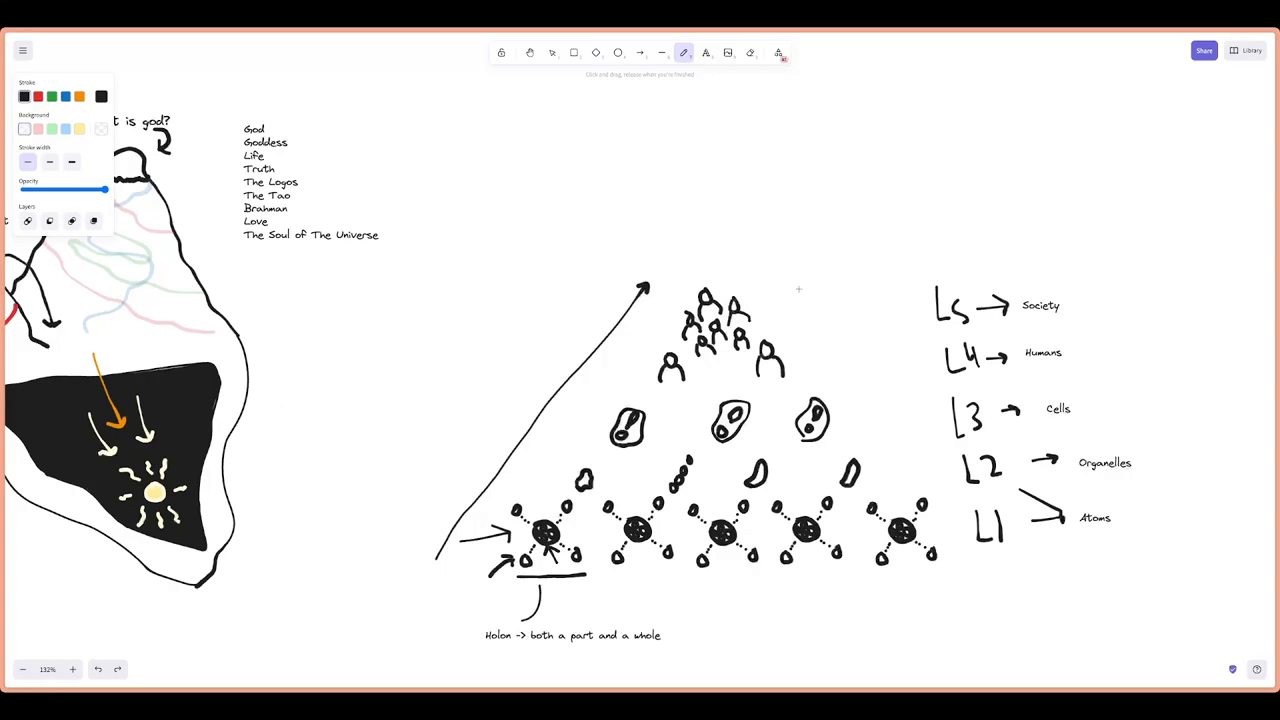
mouse_move(715, 266)
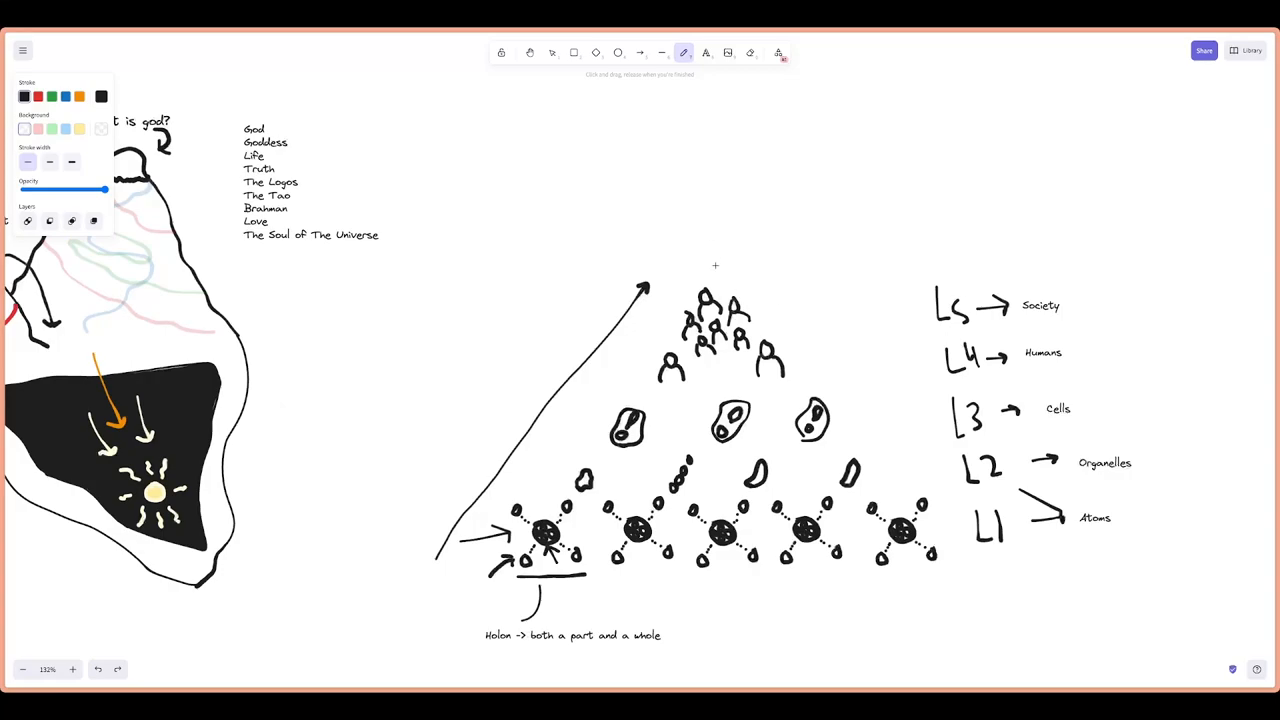
mouse_move(690, 264)
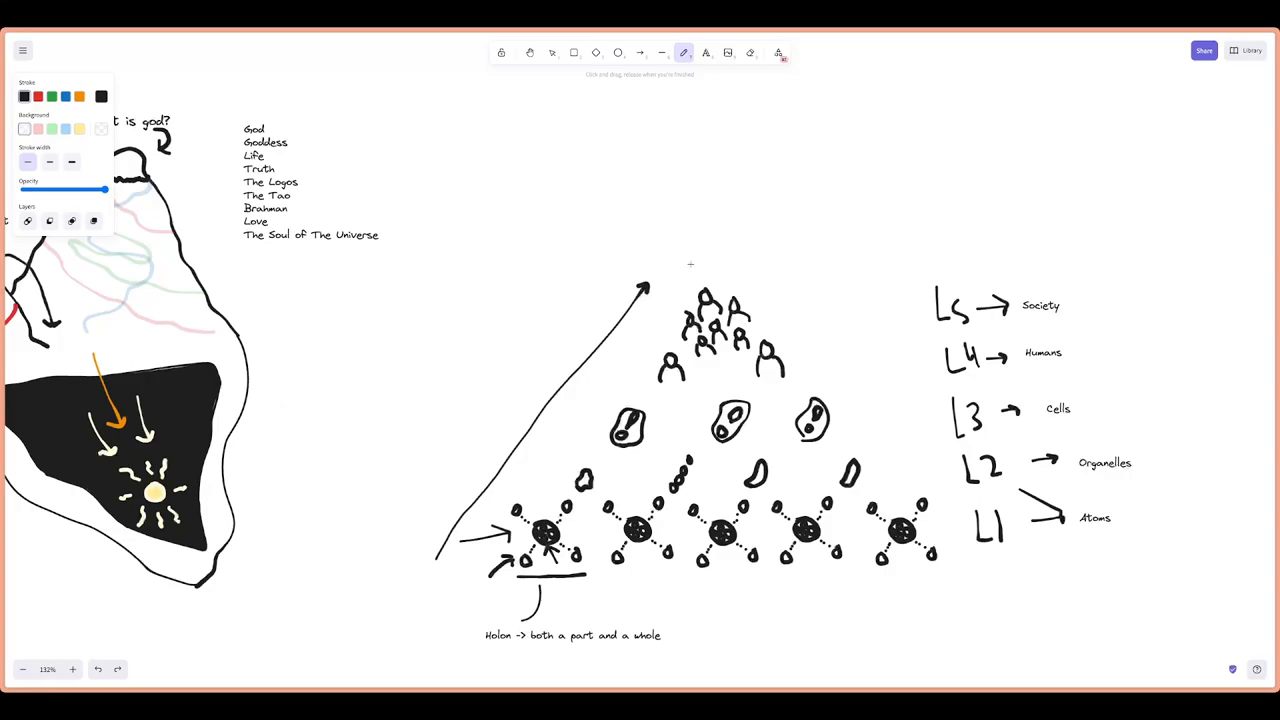
Sketch a circle atop the pyramid's peak and label it 'God' and 'Omnipresent'
drag(700, 215, 688, 262)
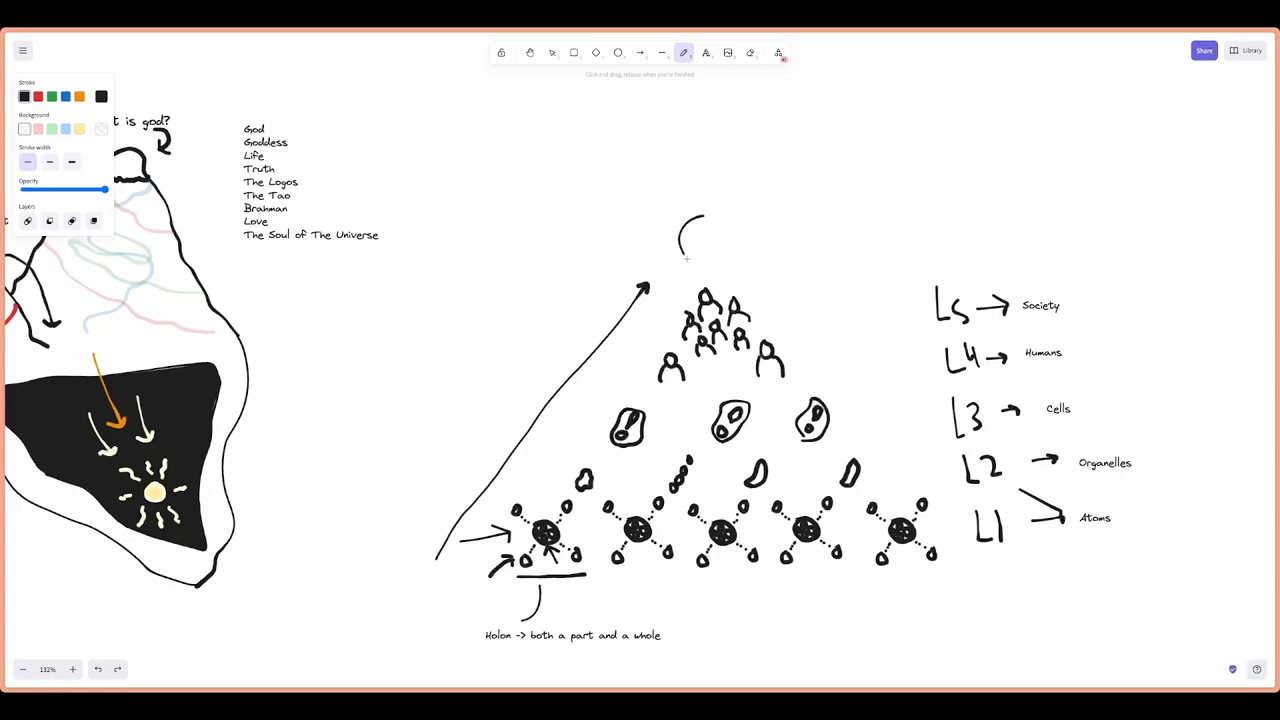
drag(710, 215, 710, 265)
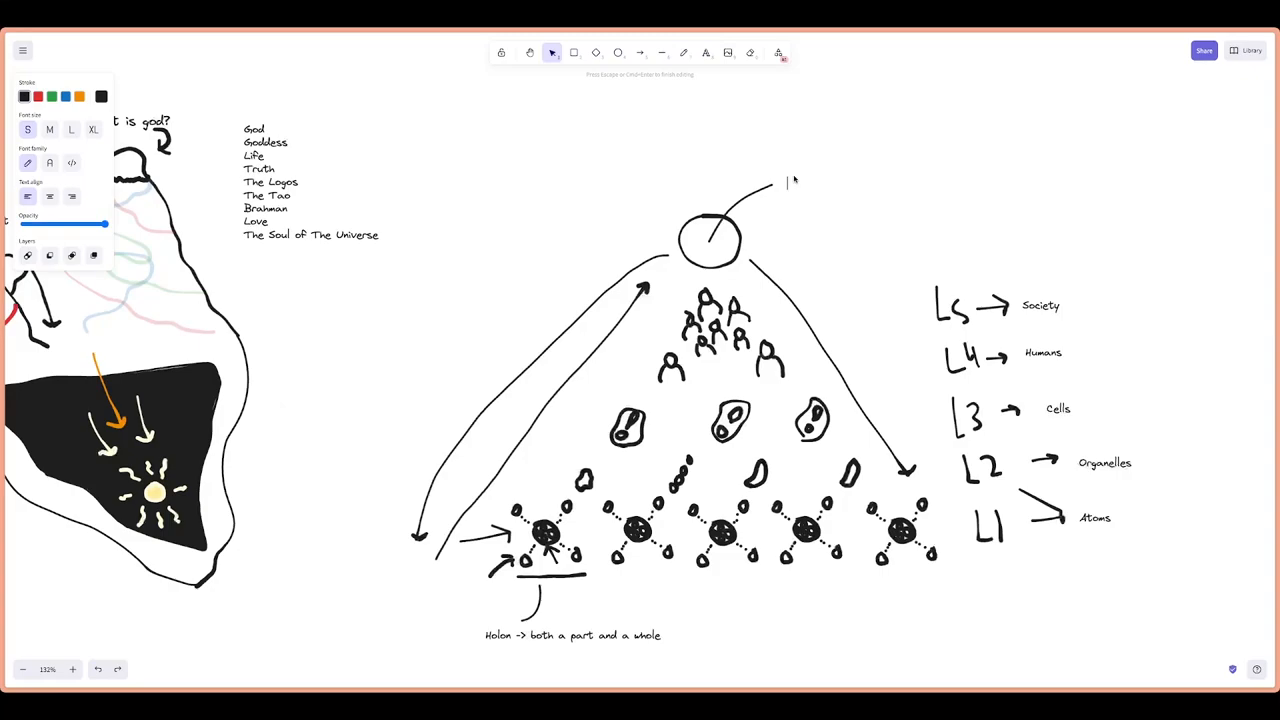
click(684, 52)
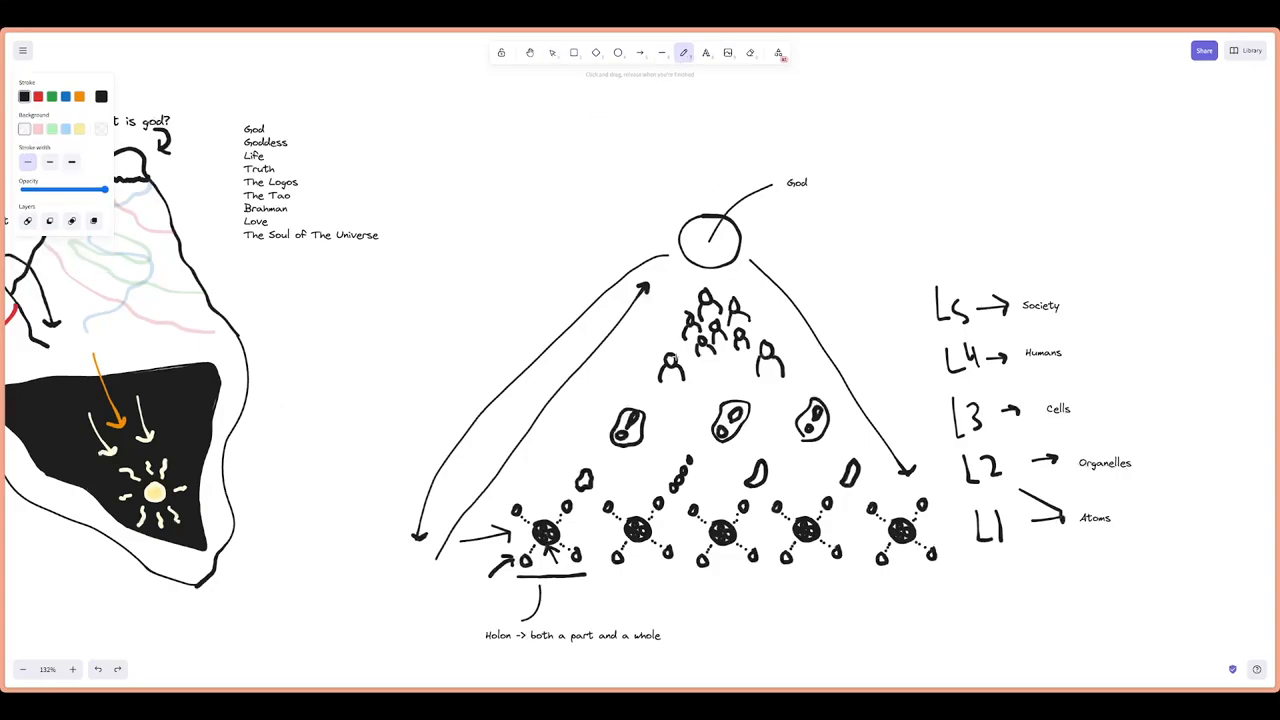
click(705, 52)
text(g)
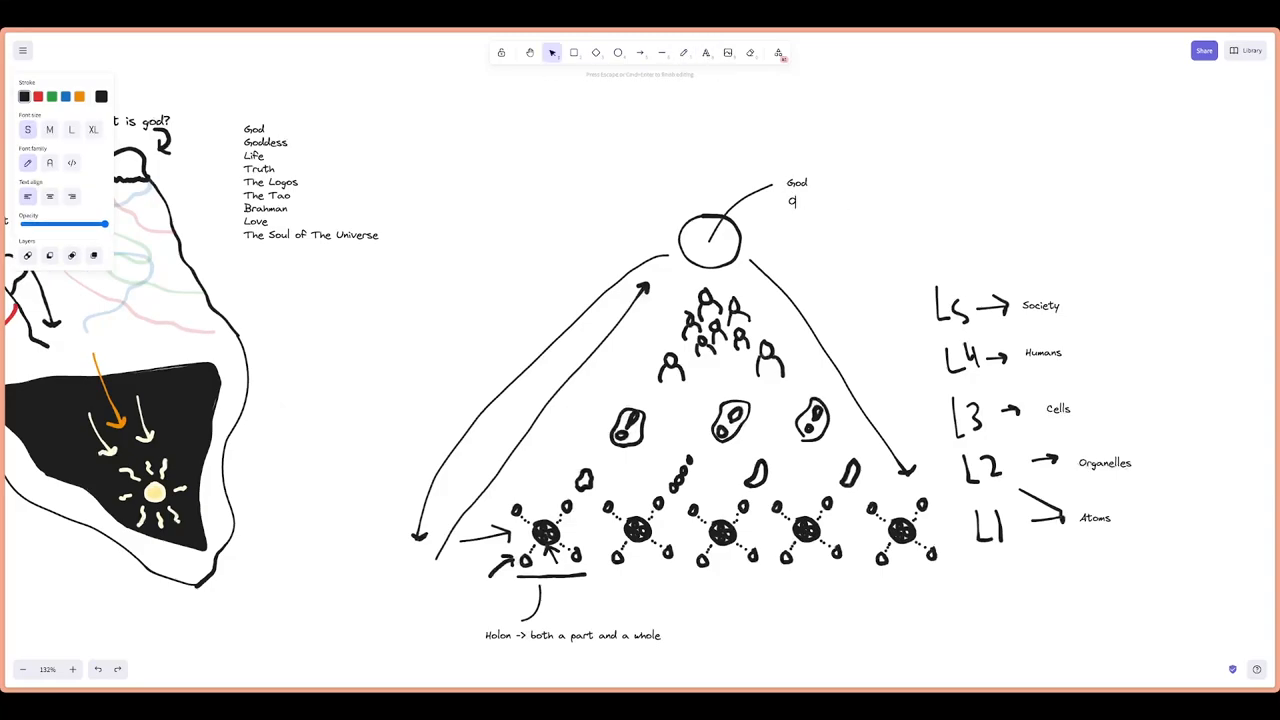
text(Omnipresent)
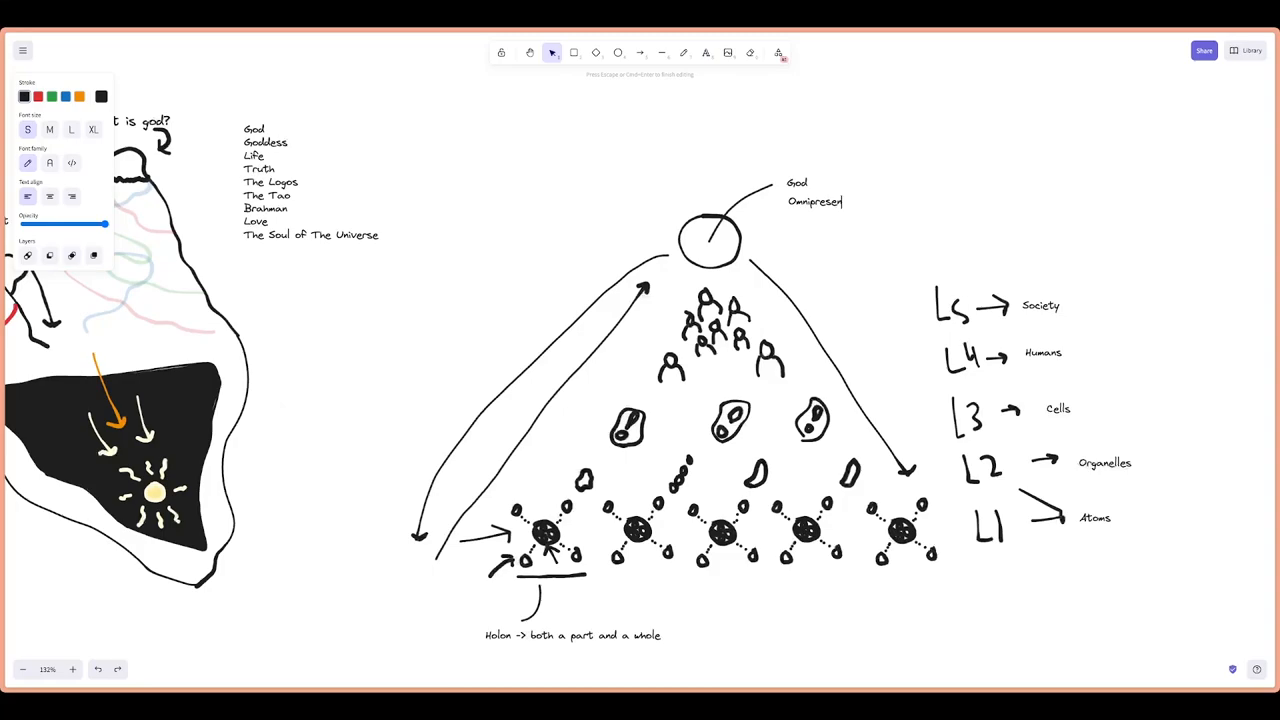
click(684, 52)
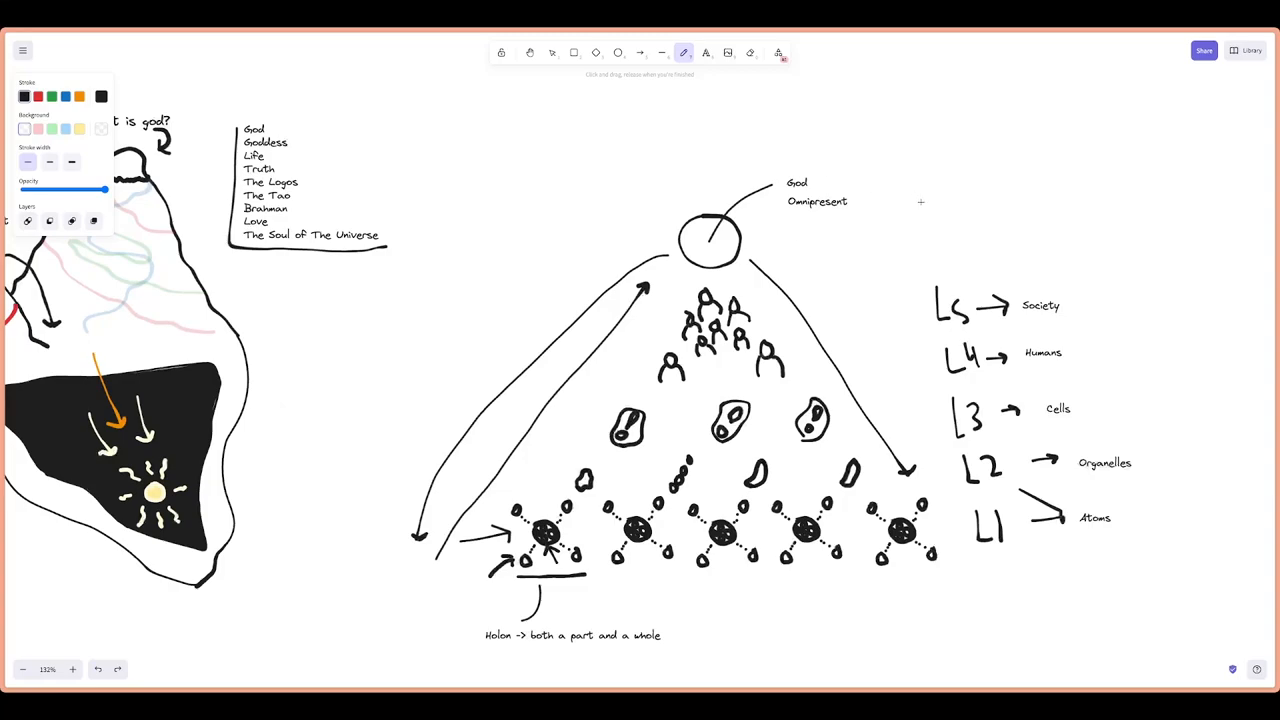
mouse_move(786, 221)
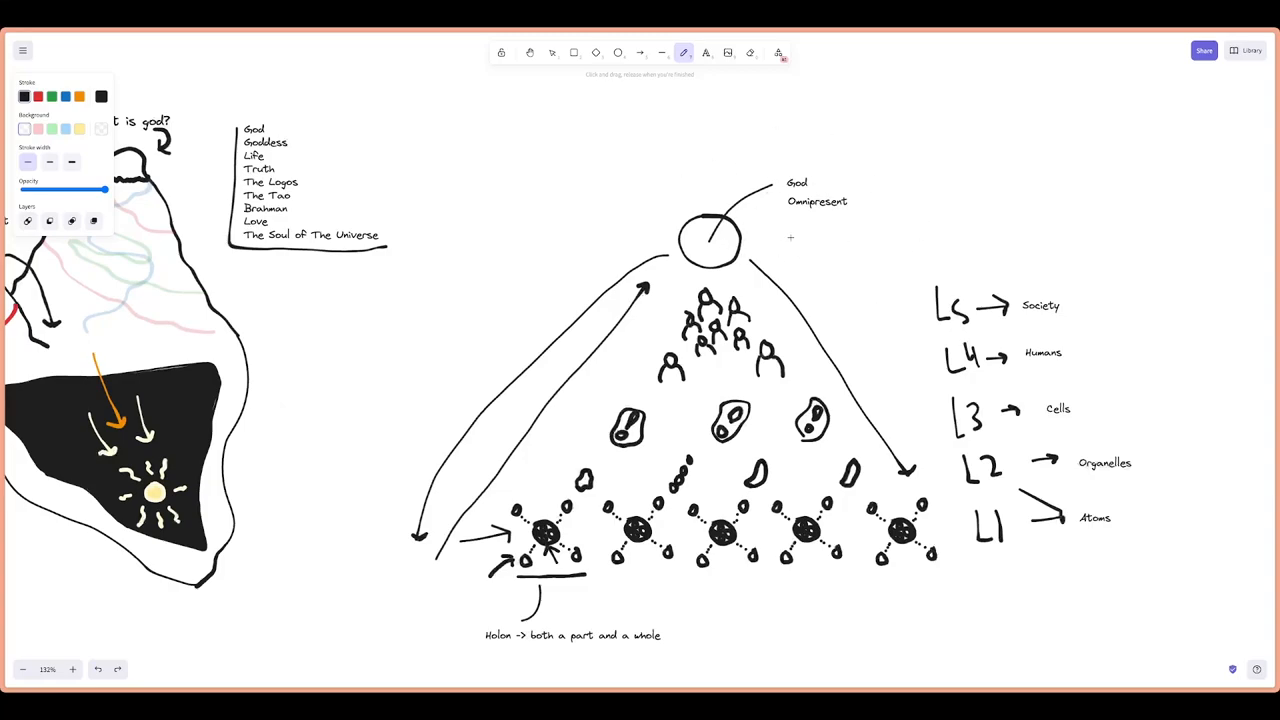
mouse_move(915, 211)
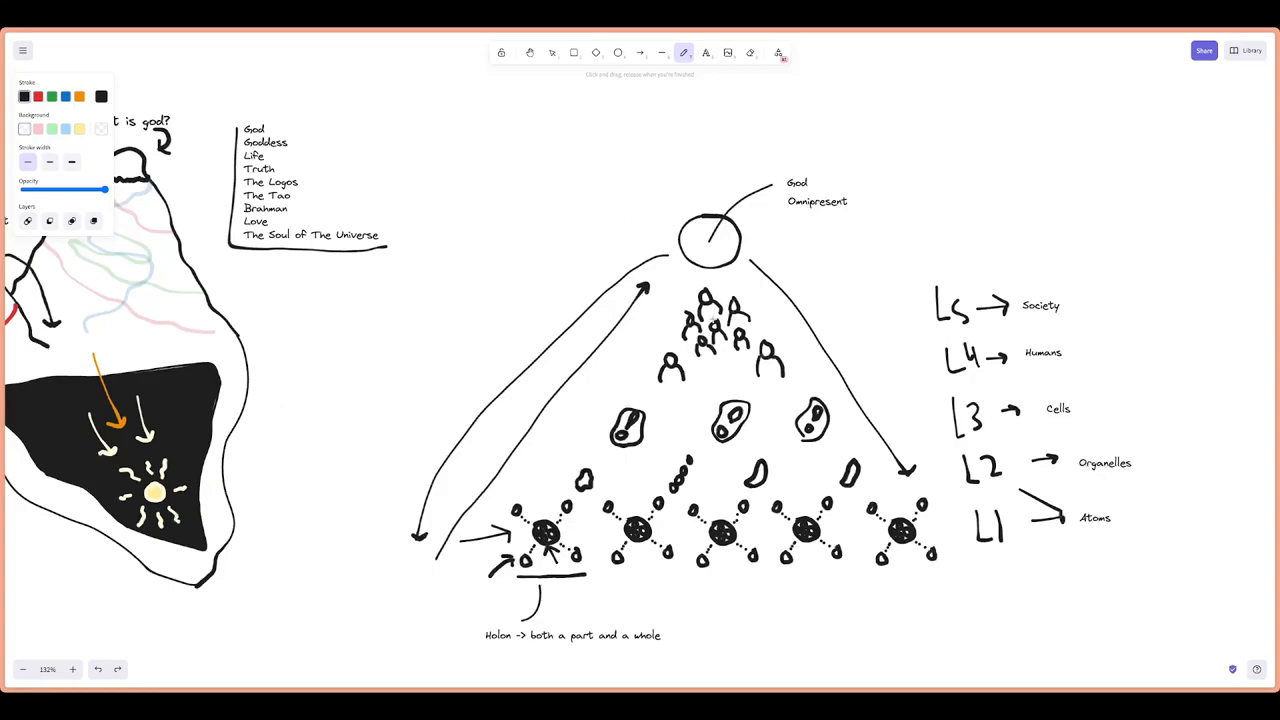
mouse_move(540, 501)
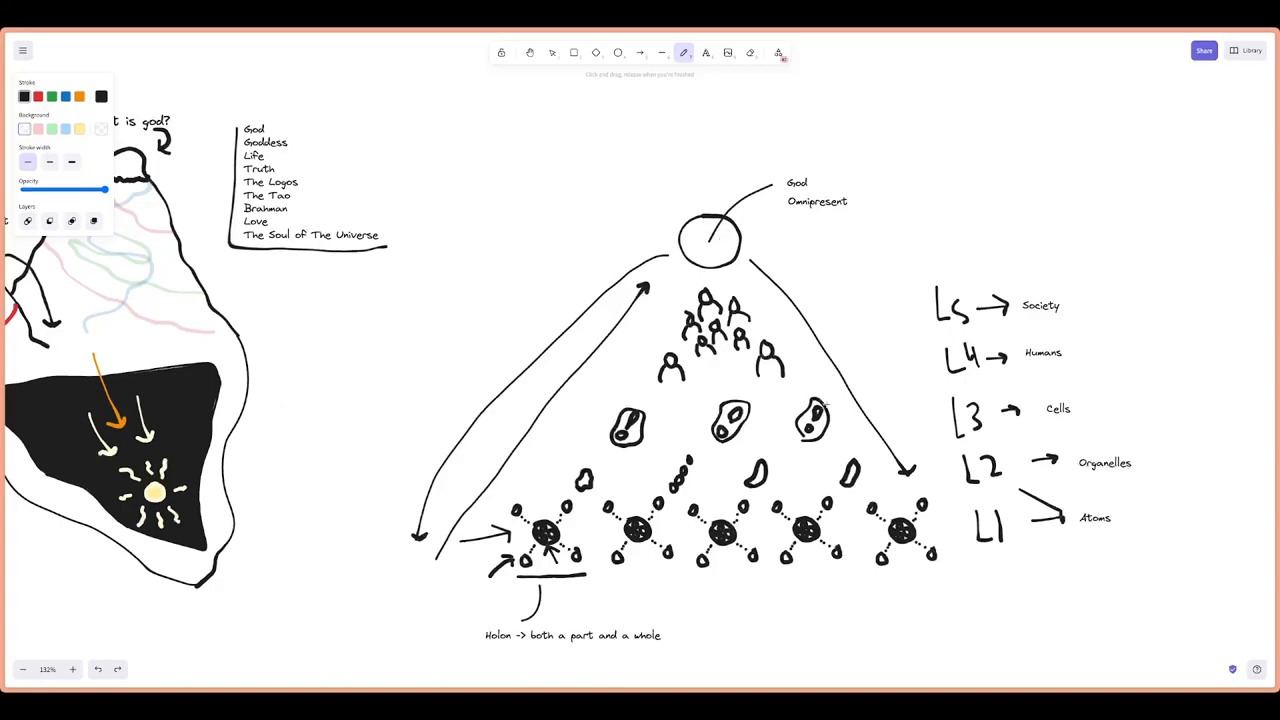
mouse_move(901, 366)
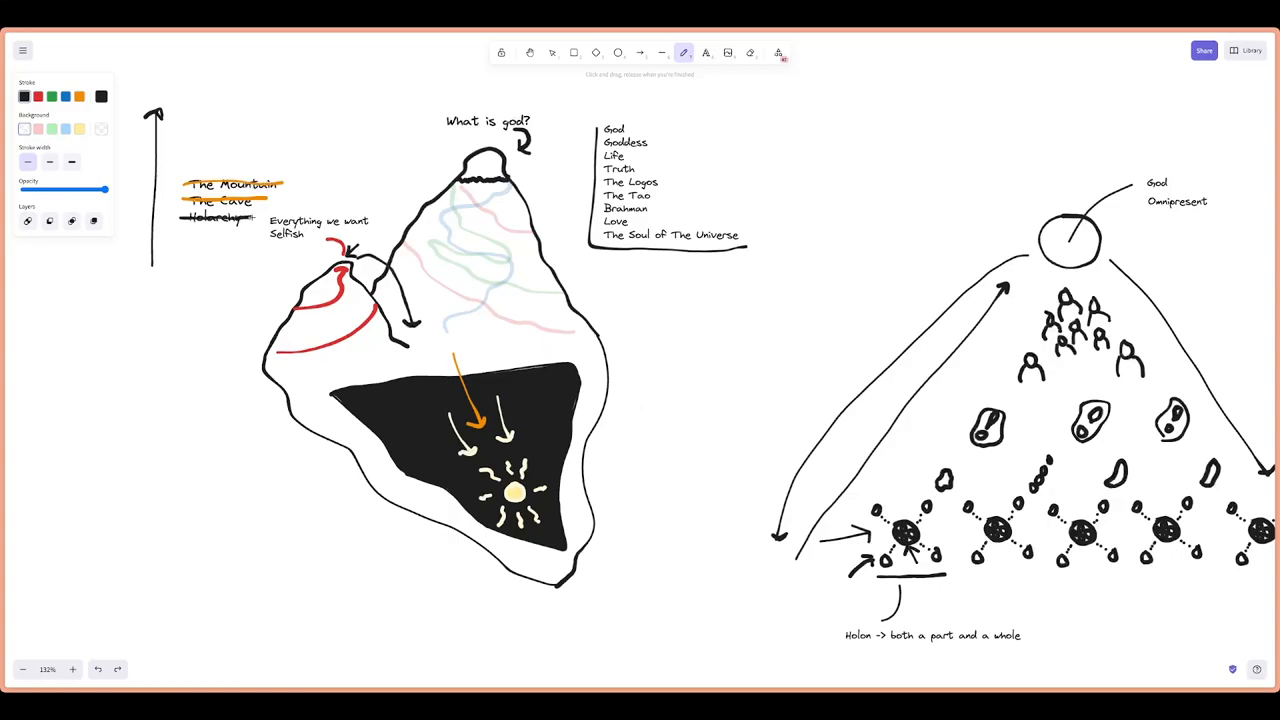
Switch the drawing colour to orange
click(79, 96)
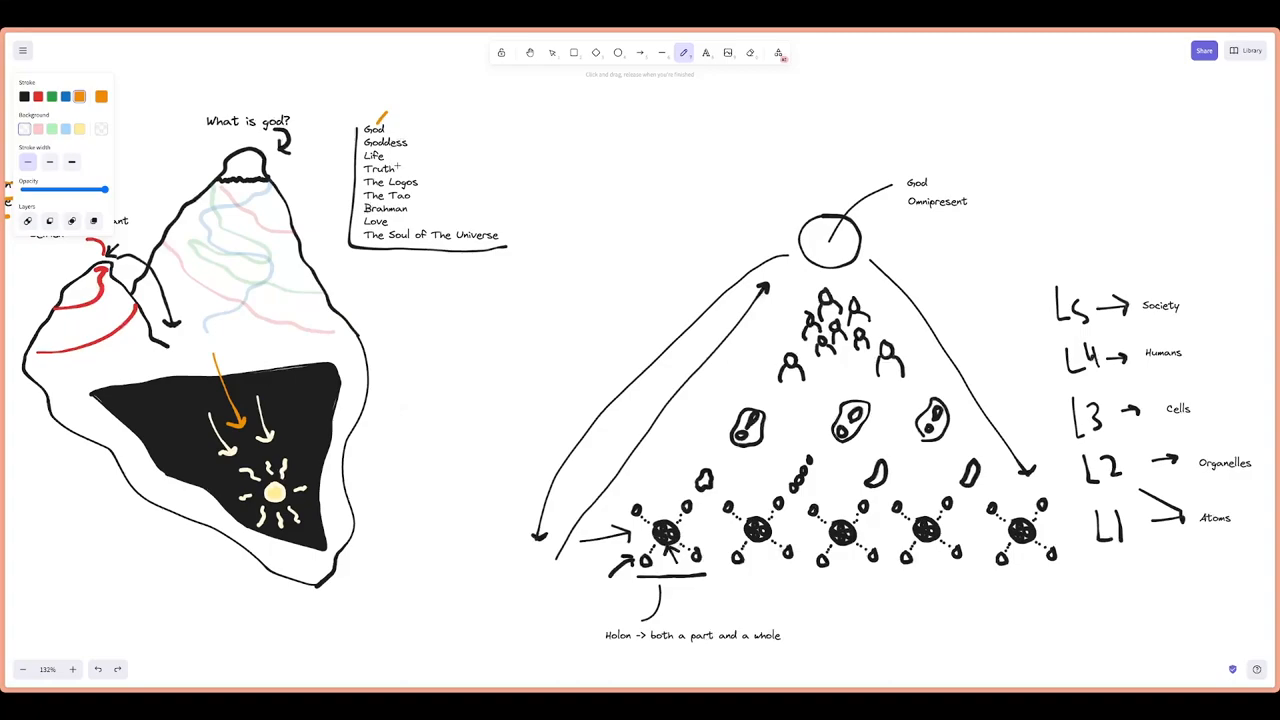
Mark 'God' in the list with an orange stroke
drag(388, 158, 430, 156)
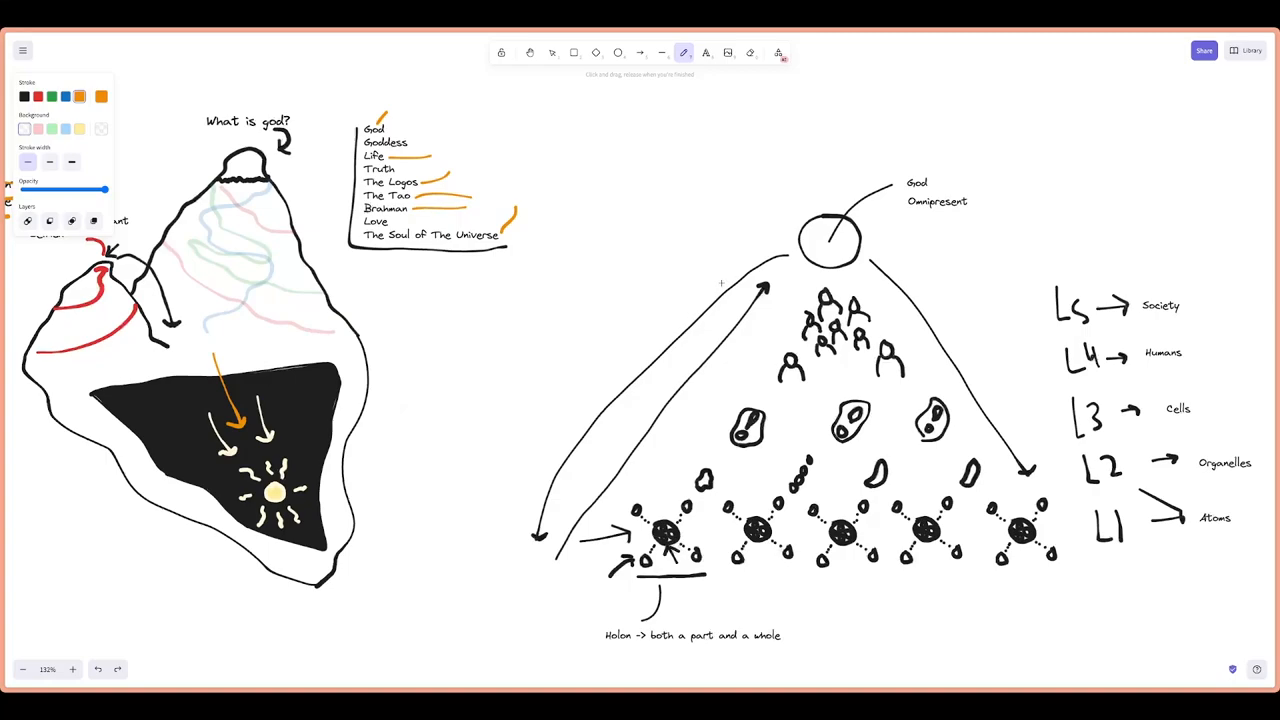
mouse_move(436, 345)
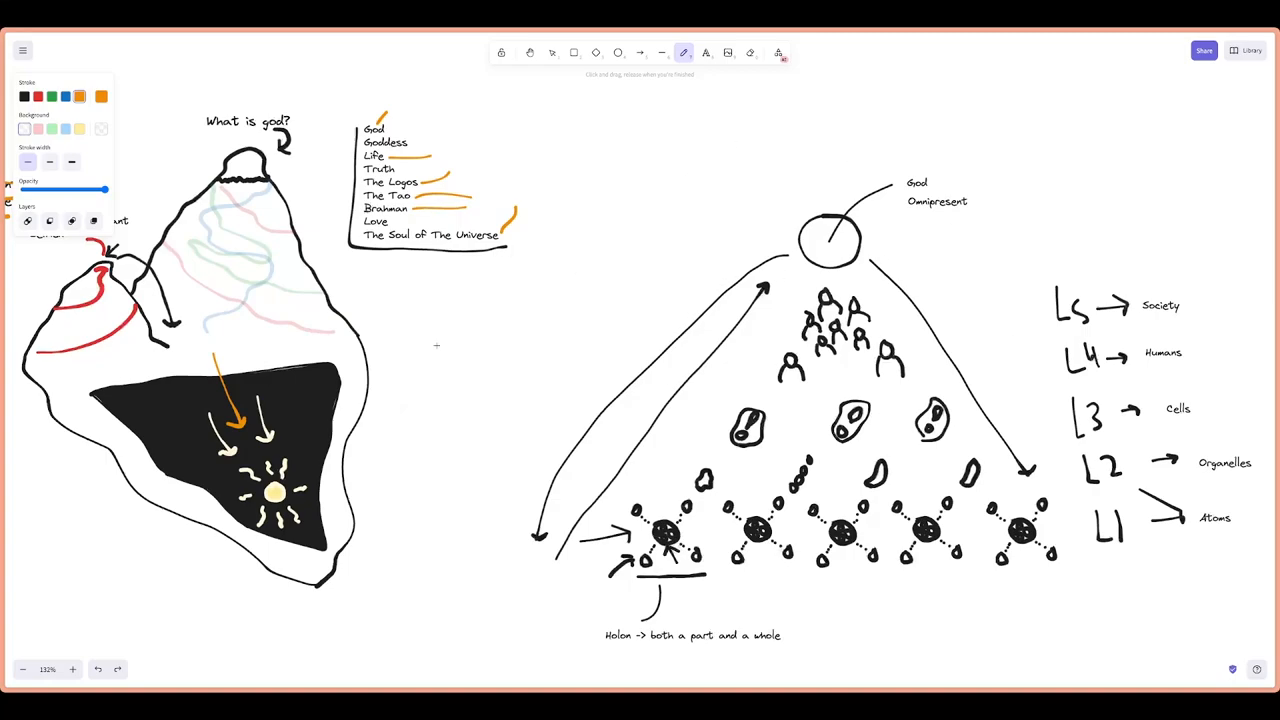
mouse_move(532, 360)
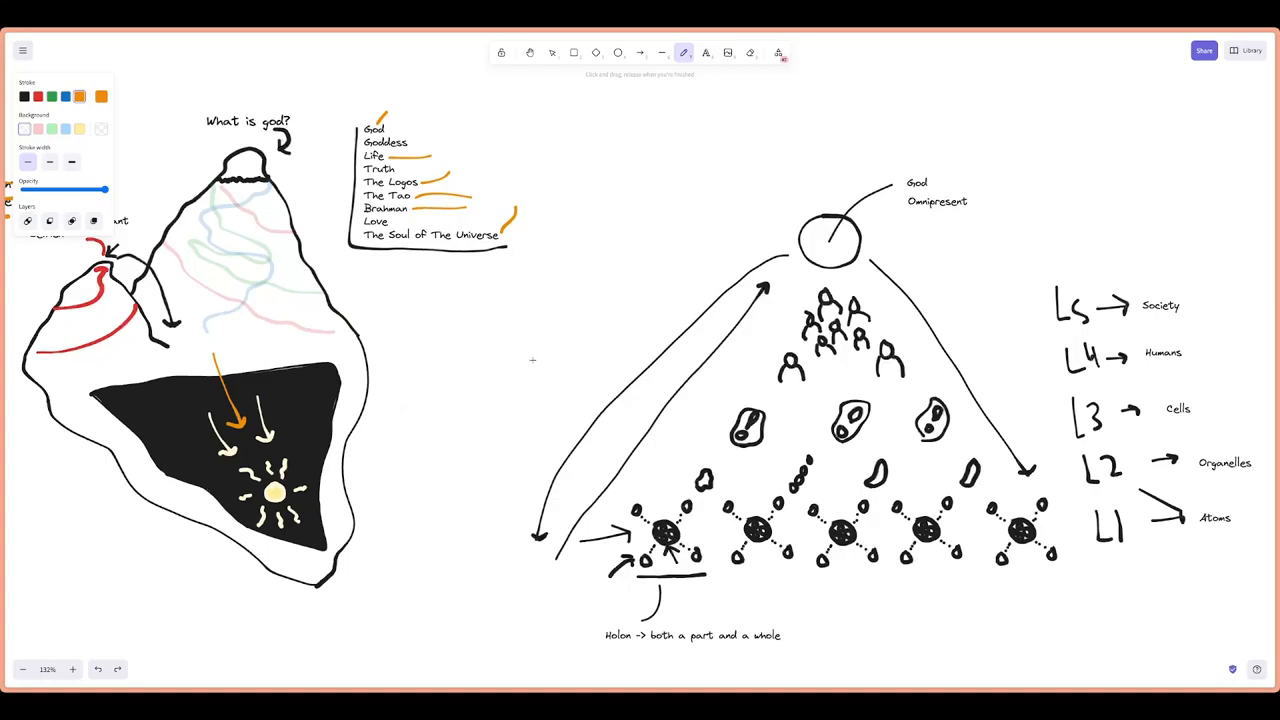
mouse_move(587, 311)
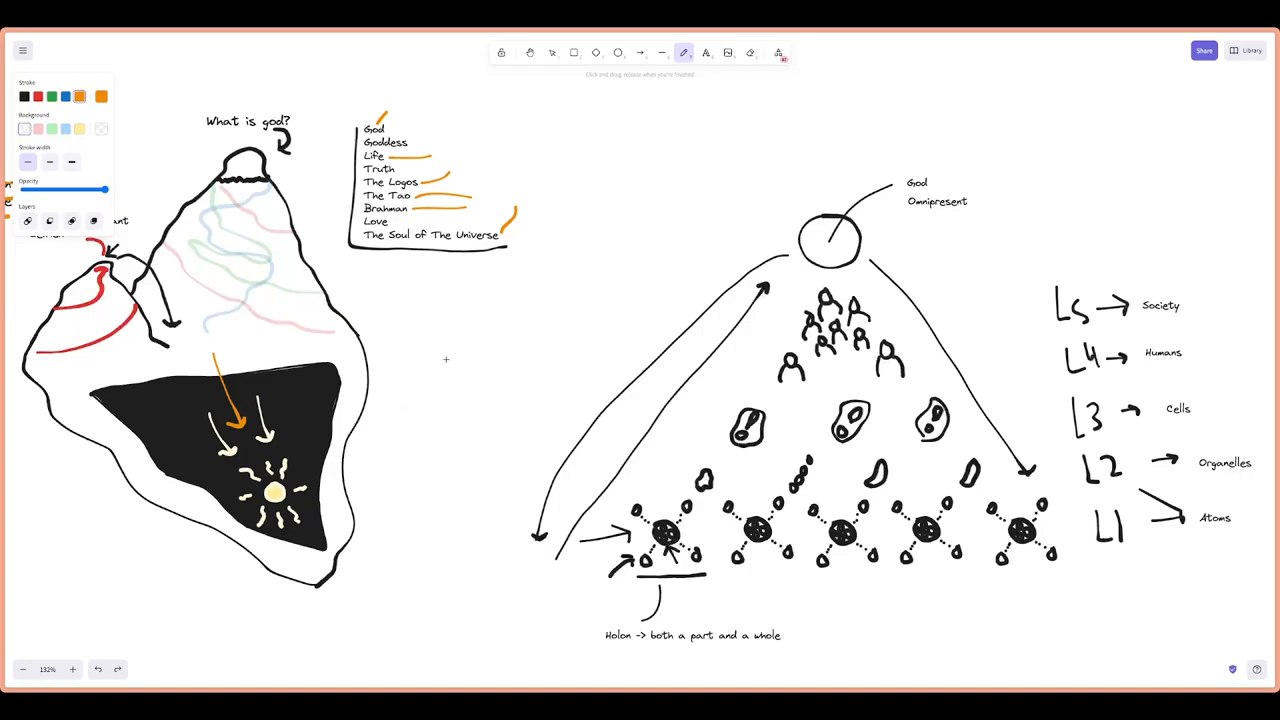
mouse_move(604, 323)
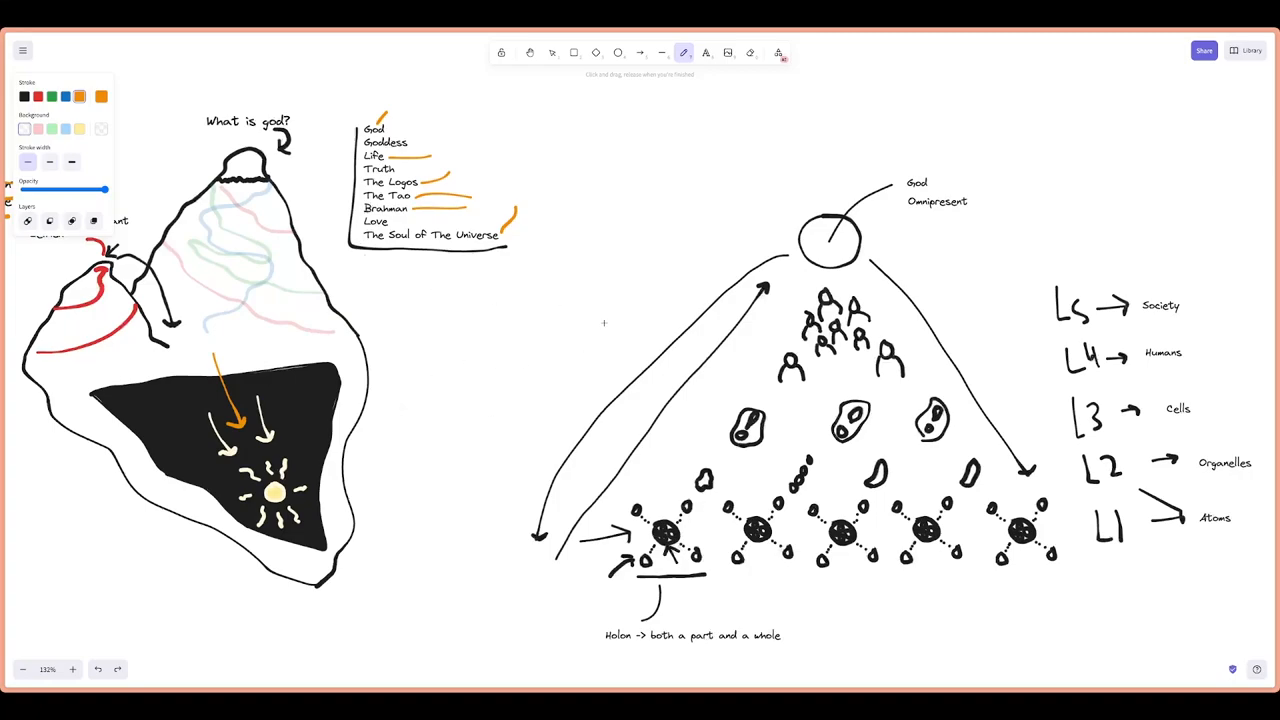
mouse_move(668, 277)
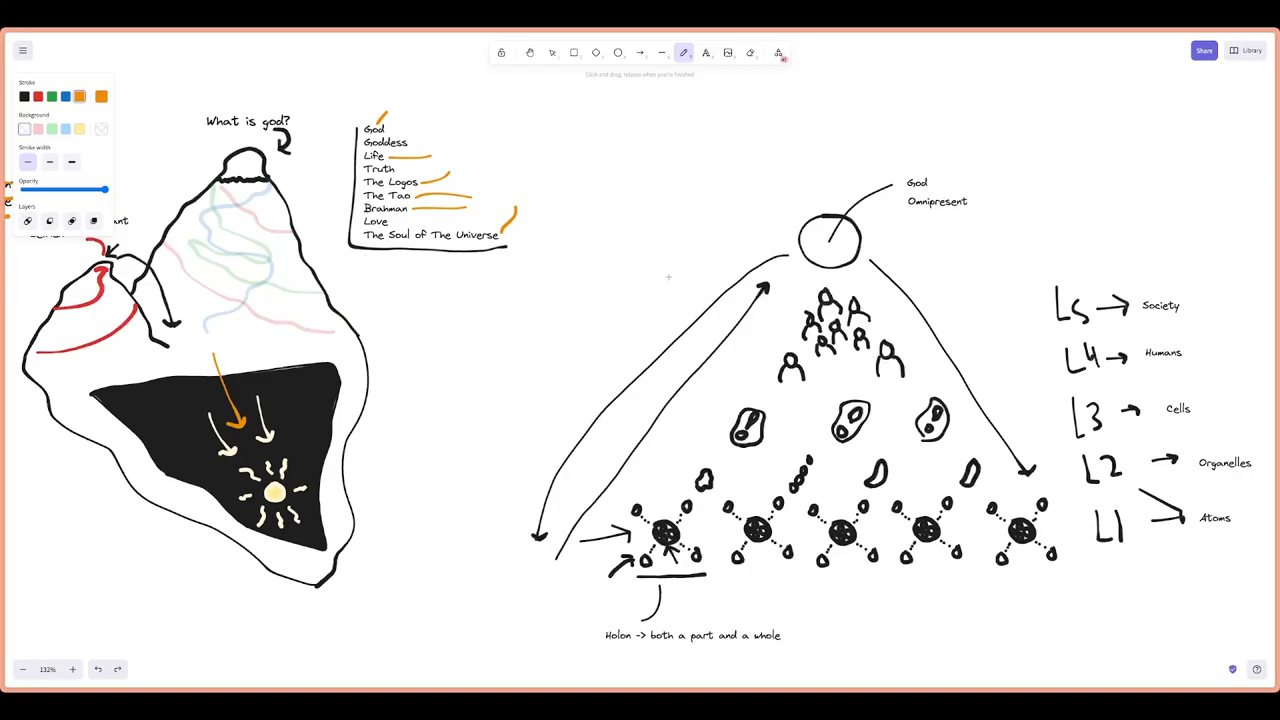
mouse_move(640, 344)
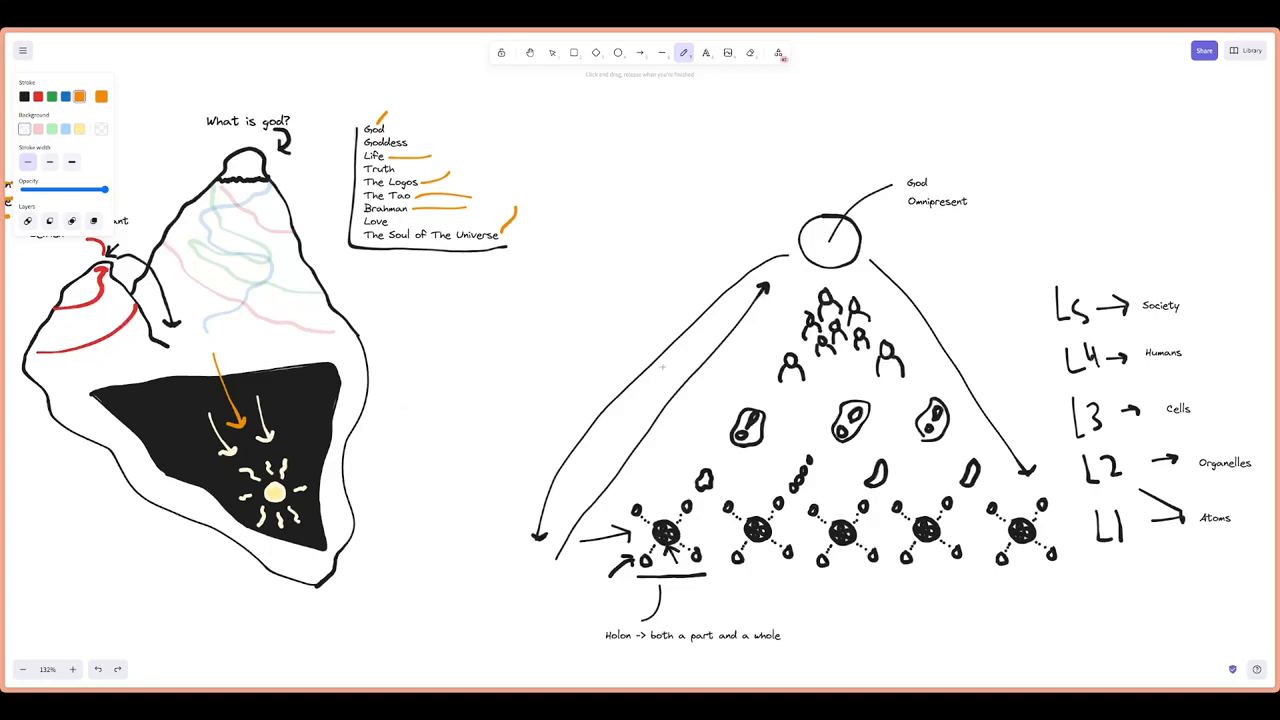
mouse_move(263, 284)
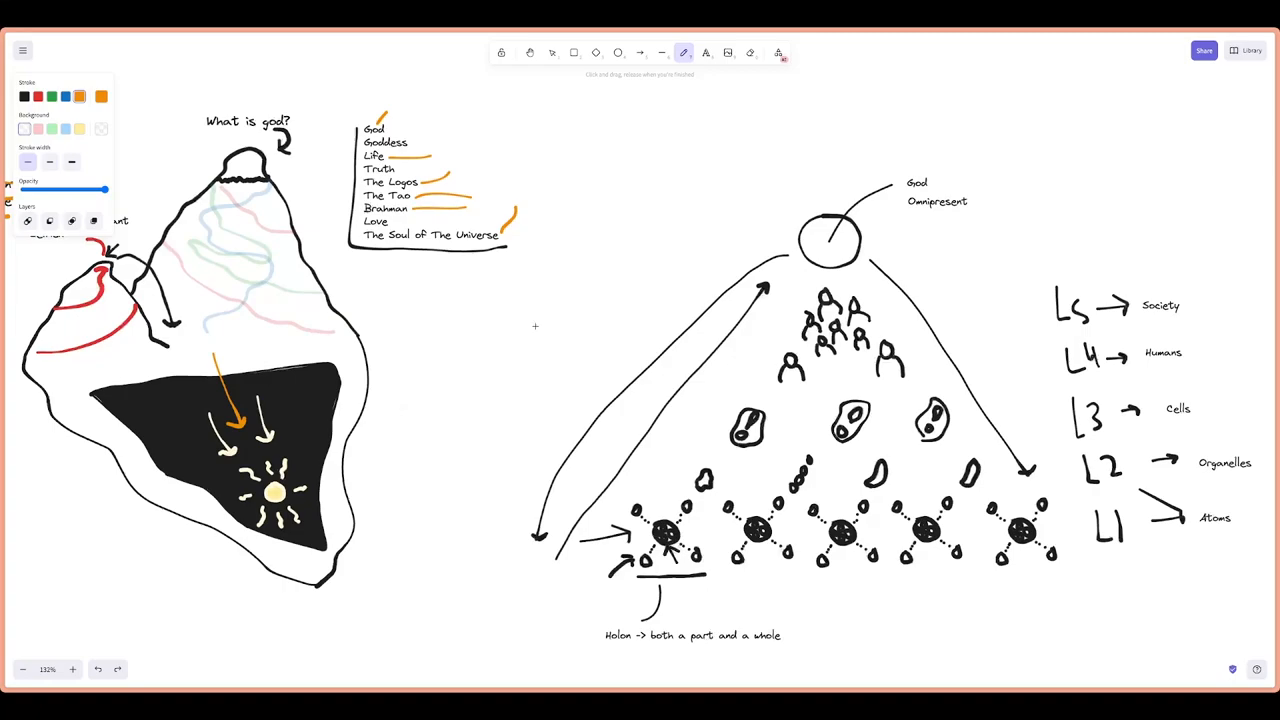
mouse_move(564, 303)
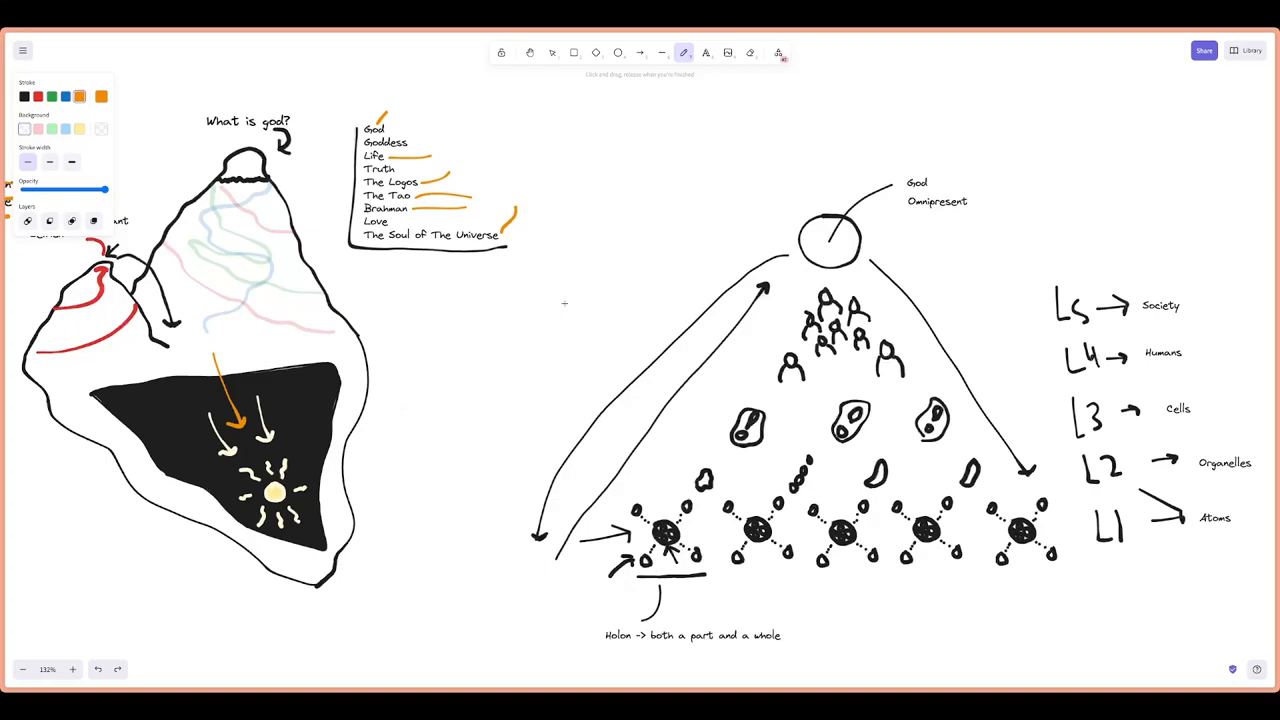
mouse_move(660, 376)
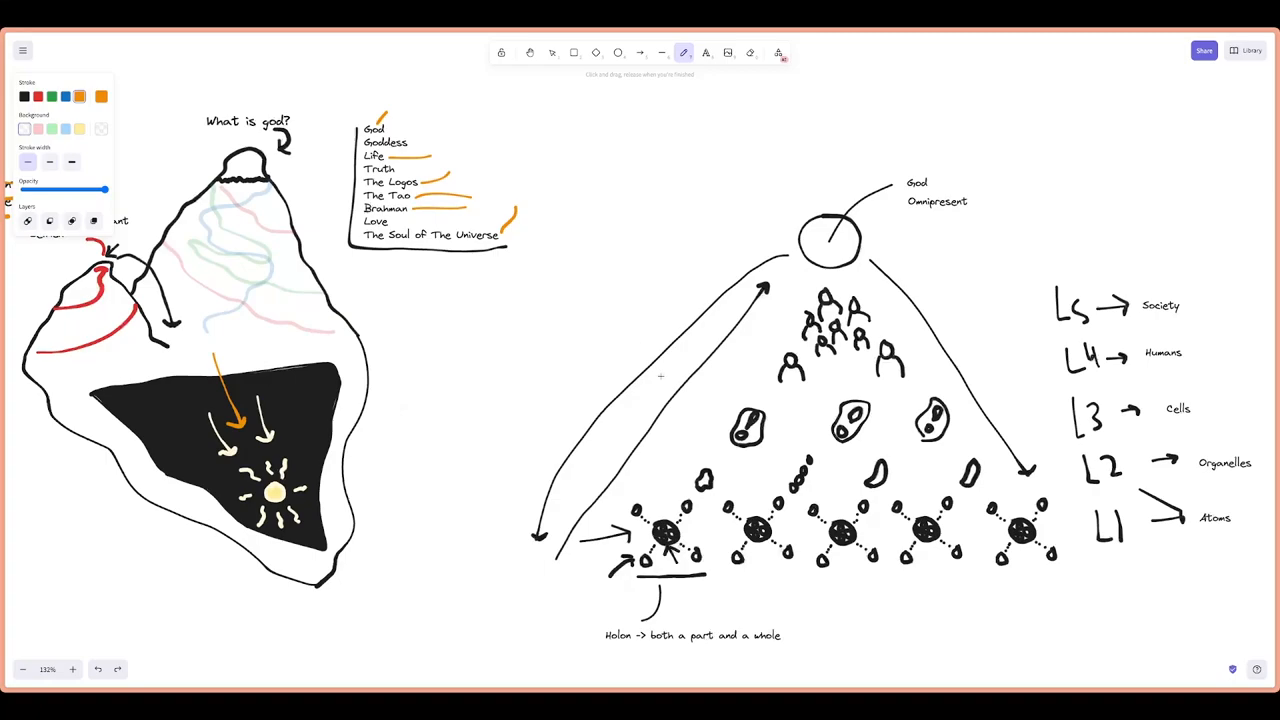